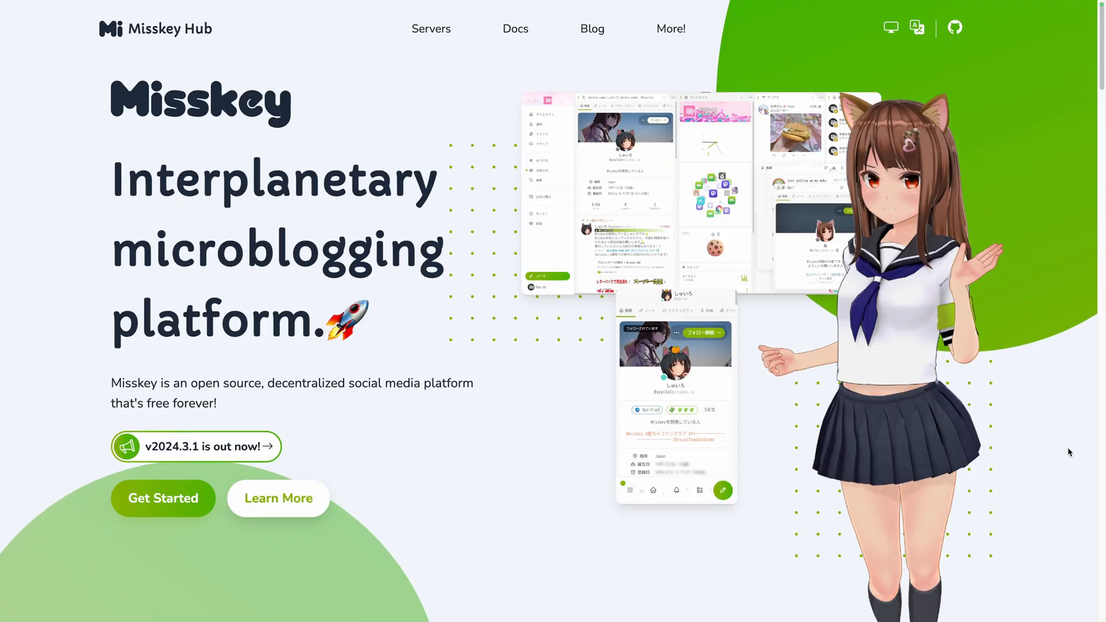
- Sign in to the Elestio dashboard to configure the new Misskey service
{"action": "scroll", "scroll_direction": "down", "scroll_amount": 3}
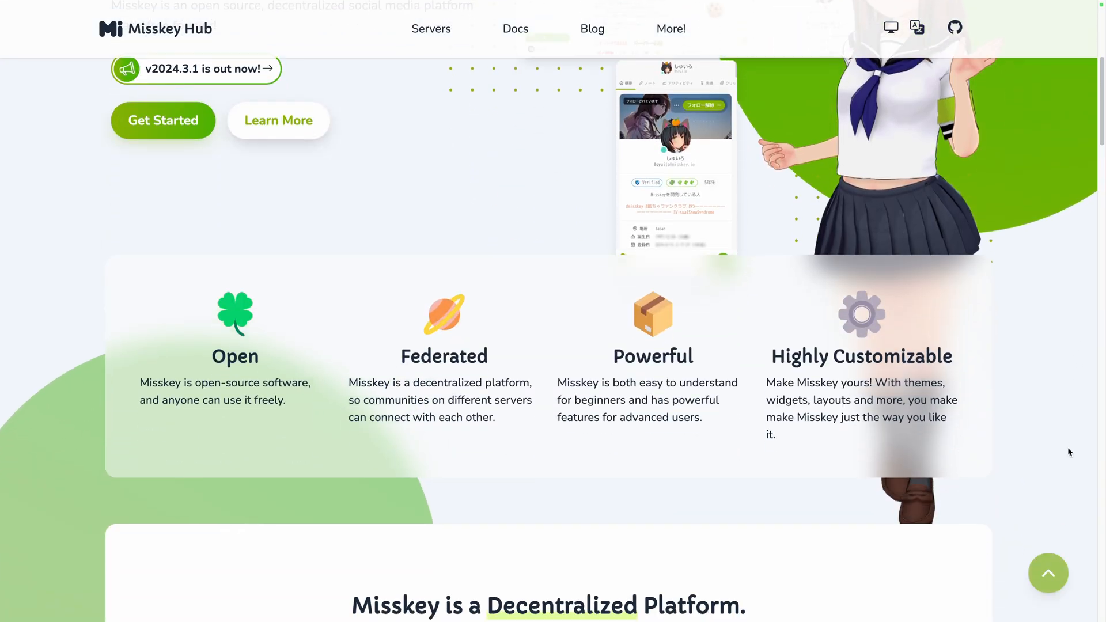
{"action": "scroll", "scroll_direction": "down", "scroll_amount": 3}
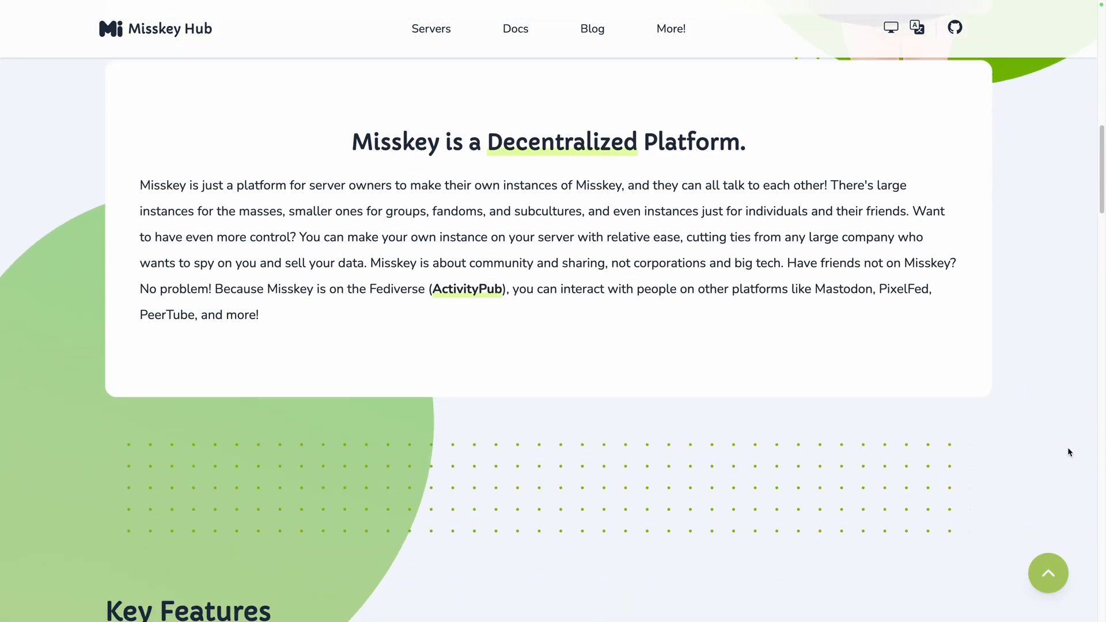
{"action": "scroll", "scroll_direction": "down", "scroll_amount": 3}
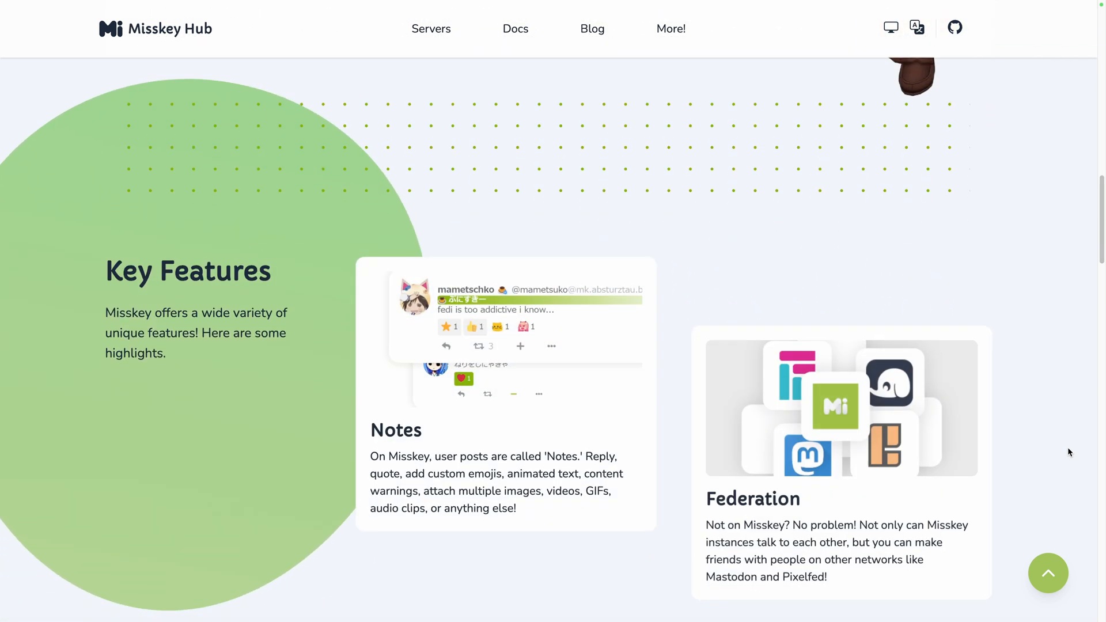
{"action": "scroll", "scroll_direction": "down", "scroll_amount": 3}
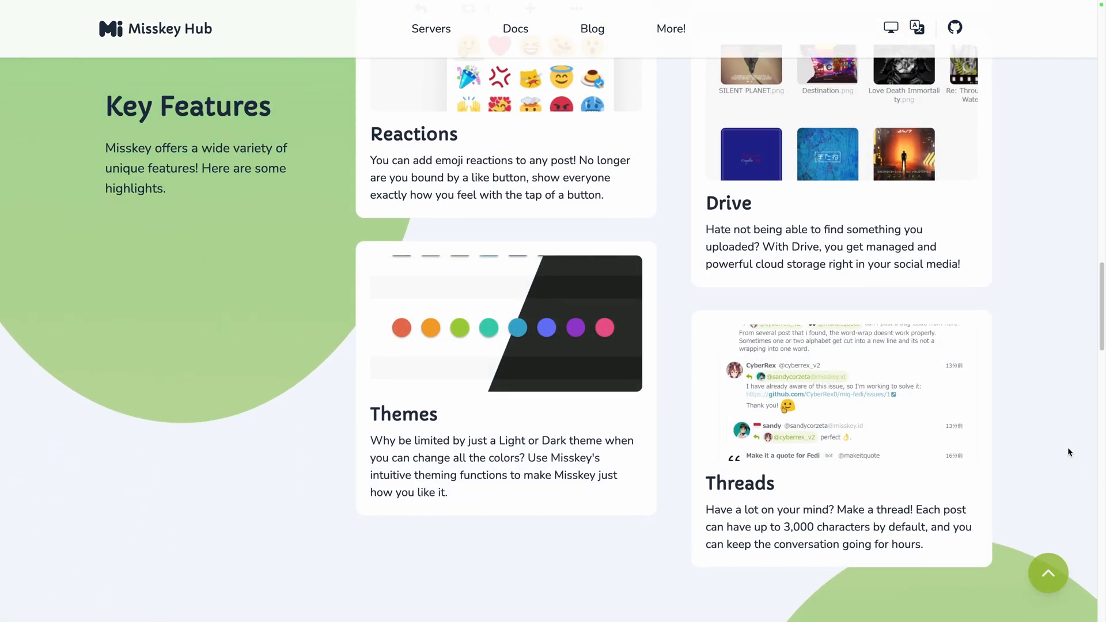
{"action": "left_click", "coordinate": [431, 29]}
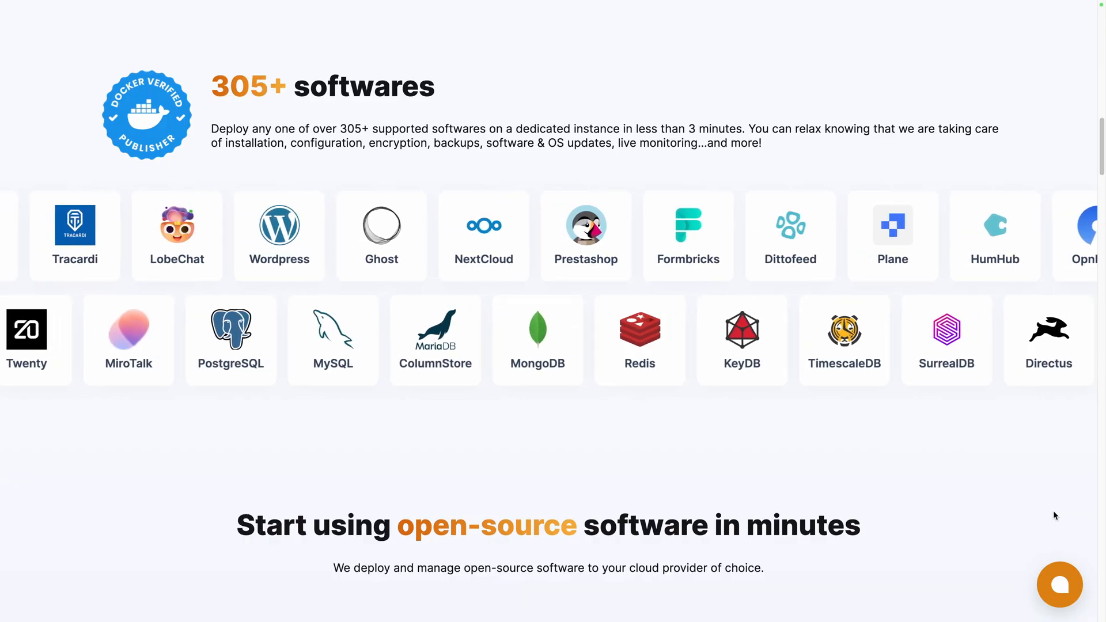
{"action": "scroll", "scroll_direction": "down", "scroll_amount": 3}
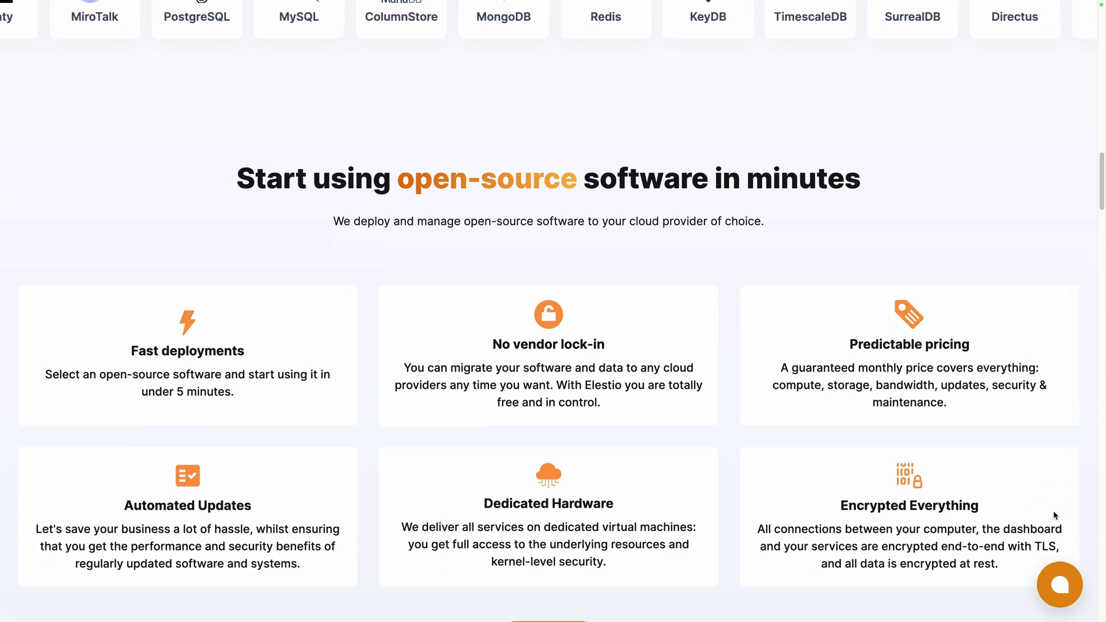
{"action": "scroll", "scroll_direction": "up", "scroll_amount": 3}
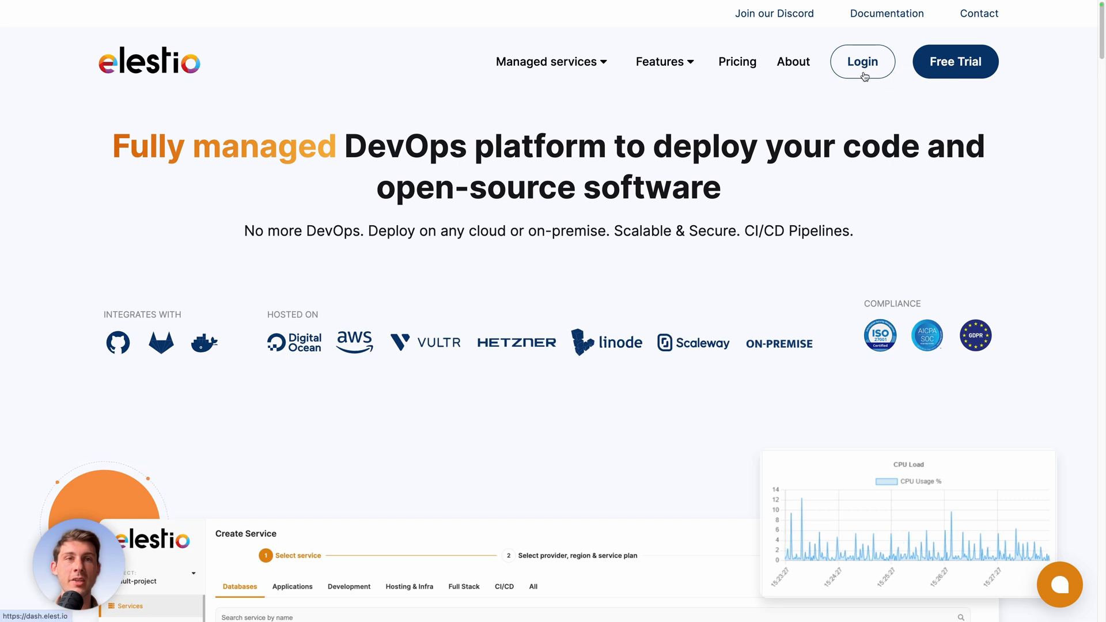
{"action": "left_click", "coordinate": [862, 61]}
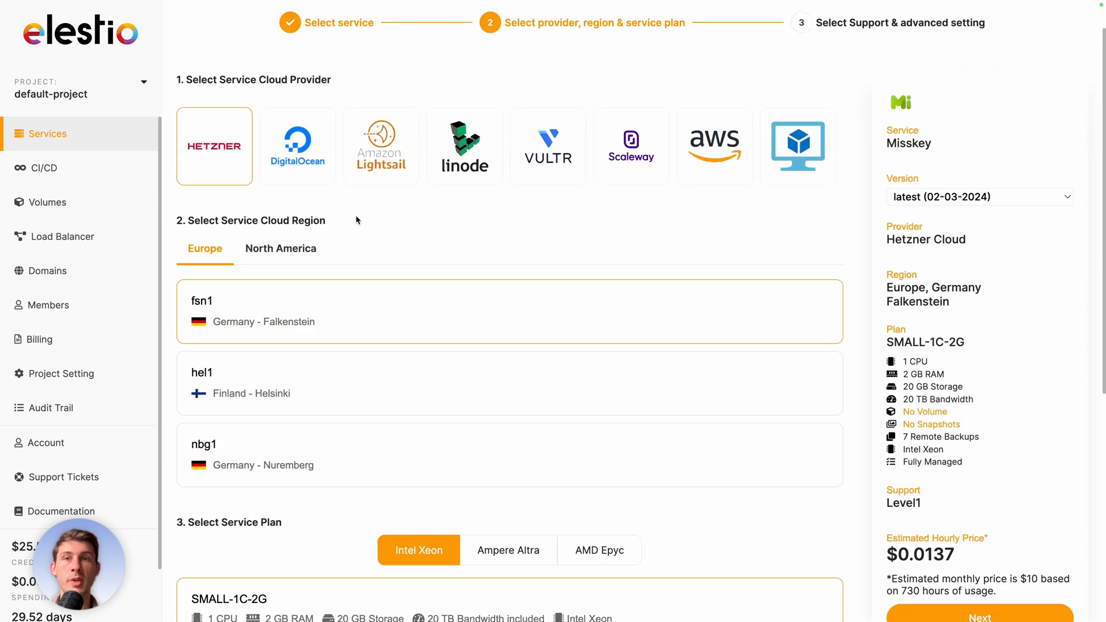
- Create the Misskey service on Hetzner fsn1 with the MEDIUM-2C-4G plan and Level 1 support
{"action": "scroll", "scroll_direction": "down", "scroll_amount": 3}
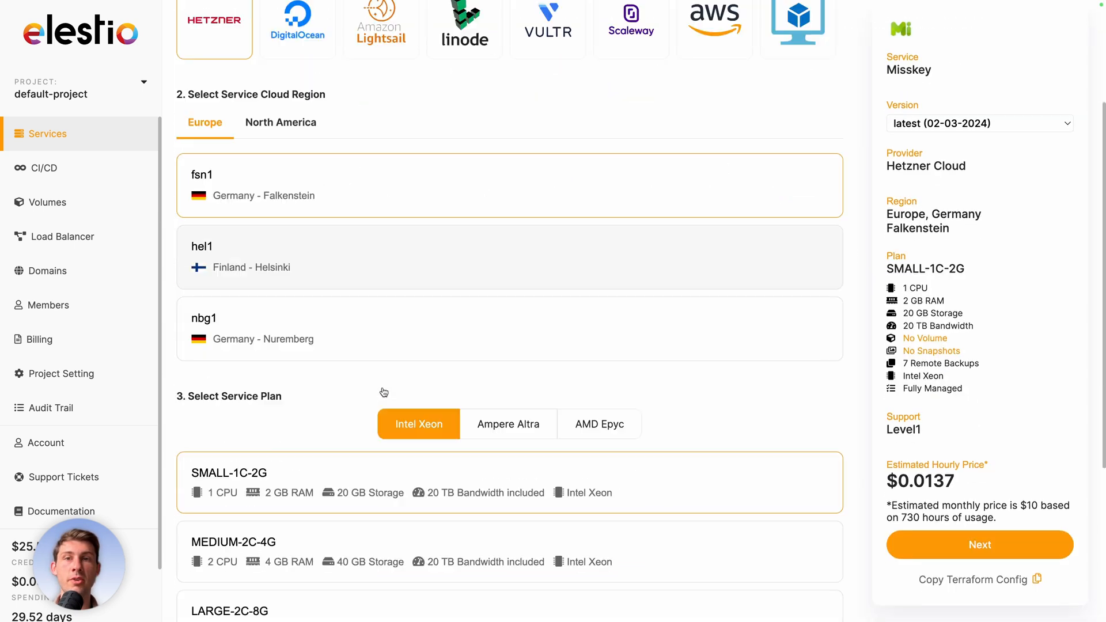
{"action": "scroll", "scroll_direction": "down", "scroll_amount": 3}
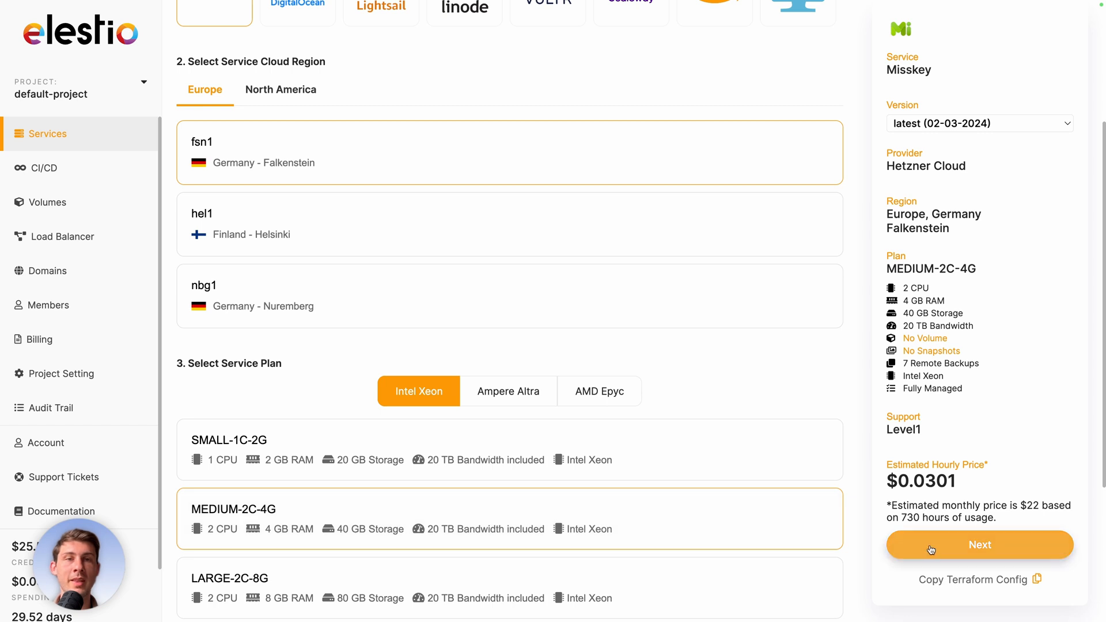
{"action": "left_click", "coordinate": [980, 545]}
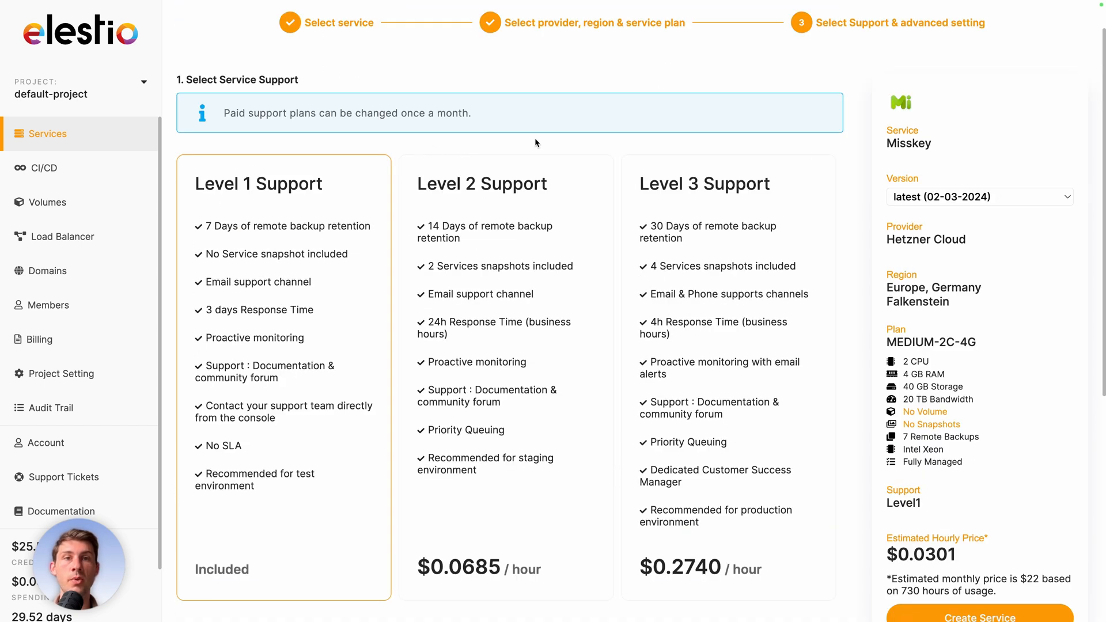
{"action": "mouse_move", "coordinate": [294, 269]}
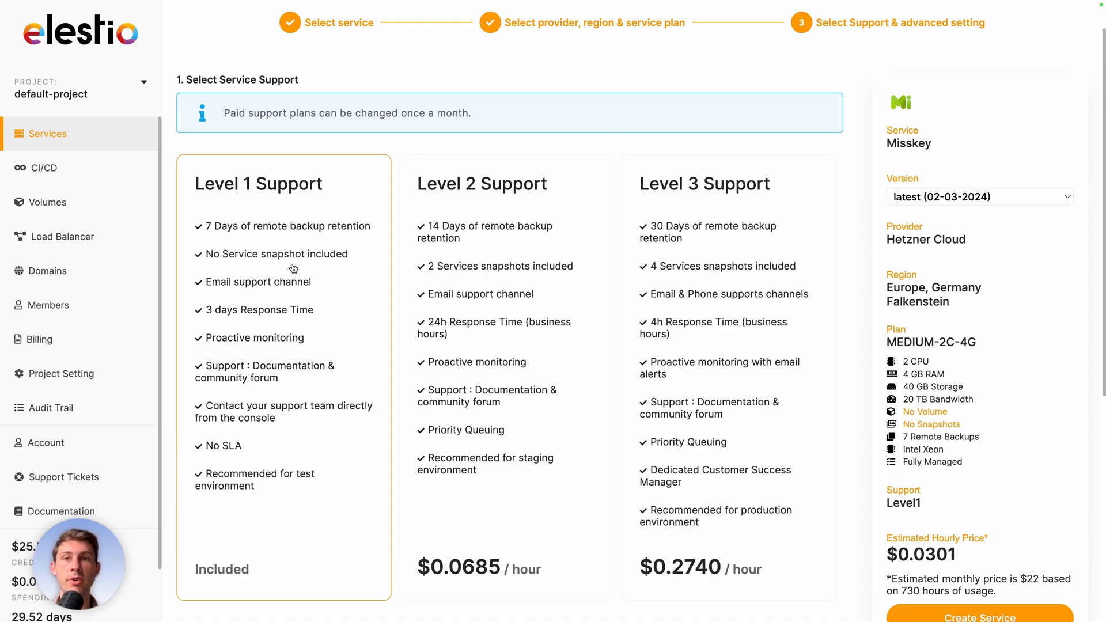
{"action": "scroll", "scroll_direction": "down", "scroll_amount": 3}
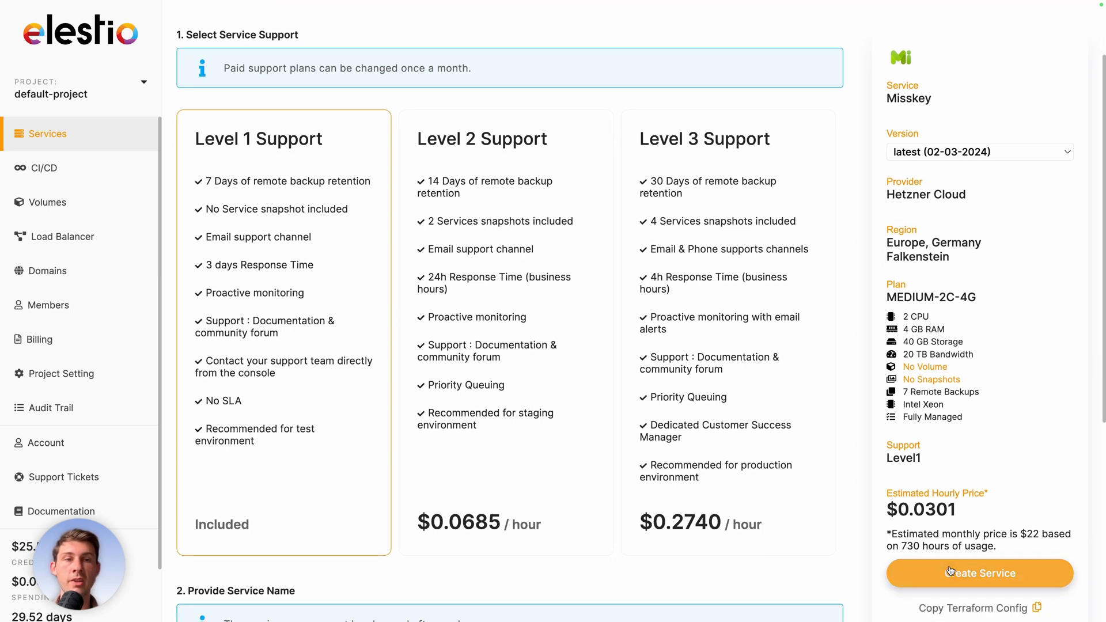
{"action": "left_click", "coordinate": [979, 573]}
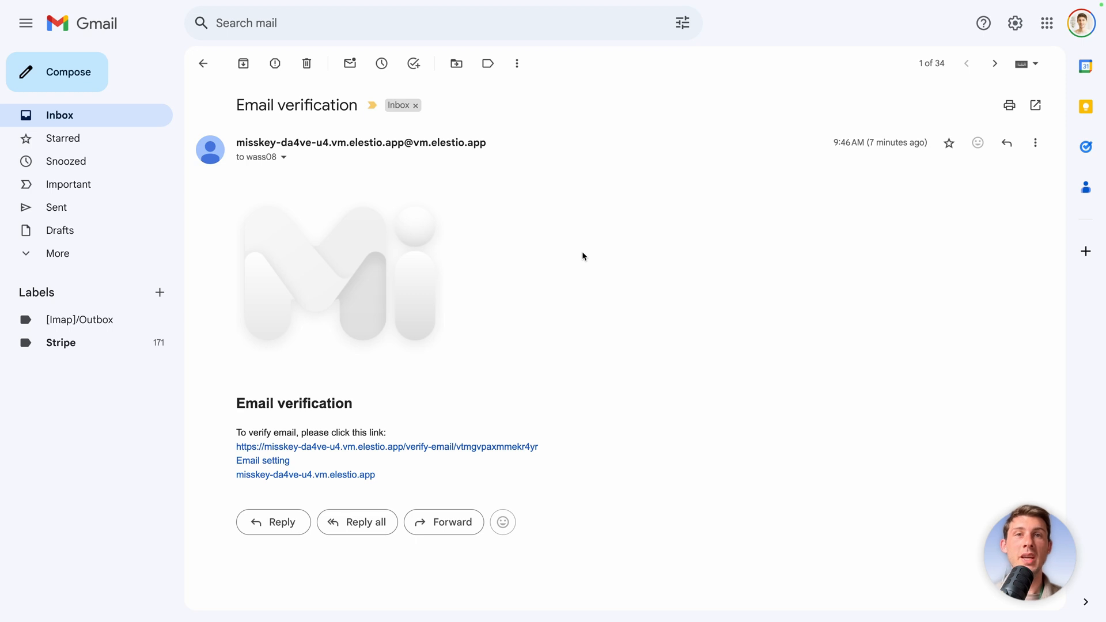
{"action": "mouse_move", "coordinate": [526, 238]}
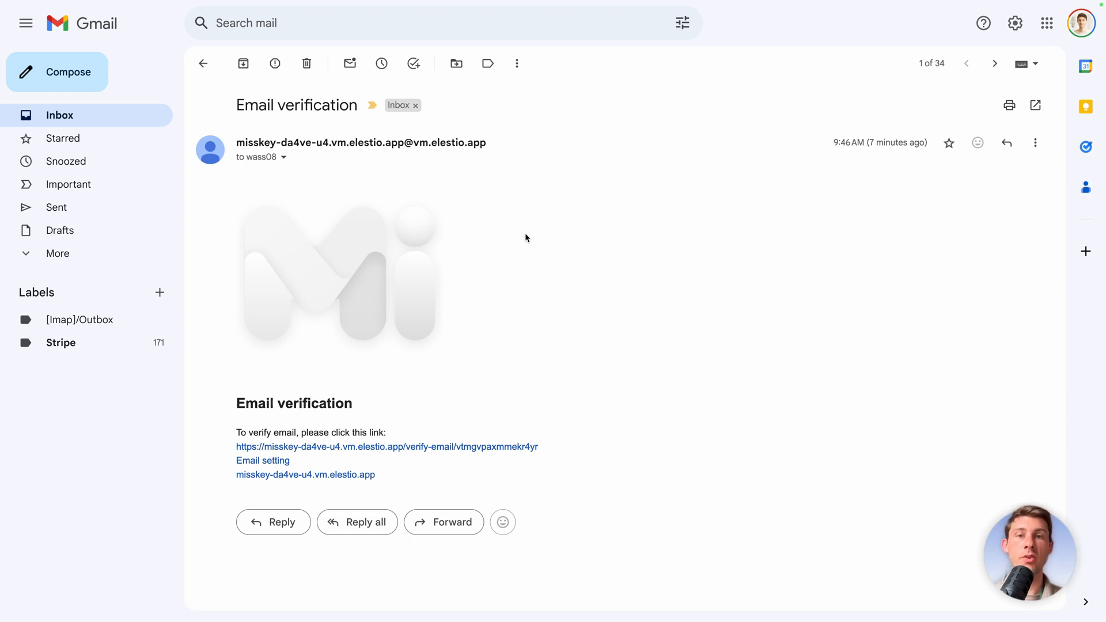
{"action": "mouse_move", "coordinate": [358, 303]}
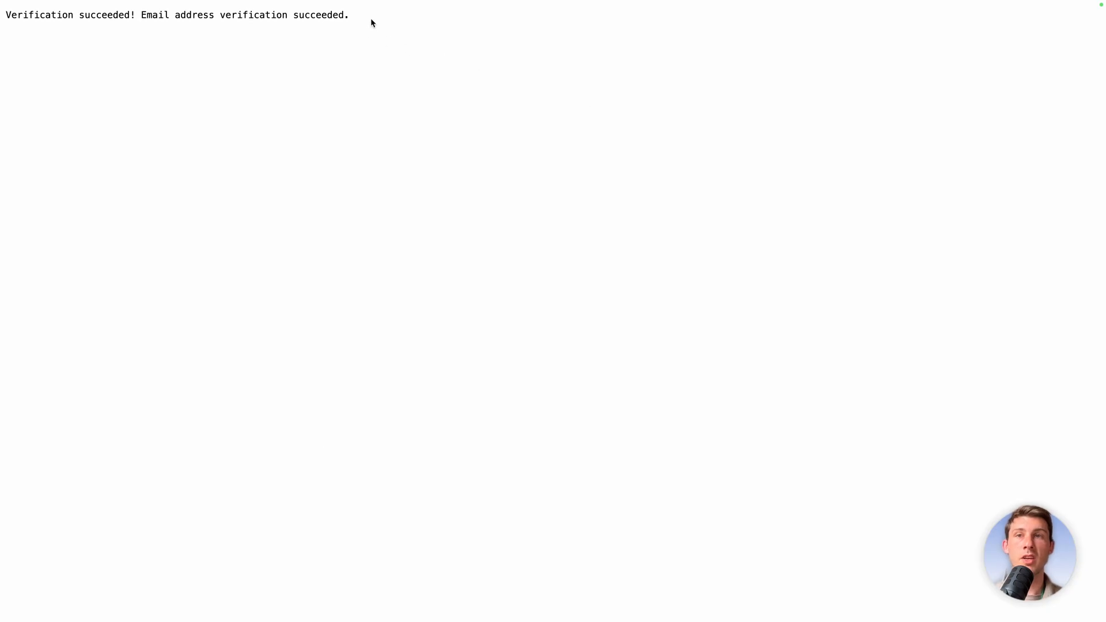
{"action": "mouse_move", "coordinate": [380, 31]}
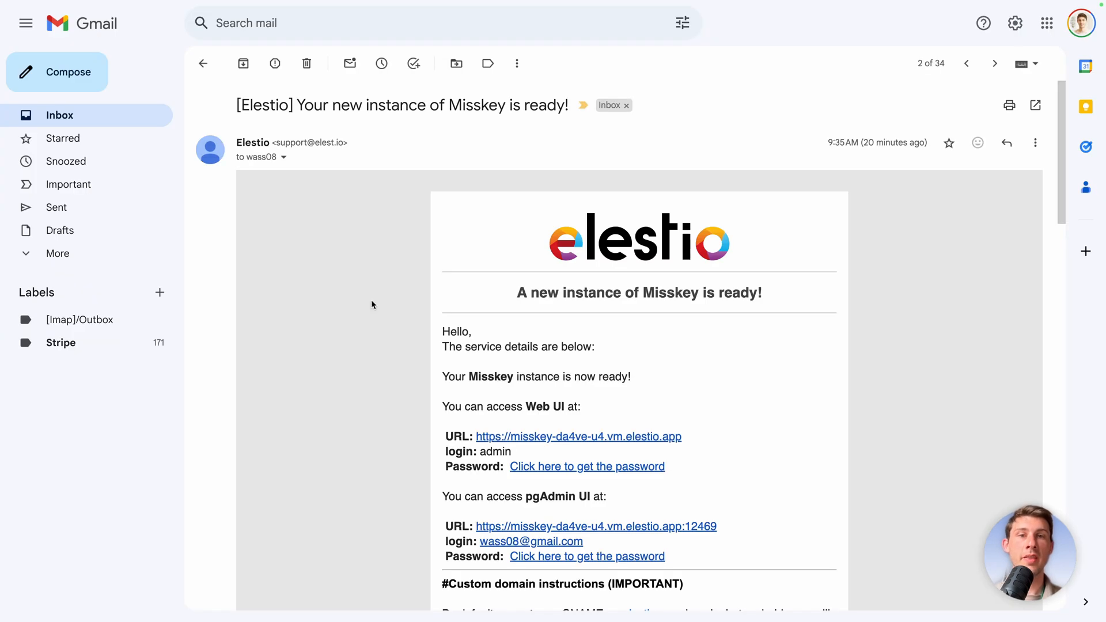
- Follow the 'instance is ready' email's link to retrieve the administrator password
{"action": "scroll", "scroll_direction": "down", "scroll_amount": 3}
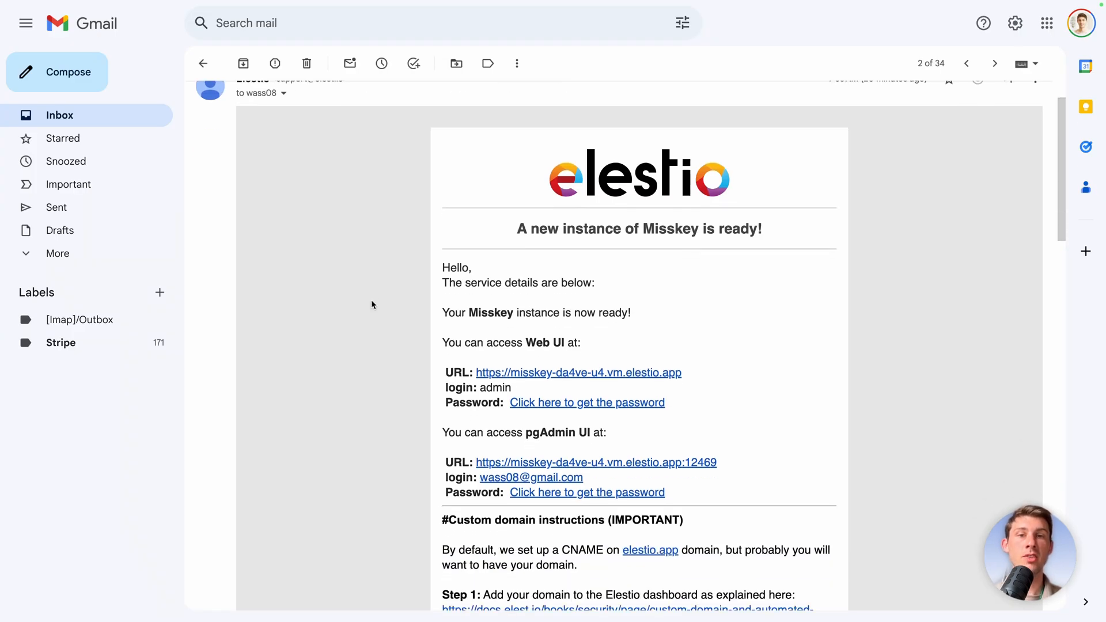
{"action": "left_click", "coordinate": [578, 372]}
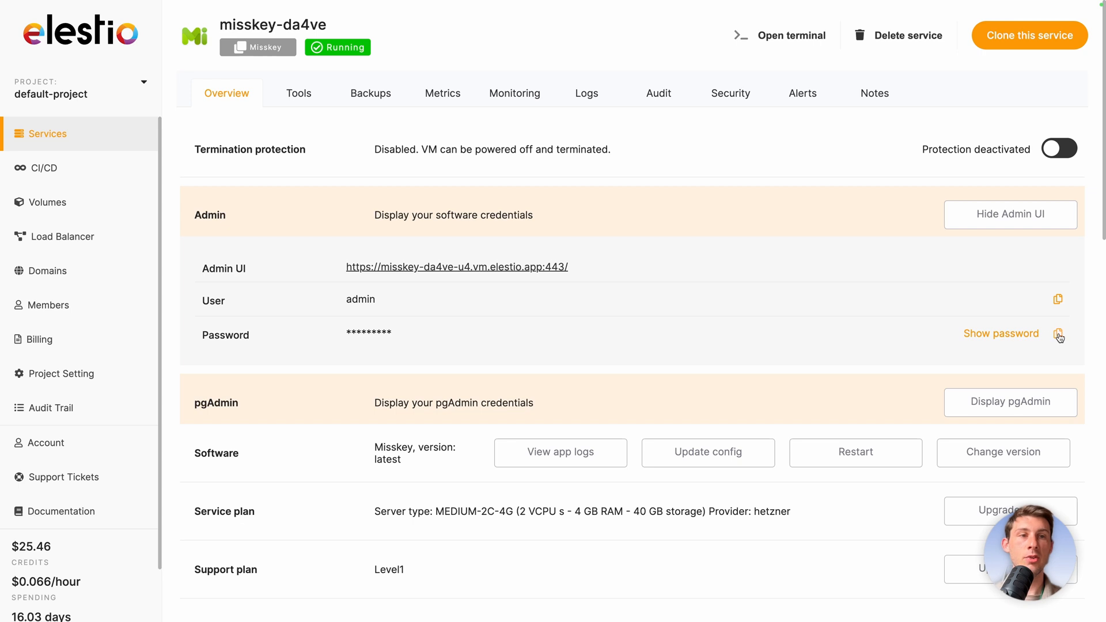
- Copy the administrator password and go to the Misskey instance's Admin UI URL
{"action": "left_click", "coordinate": [1058, 335]}
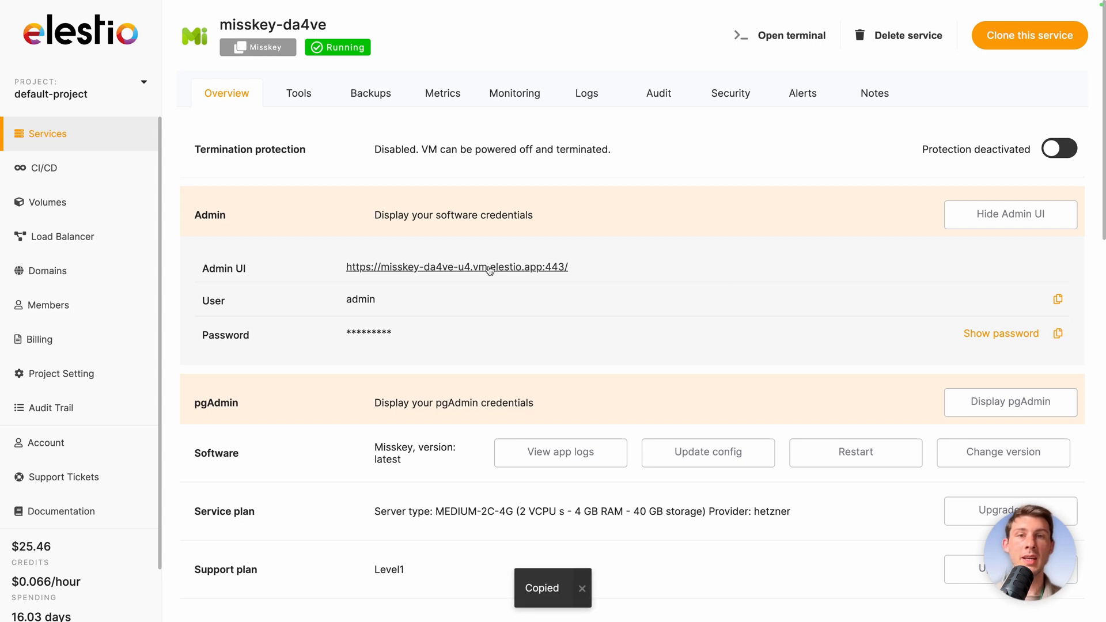
{"action": "left_click", "coordinate": [456, 267]}
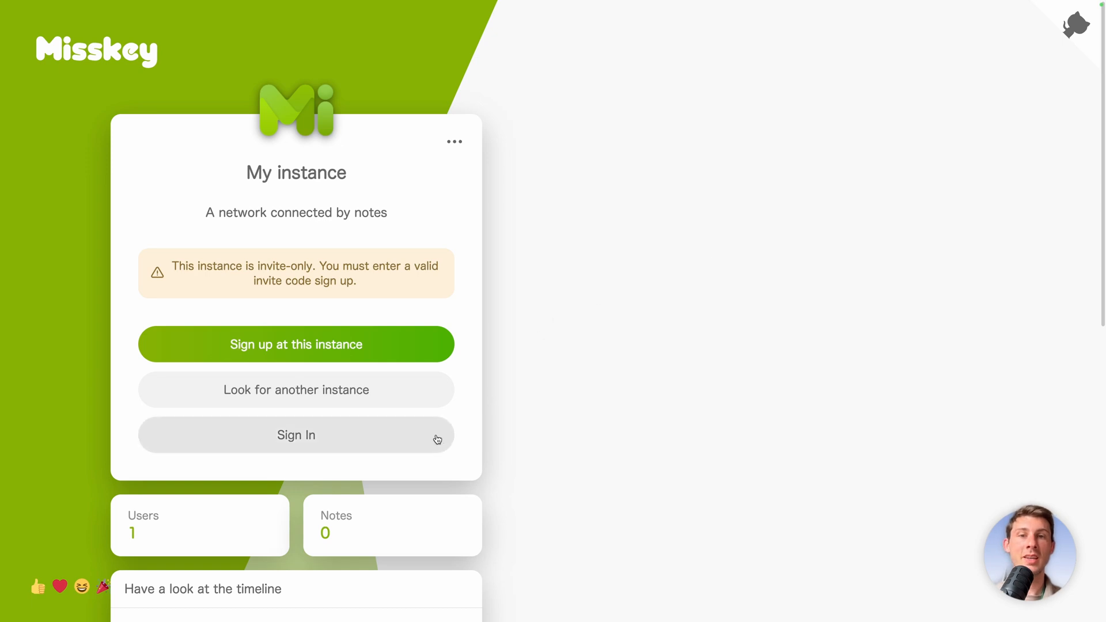
- Sign in to Misskey as 'admin' with the copied password
{"action": "left_click", "coordinate": [296, 435]}
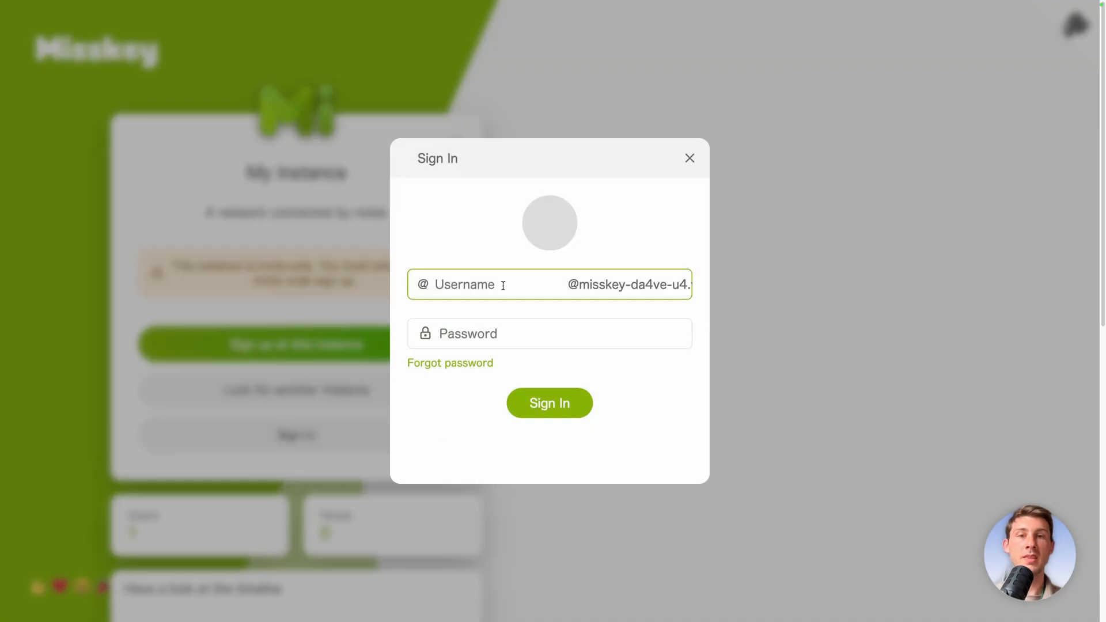
{"action": "type", "text": "admin"}
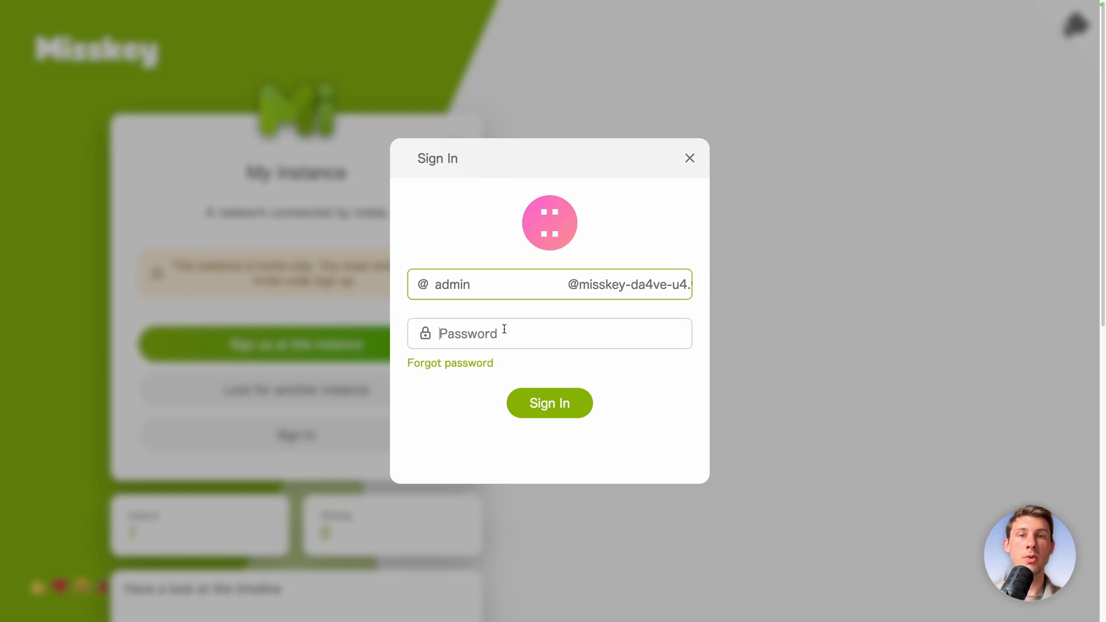
{"action": "left_click", "coordinate": [549, 403]}
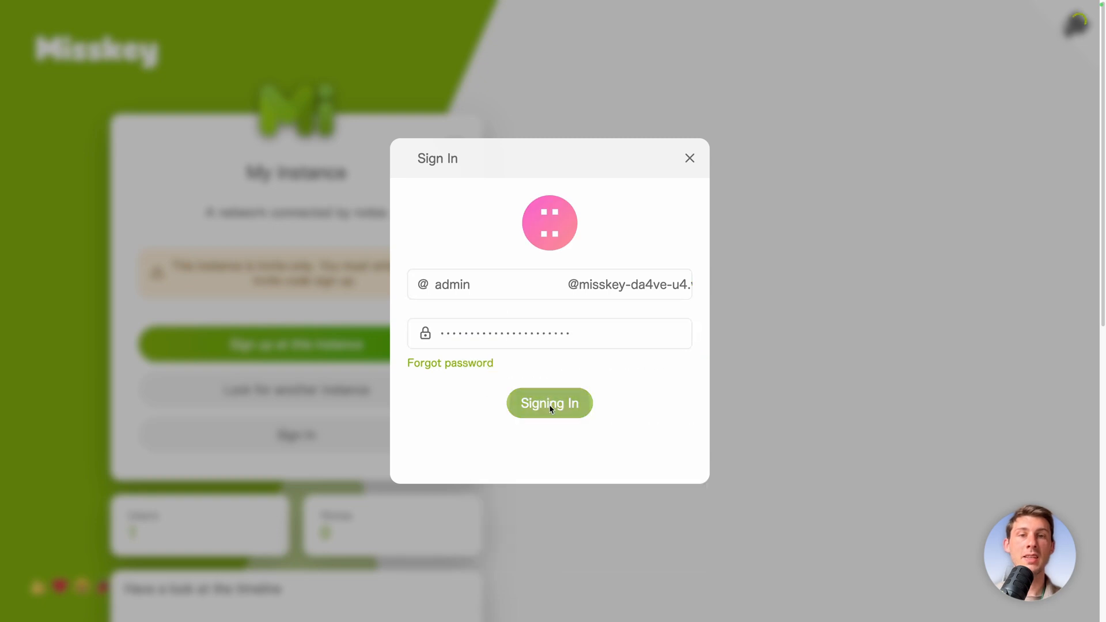
{"action": "left_click", "coordinate": [549, 403]}
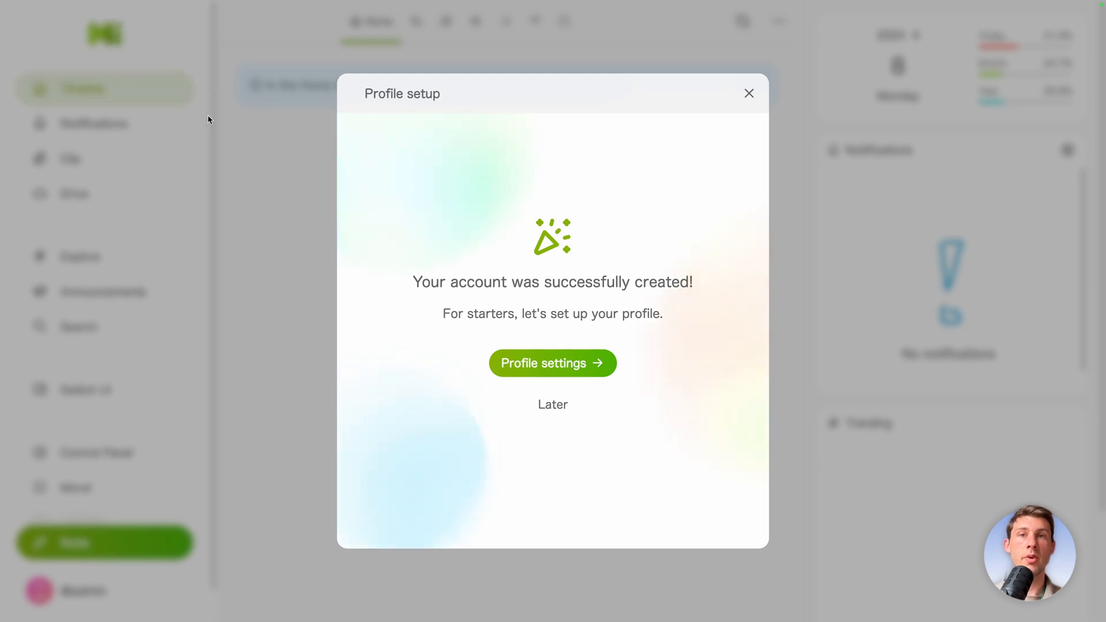
{"action": "mouse_move", "coordinate": [549, 189]}
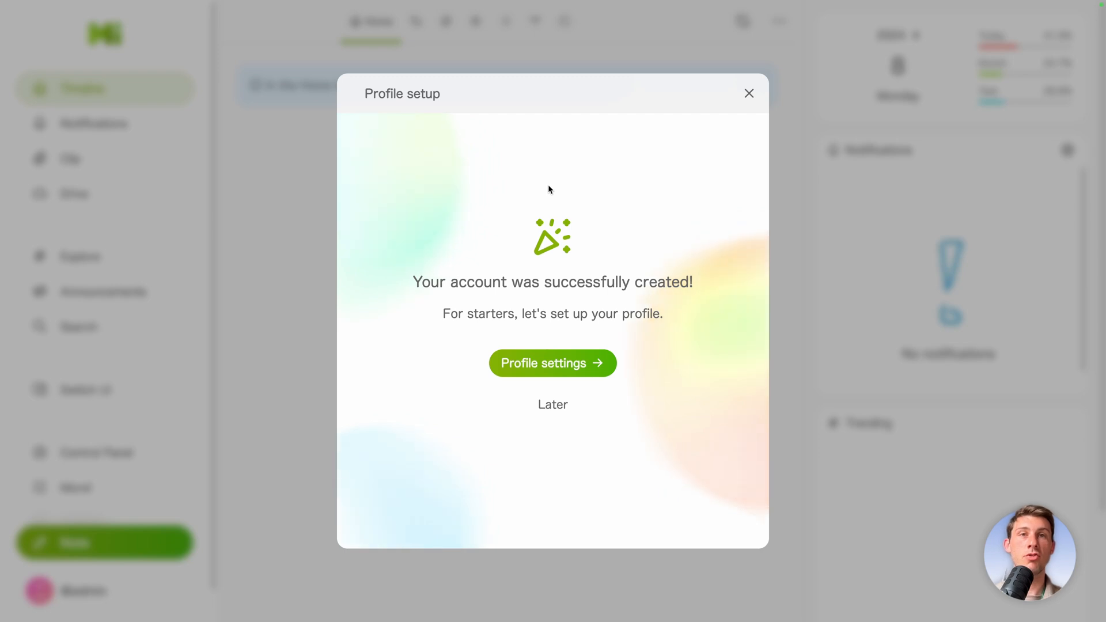
{"action": "mouse_move", "coordinate": [553, 363]}
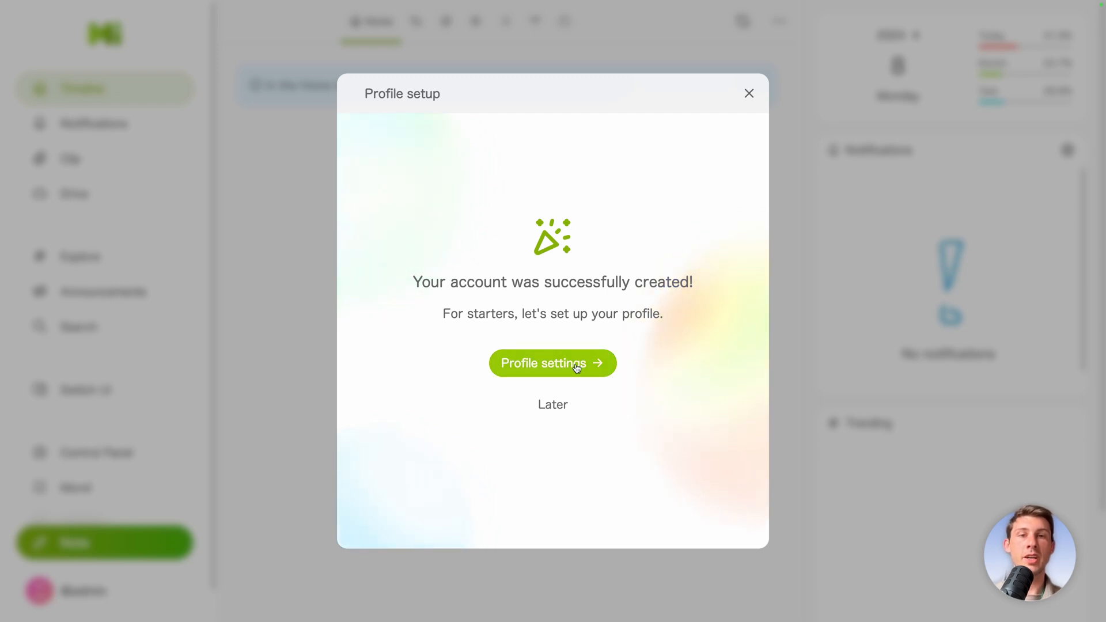
- Keep the avatar image as is and save the display name 'Wawa Sensei'
{"action": "left_click", "coordinate": [552, 363]}
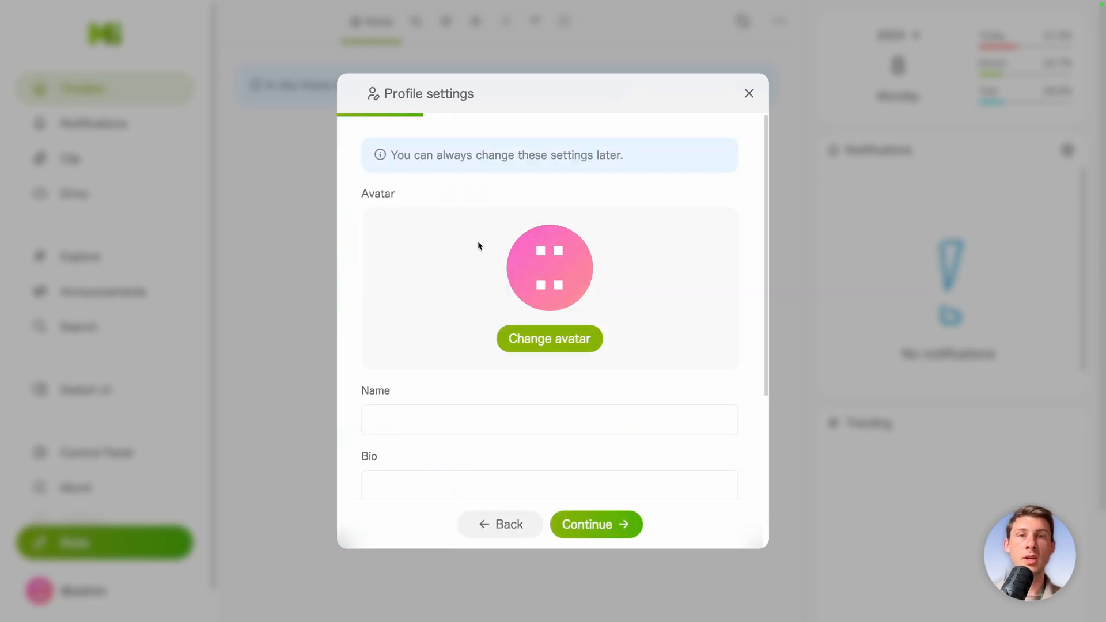
{"action": "left_click", "coordinate": [549, 339]}
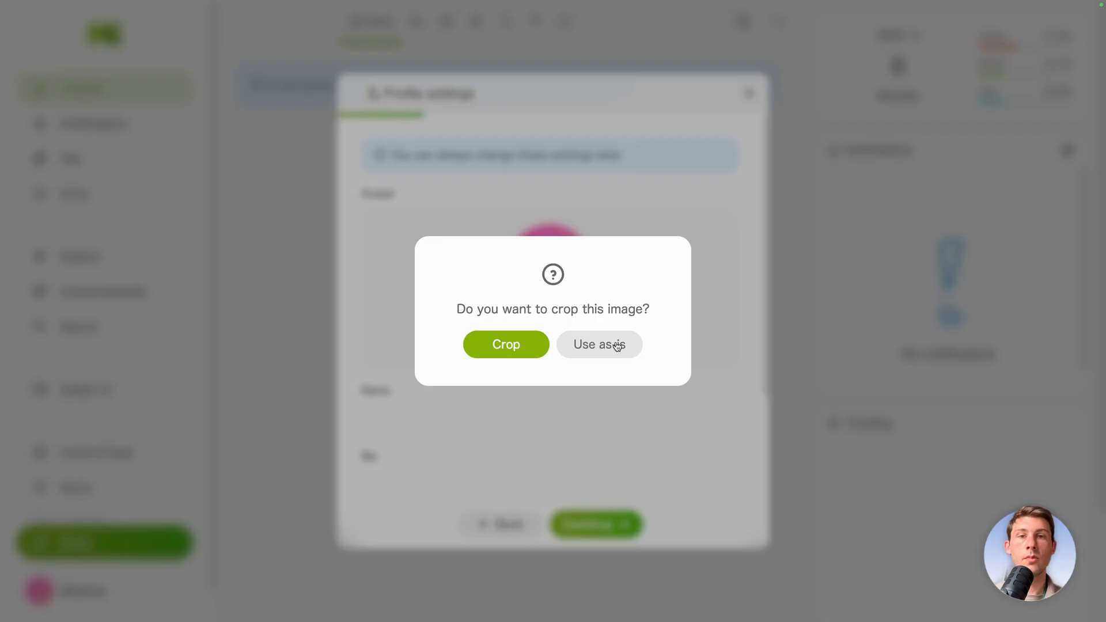
{"action": "mouse_move", "coordinate": [506, 344]}
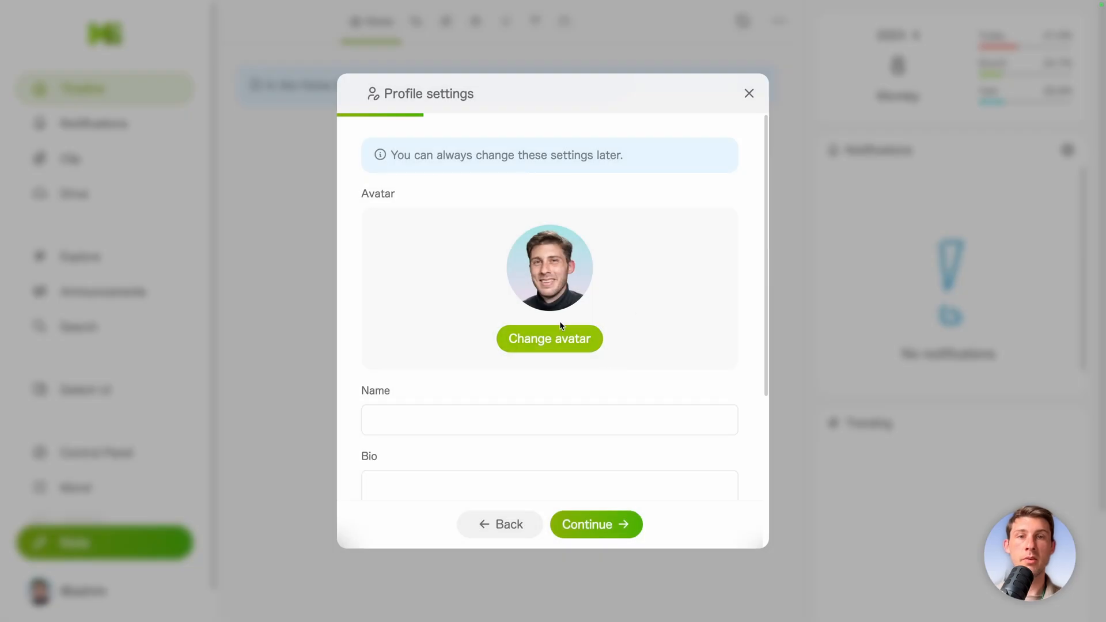
{"action": "left_click", "coordinate": [549, 420]}
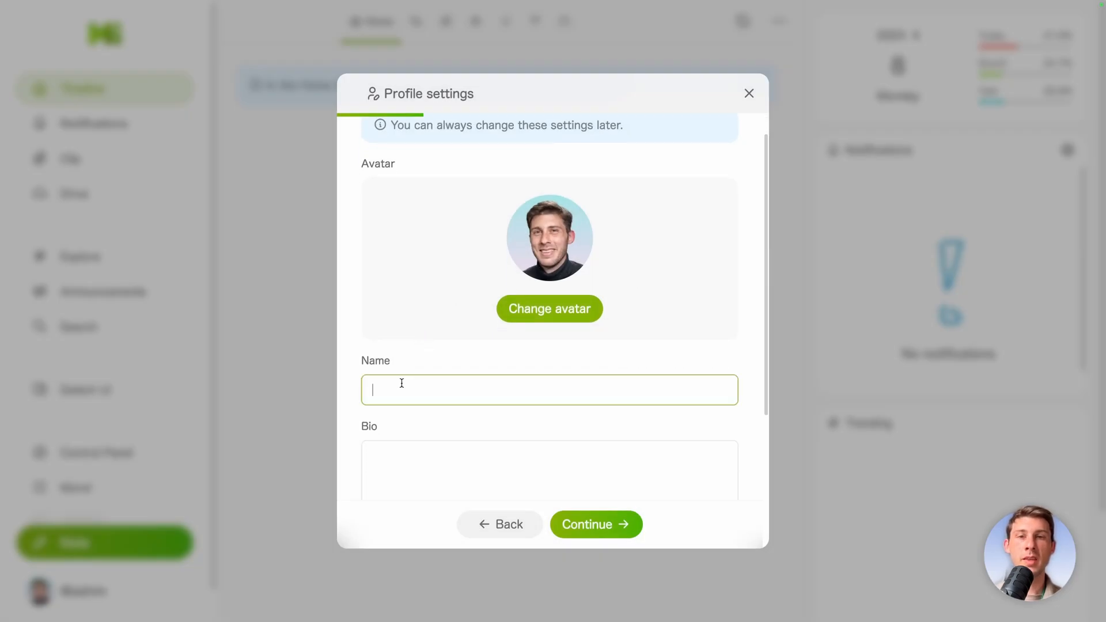
{"action": "type", "text": "Wawa Sensei"}
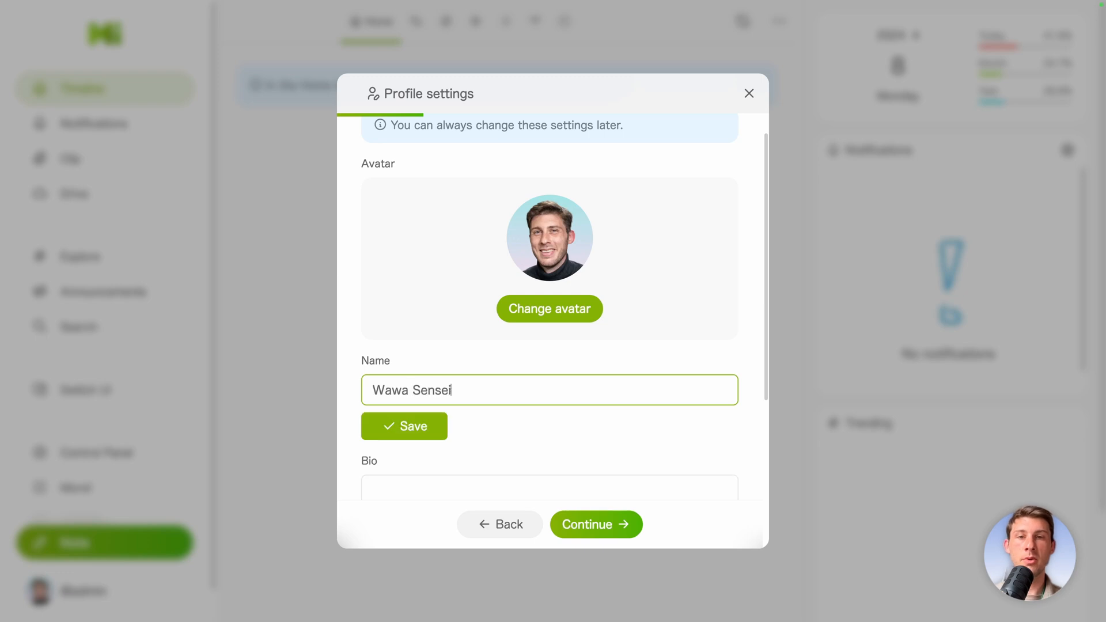
{"action": "left_click", "coordinate": [404, 427]}
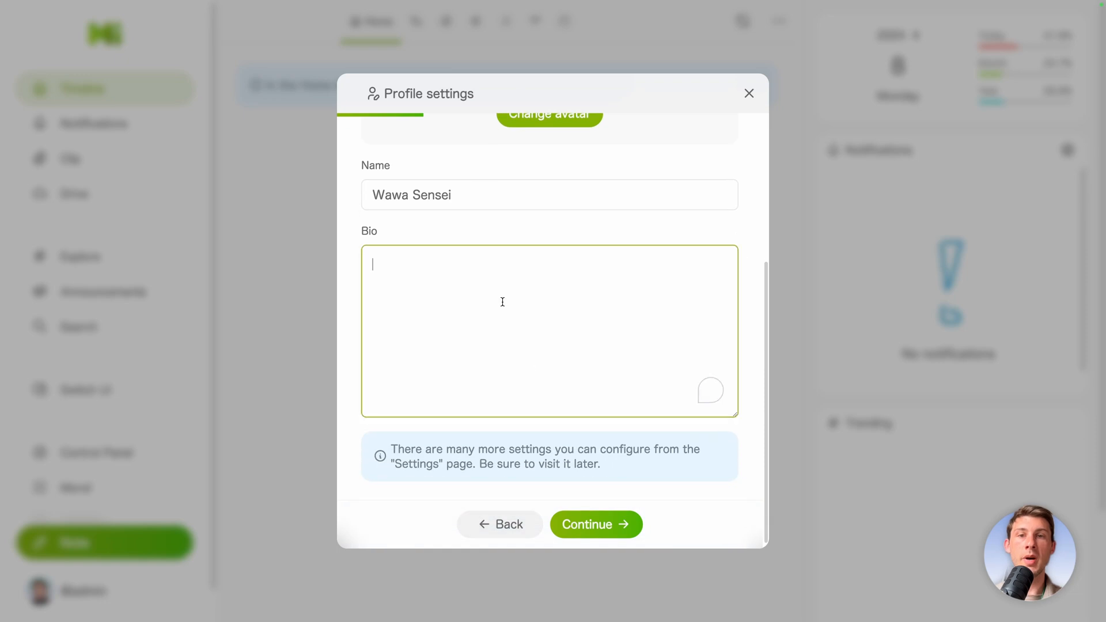
- Save the bio 'Discover Open Source Software on Elestio' and continue to privacy settings
{"action": "type", "text": "Discover Open Source Software on Elestio"}
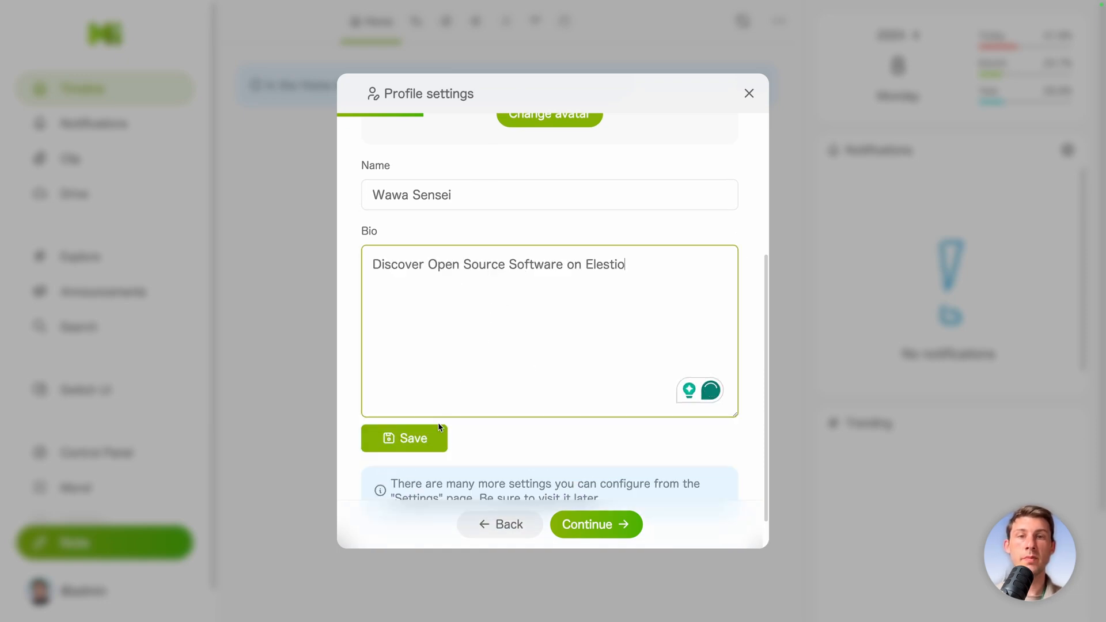
{"action": "left_click", "coordinate": [404, 438]}
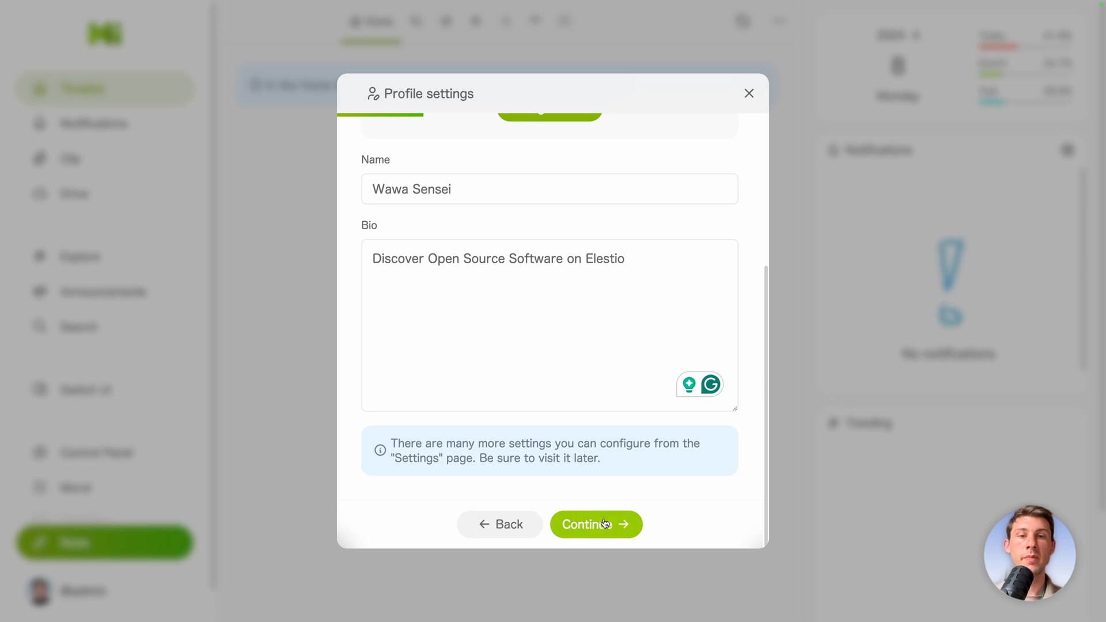
{"action": "left_click", "coordinate": [587, 524]}
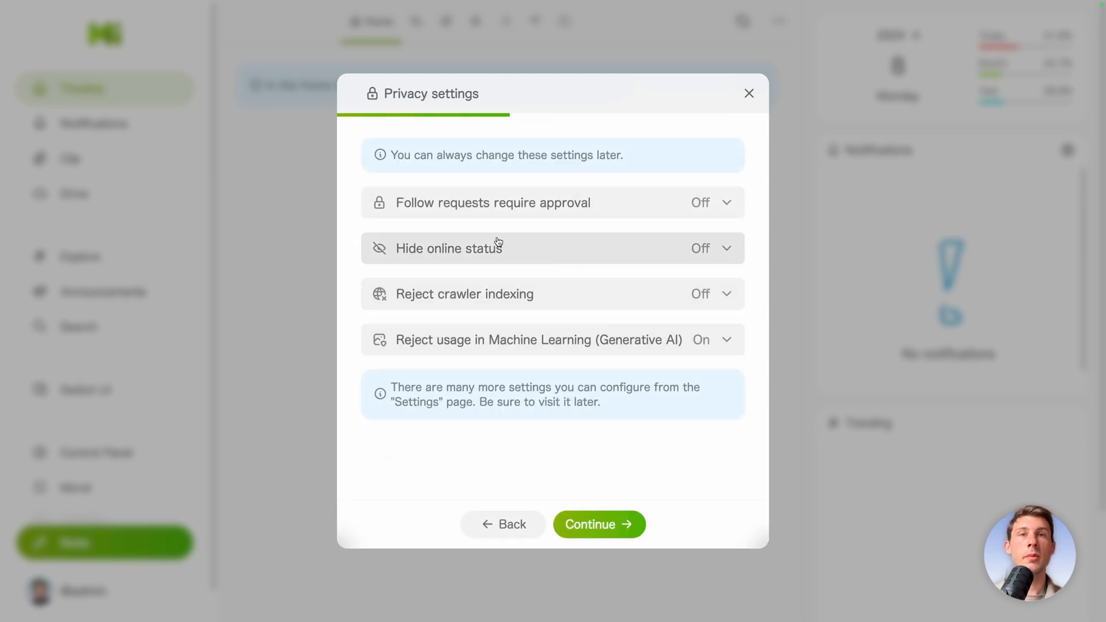
{"action": "mouse_move", "coordinate": [374, 182]}
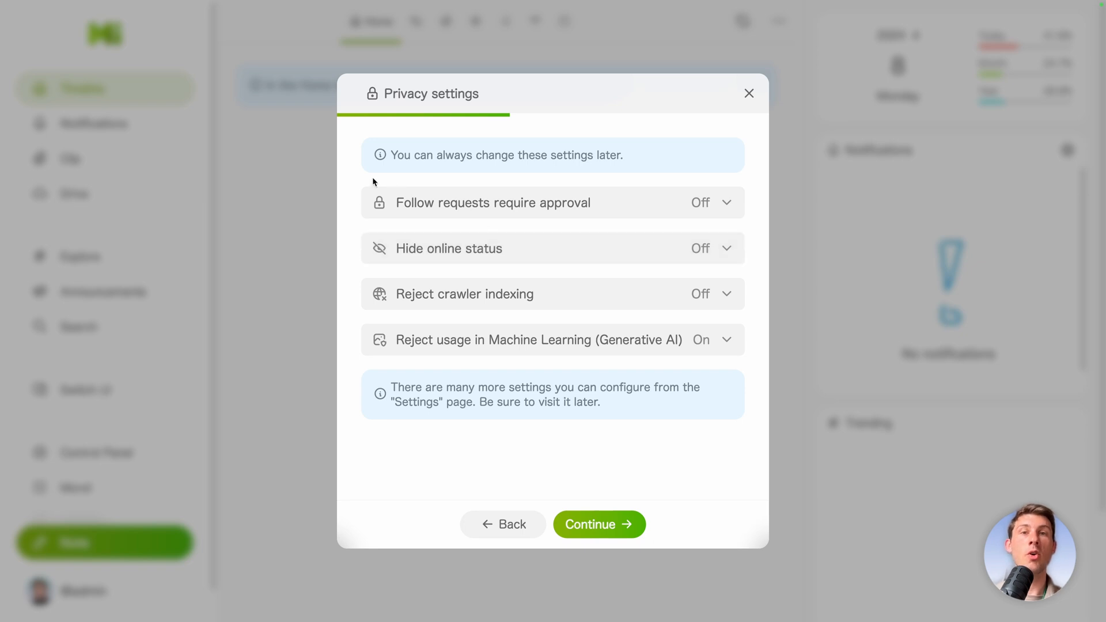
{"action": "mouse_move", "coordinate": [709, 209]}
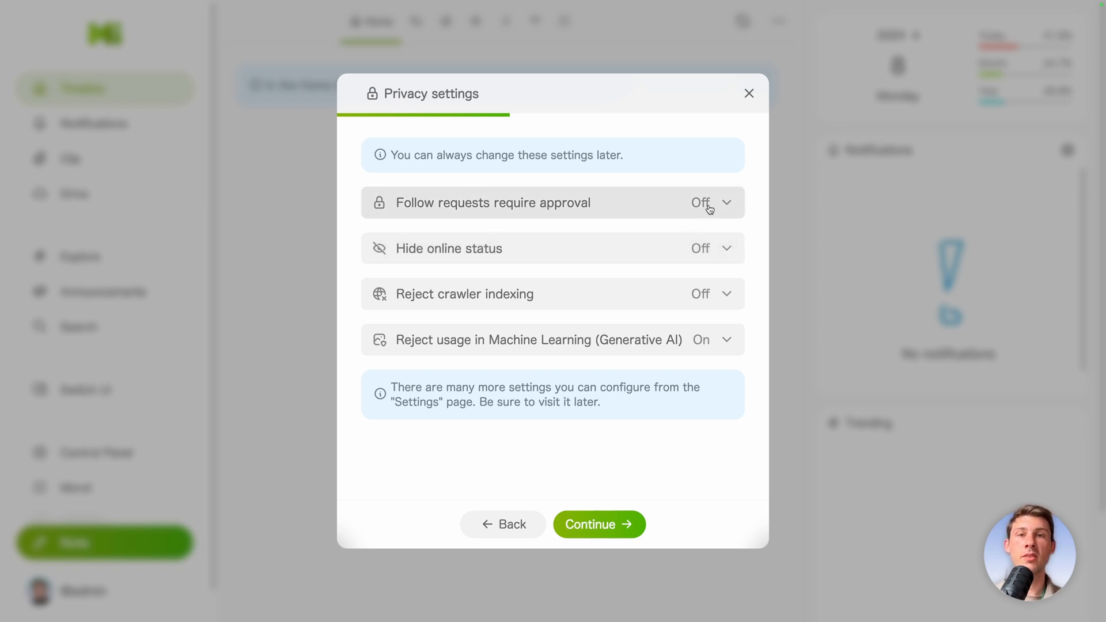
- Leave 'Follow requests require approval' and the other privacy toggles unchanged and continue
{"action": "left_click", "coordinate": [725, 203]}
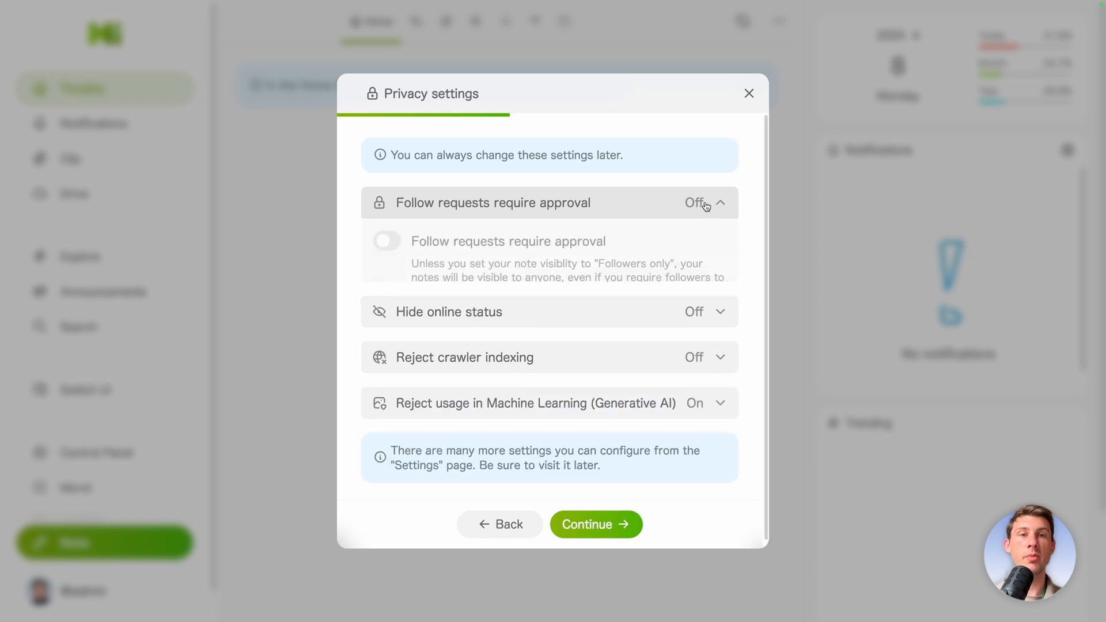
{"action": "left_click", "coordinate": [719, 203]}
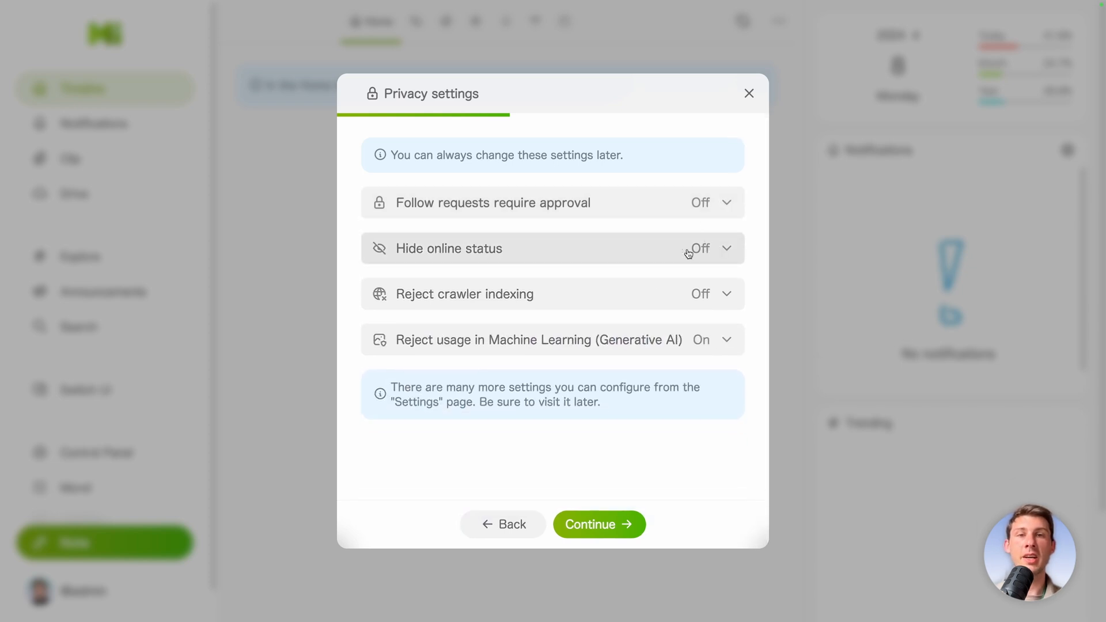
{"action": "mouse_move", "coordinate": [664, 307]}
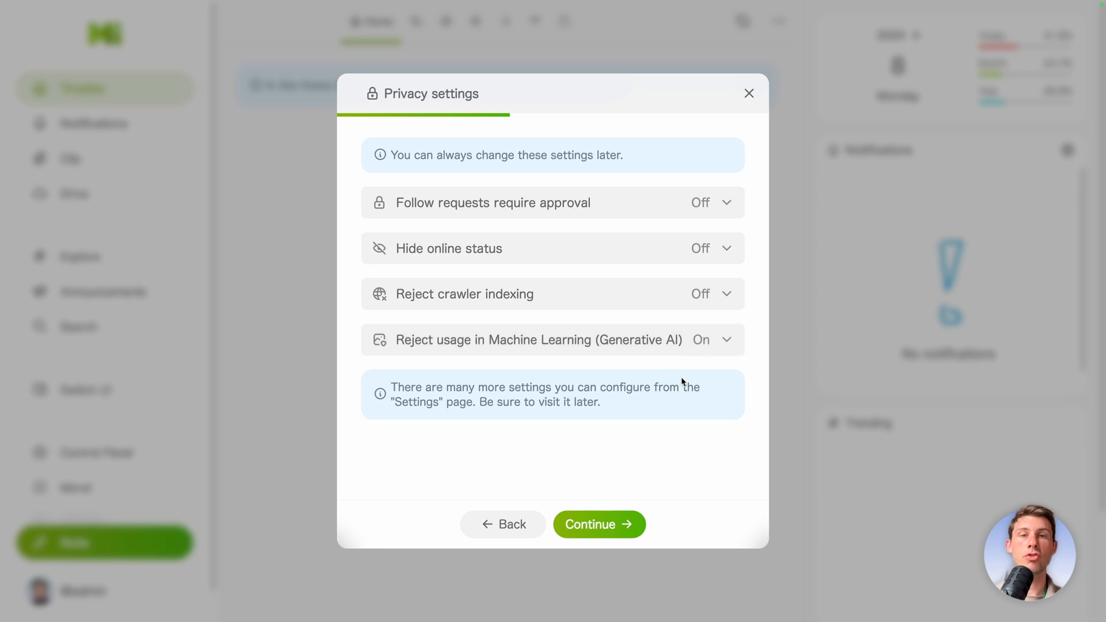
{"action": "left_click", "coordinate": [598, 525]}
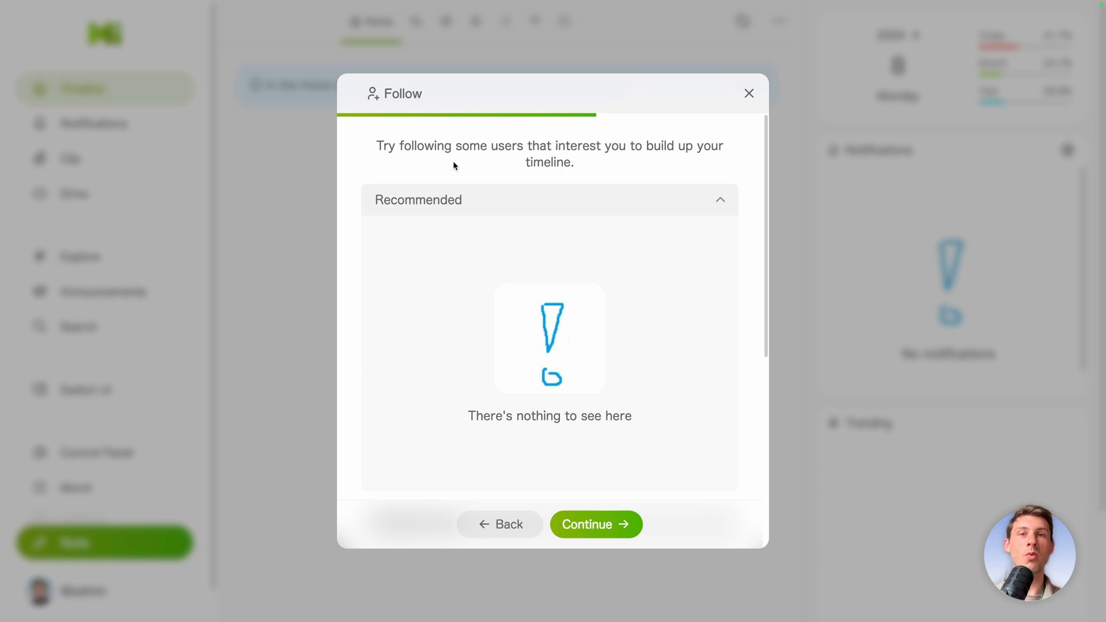
{"action": "mouse_move", "coordinate": [452, 158]}
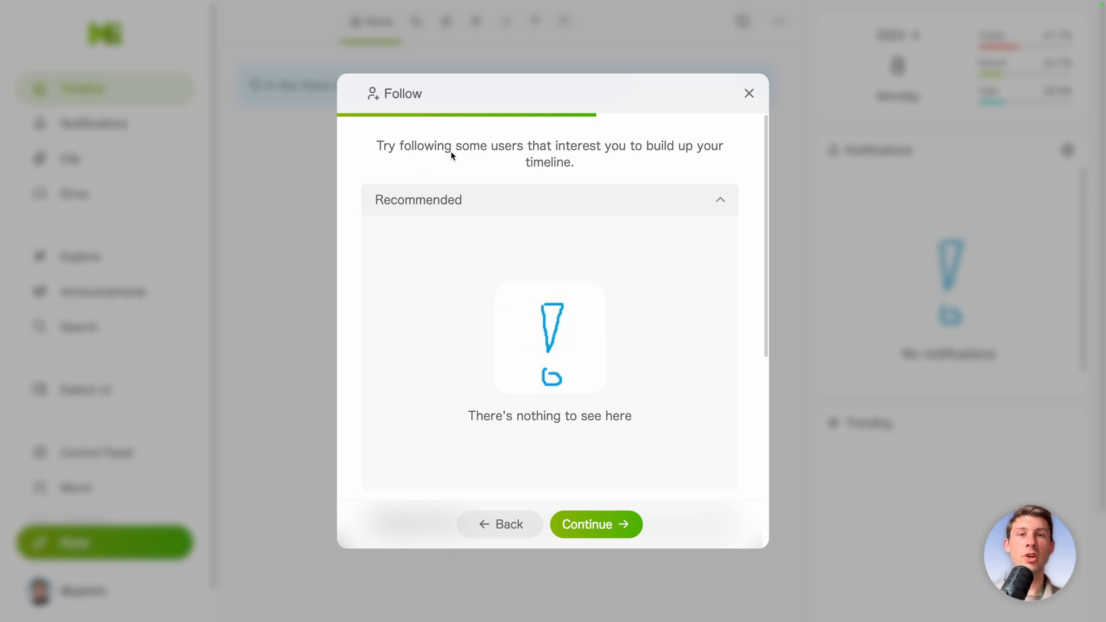
{"action": "mouse_move", "coordinate": [475, 296]}
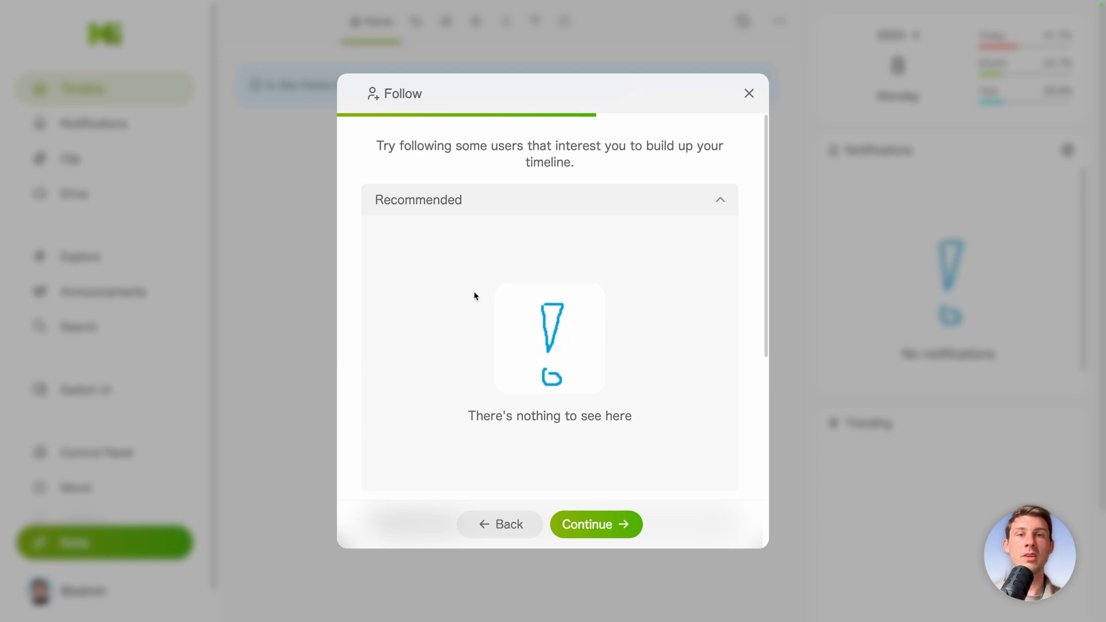
- Finish profile setup without following any of the empty recommended or popular users
{"action": "scroll", "scroll_direction": "down", "scroll_amount": 3}
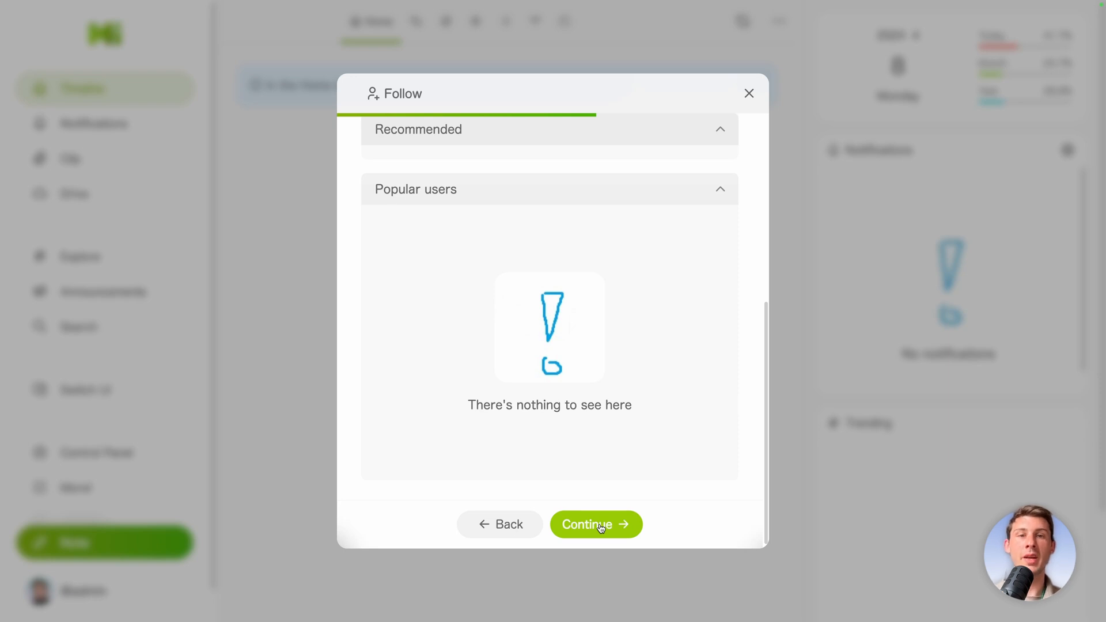
{"action": "left_click", "coordinate": [595, 525]}
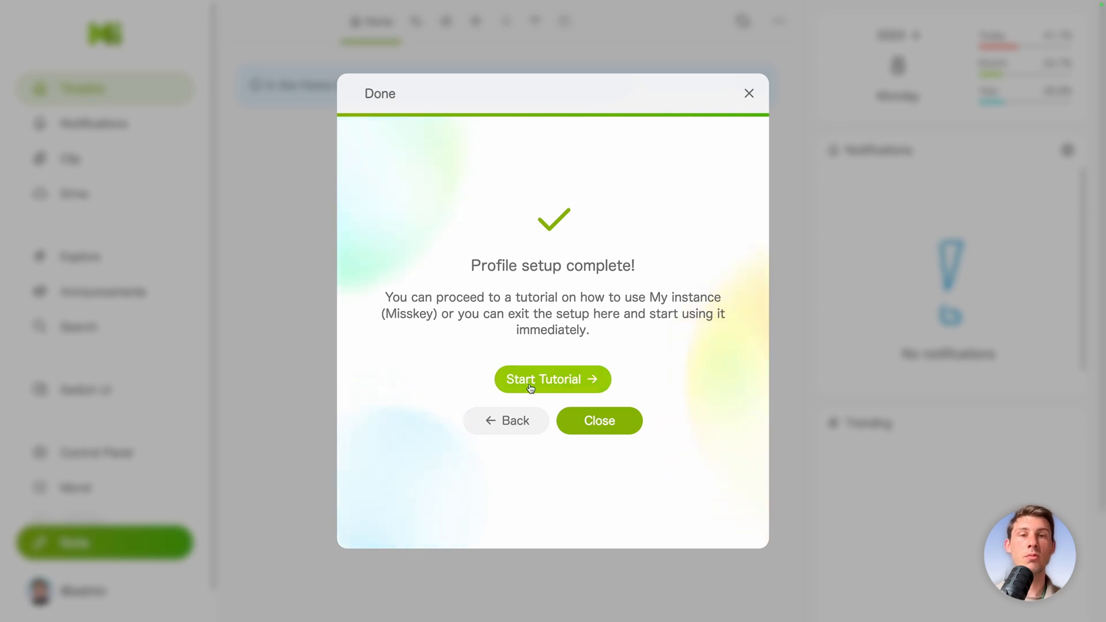
- Start the Misskey tutorial, landing on the 'What is a Note?' page
{"action": "left_click", "coordinate": [552, 379]}
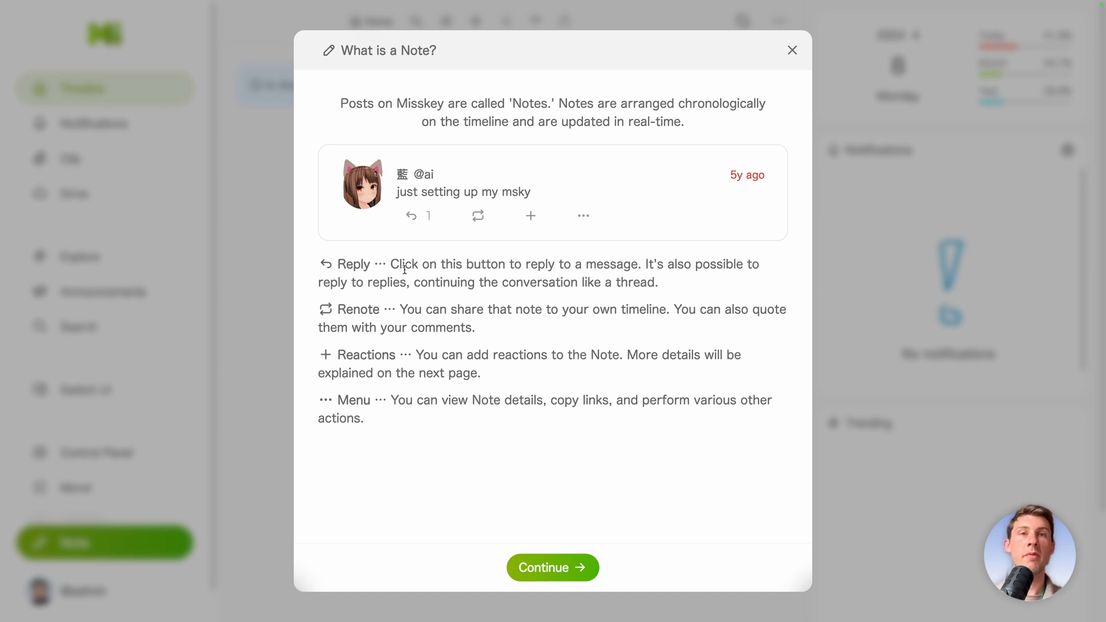
{"action": "mouse_move", "coordinate": [464, 81]}
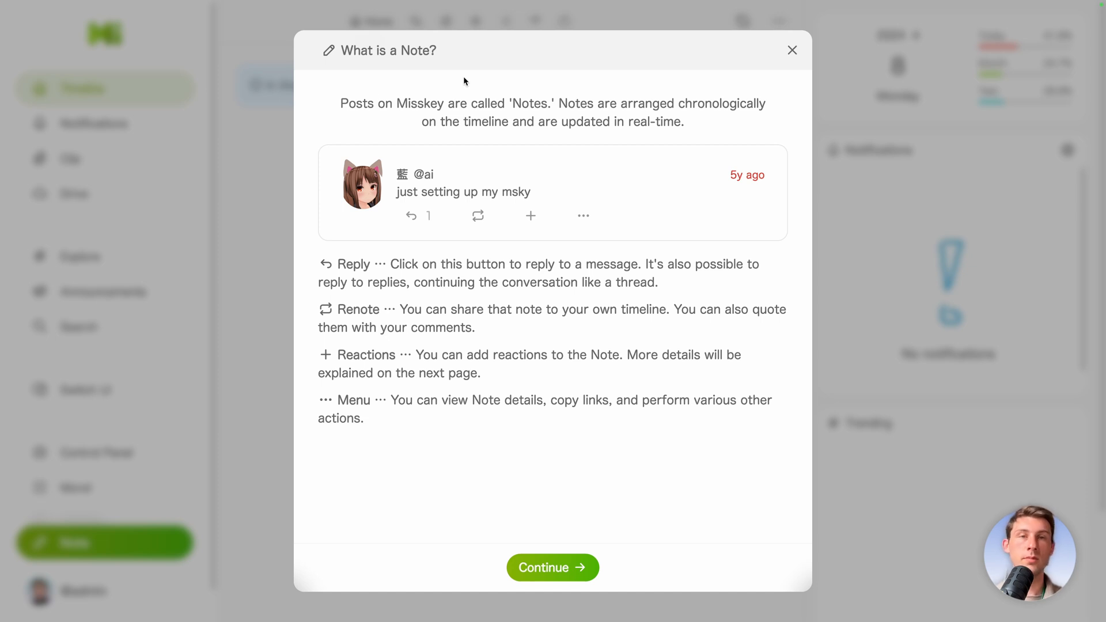
{"action": "mouse_move", "coordinate": [434, 128]}
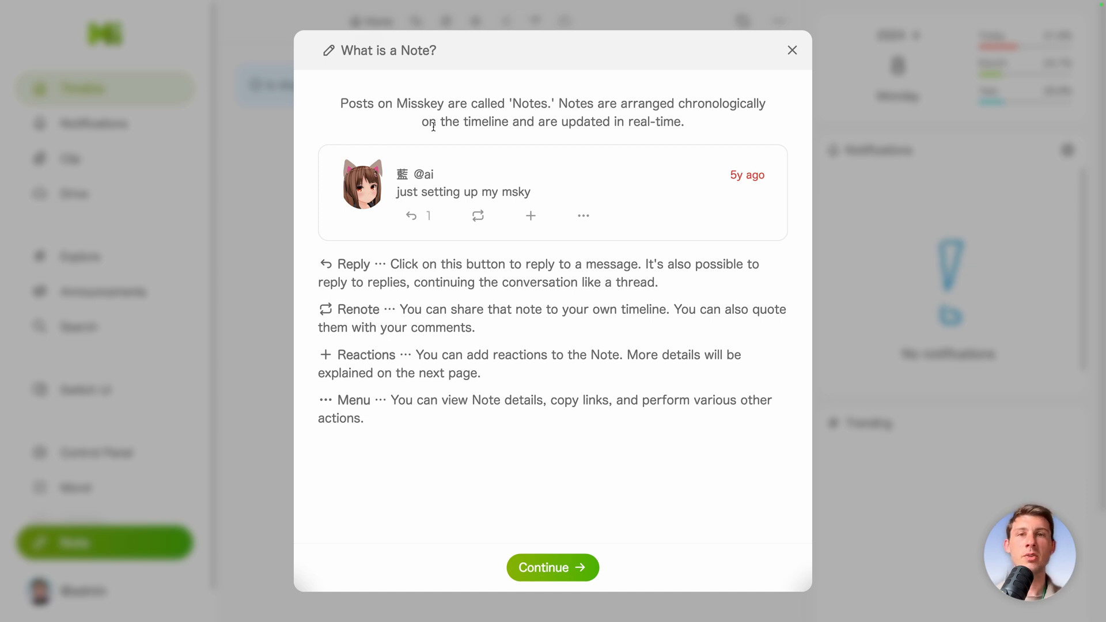
{"action": "mouse_move", "coordinate": [315, 286]}
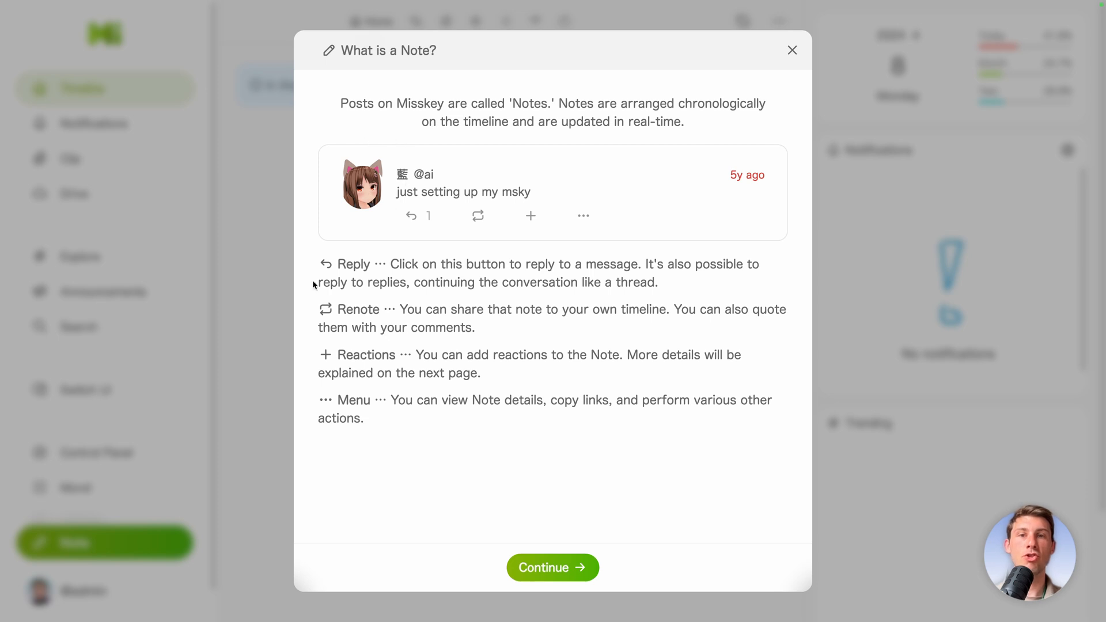
{"action": "mouse_move", "coordinate": [375, 303]}
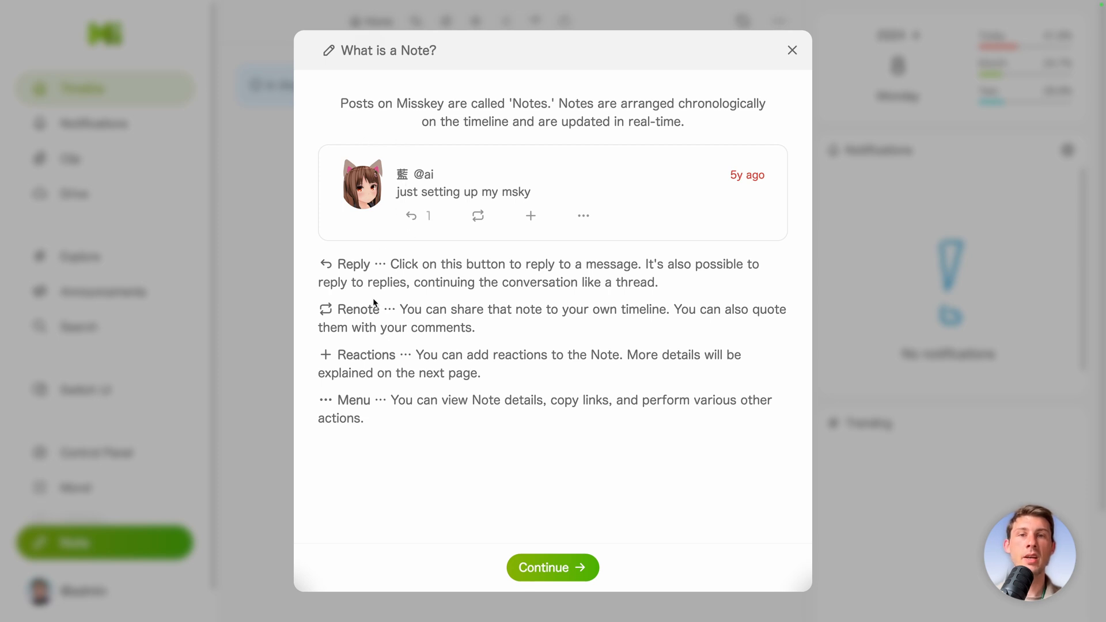
{"action": "mouse_move", "coordinate": [509, 218]}
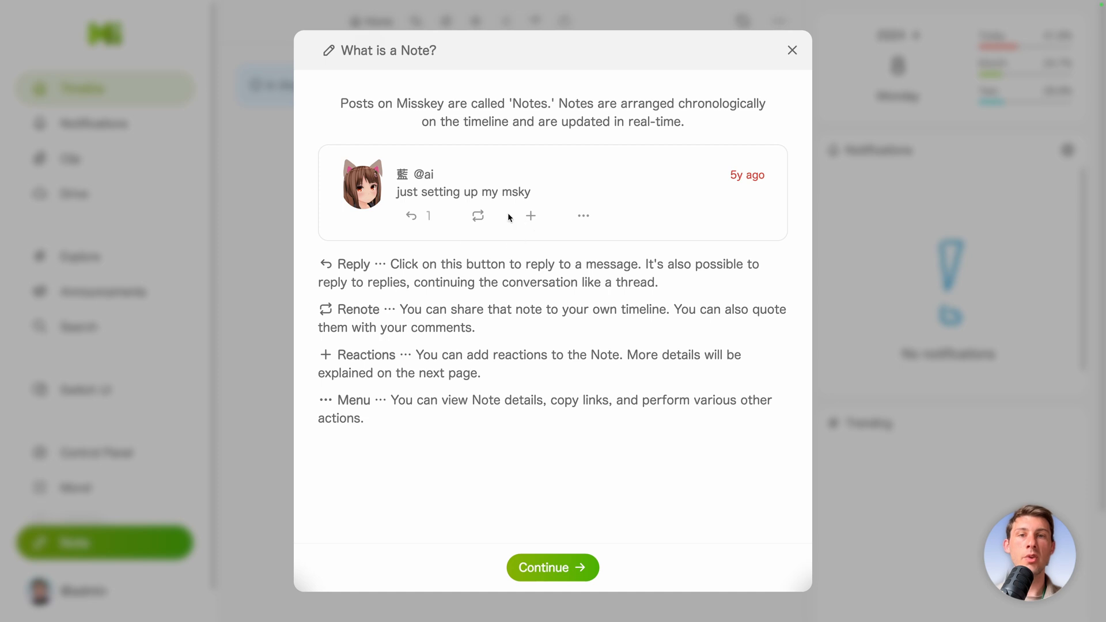
{"action": "mouse_move", "coordinate": [498, 263]}
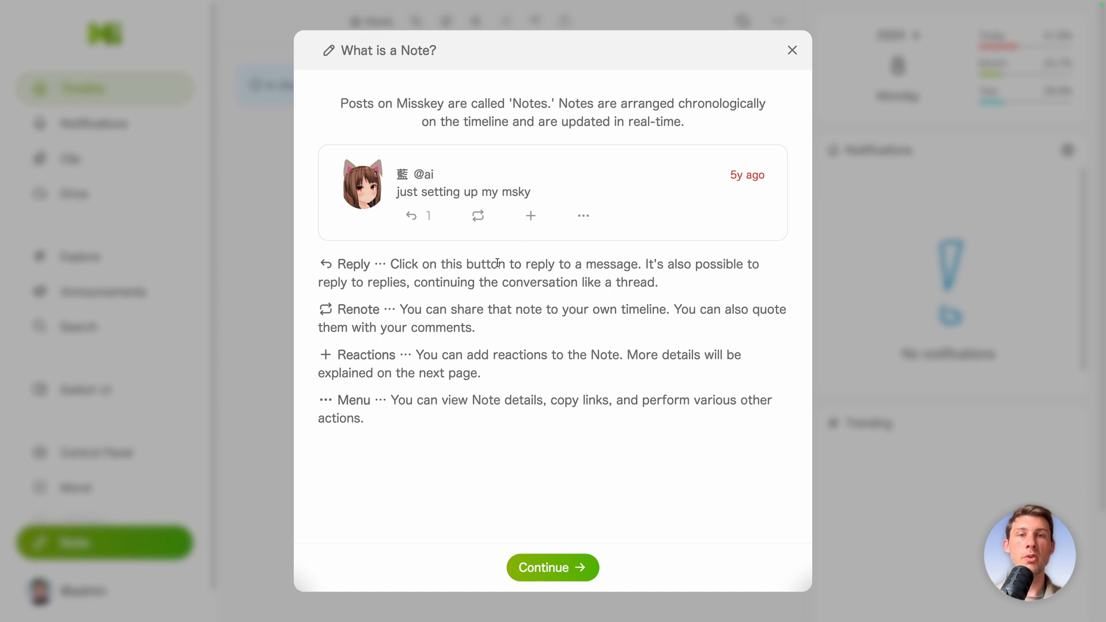
{"action": "mouse_move", "coordinate": [541, 309]}
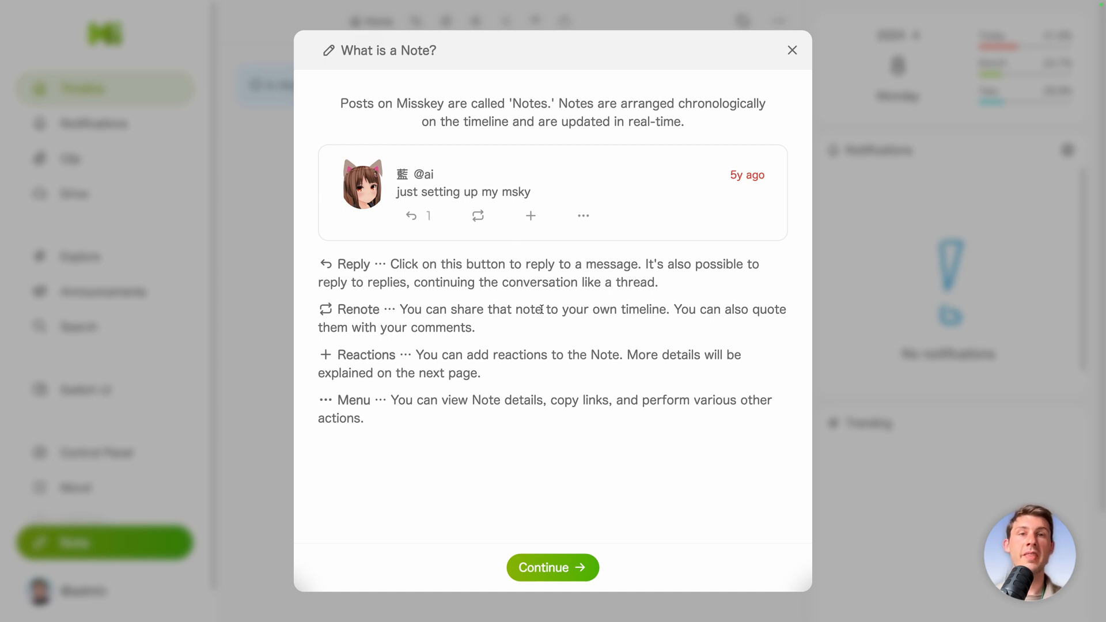
{"action": "mouse_move", "coordinate": [515, 545]}
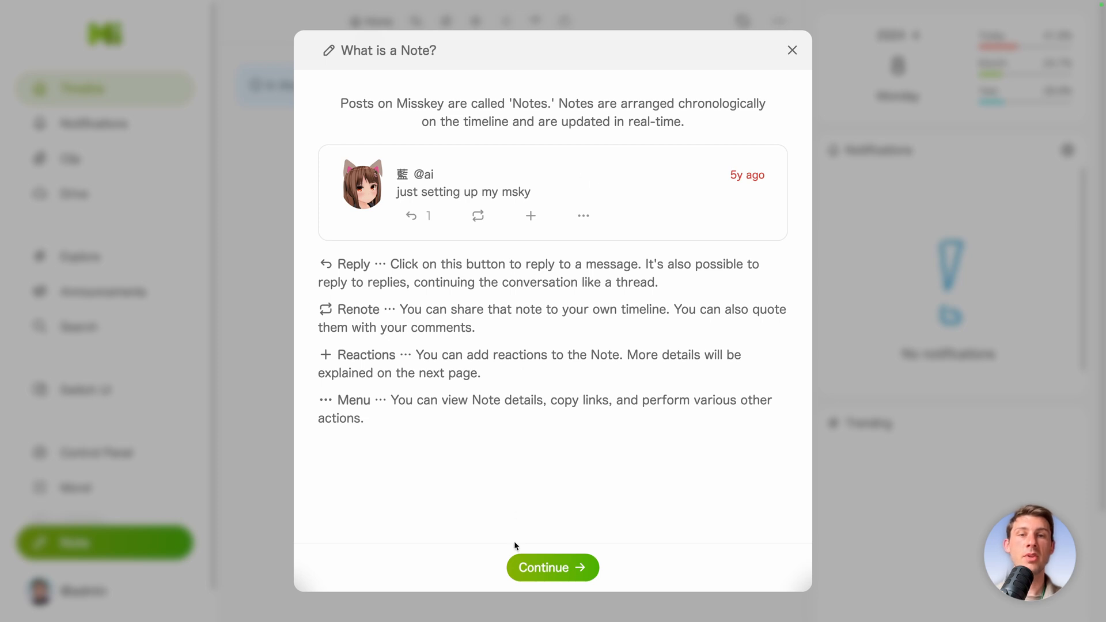
- React to the sample note with the party-face emoji and advance to the timelines page
{"action": "left_click", "coordinate": [552, 567]}
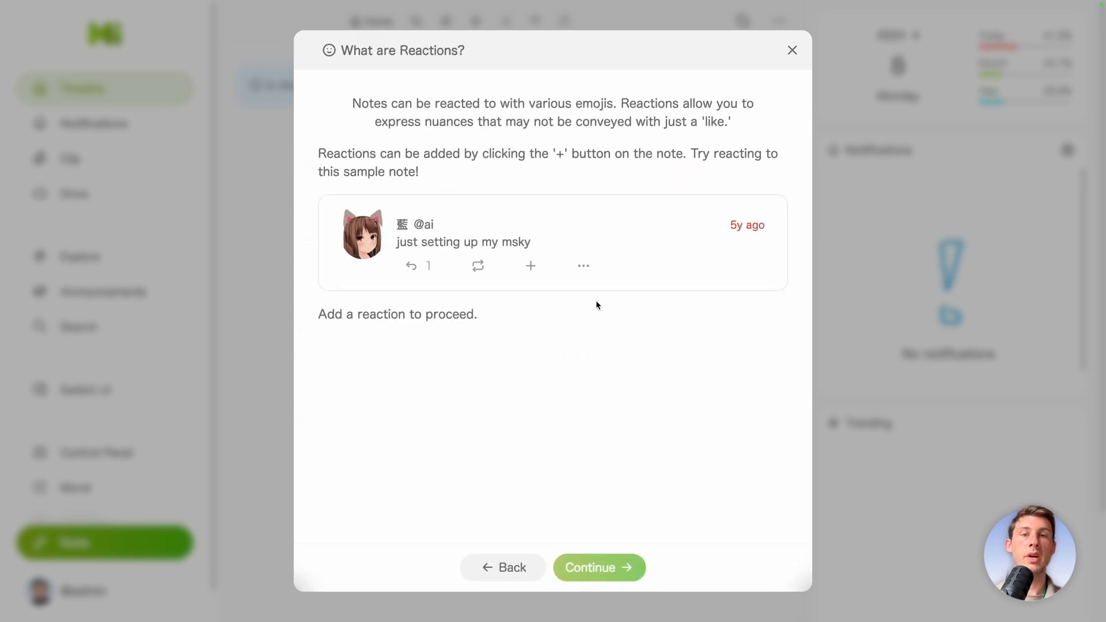
{"action": "mouse_move", "coordinate": [381, 166]}
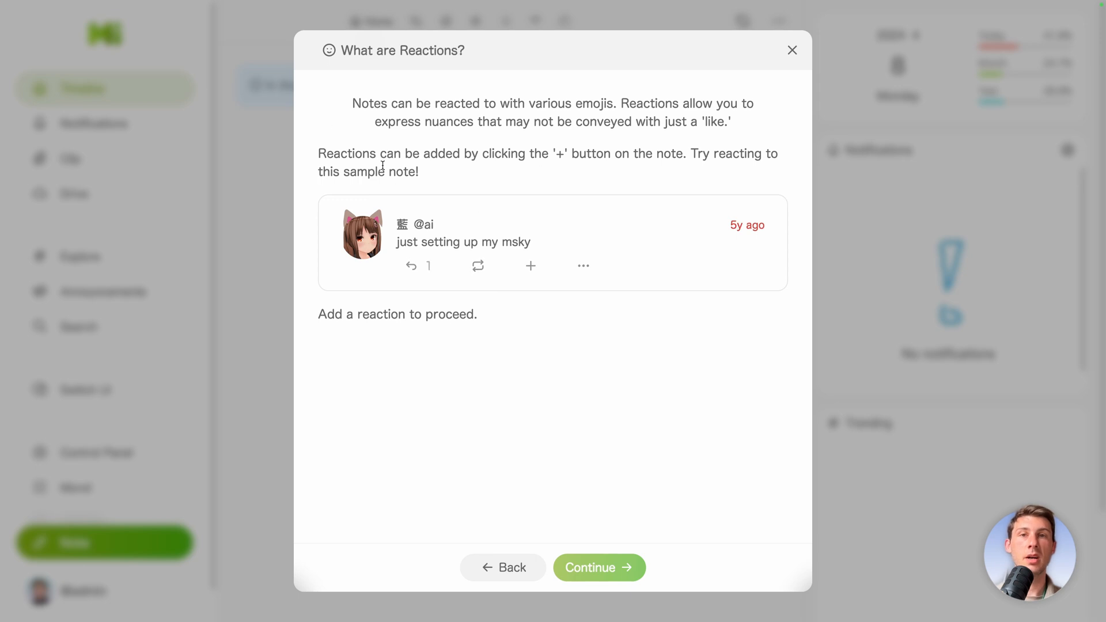
{"action": "left_click", "coordinate": [531, 266]}
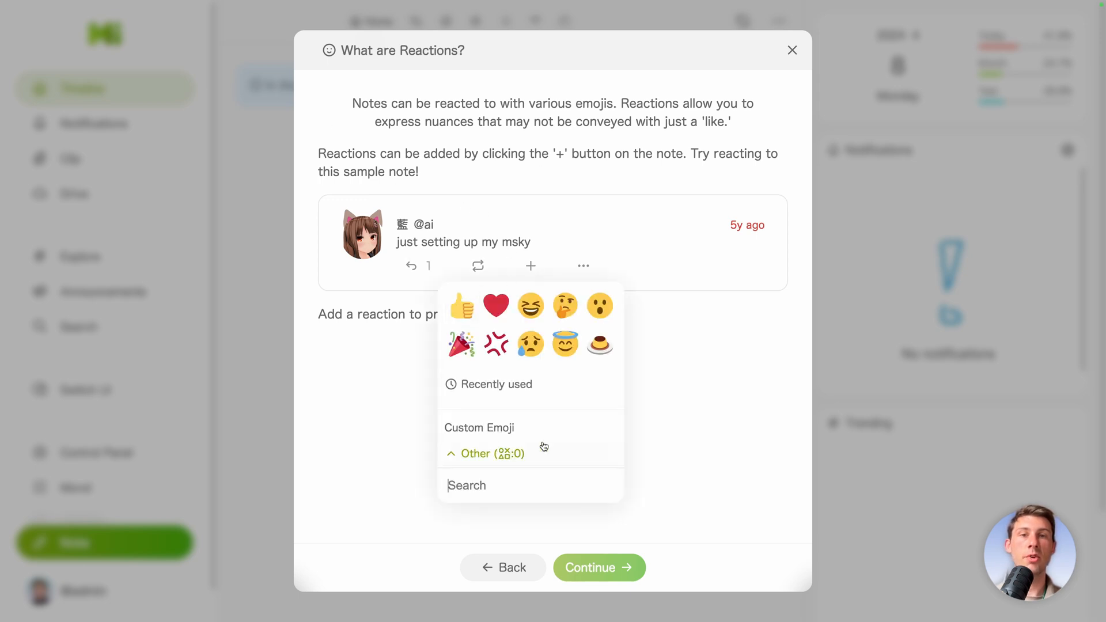
{"action": "mouse_move", "coordinate": [499, 375]}
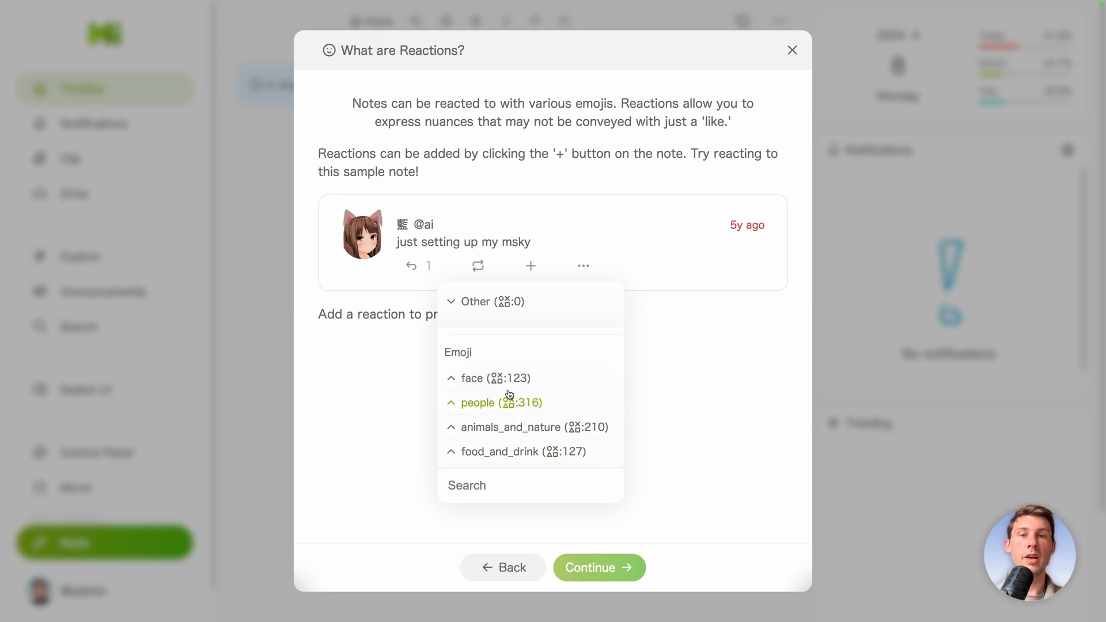
{"action": "left_click", "coordinate": [486, 378]}
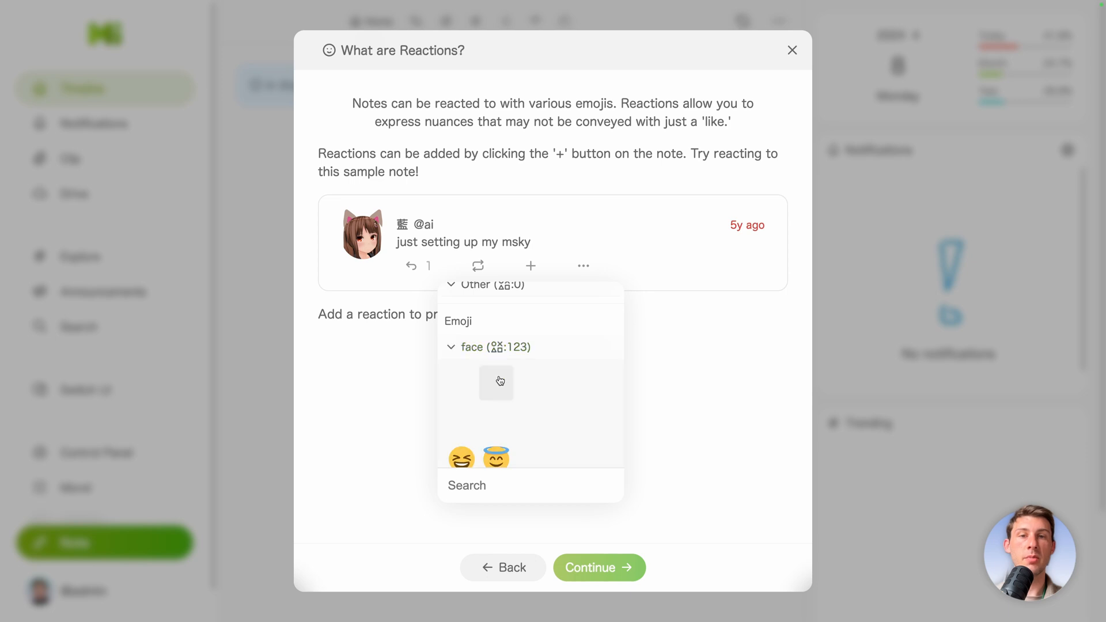
{"action": "left_click", "coordinate": [496, 381]}
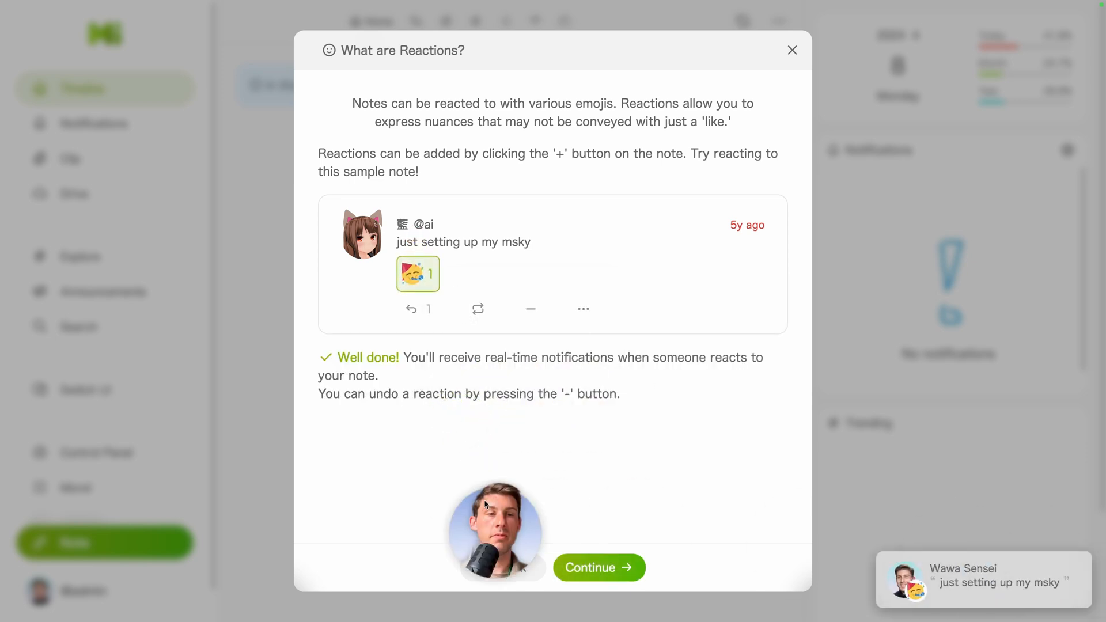
{"action": "left_click", "coordinate": [599, 567]}
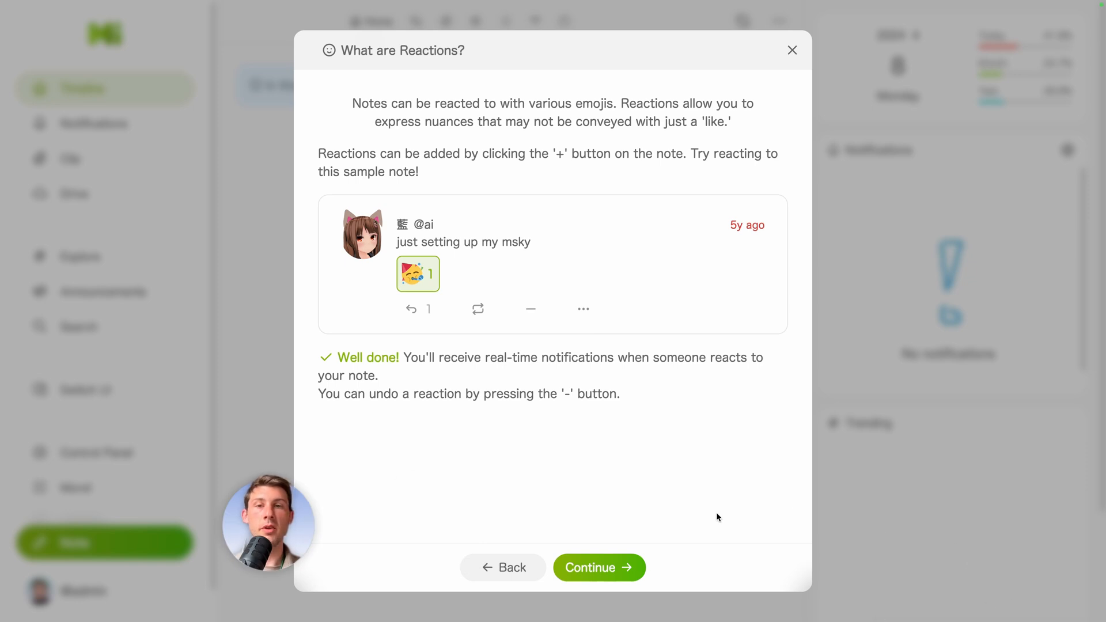
{"action": "mouse_move", "coordinate": [598, 369]}
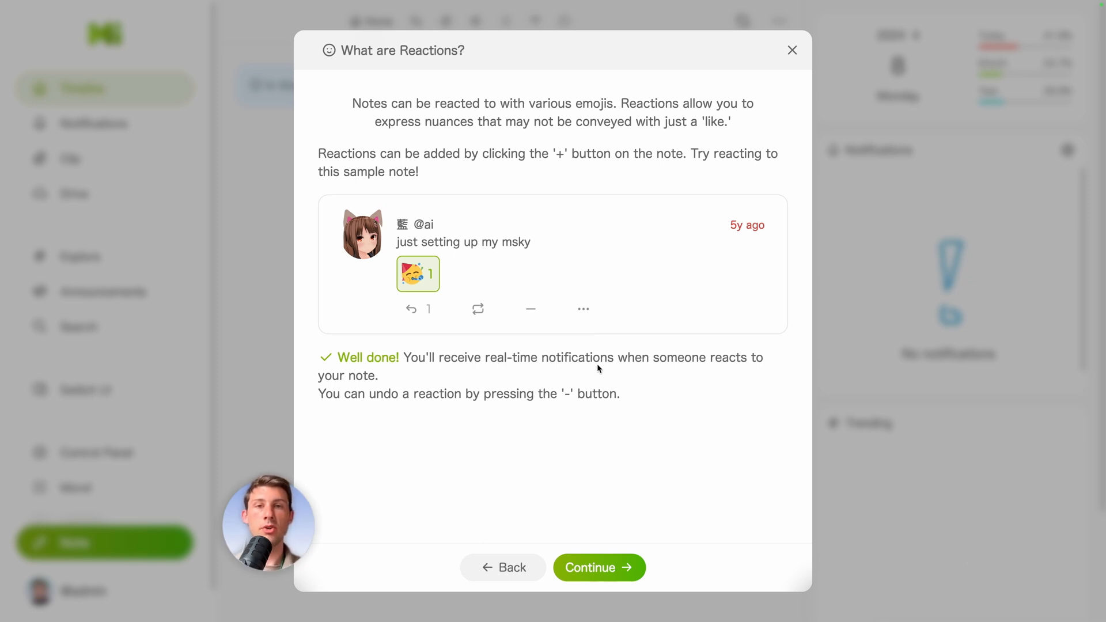
{"action": "mouse_move", "coordinate": [530, 310]}
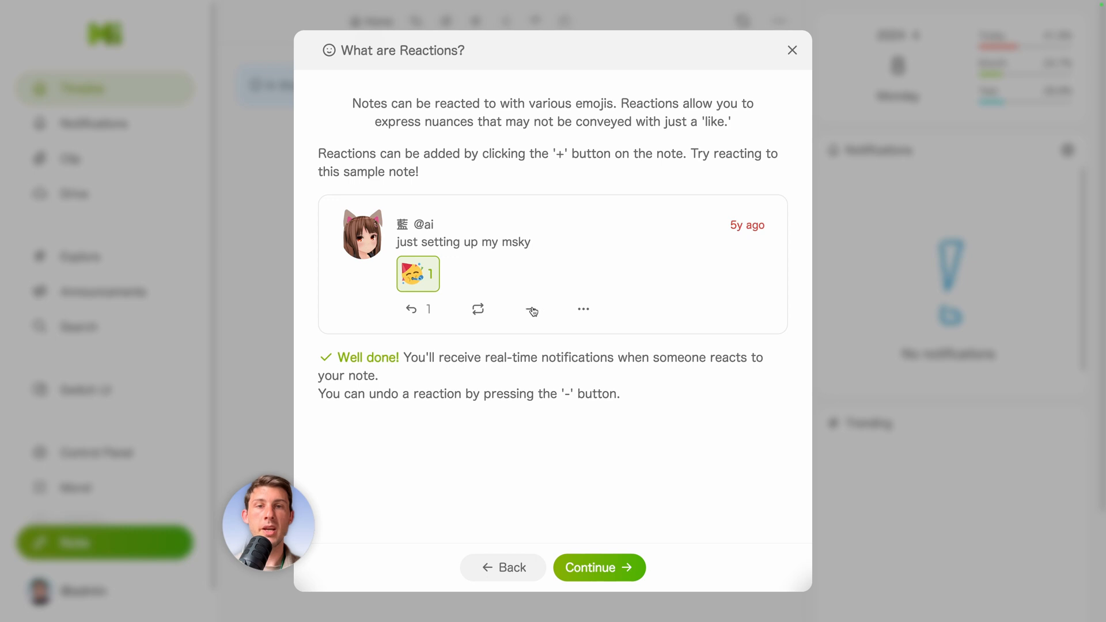
{"action": "left_click", "coordinate": [598, 567]}
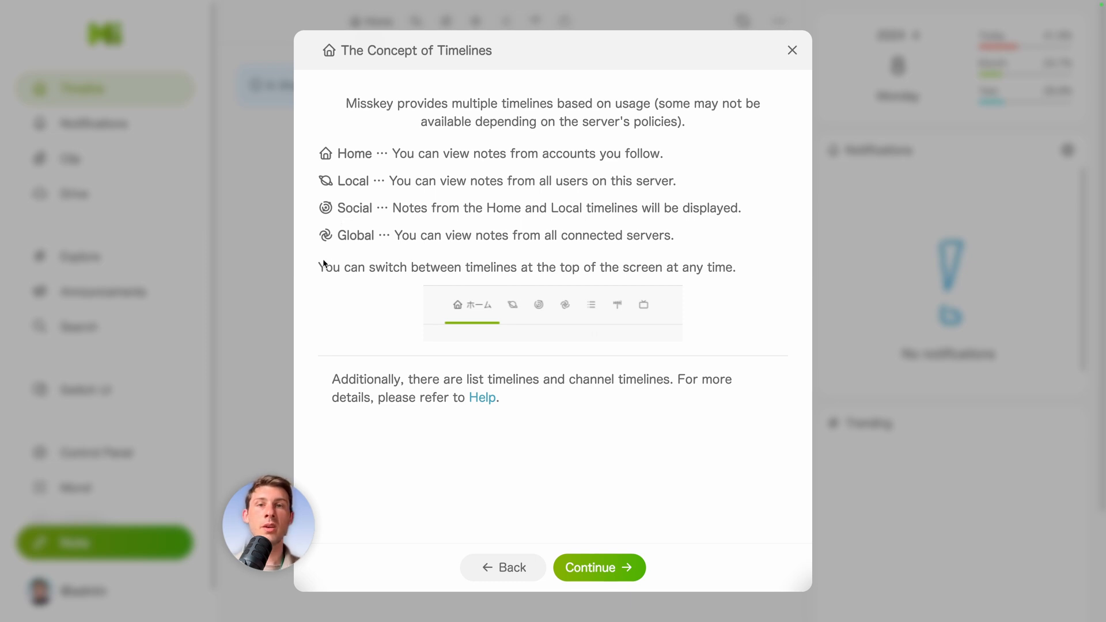
{"action": "mouse_move", "coordinate": [296, 182]}
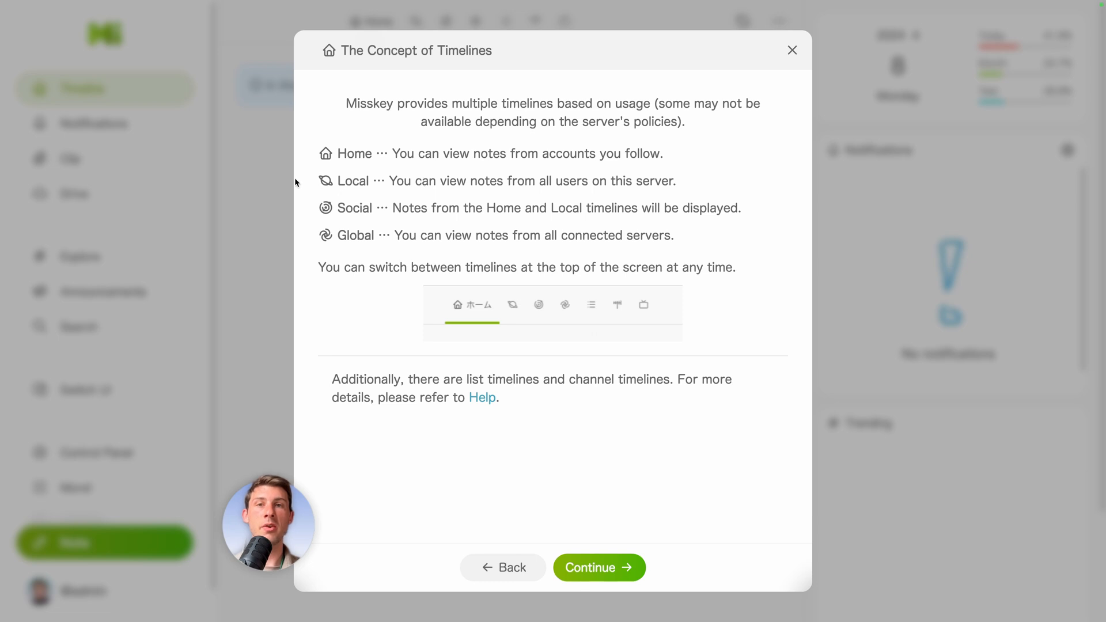
{"action": "mouse_move", "coordinate": [209, 140]}
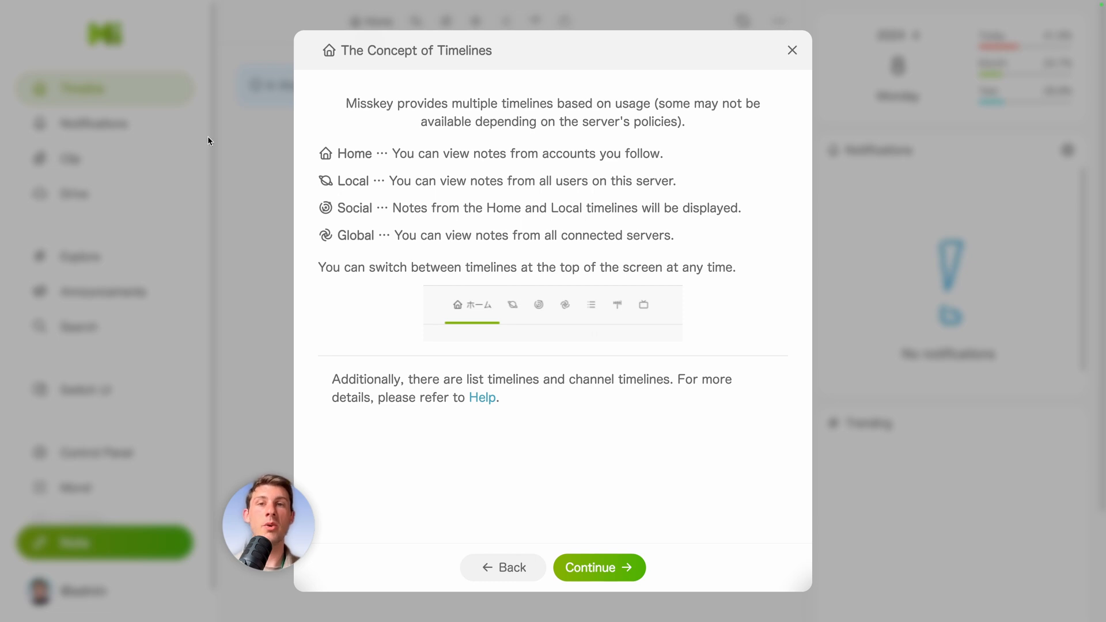
{"action": "mouse_move", "coordinate": [400, 231]}
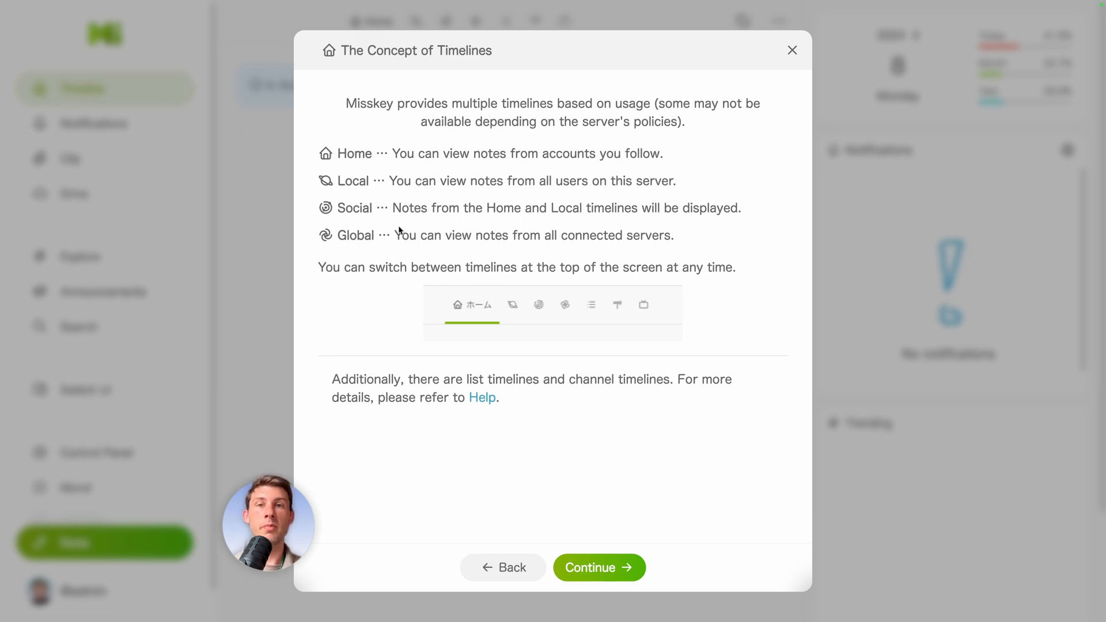
{"action": "mouse_move", "coordinate": [310, 242]}
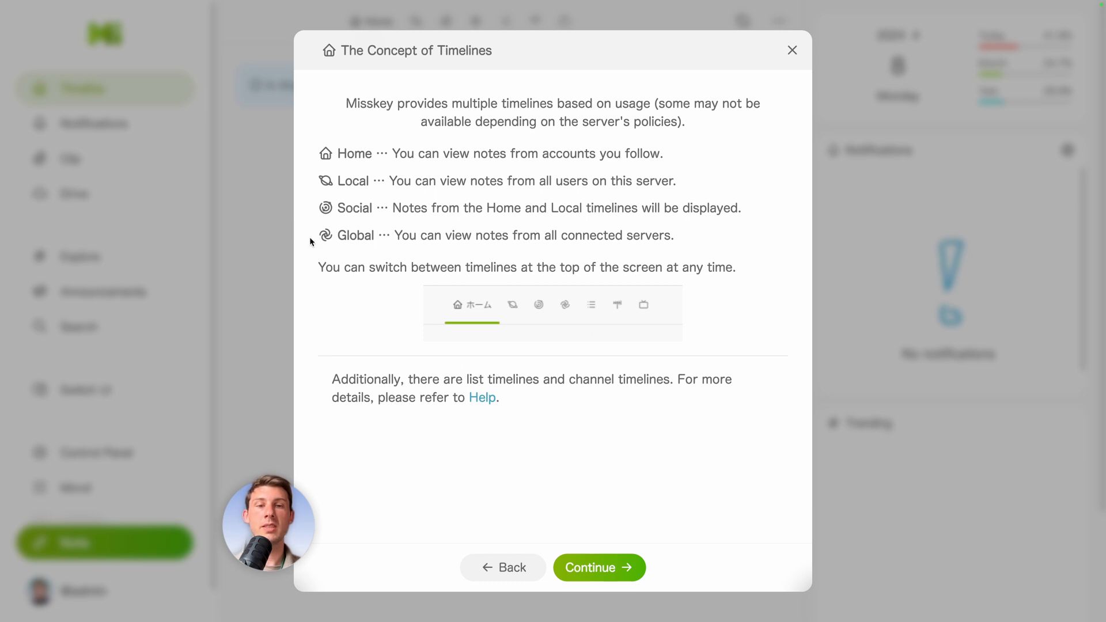
- Read through the Note Posting Settings page's Visibility, Defederate and Content Warning sections
{"action": "left_click", "coordinate": [599, 568]}
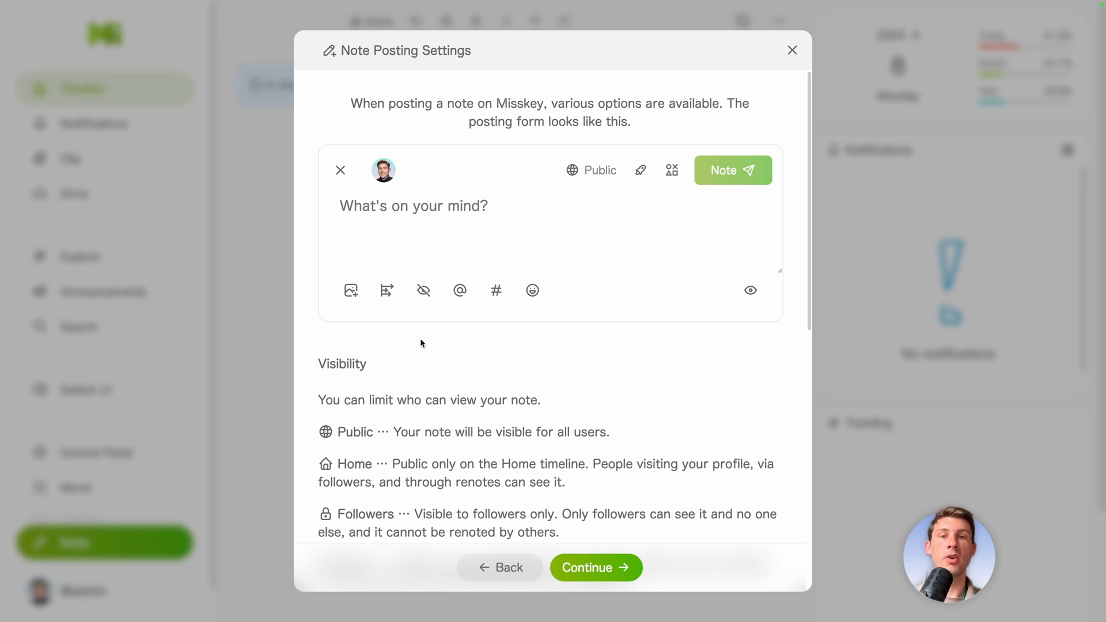
{"action": "scroll", "scroll_direction": "down", "scroll_amount": 3}
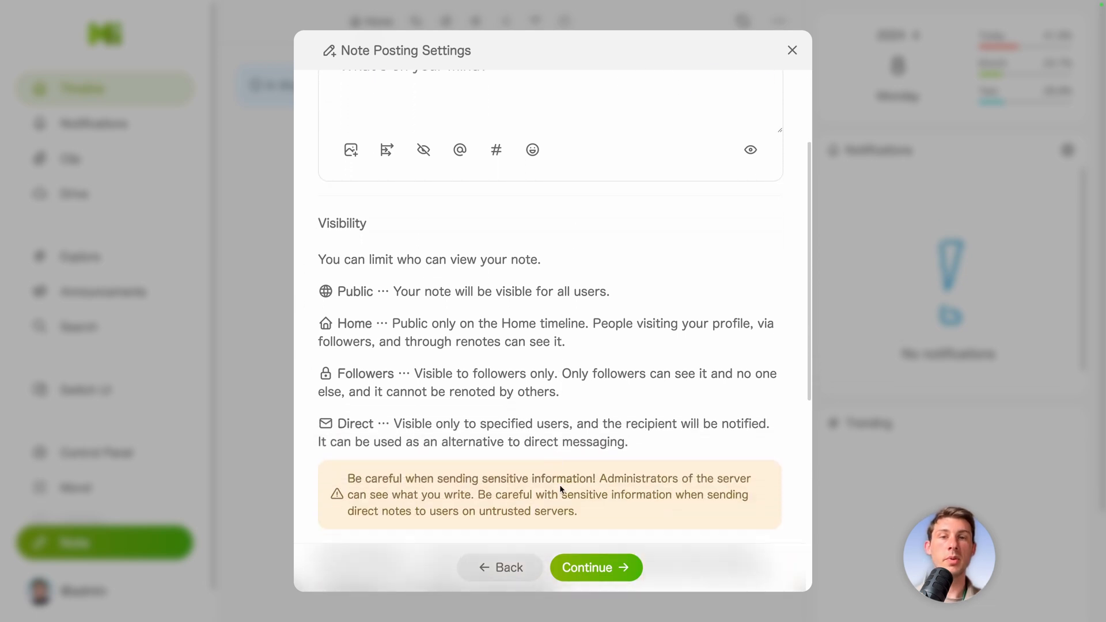
{"action": "scroll", "scroll_direction": "up", "scroll_amount": 3}
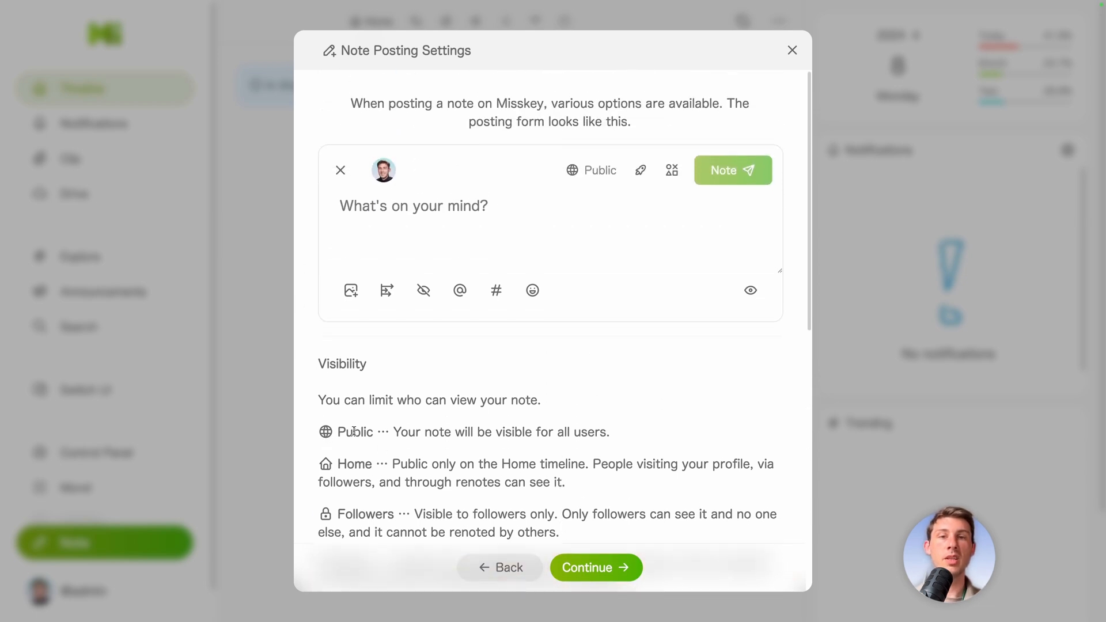
{"action": "left_click", "coordinate": [591, 170]}
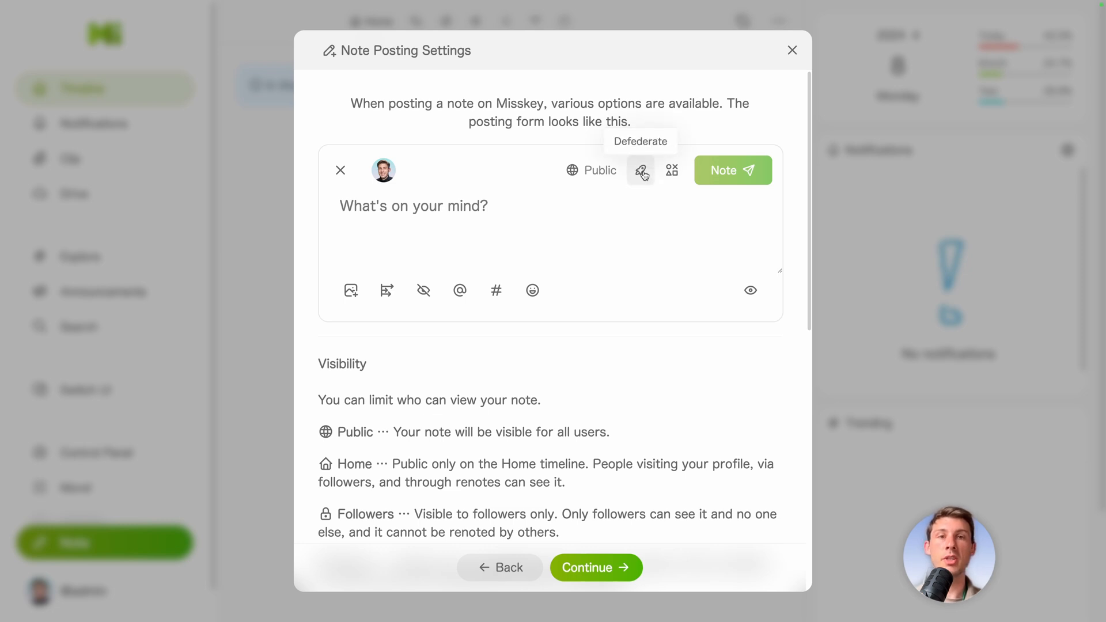
{"action": "mouse_move", "coordinate": [514, 212]}
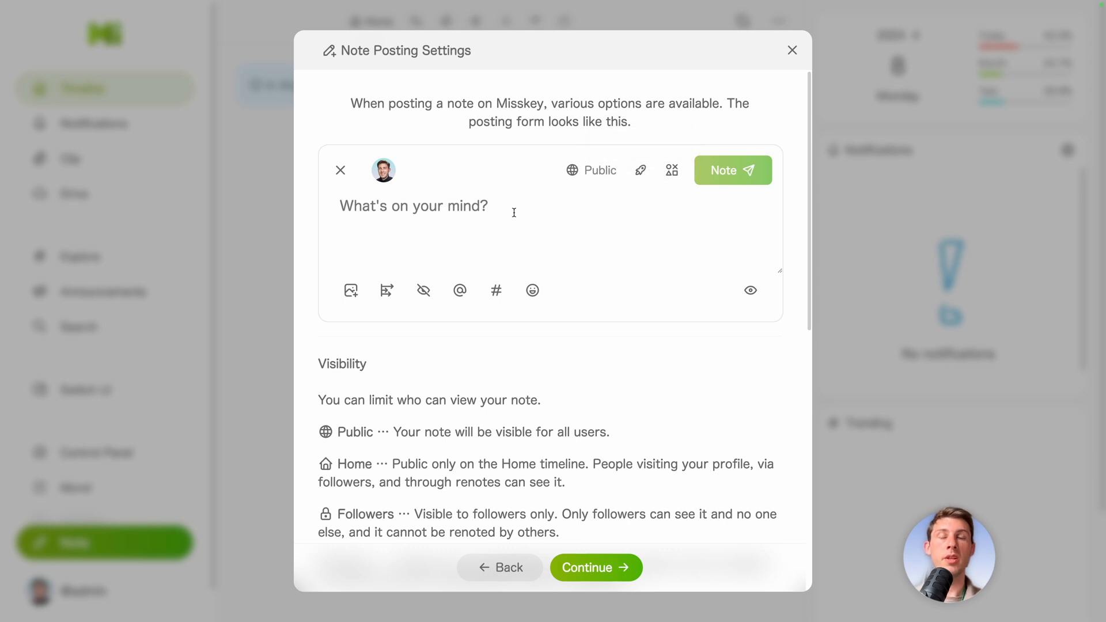
{"action": "mouse_move", "coordinate": [671, 170]}
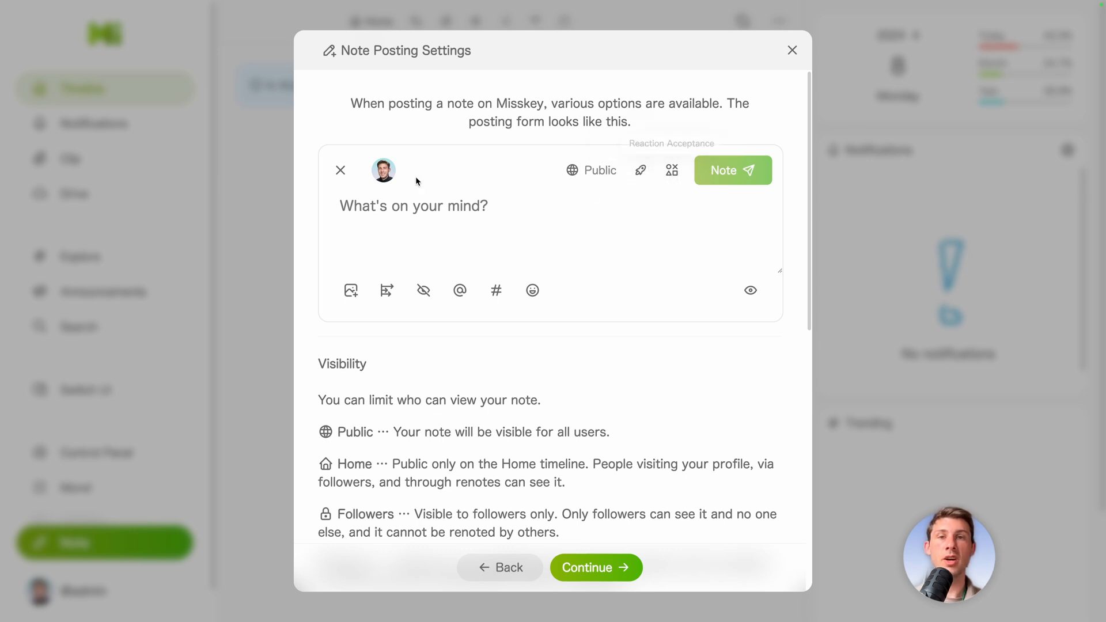
{"action": "scroll", "scroll_direction": "down", "scroll_amount": 3}
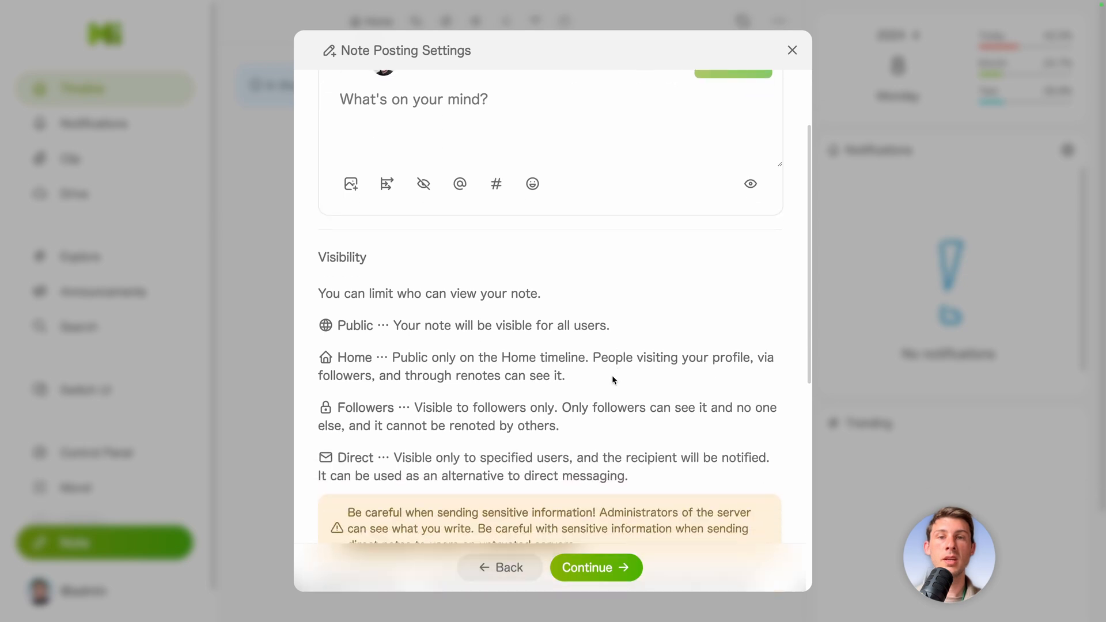
{"action": "scroll", "scroll_direction": "down", "scroll_amount": 3}
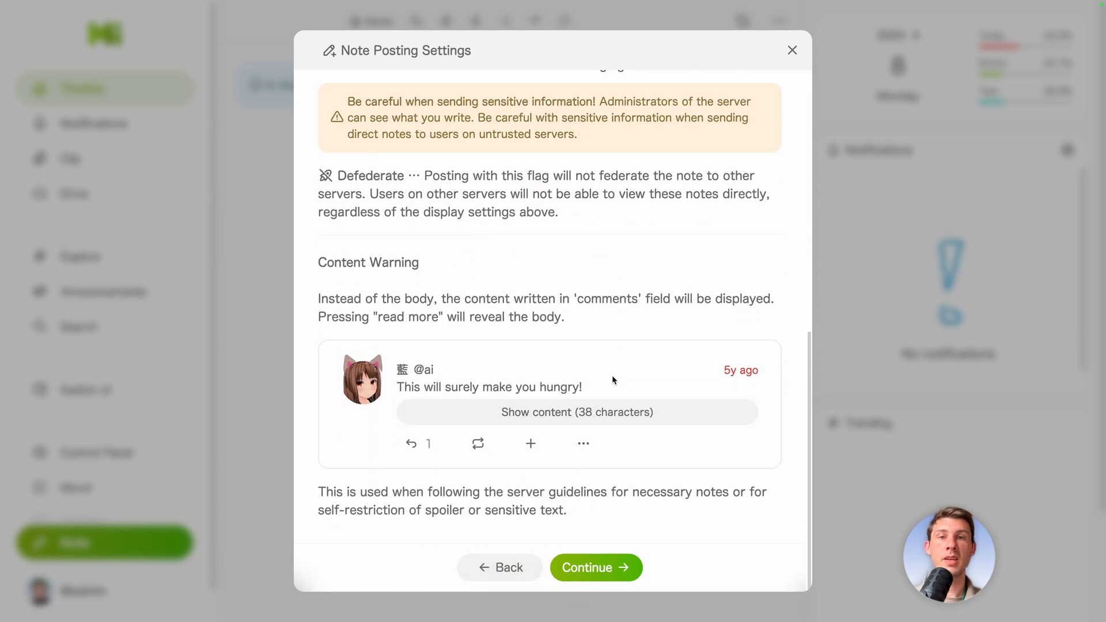
{"action": "mouse_move", "coordinate": [385, 309]}
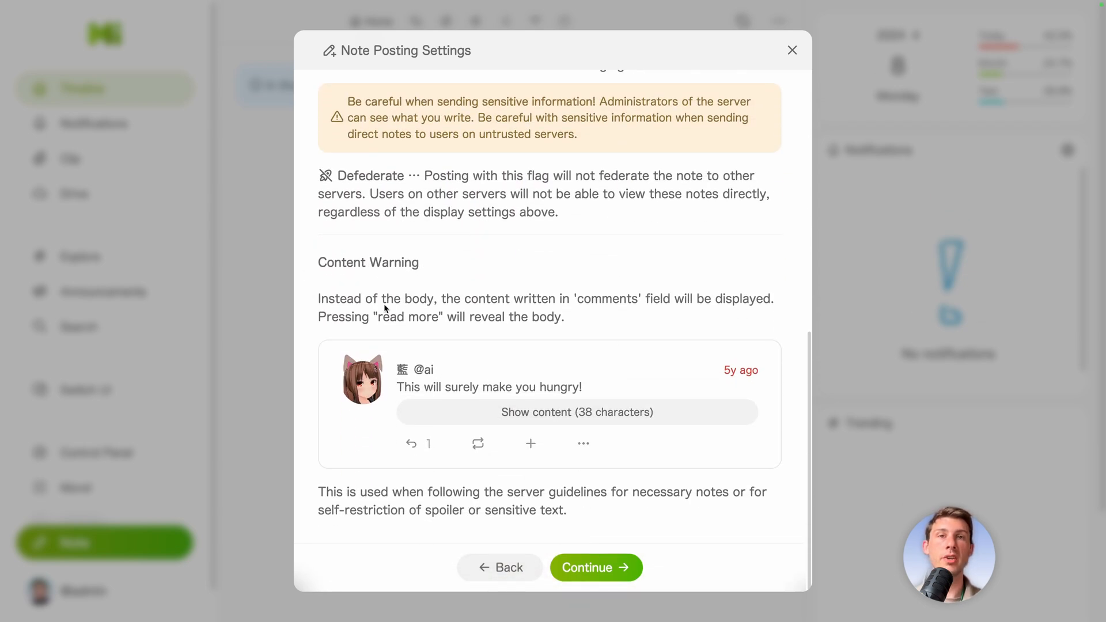
{"action": "mouse_move", "coordinate": [599, 331]}
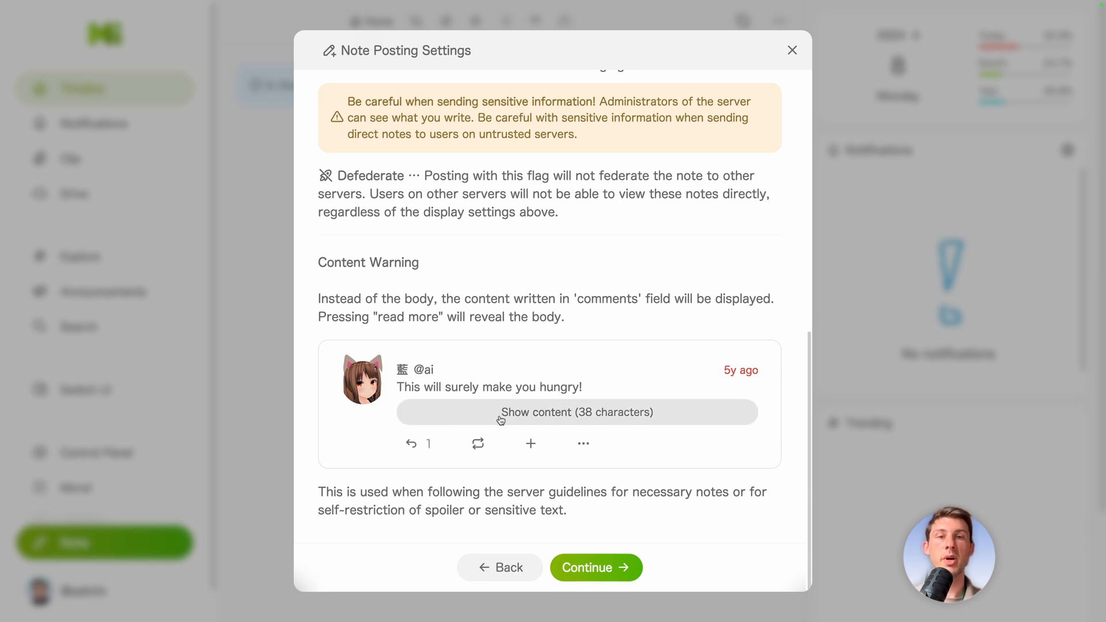
{"action": "scroll", "scroll_direction": "up", "scroll_amount": 3}
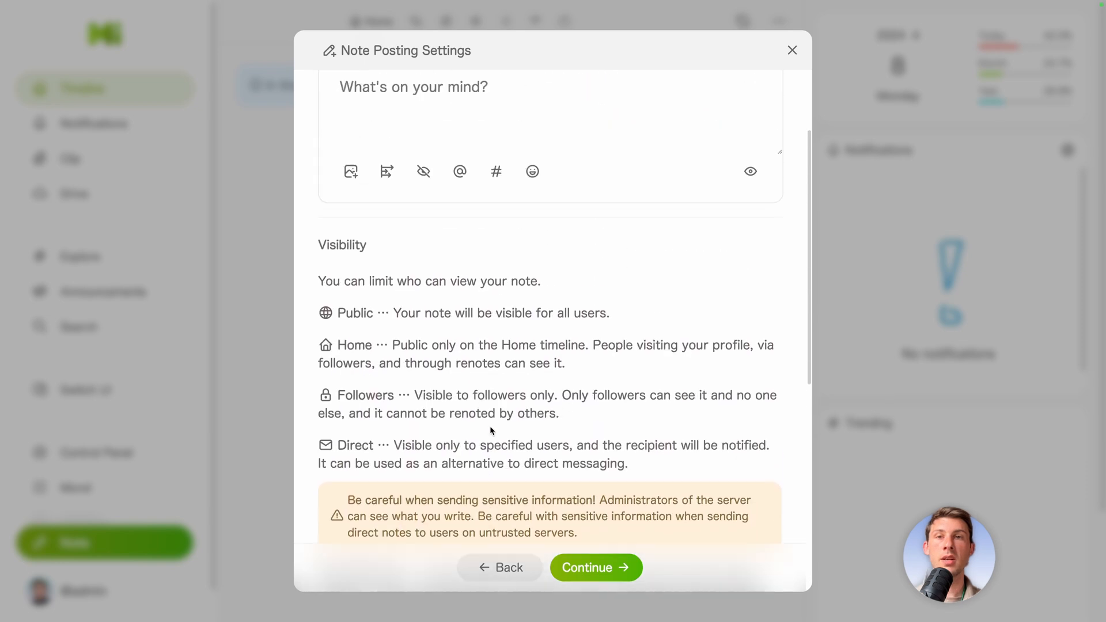
- Add a content warning field to the practice note with sample text and reveal the hidden body in the preview
{"action": "scroll", "scroll_direction": "up", "scroll_amount": 3}
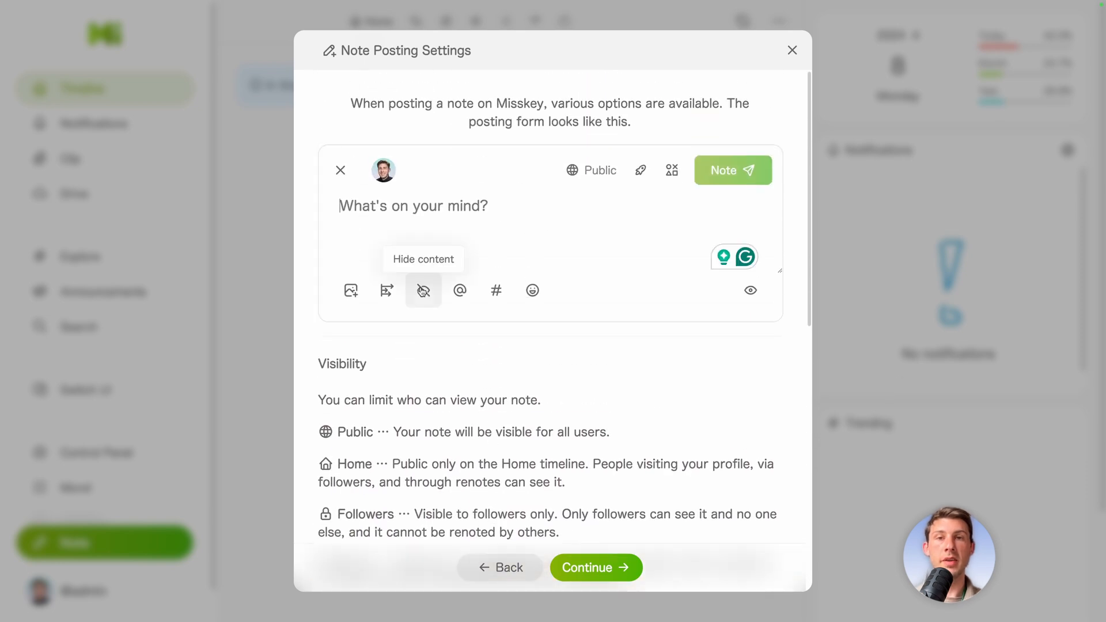
{"action": "left_click", "coordinate": [423, 291]}
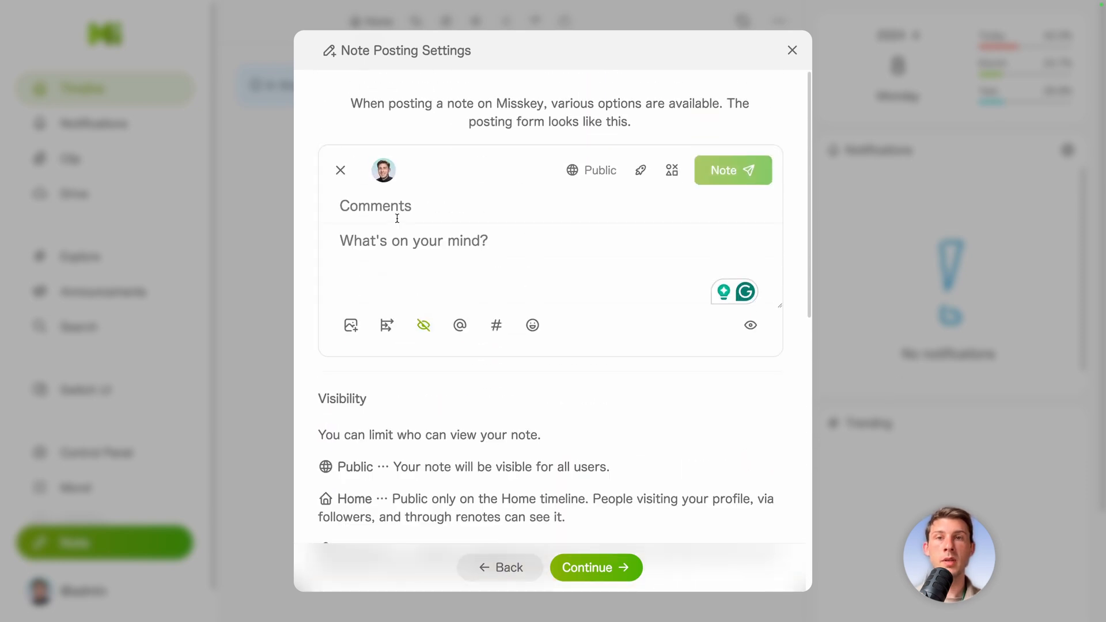
{"action": "type", "text": "Hello"}
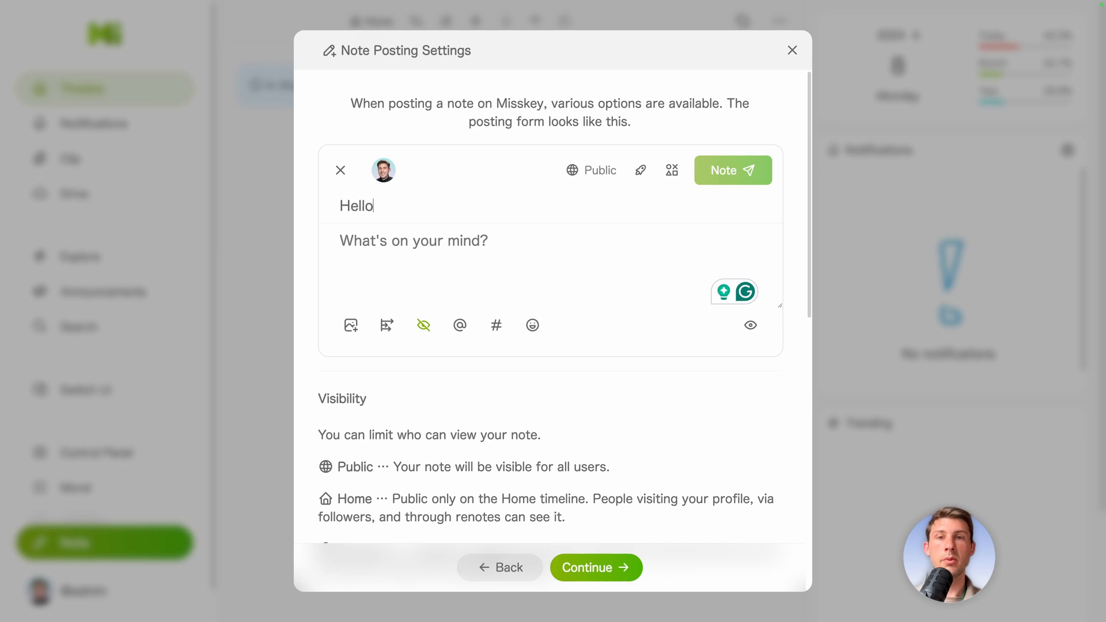
{"action": "type", "text": "How"}
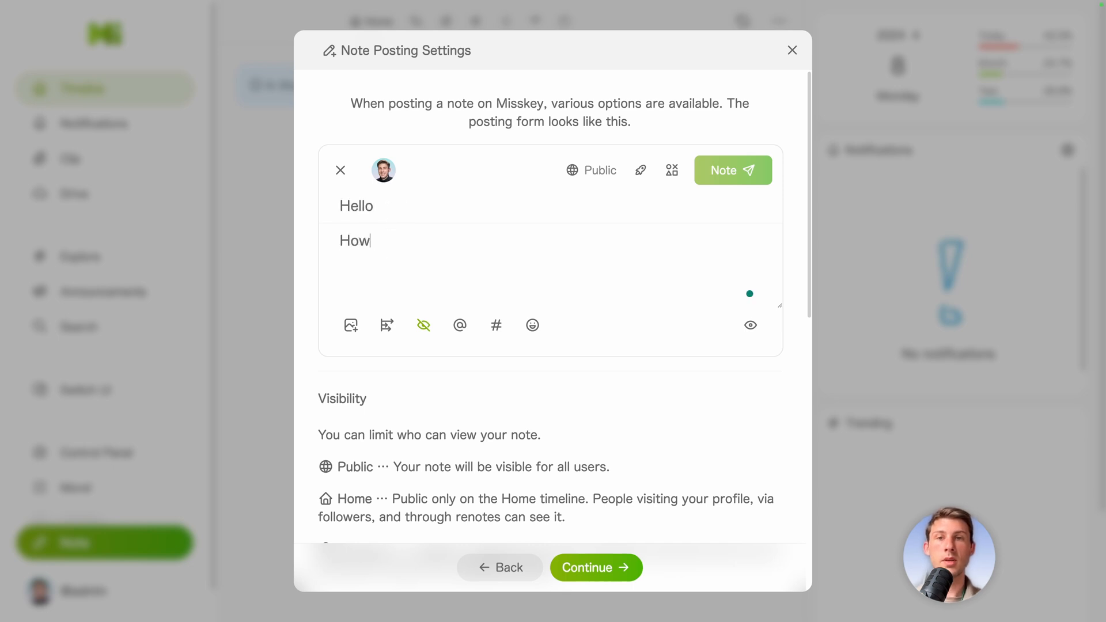
{"action": "type", "text": "are you?"}
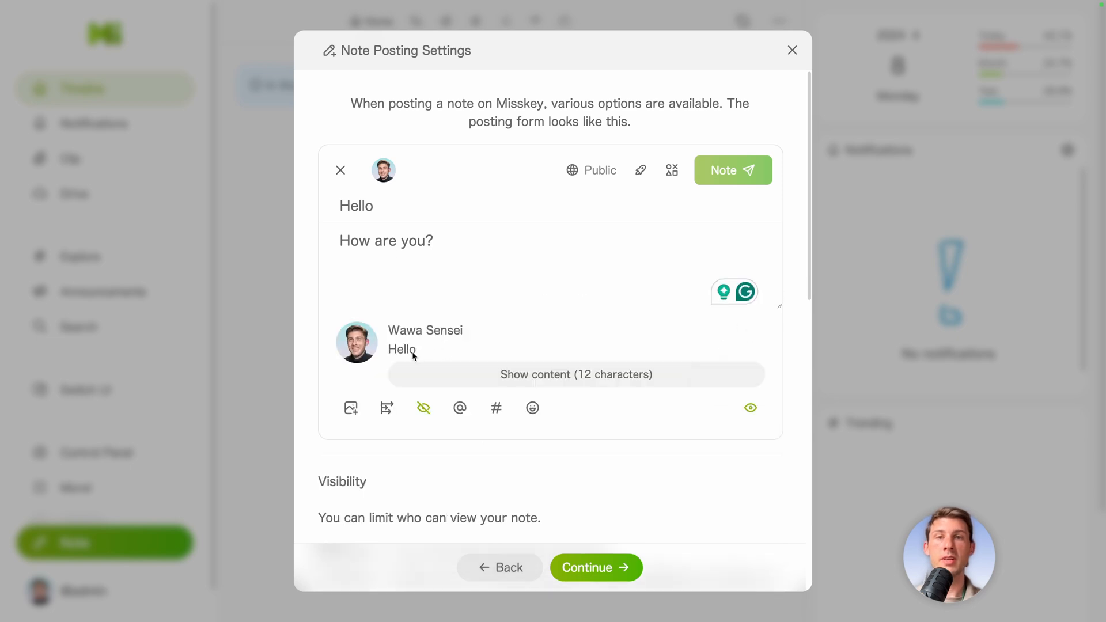
{"action": "scroll", "scroll_direction": "down", "scroll_amount": 3}
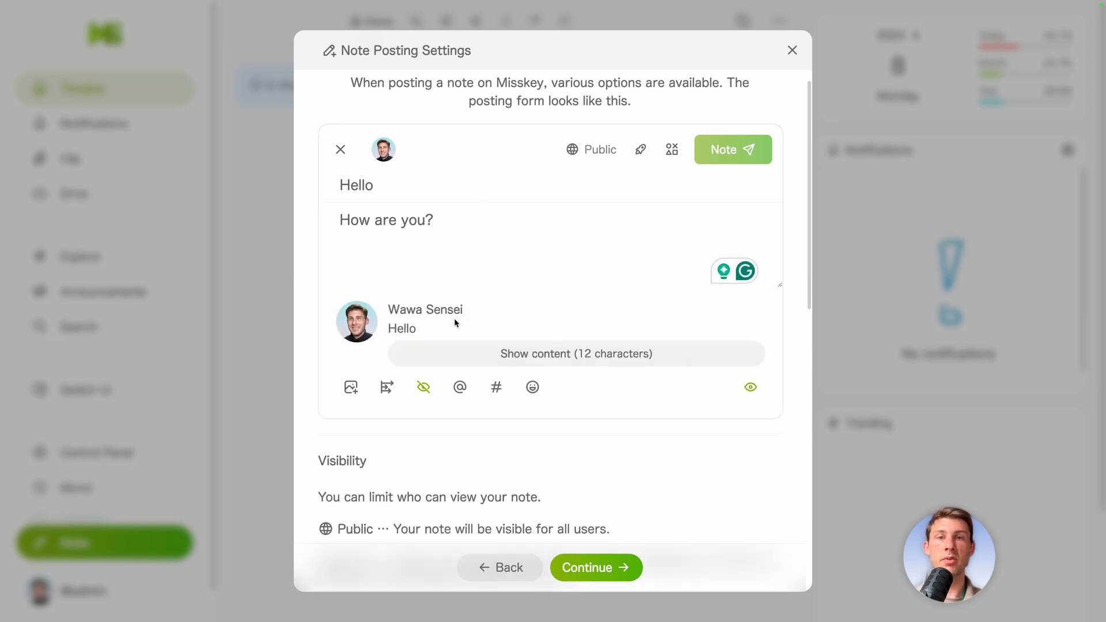
{"action": "scroll", "scroll_direction": "down", "scroll_amount": 3}
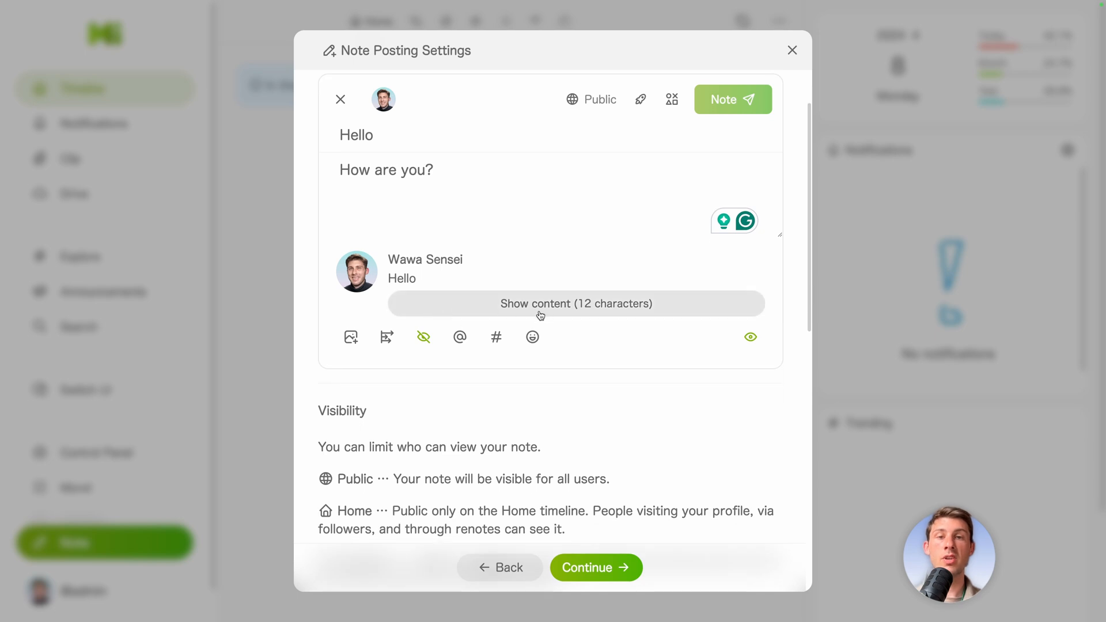
{"action": "left_click", "coordinate": [577, 303]}
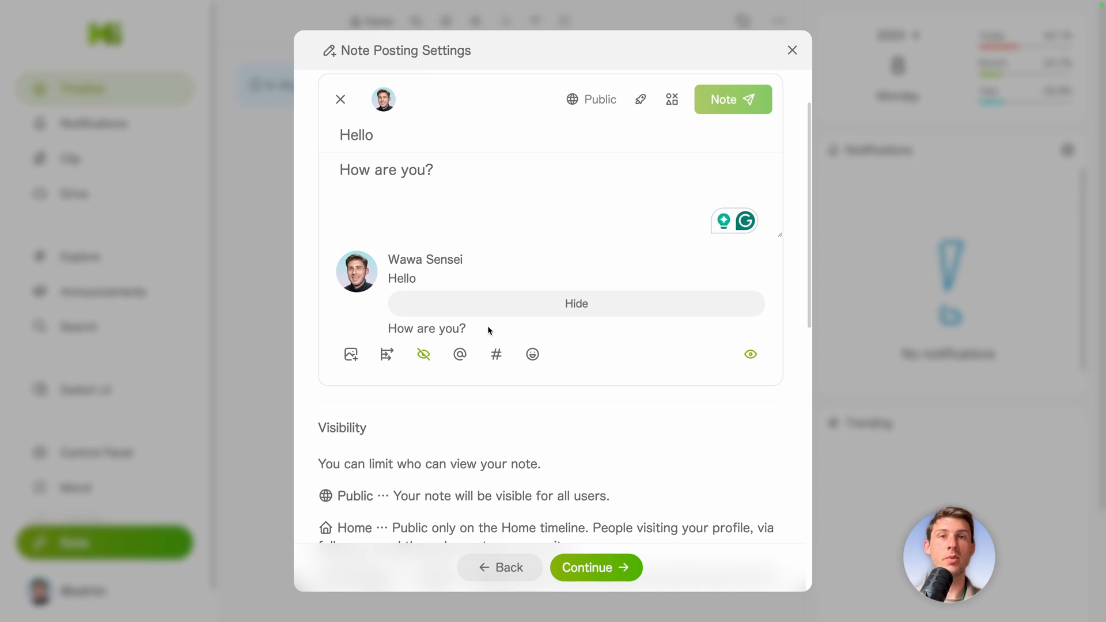
- Set the warning to 'At the end of Dune 2' over body 'BLABLABLA' and toggle hide/show in the preview
{"action": "type", "text": "At the end of Dune"}
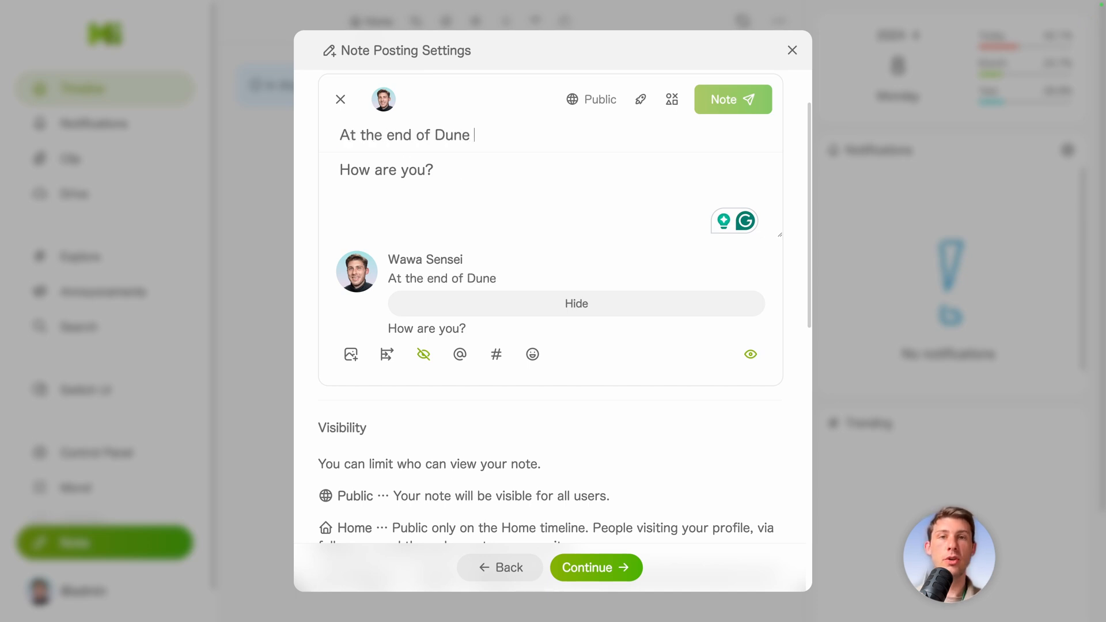
{"action": "type", "text": "BLABL"}
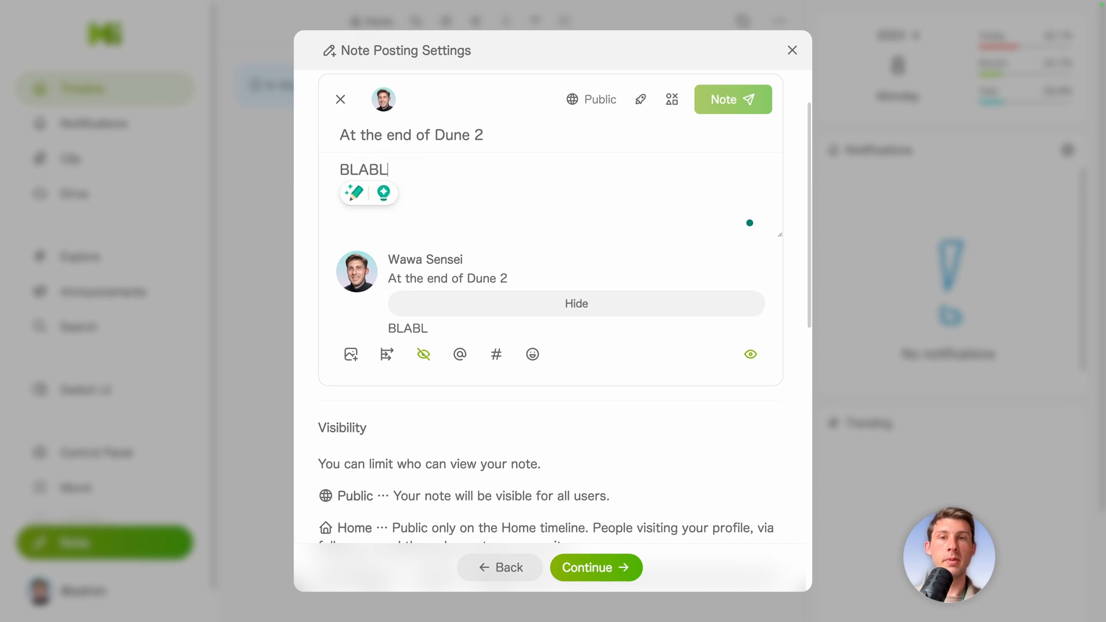
{"action": "type", "text": "ABLA"}
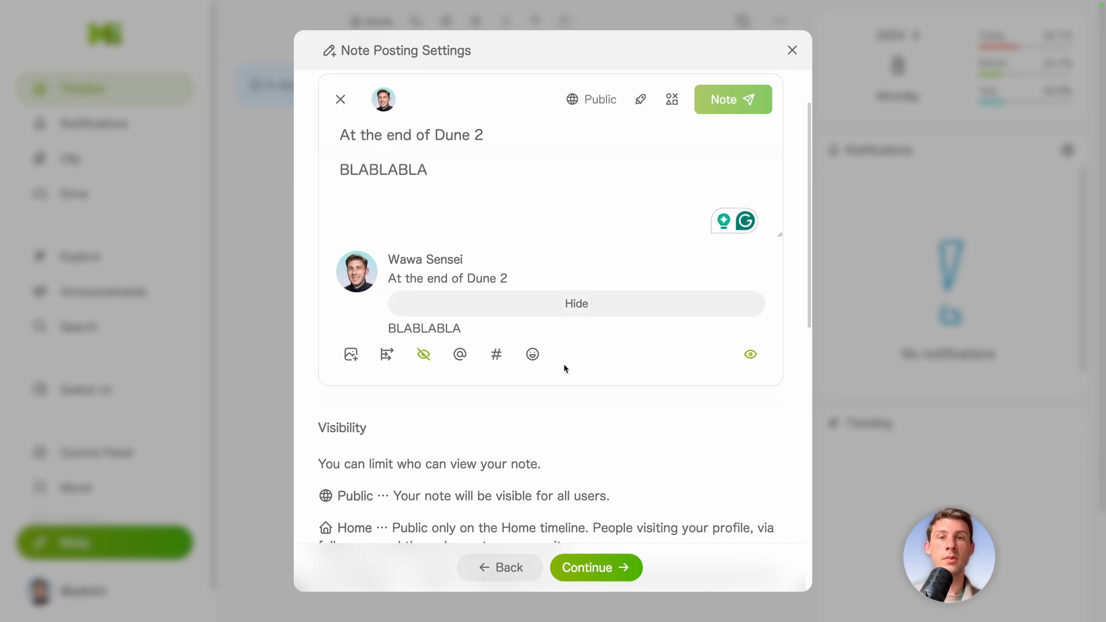
{"action": "left_click", "coordinate": [576, 303]}
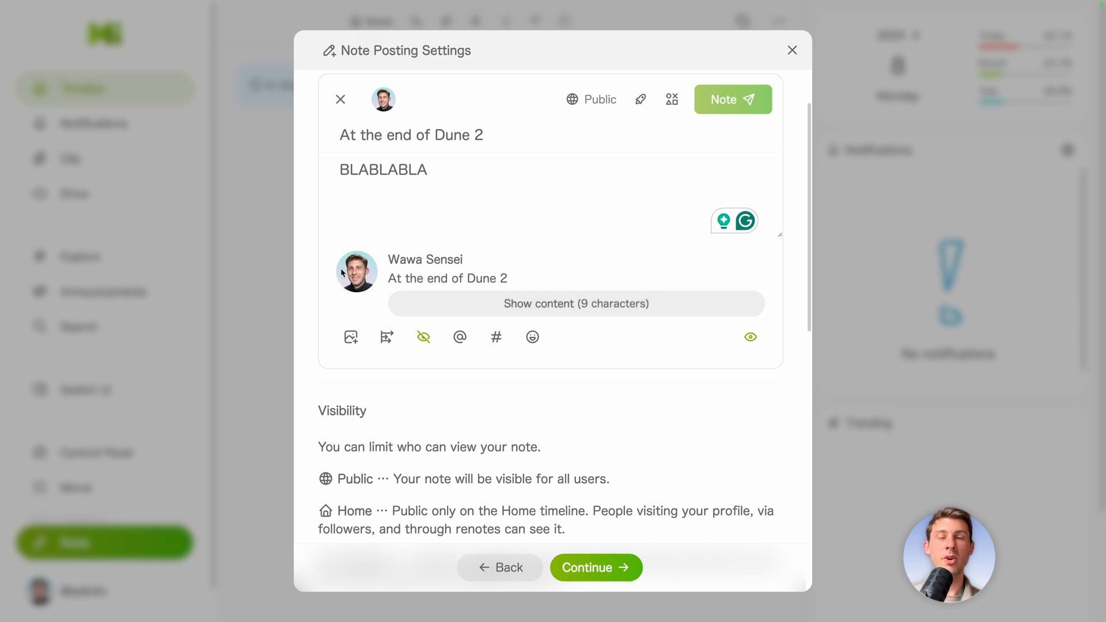
{"action": "mouse_move", "coordinate": [561, 260]}
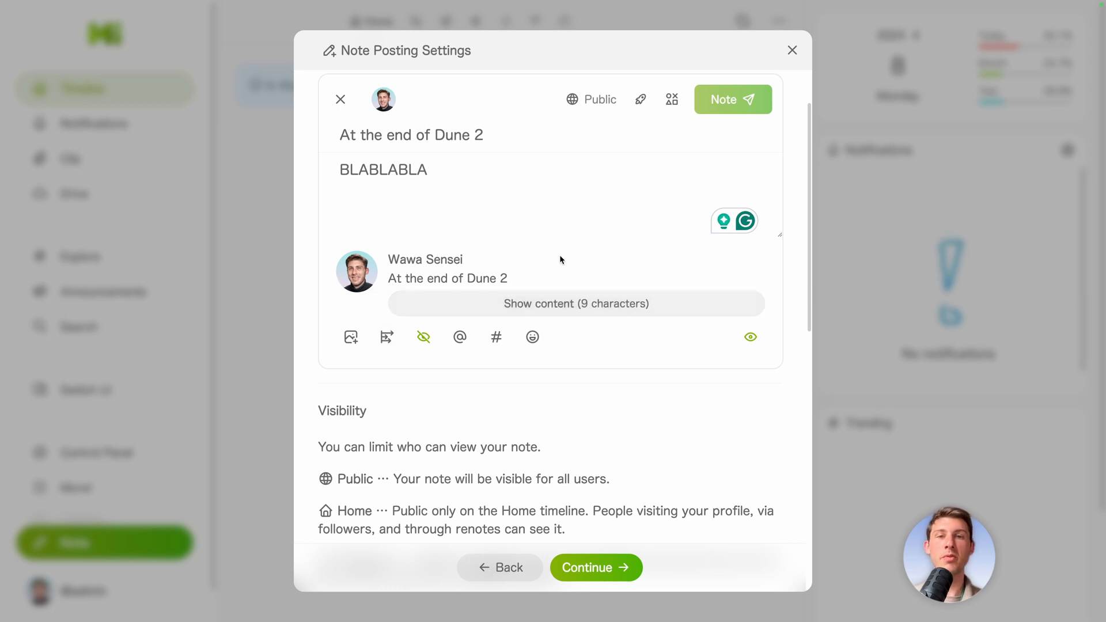
{"action": "left_click", "coordinate": [576, 303]}
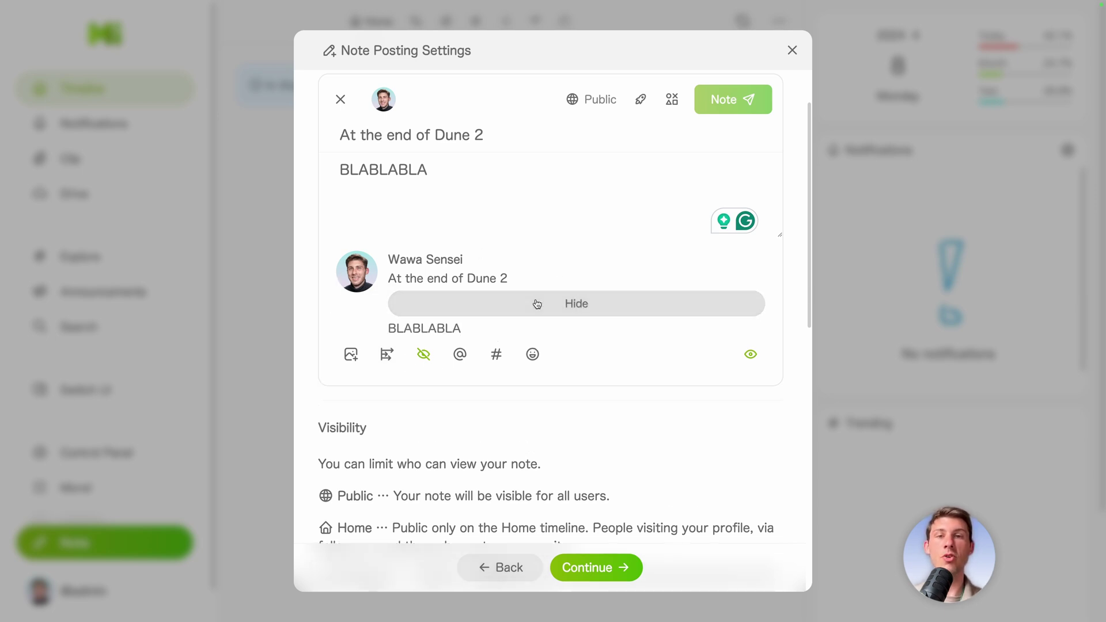
{"action": "scroll", "scroll_direction": "down", "scroll_amount": 3}
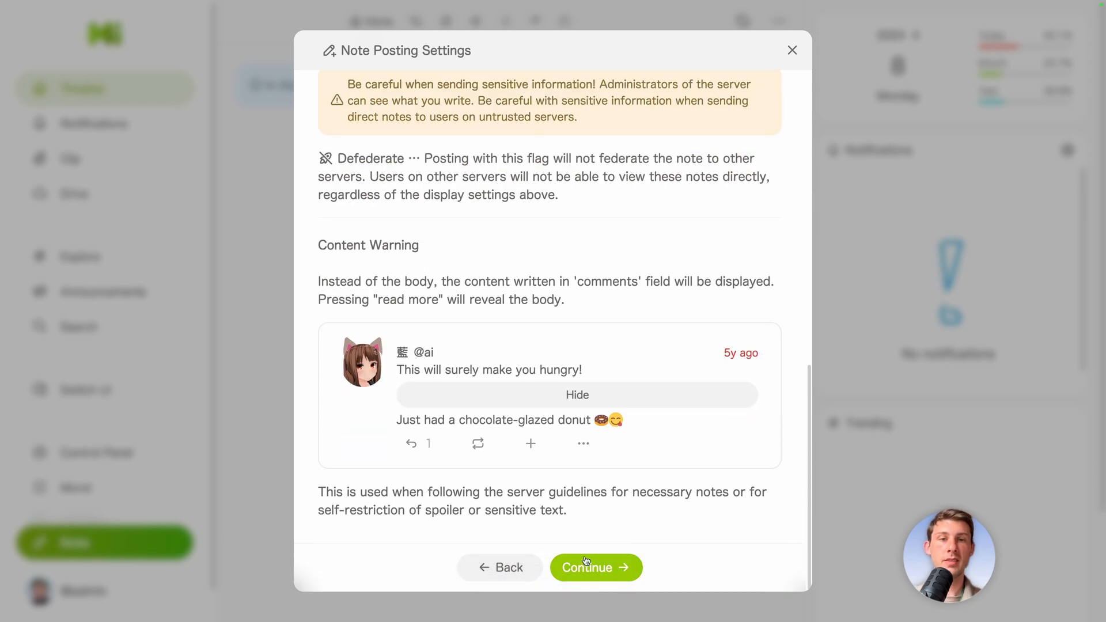
- Move to the attachments step and mark the attached natto photo as sensitive
{"action": "left_click", "coordinate": [594, 567]}
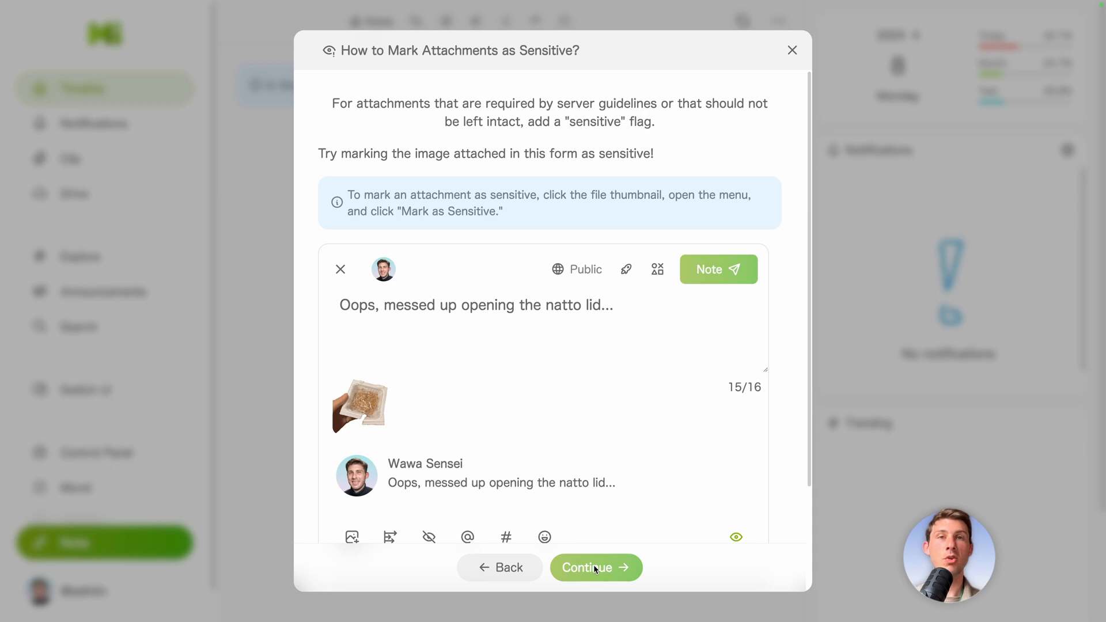
{"action": "mouse_move", "coordinate": [531, 618]}
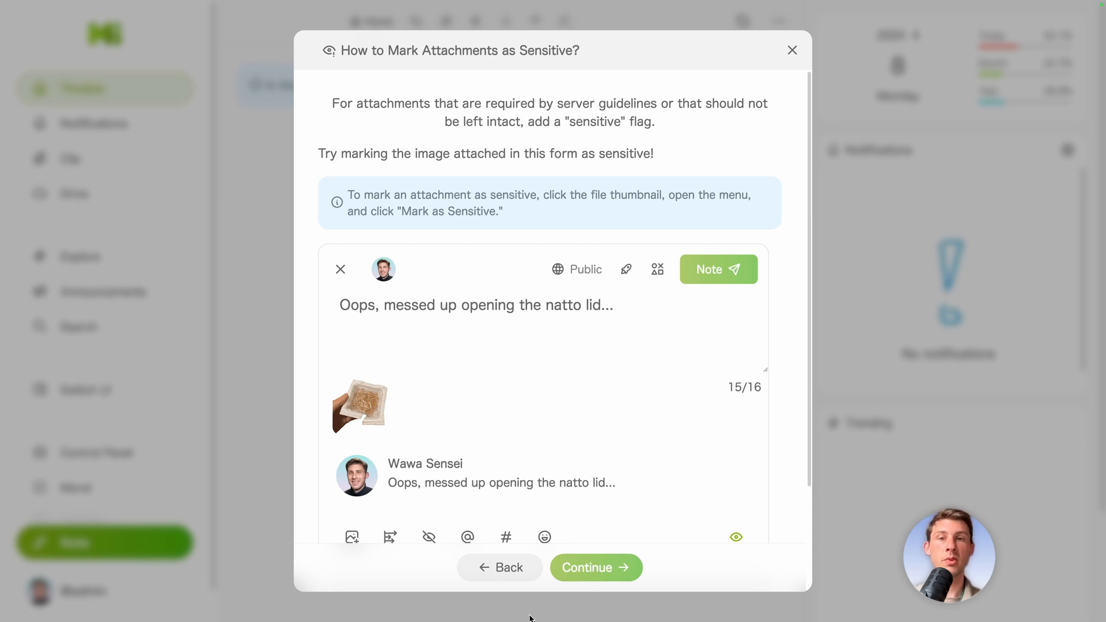
{"action": "mouse_move", "coordinate": [364, 295]}
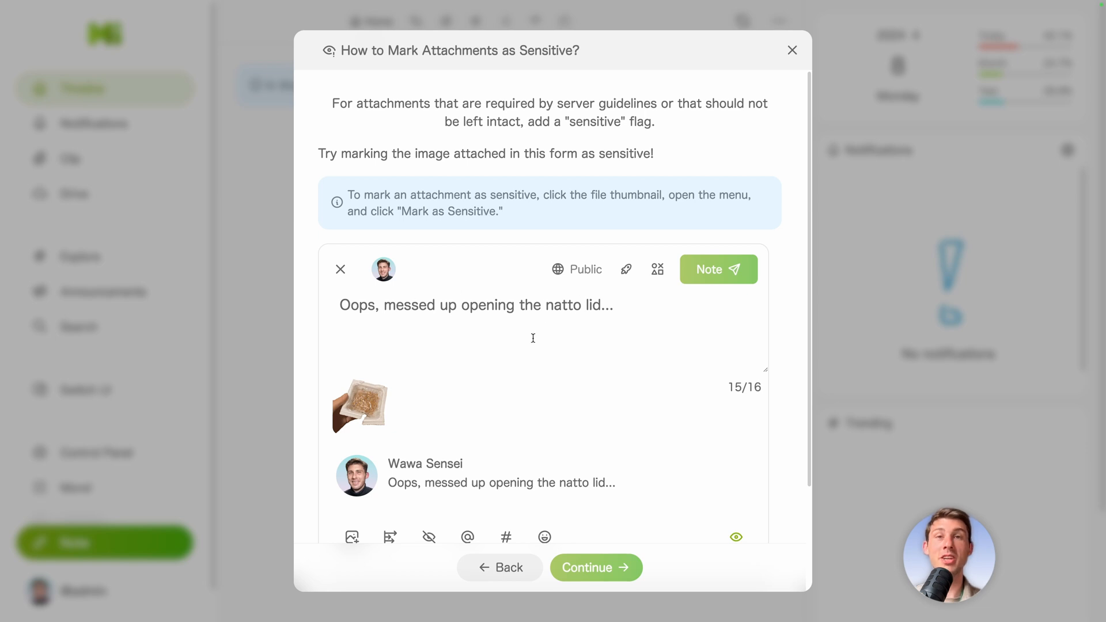
{"action": "left_click", "coordinate": [360, 406]}
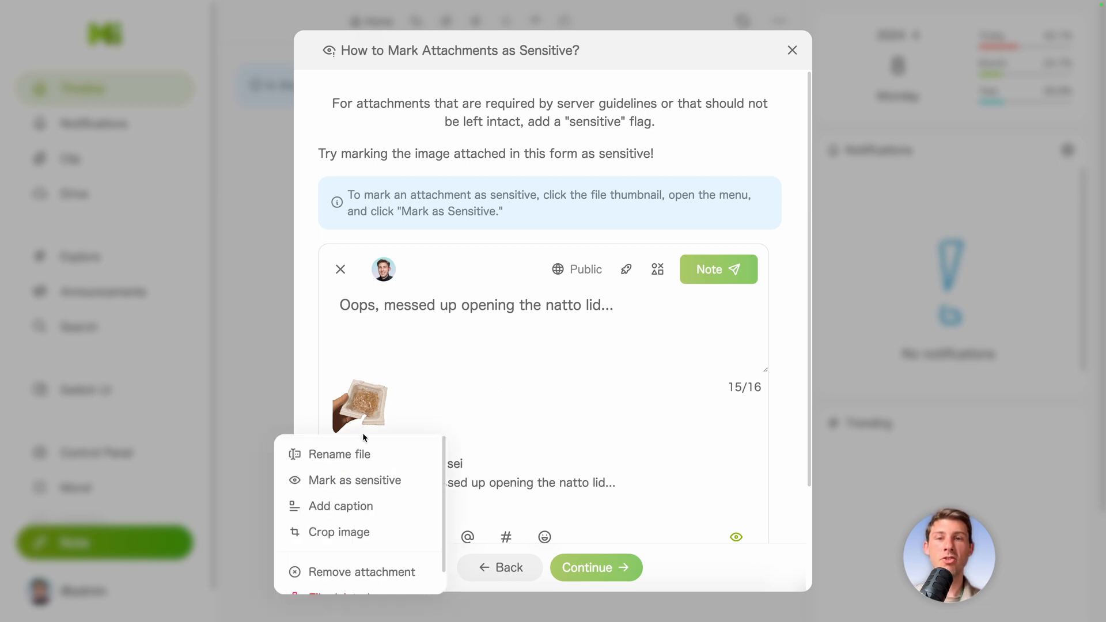
{"action": "mouse_move", "coordinate": [345, 479]}
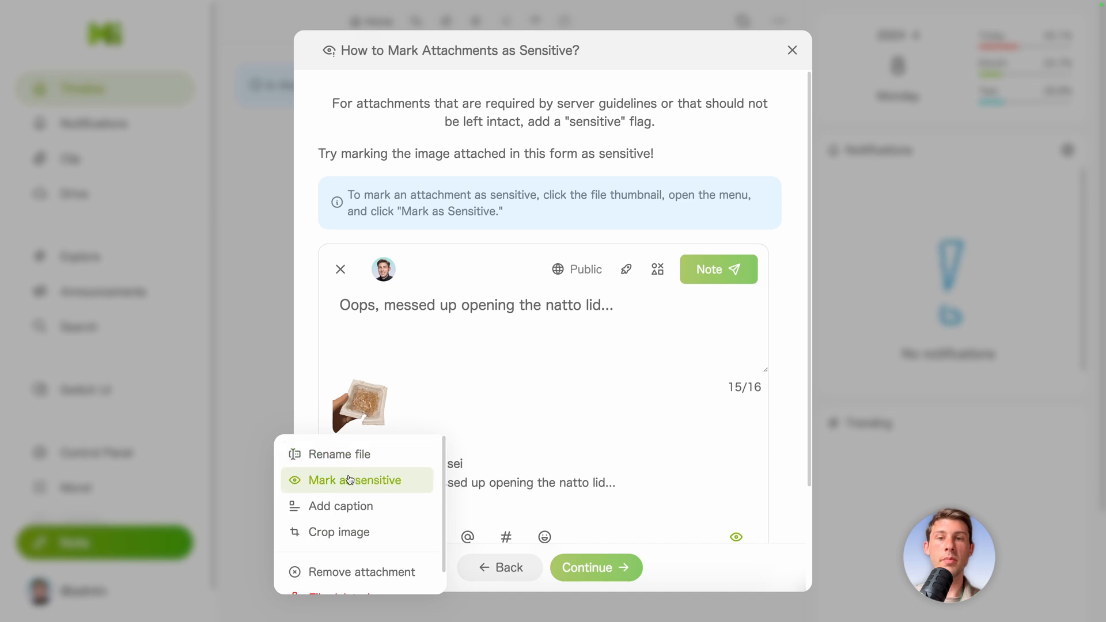
{"action": "left_click", "coordinate": [354, 479]}
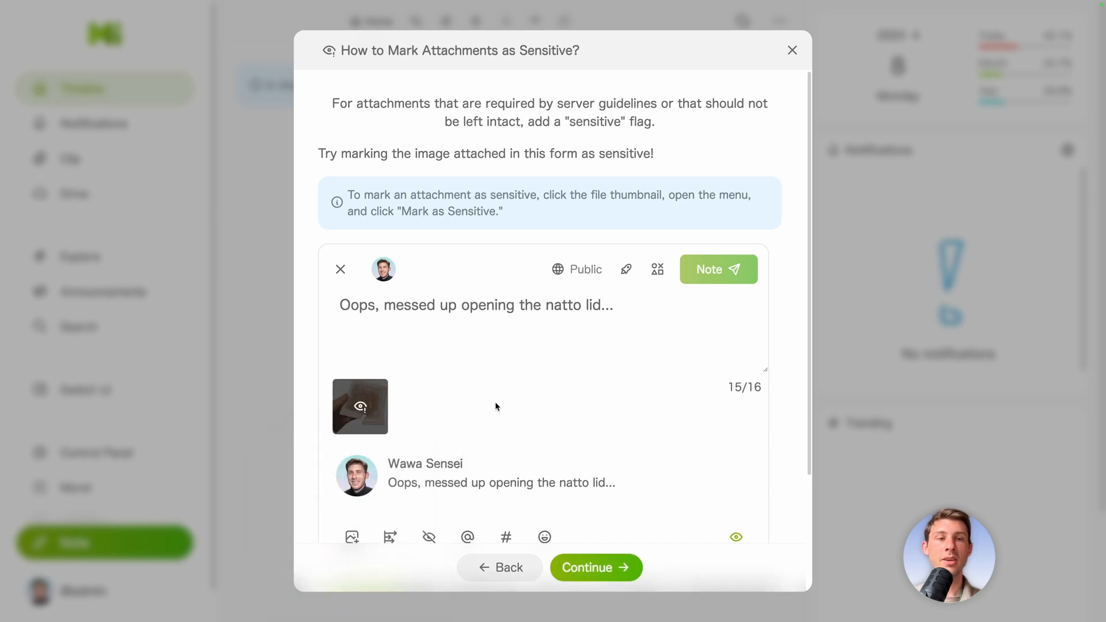
{"action": "mouse_move", "coordinate": [448, 402]}
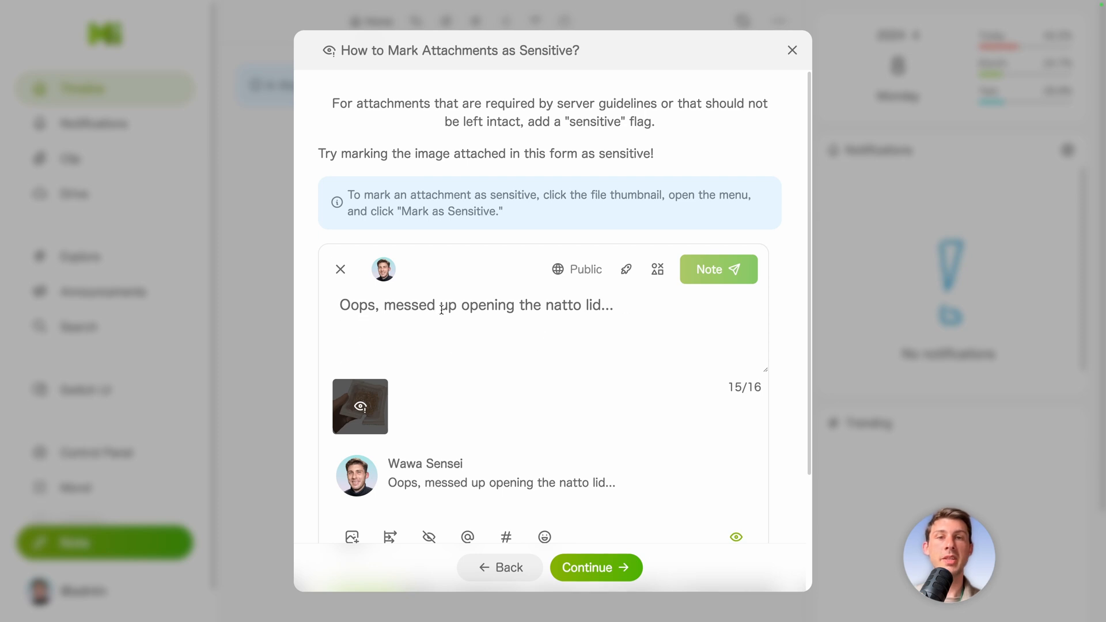
{"action": "mouse_move", "coordinate": [370, 396]}
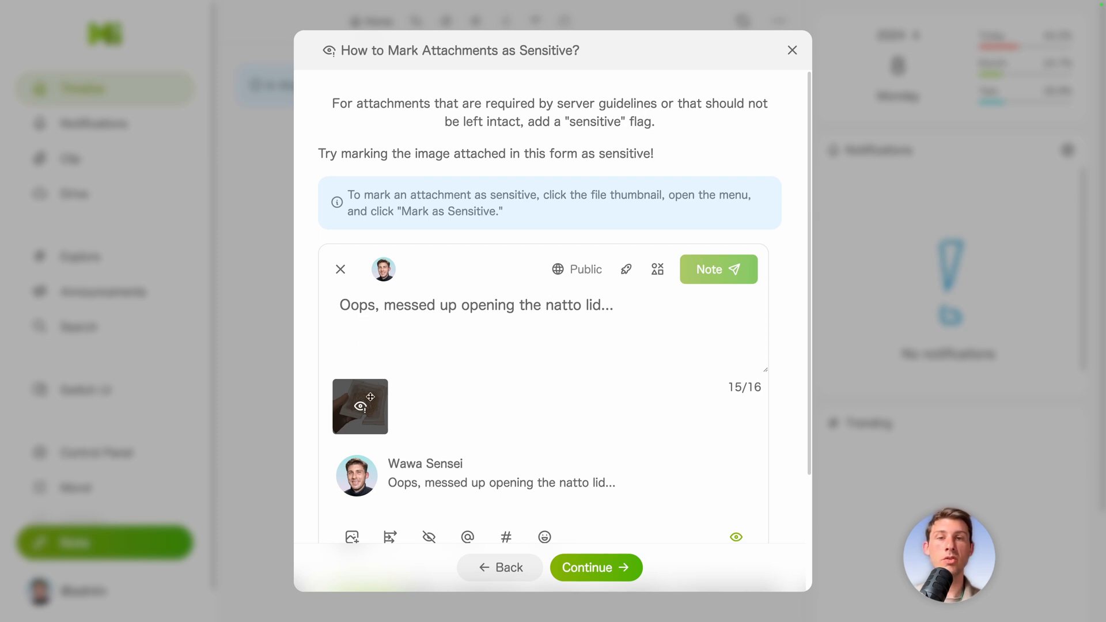
{"action": "mouse_move", "coordinate": [396, 395]}
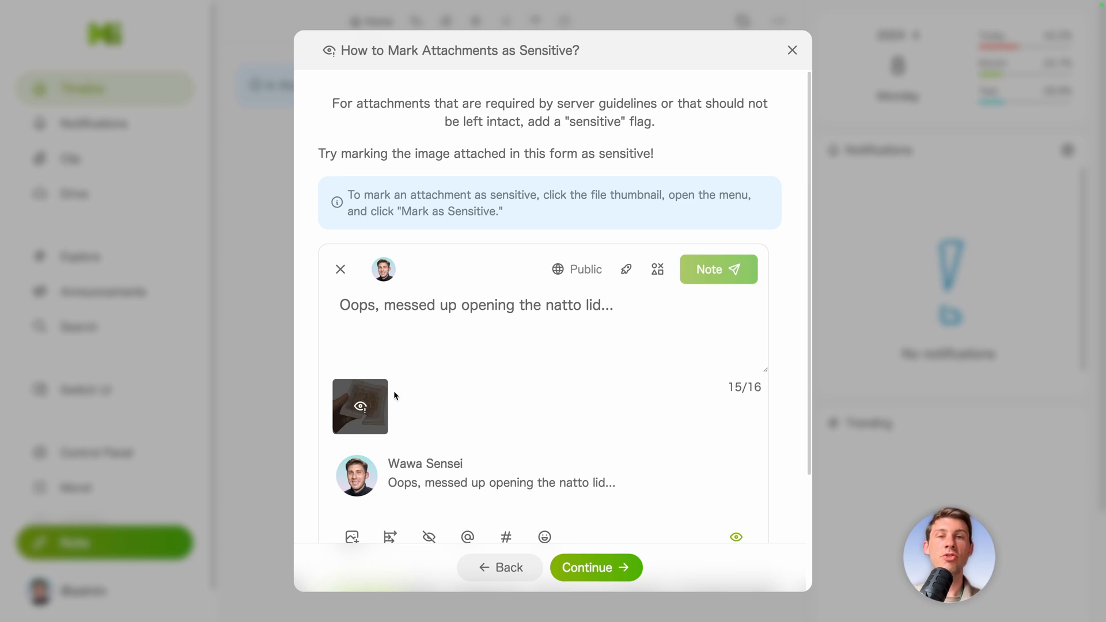
{"action": "mouse_move", "coordinate": [644, 314]}
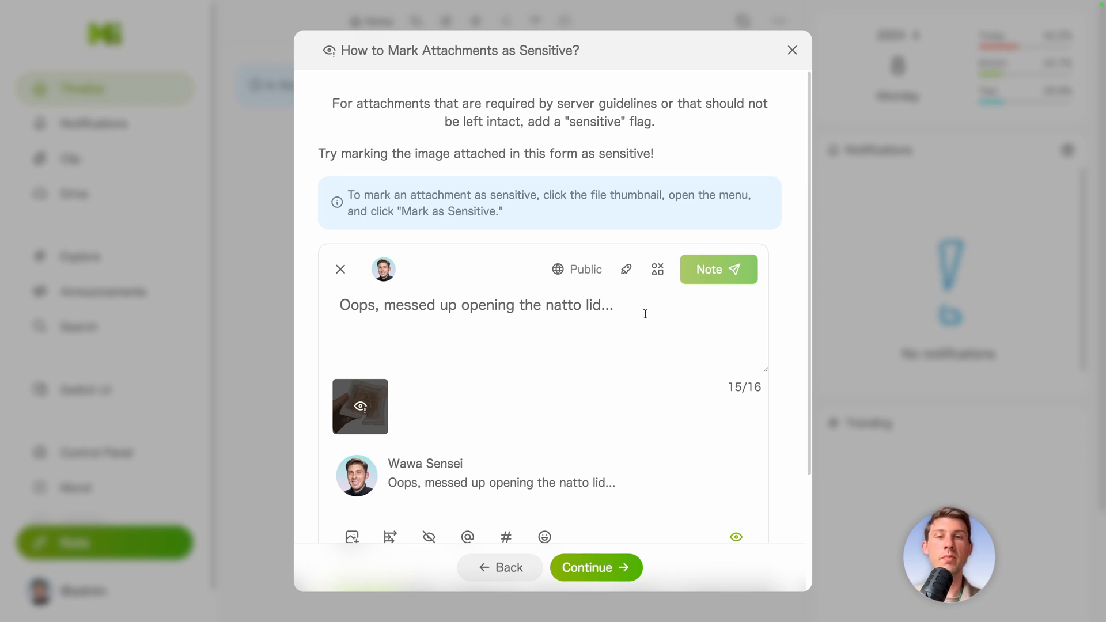
- Add 'NSFW' to the note text and finish the attachments tutorial step
{"action": "type", "text": "NSF"}
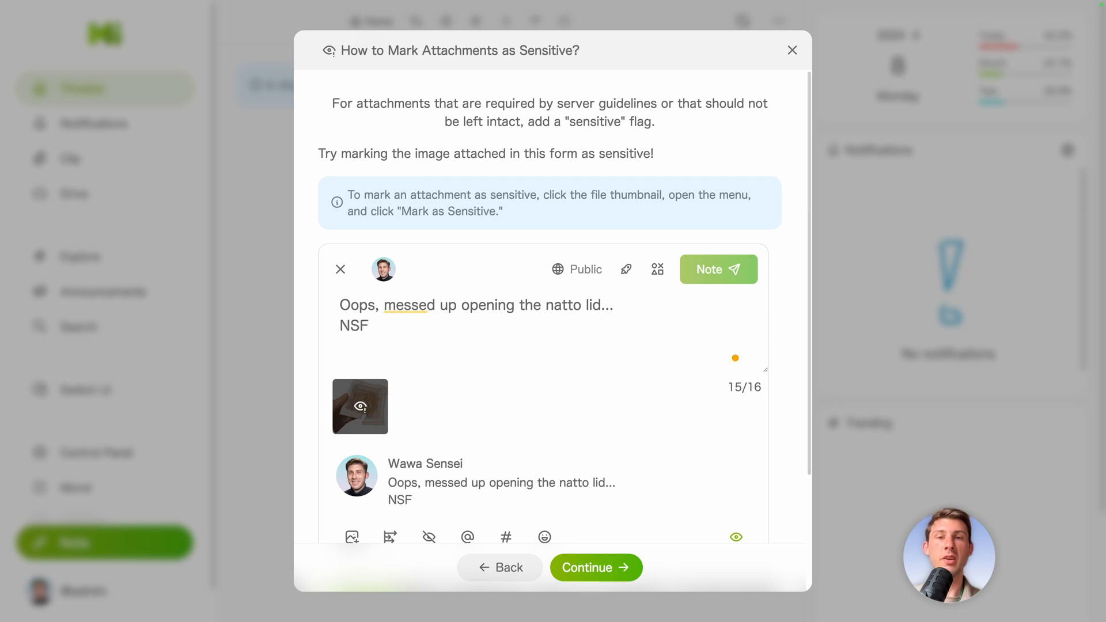
{"action": "type", "text": "W"}
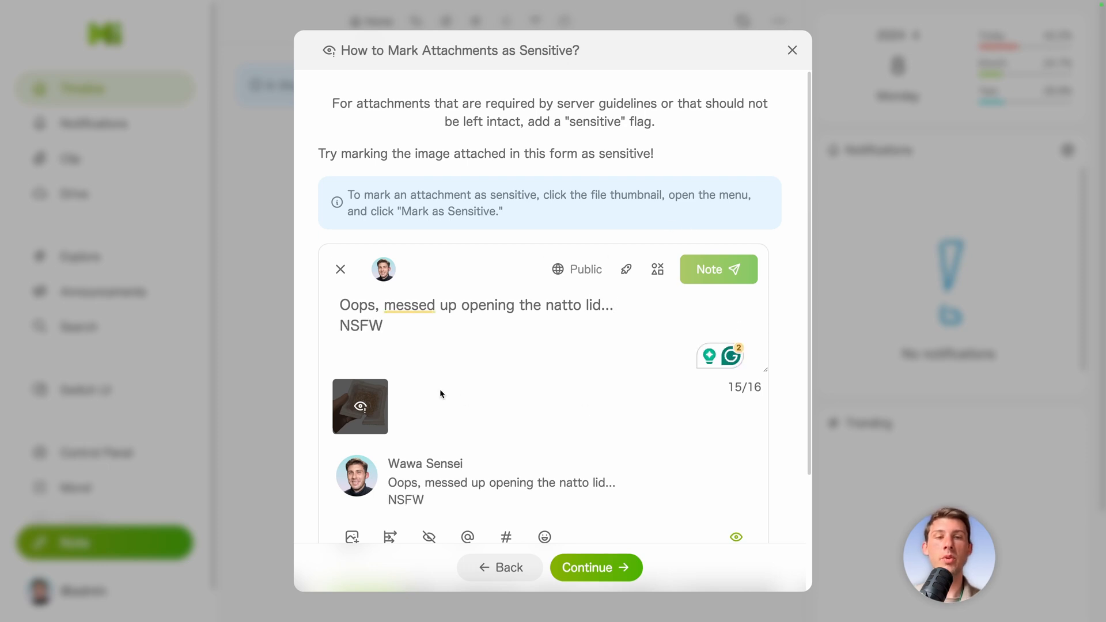
{"action": "left_click", "coordinate": [361, 325]}
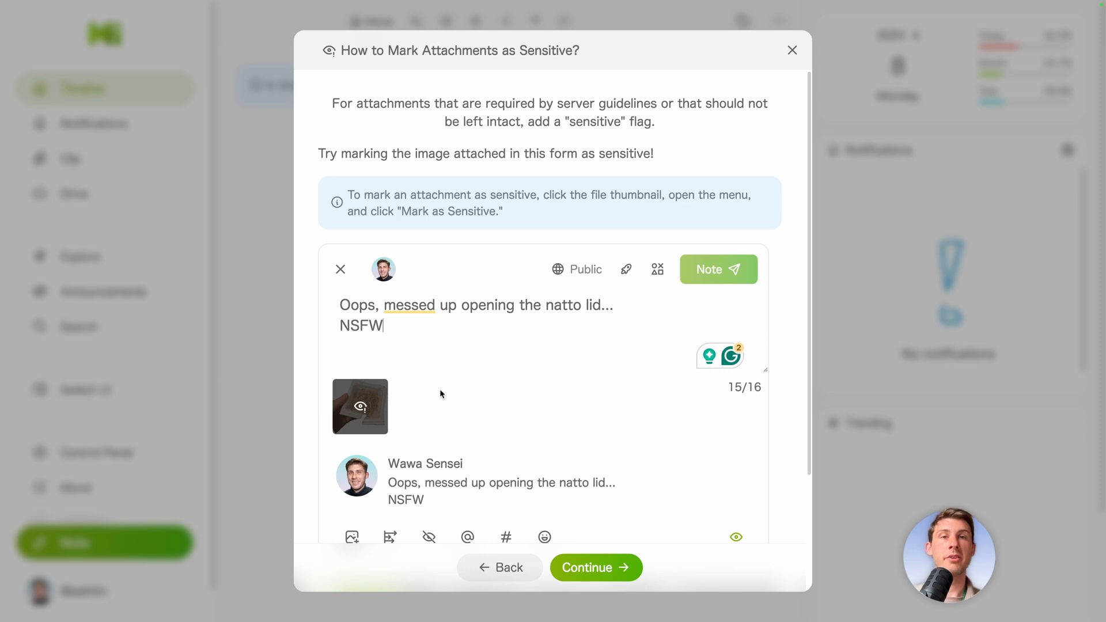
{"action": "scroll", "scroll_direction": "down", "scroll_amount": 3}
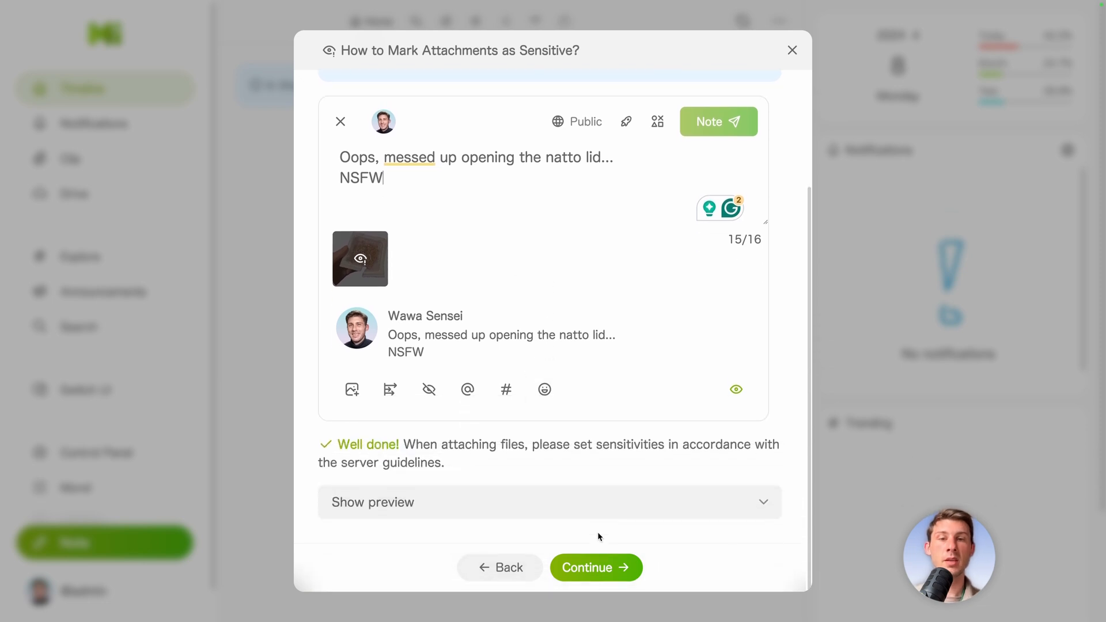
{"action": "left_click", "coordinate": [595, 567]}
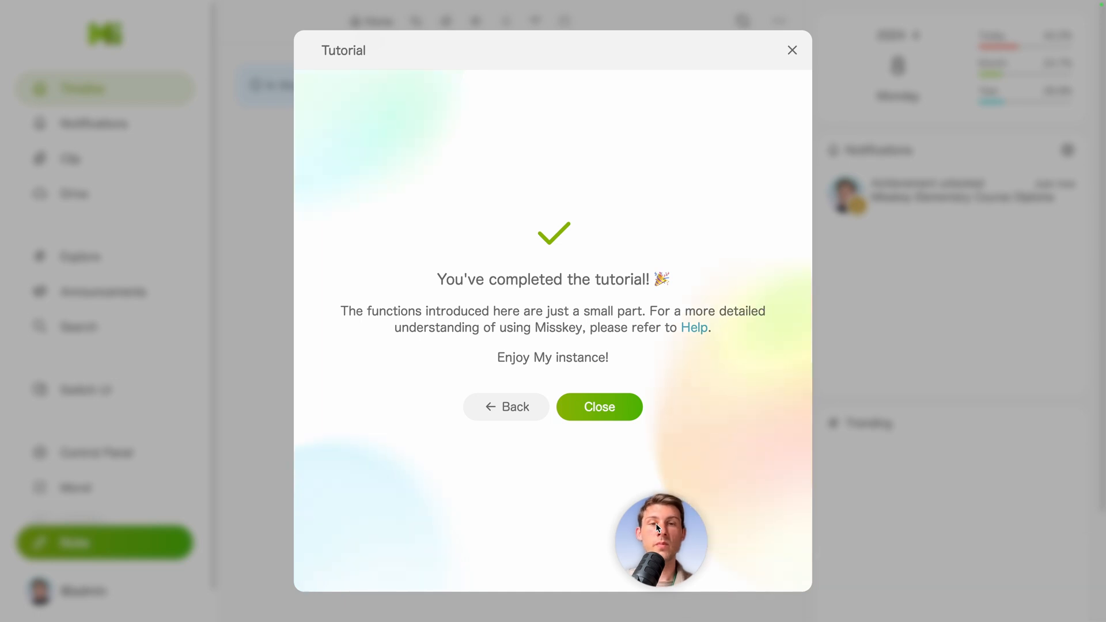
- Close the completed tutorial to return to the empty Home timeline
{"action": "left_click", "coordinate": [598, 406]}
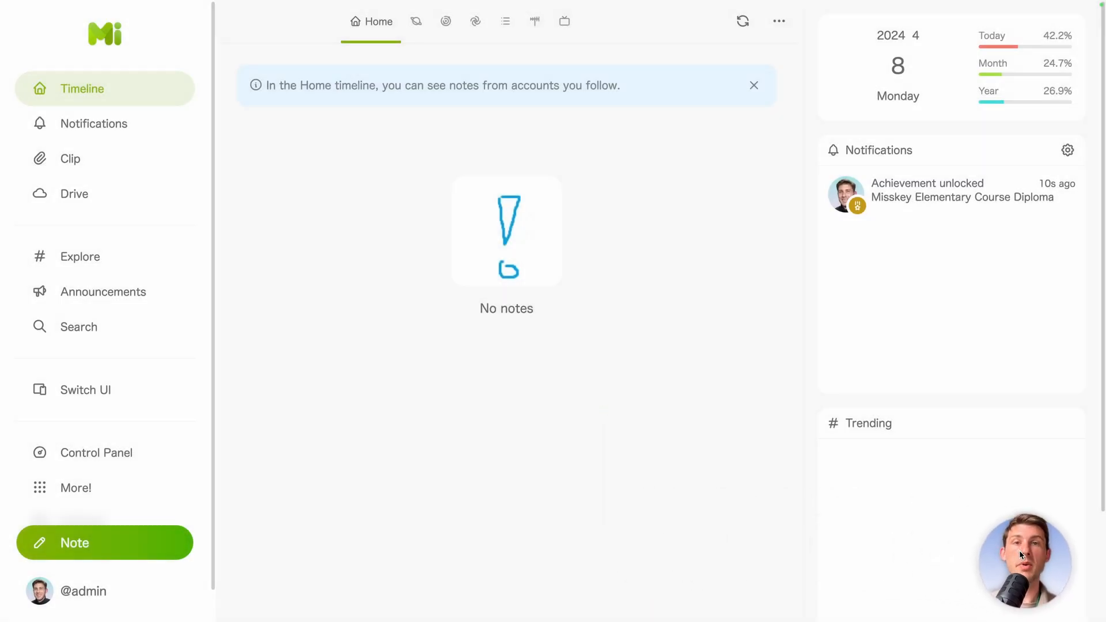
{"action": "mouse_move", "coordinate": [592, 205]}
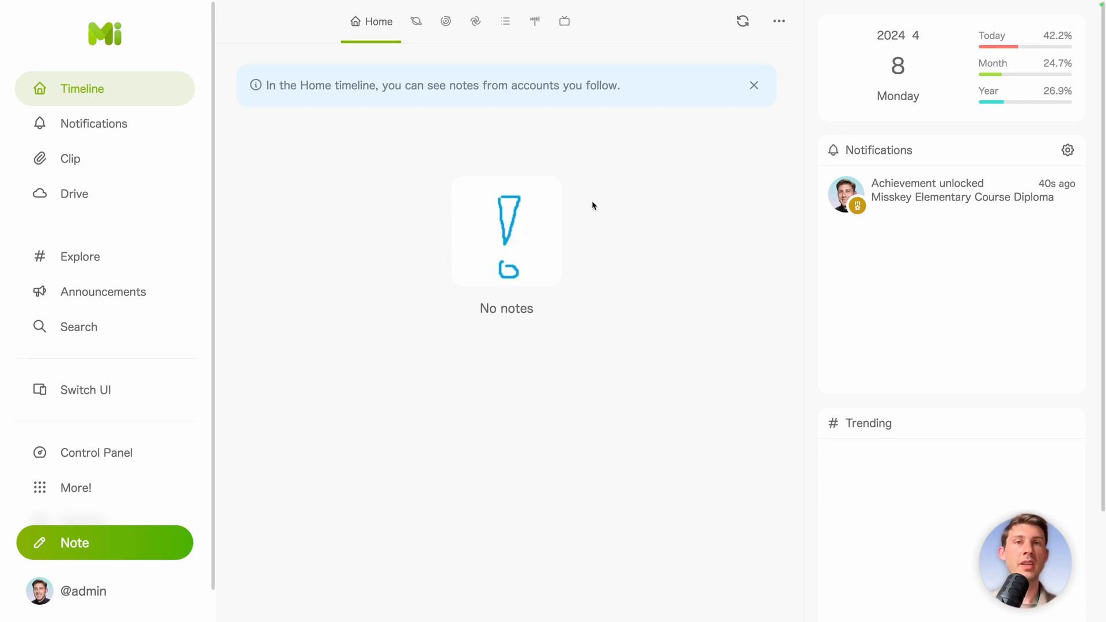
{"action": "mouse_move", "coordinate": [105, 453]}
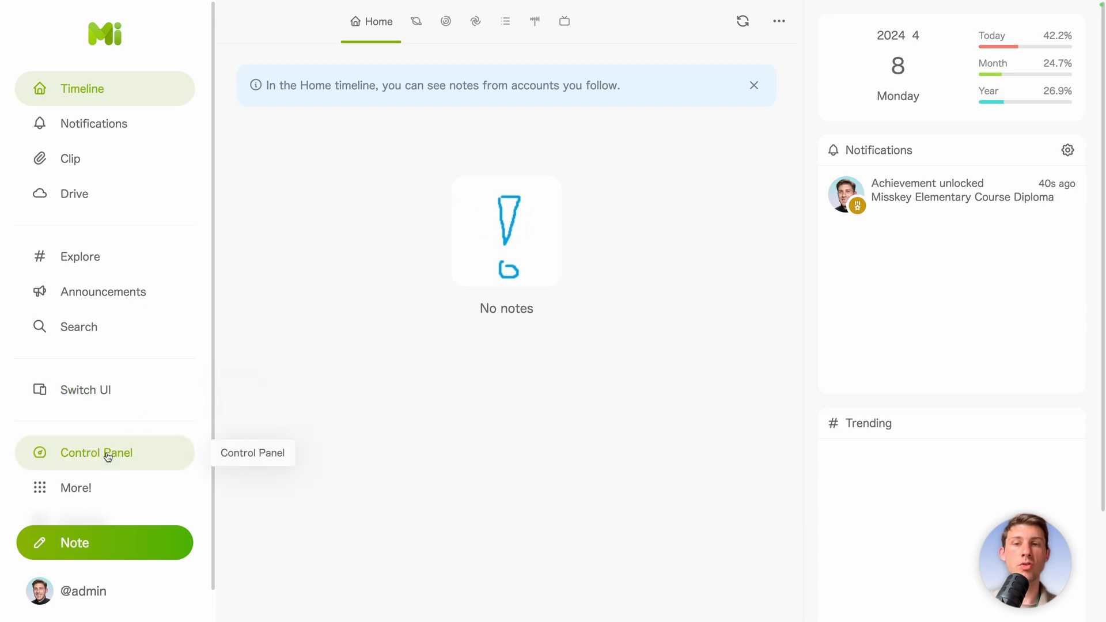
- Browse the Control Panel dashboard stats, keeping the heatmap on active users
{"action": "left_click", "coordinate": [95, 451]}
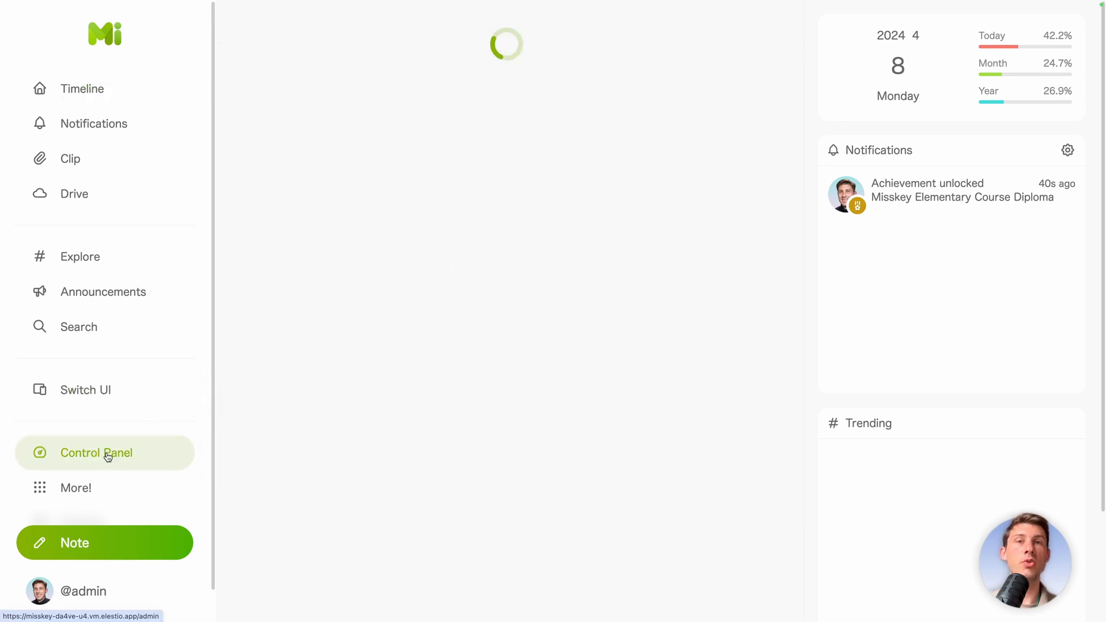
{"action": "left_click", "coordinate": [105, 452]}
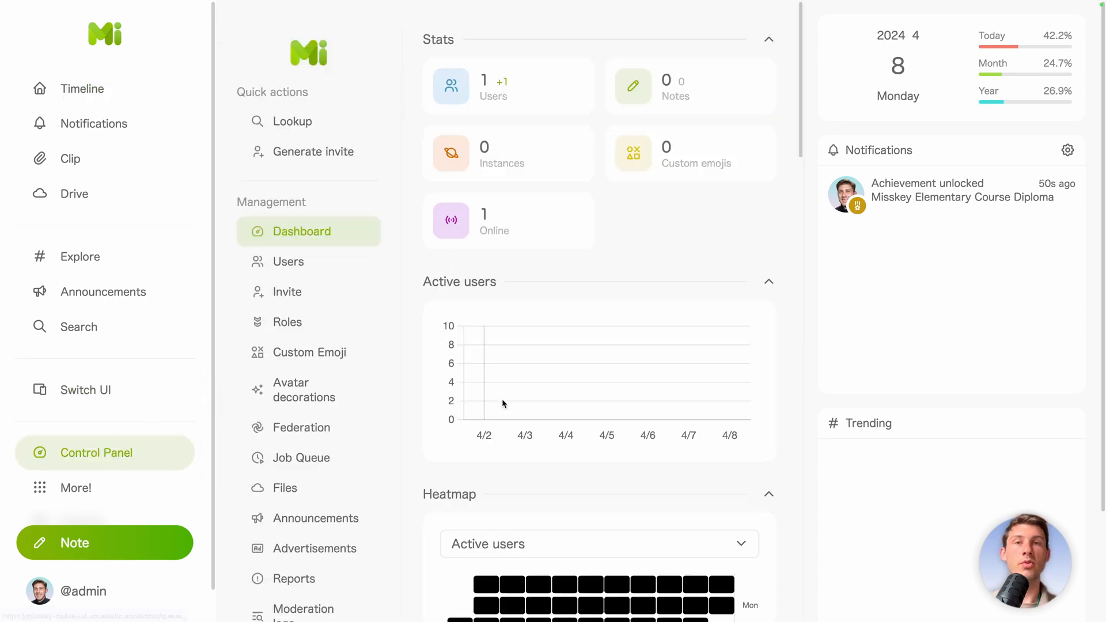
{"action": "mouse_move", "coordinate": [556, 194]}
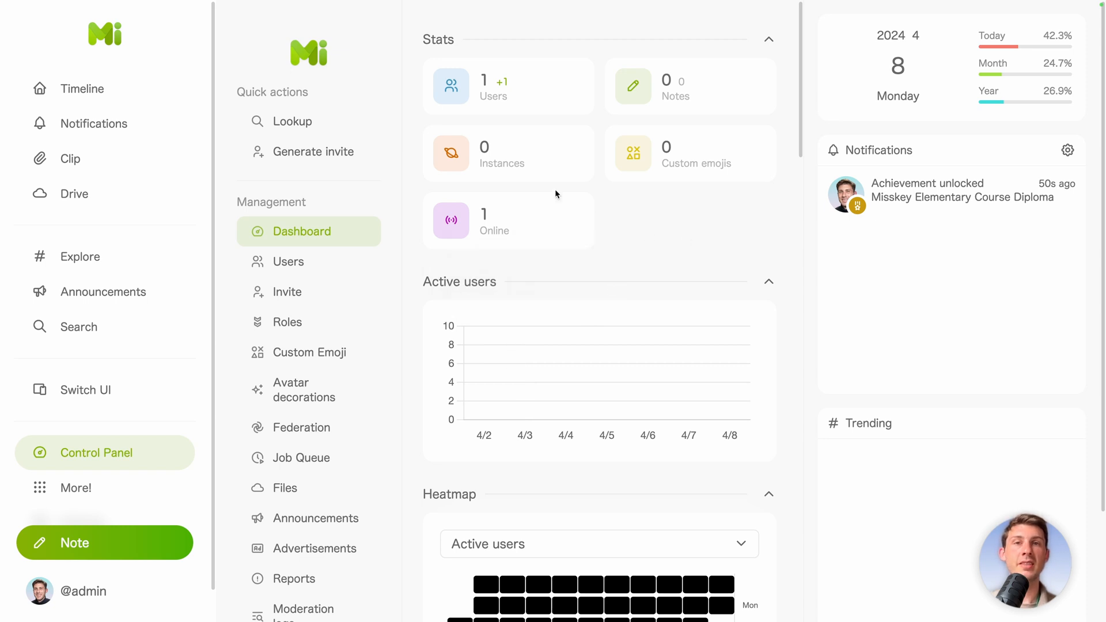
{"action": "mouse_move", "coordinate": [672, 160]}
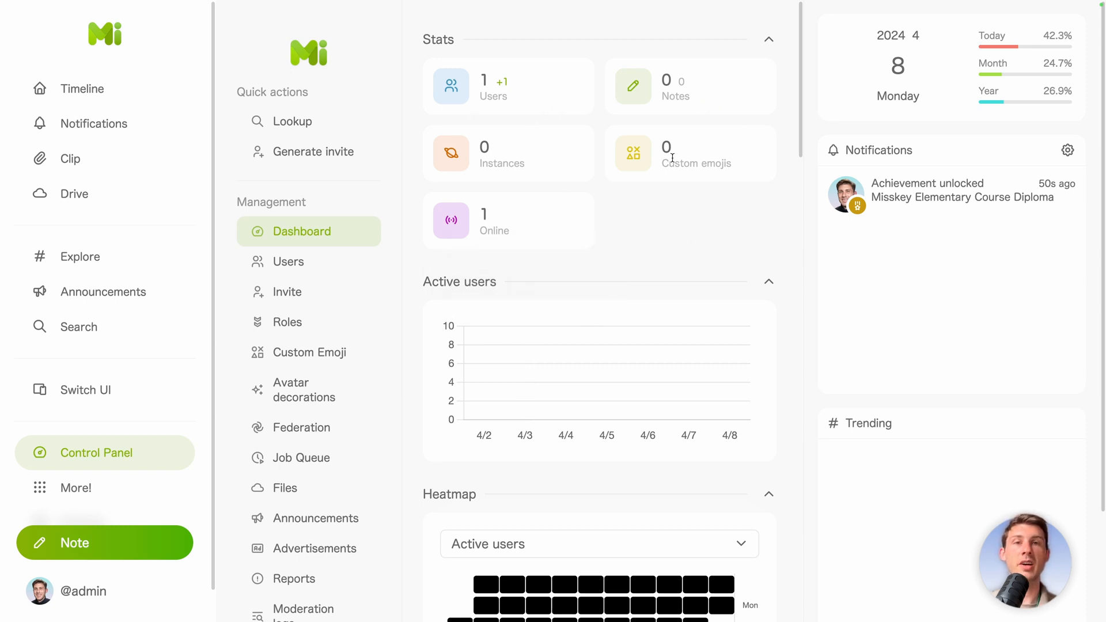
{"action": "scroll", "scroll_direction": "down", "scroll_amount": 3}
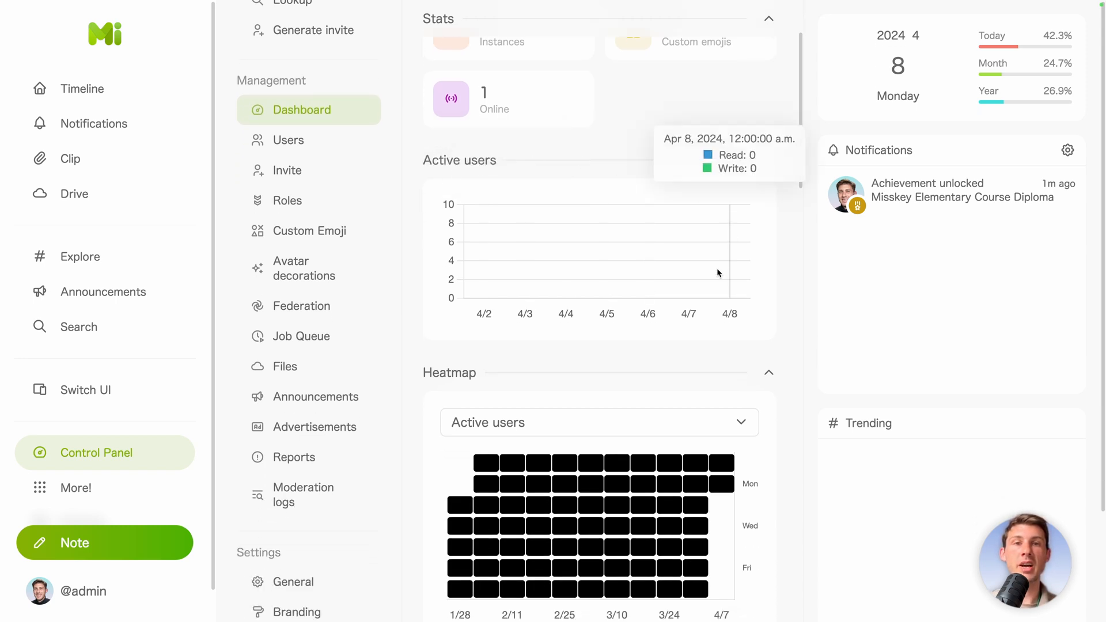
{"action": "scroll", "scroll_direction": "down", "scroll_amount": 3}
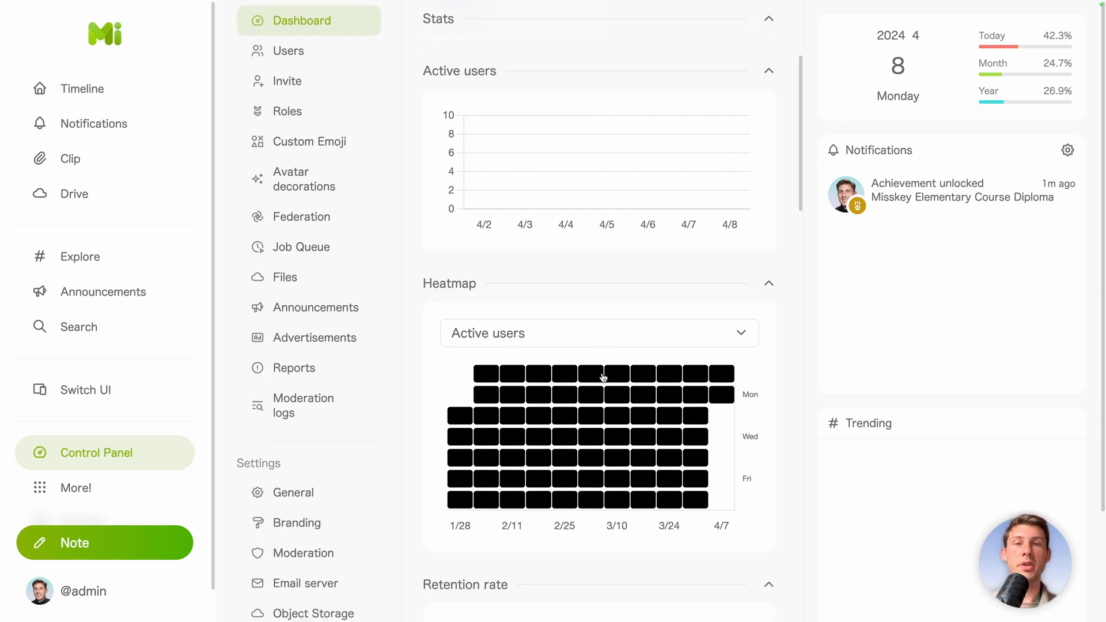
{"action": "left_click", "coordinate": [598, 333]}
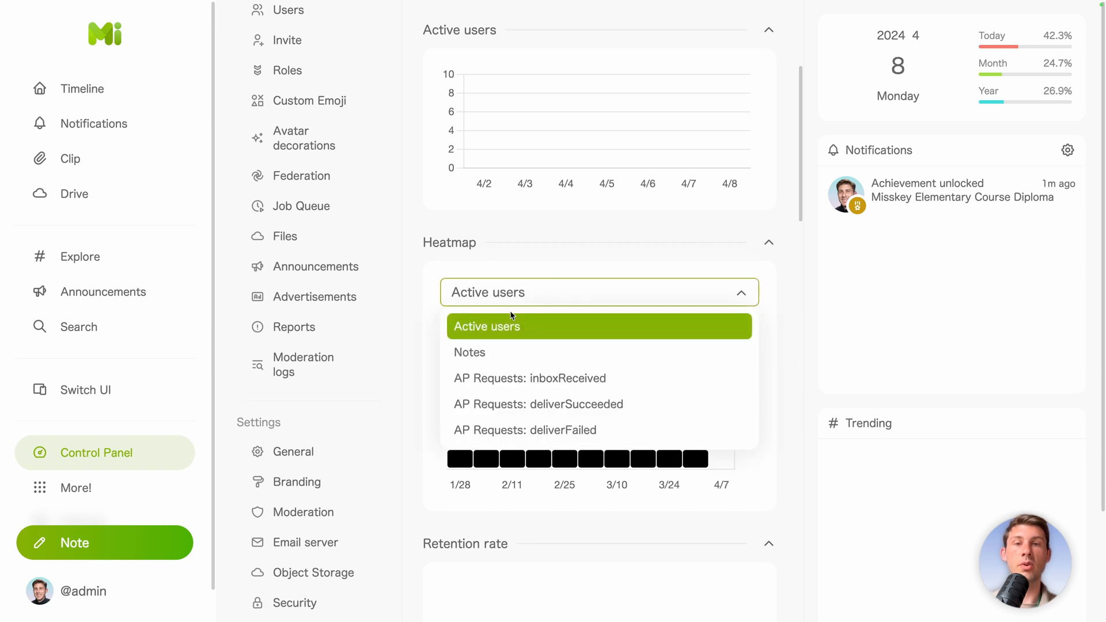
{"action": "left_click", "coordinate": [486, 327]}
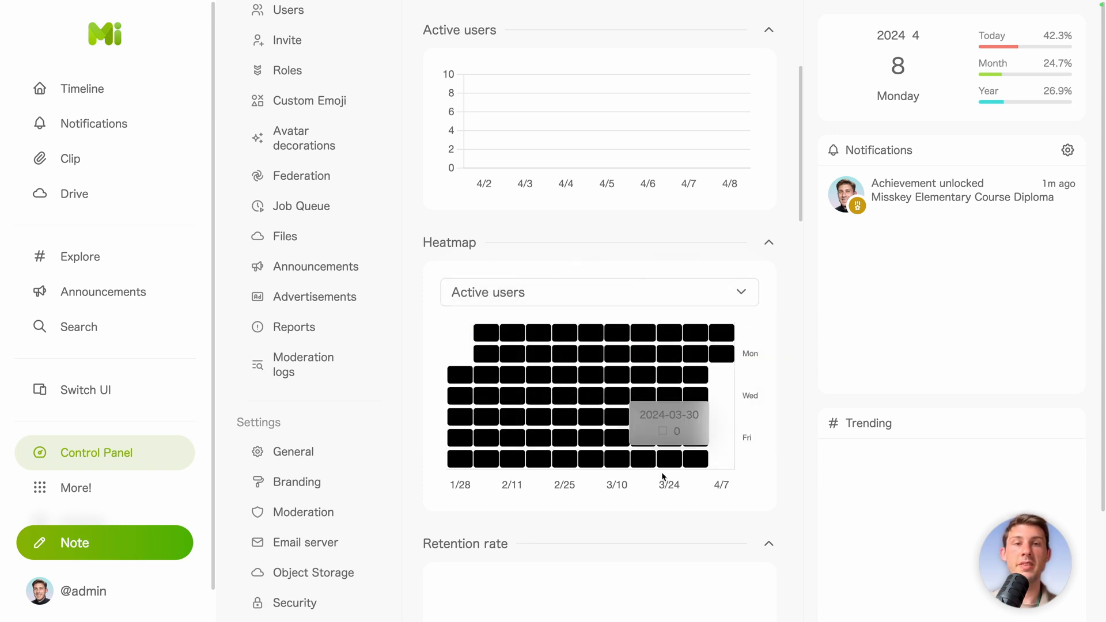
{"action": "scroll", "scroll_direction": "down", "scroll_amount": 3}
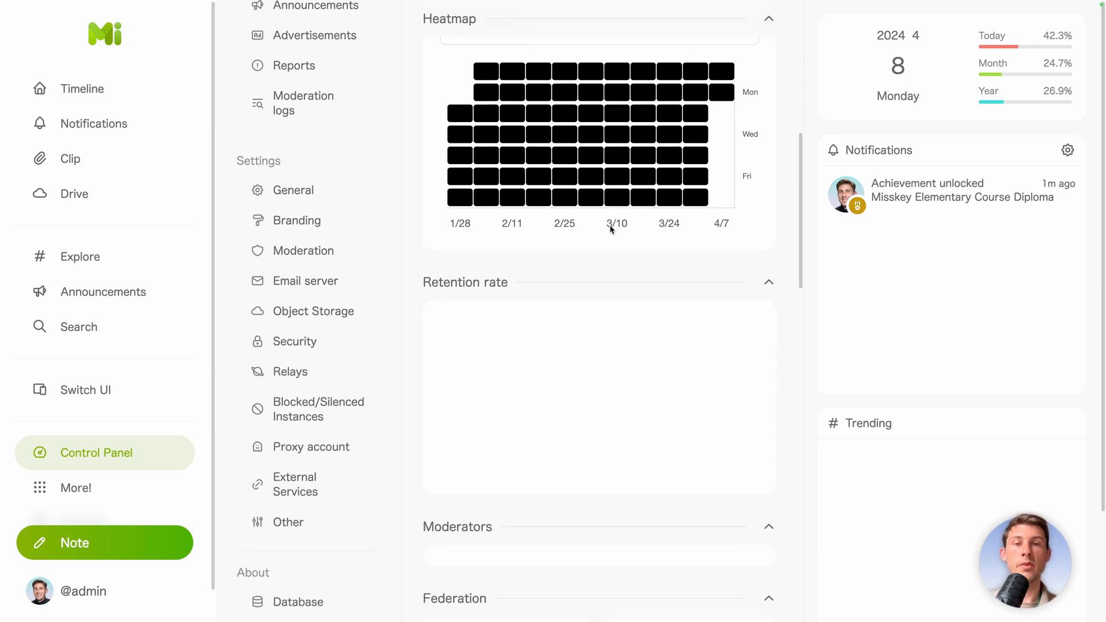
{"action": "scroll", "scroll_direction": "down", "scroll_amount": 3}
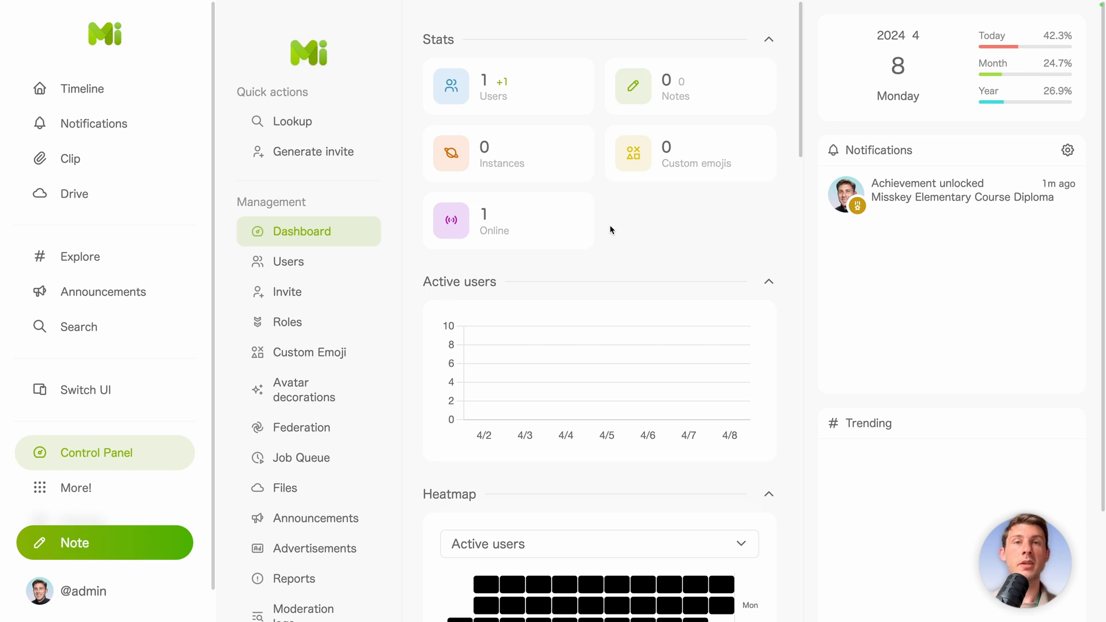
{"action": "mouse_move", "coordinate": [310, 262]}
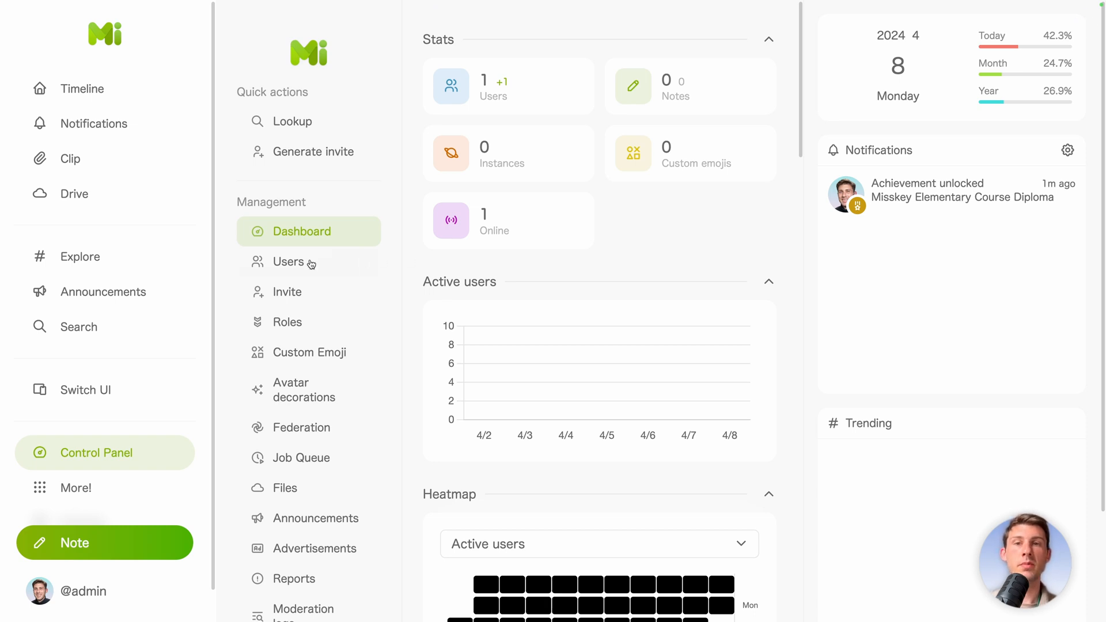
{"action": "left_click", "coordinate": [288, 262]}
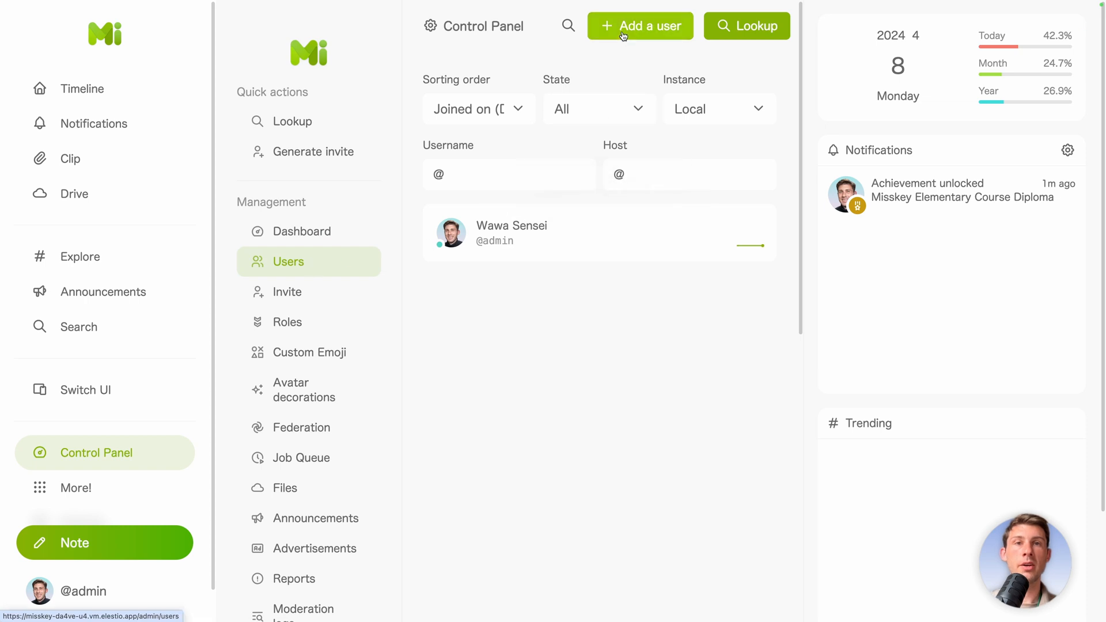
{"action": "mouse_move", "coordinate": [285, 291]}
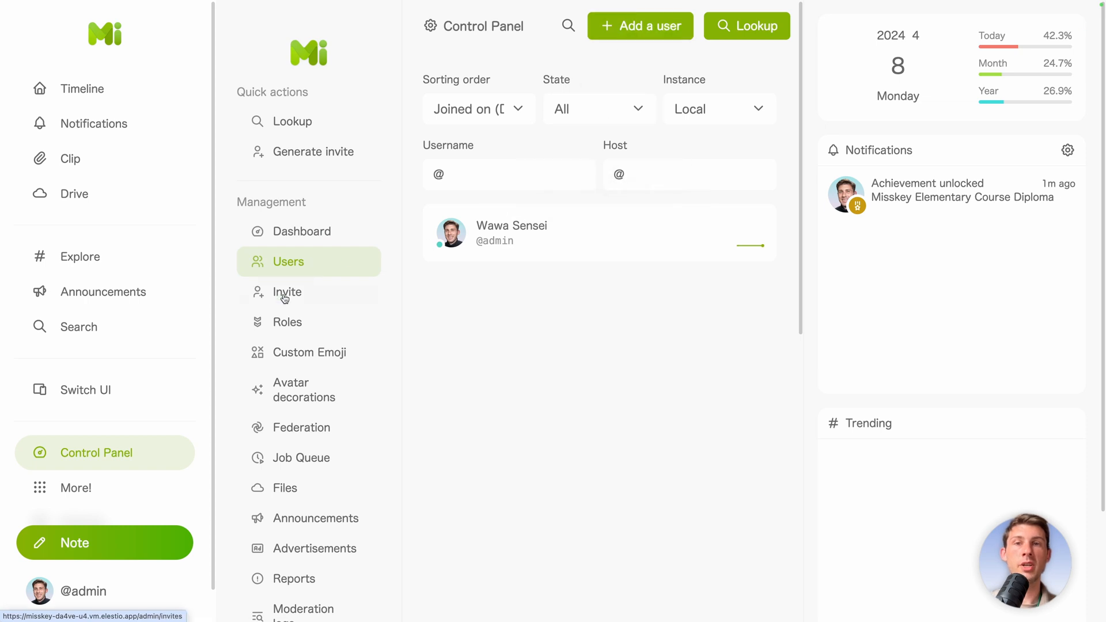
- In the Invite section, keep No expiration with invite count one and create the code
{"action": "left_click", "coordinate": [287, 292]}
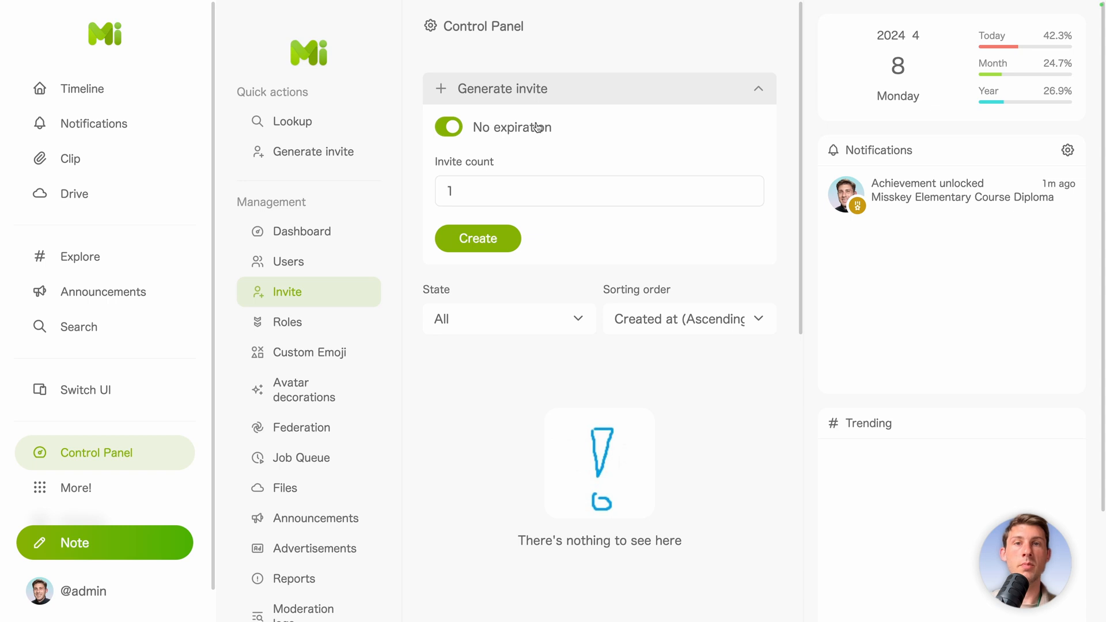
{"action": "mouse_move", "coordinate": [465, 174]}
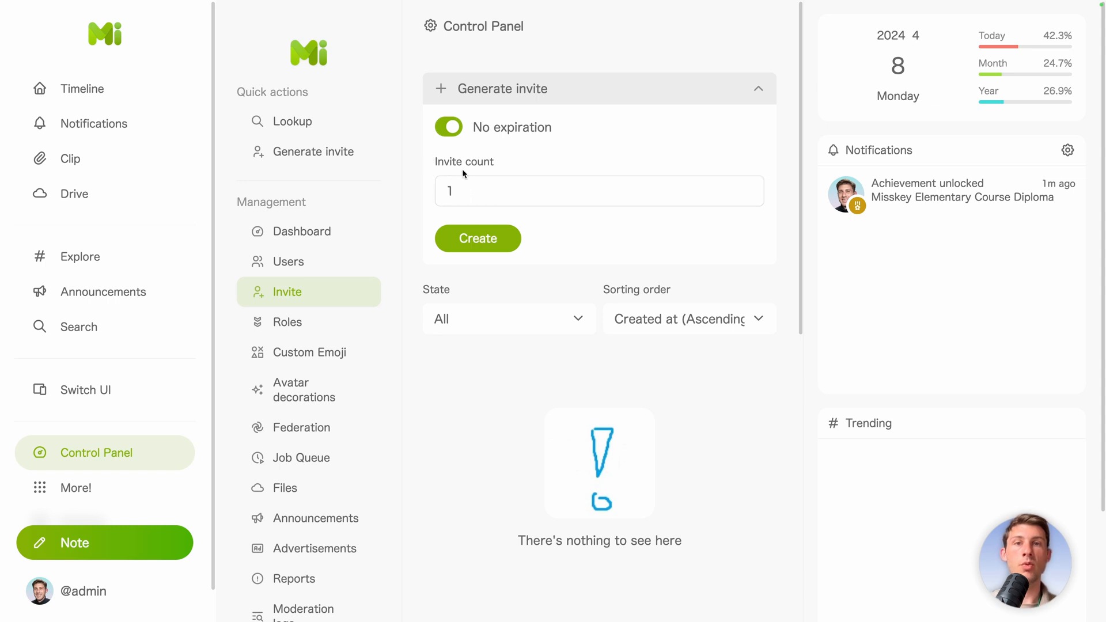
{"action": "left_click", "coordinate": [746, 186]}
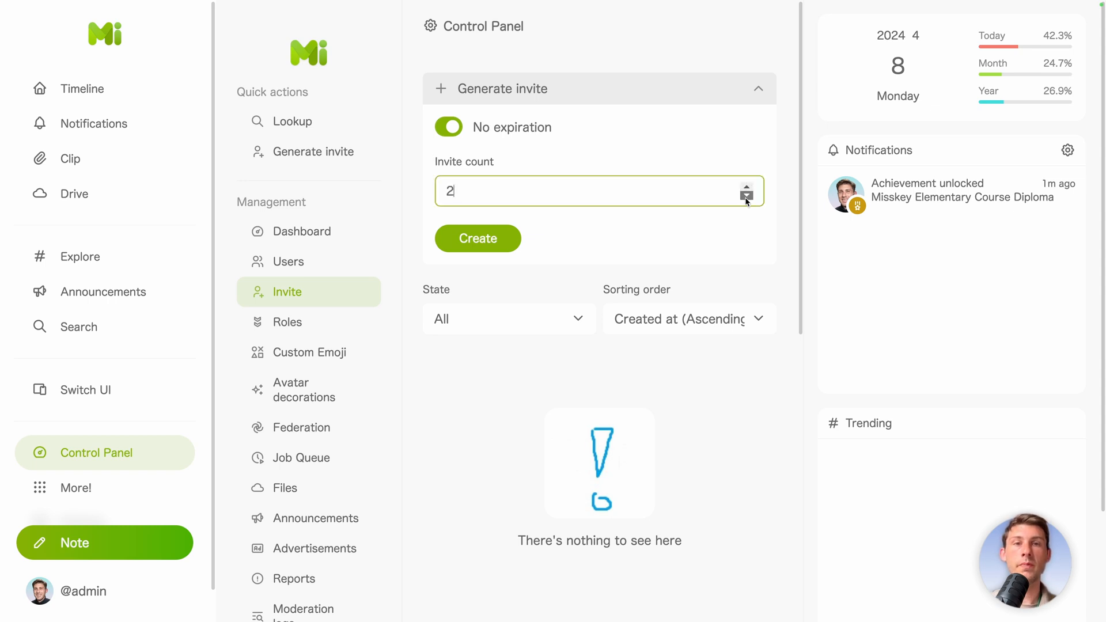
{"action": "left_click", "coordinate": [477, 238]}
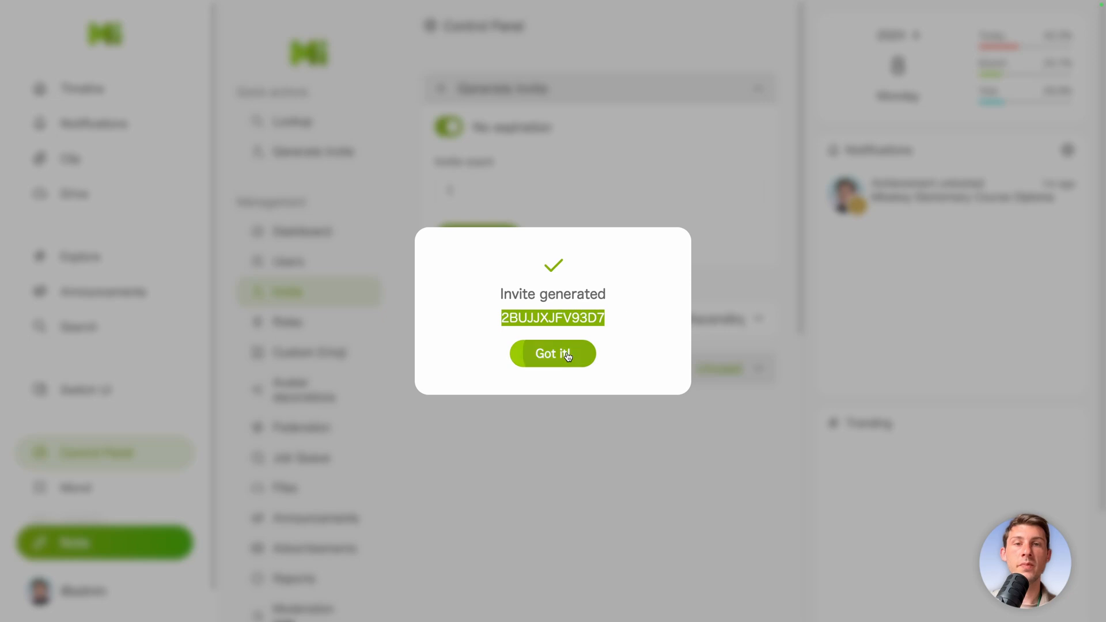
- Dismiss the invite confirmation, start sign-up from the public landing page and accept the important notes
{"action": "left_click", "coordinate": [552, 353]}
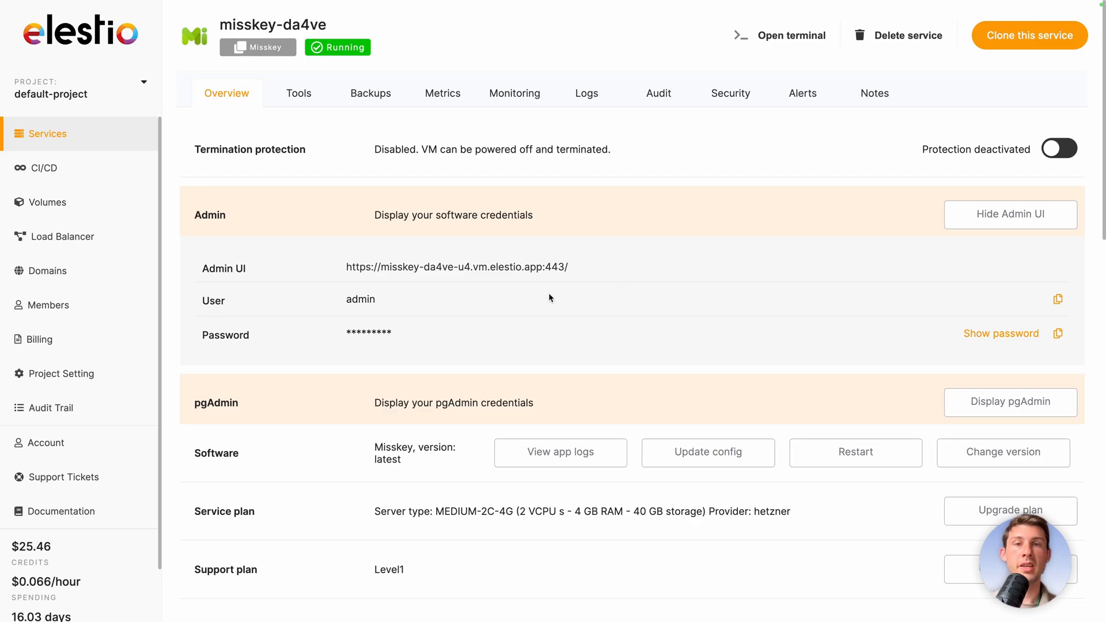
{"action": "mouse_move", "coordinate": [406, 268]}
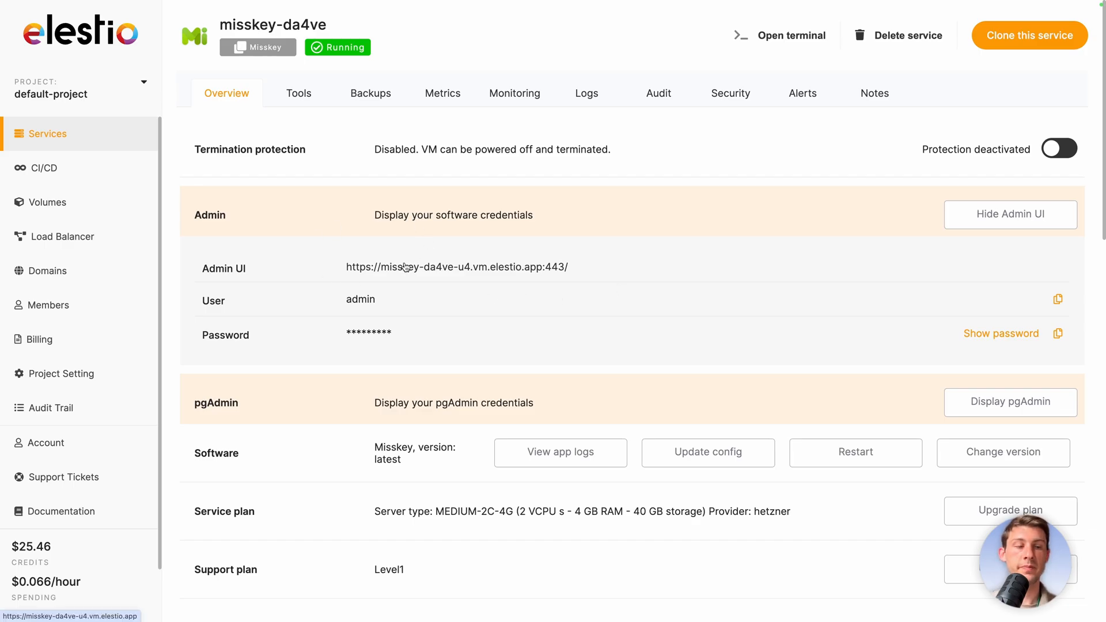
{"action": "left_click", "coordinate": [456, 266]}
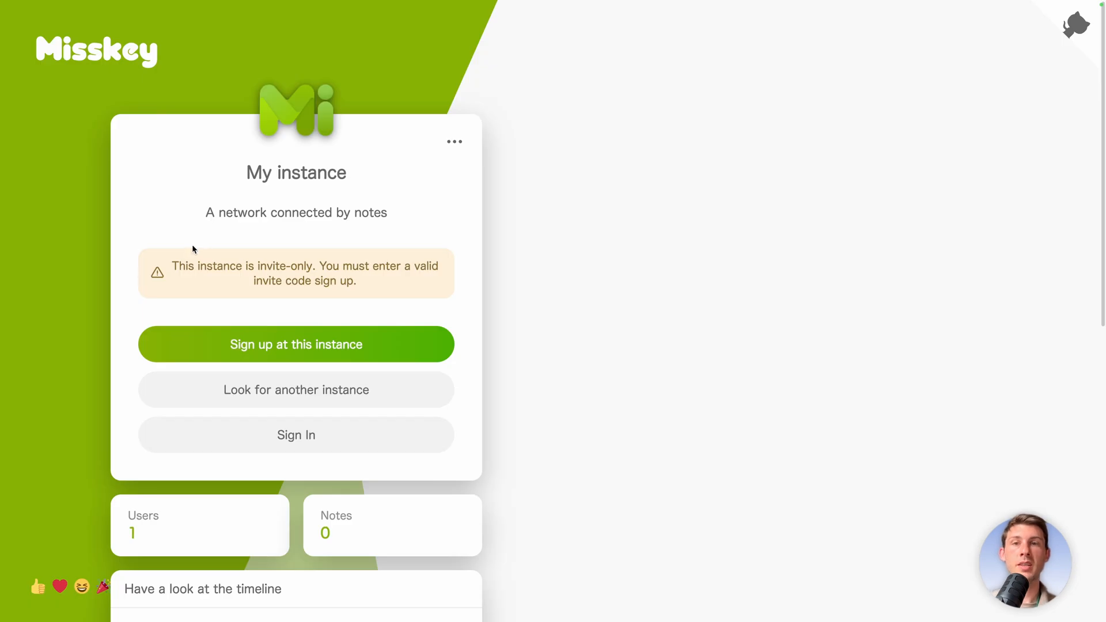
{"action": "mouse_move", "coordinate": [475, 301]}
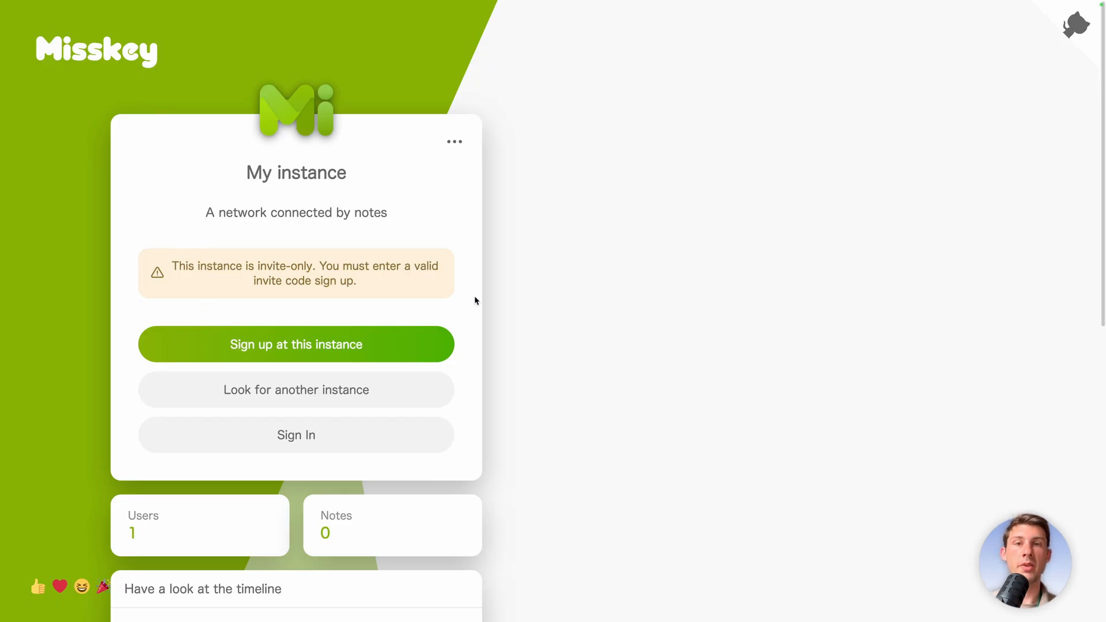
{"action": "left_click", "coordinate": [296, 344]}
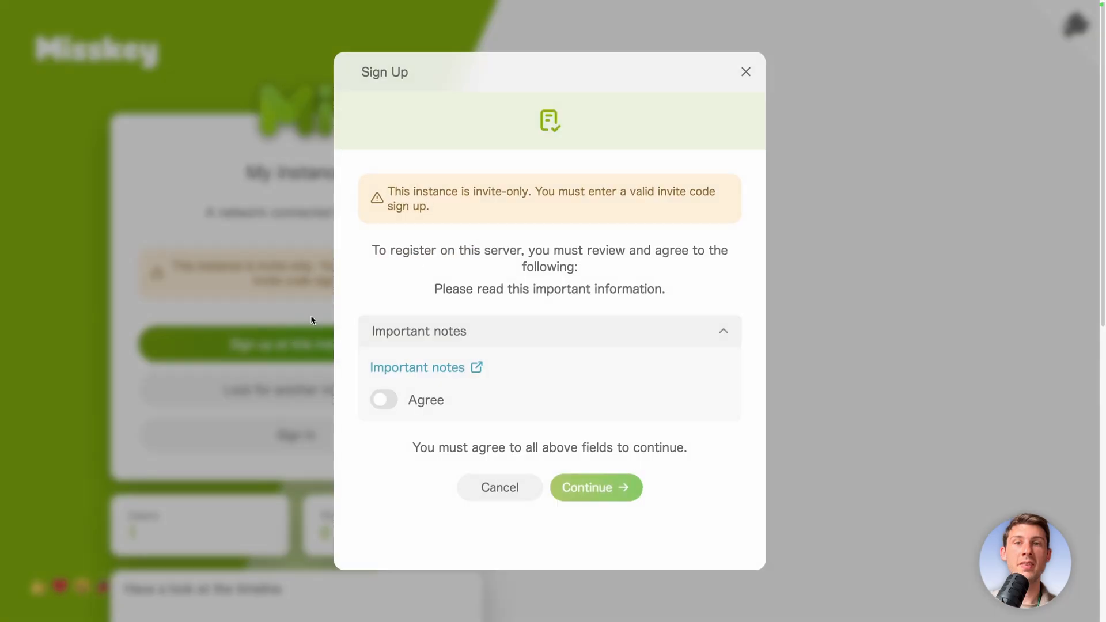
{"action": "left_click", "coordinate": [382, 400]}
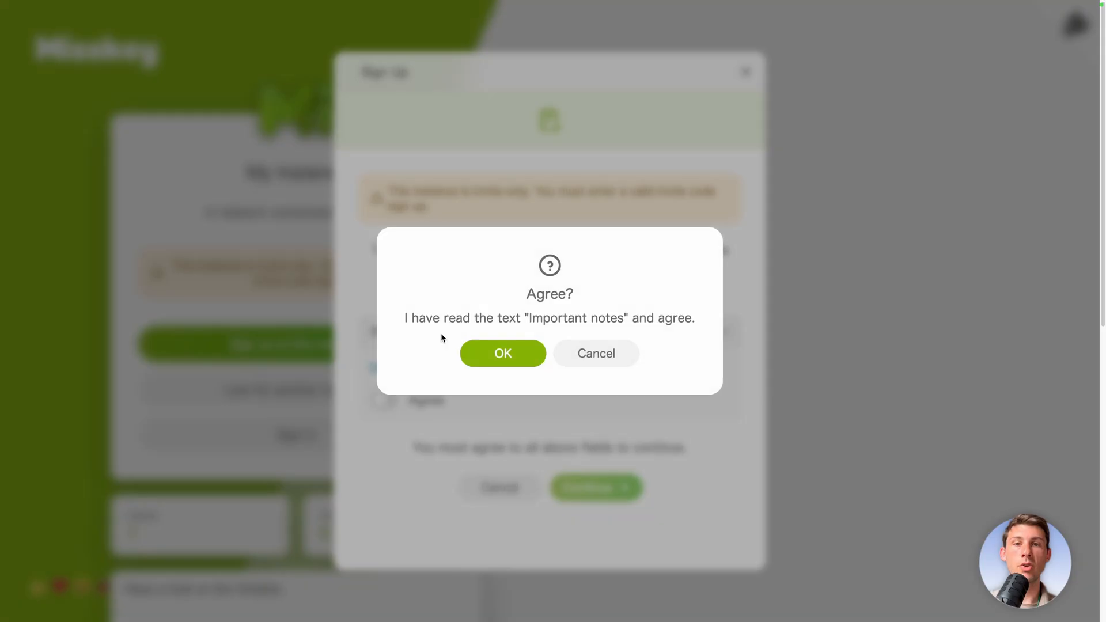
{"action": "left_click", "coordinate": [503, 352]}
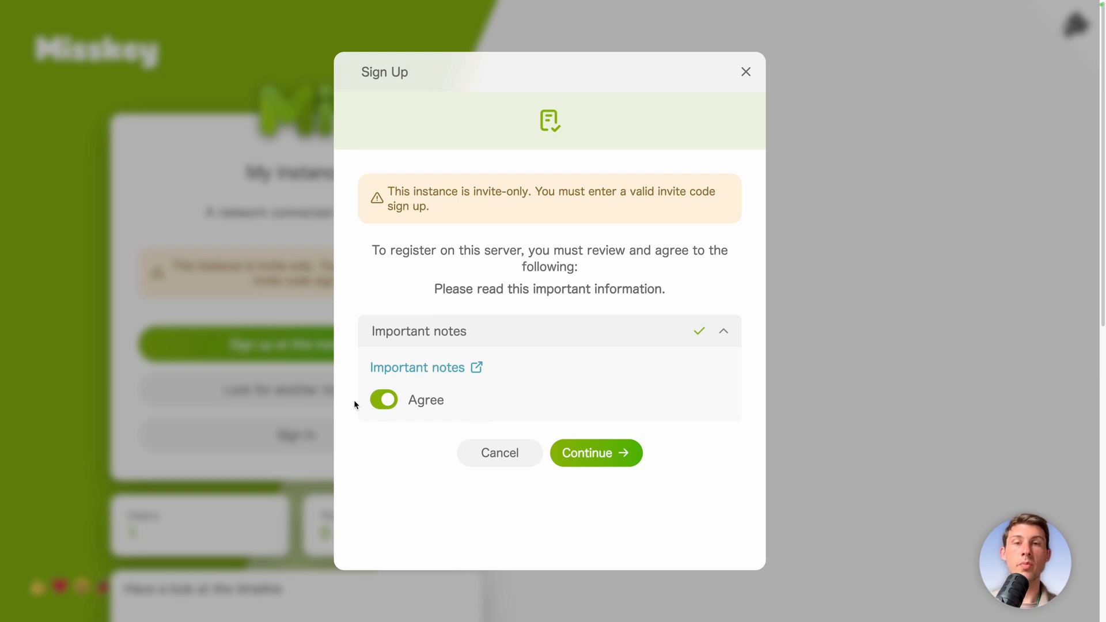
{"action": "mouse_move", "coordinate": [526, 399]}
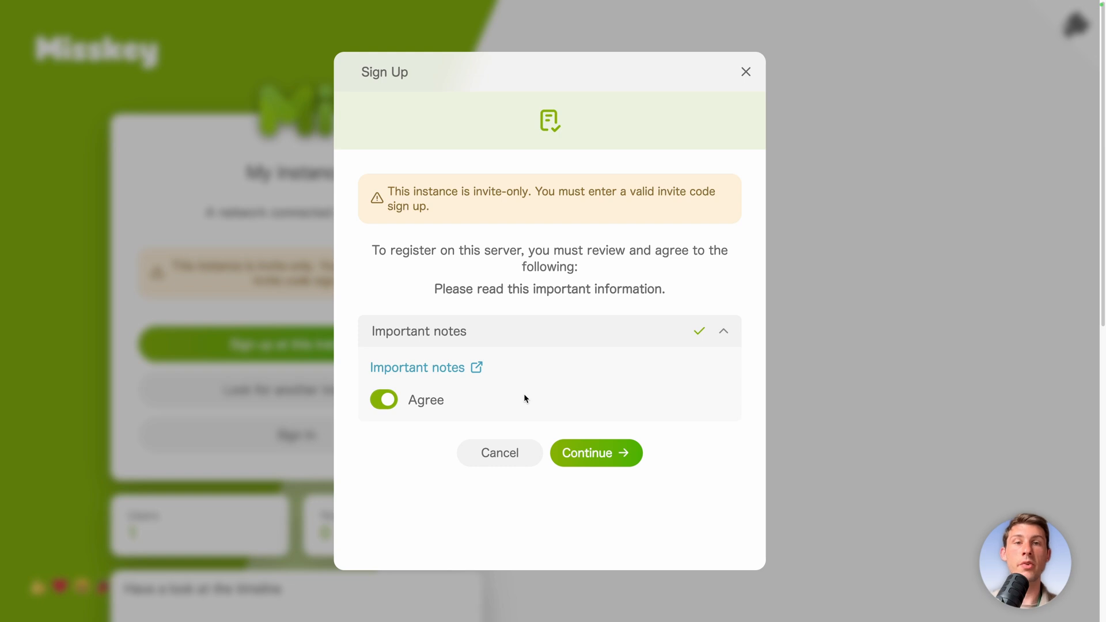
{"action": "left_click", "coordinate": [594, 453]}
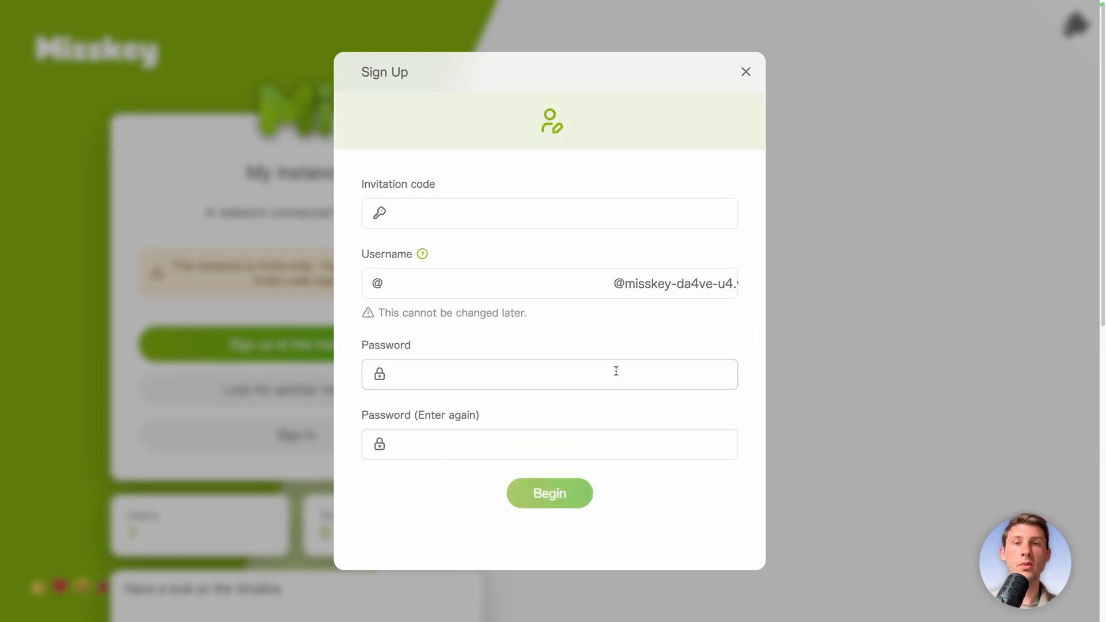
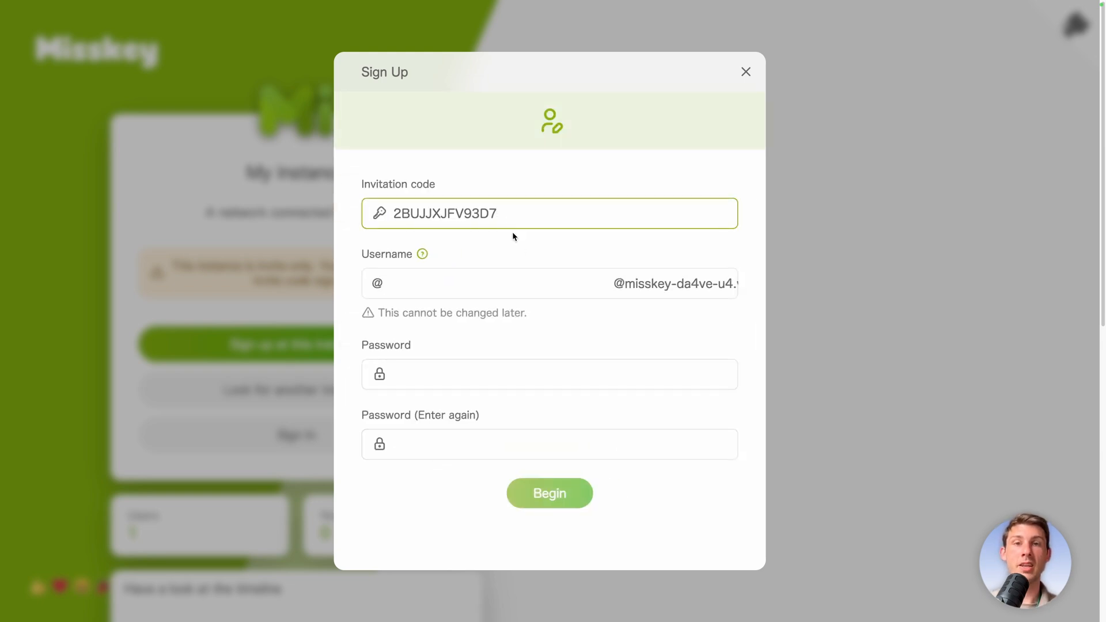
{"action": "type", "text": "wawa"}
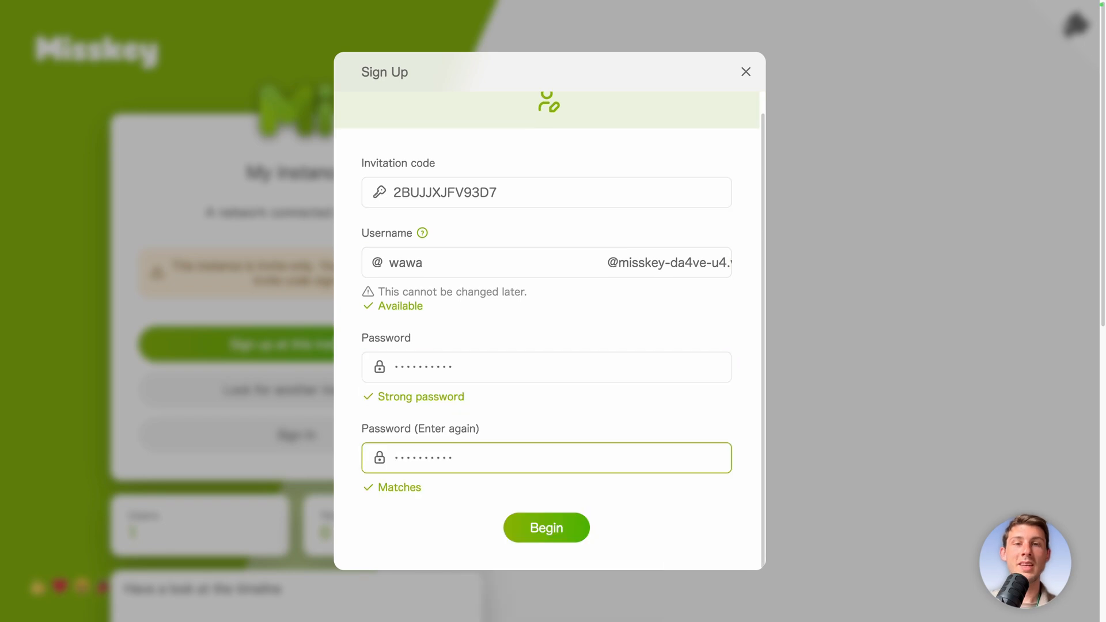
- Create the wawa account, then browse Roles and the empty Custom Emoji management page
{"action": "left_click", "coordinate": [545, 528]}
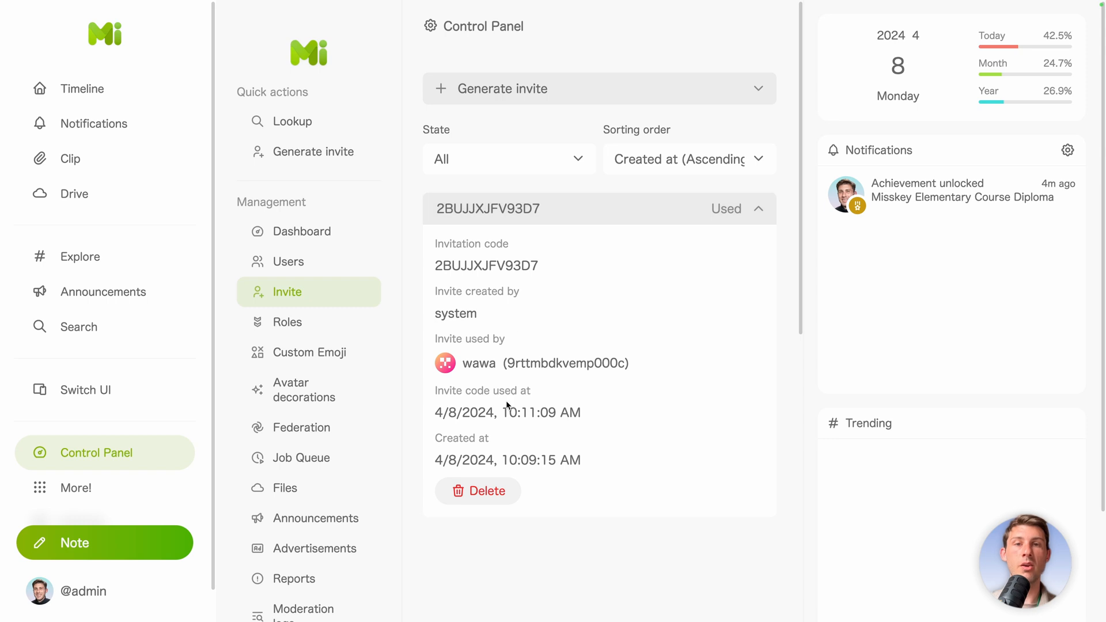
{"action": "mouse_move", "coordinate": [503, 367]}
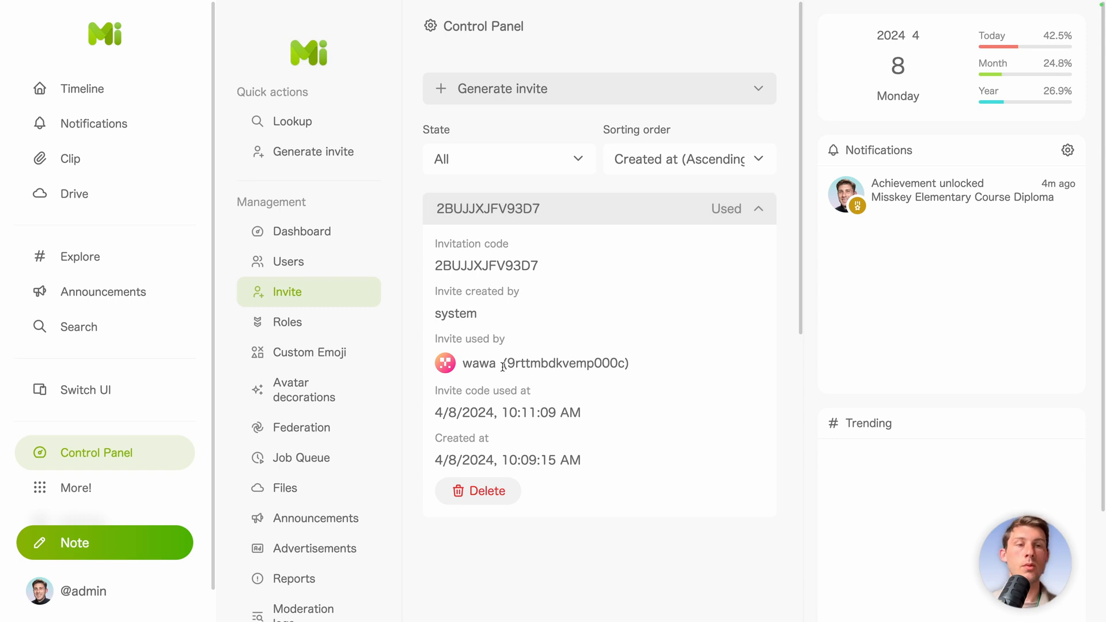
{"action": "left_click", "coordinate": [287, 322]}
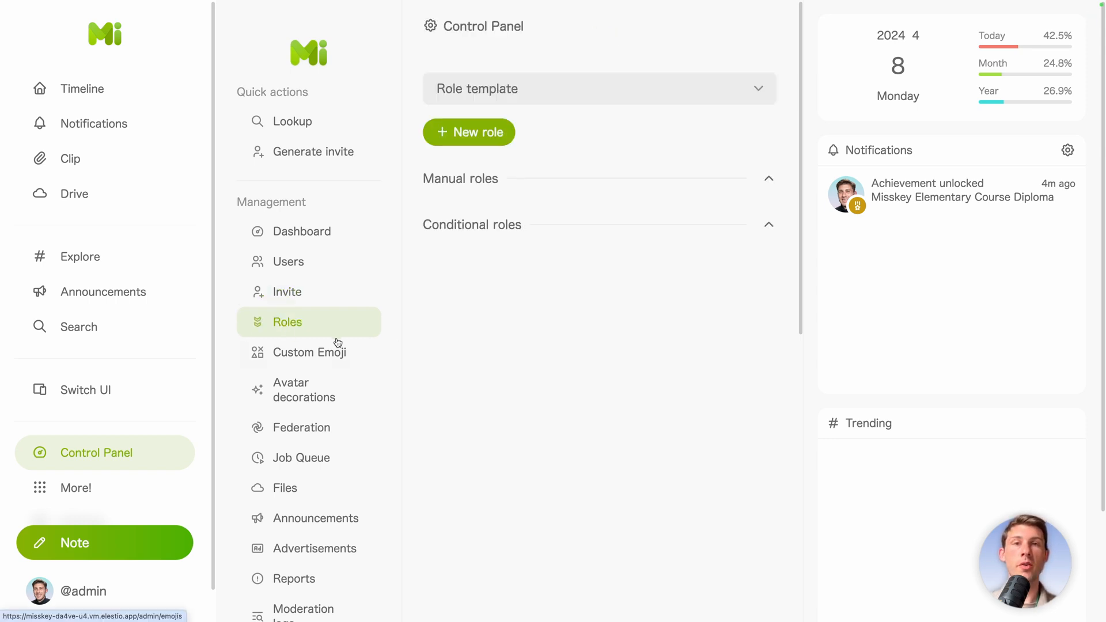
{"action": "scroll", "scroll_direction": "down", "scroll_amount": 3}
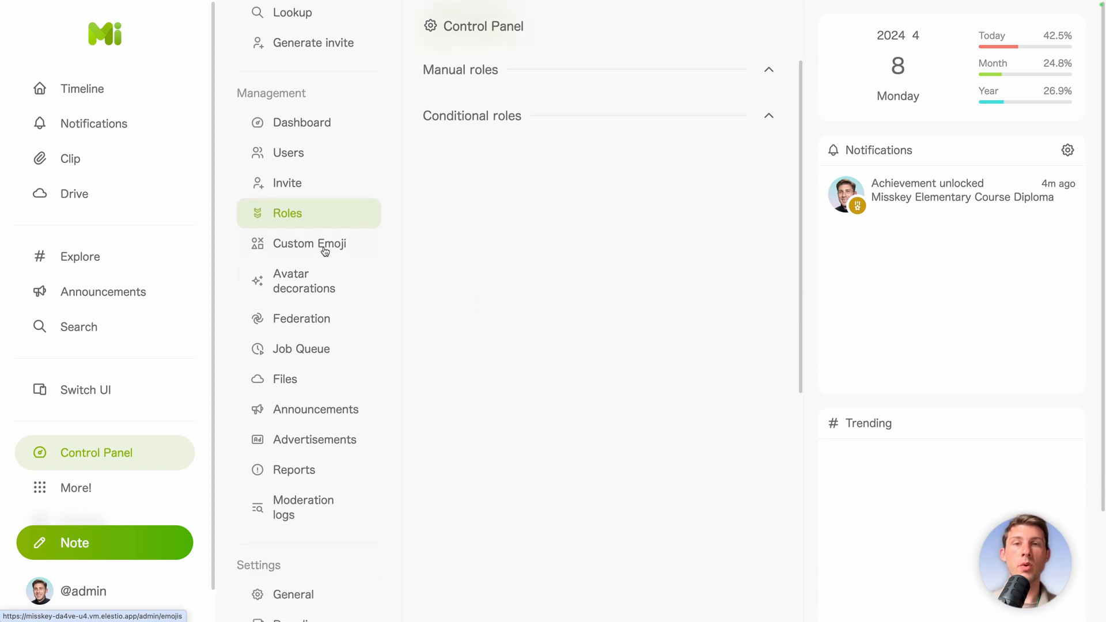
{"action": "left_click", "coordinate": [309, 243]}
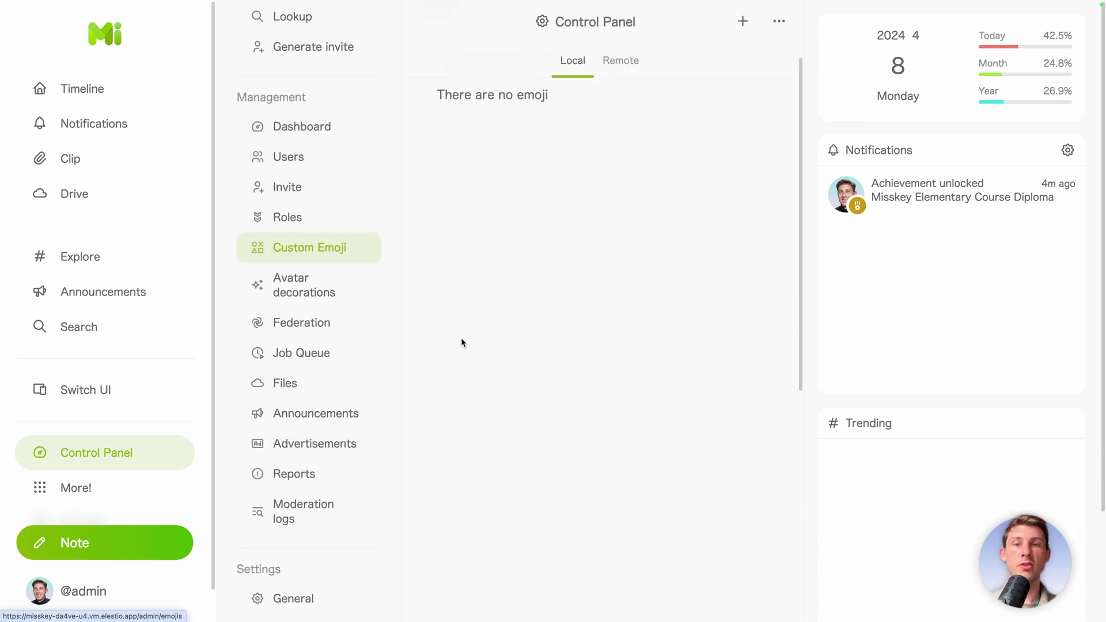
{"action": "scroll", "scroll_direction": "down", "scroll_amount": 3}
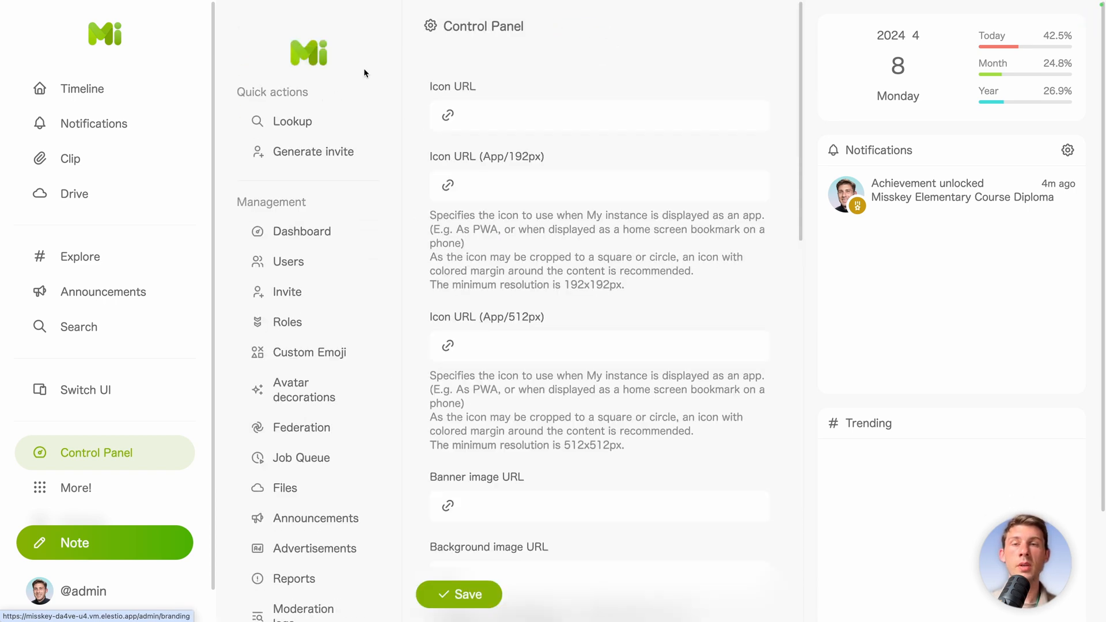
{"action": "mouse_move", "coordinate": [301, 22]}
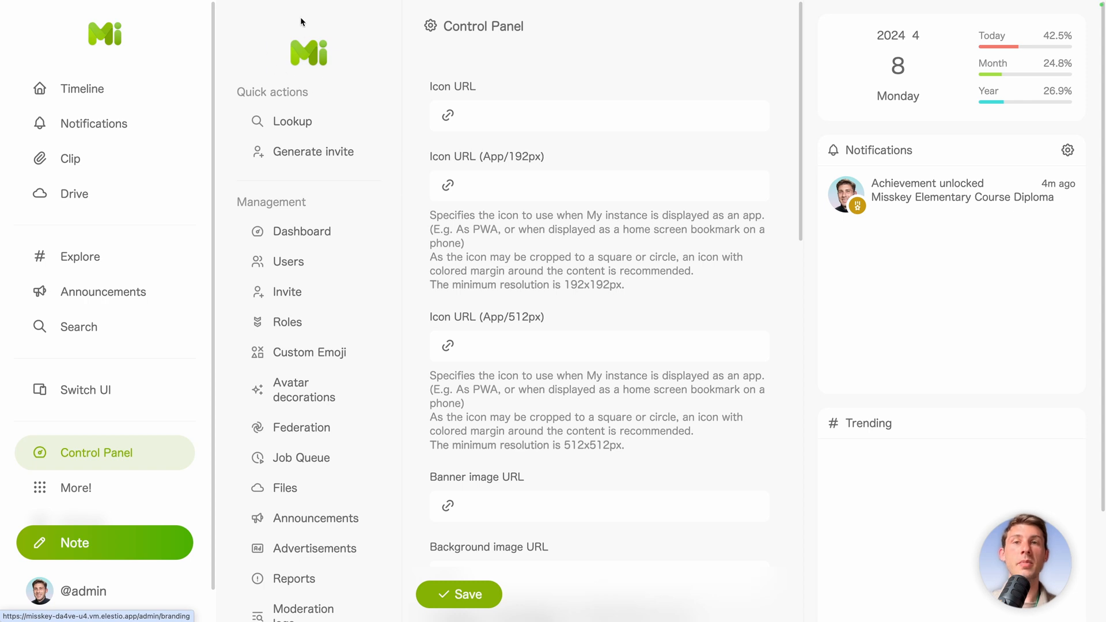
- Upload elestio_icon.png to the Drive and copy its URL for the instance icon
{"action": "left_click", "coordinate": [598, 115]}
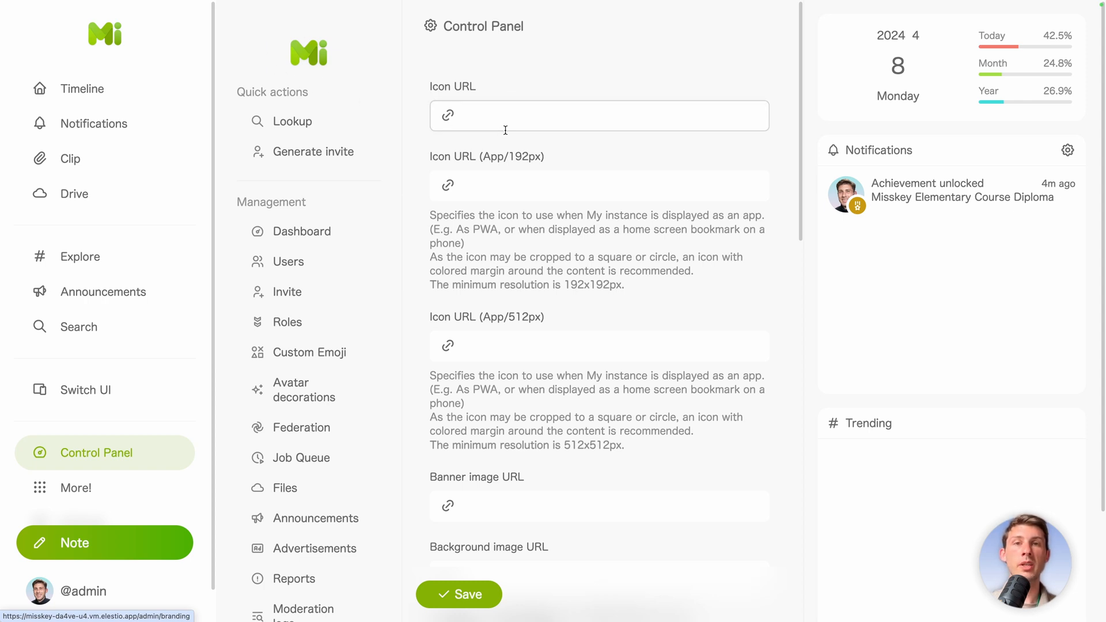
{"action": "left_click", "coordinate": [74, 193]}
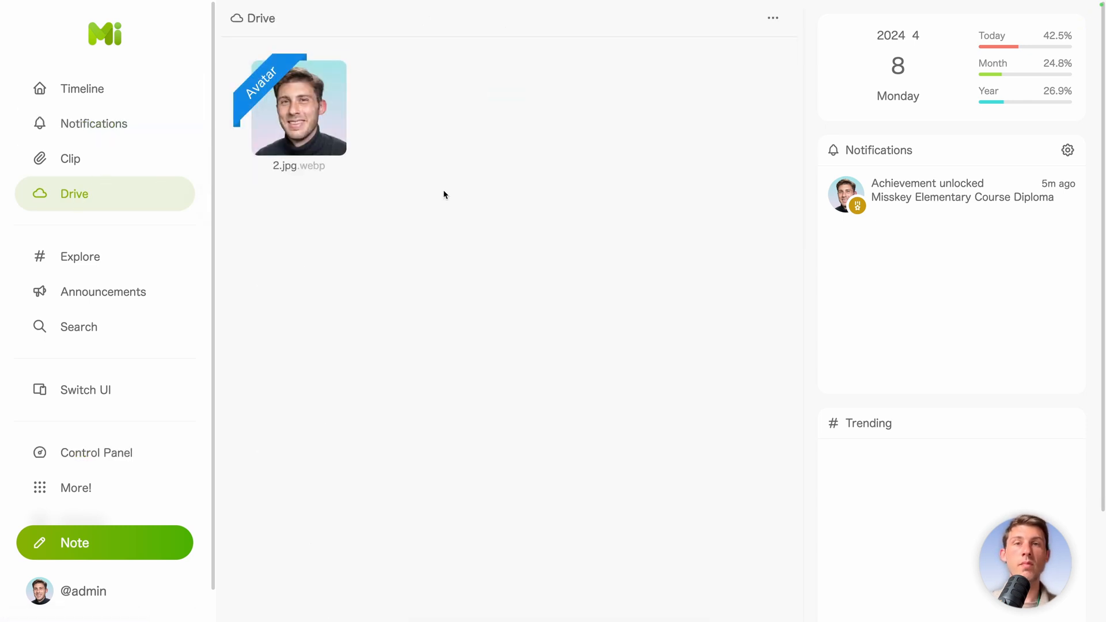
{"action": "left_click", "coordinate": [772, 18]}
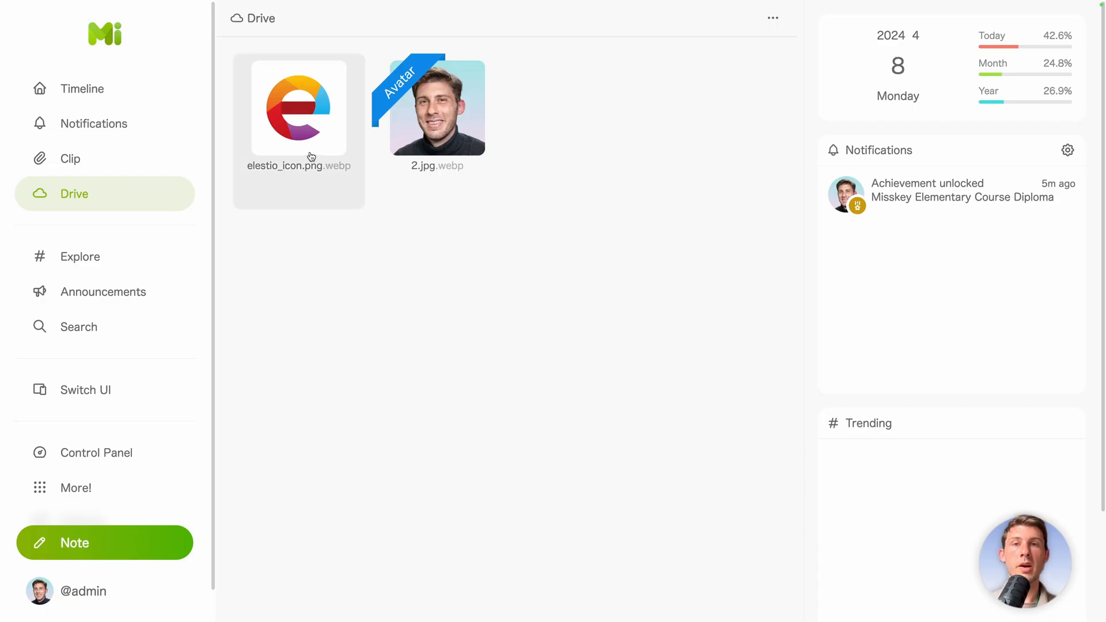
{"action": "right_click", "coordinate": [297, 107]}
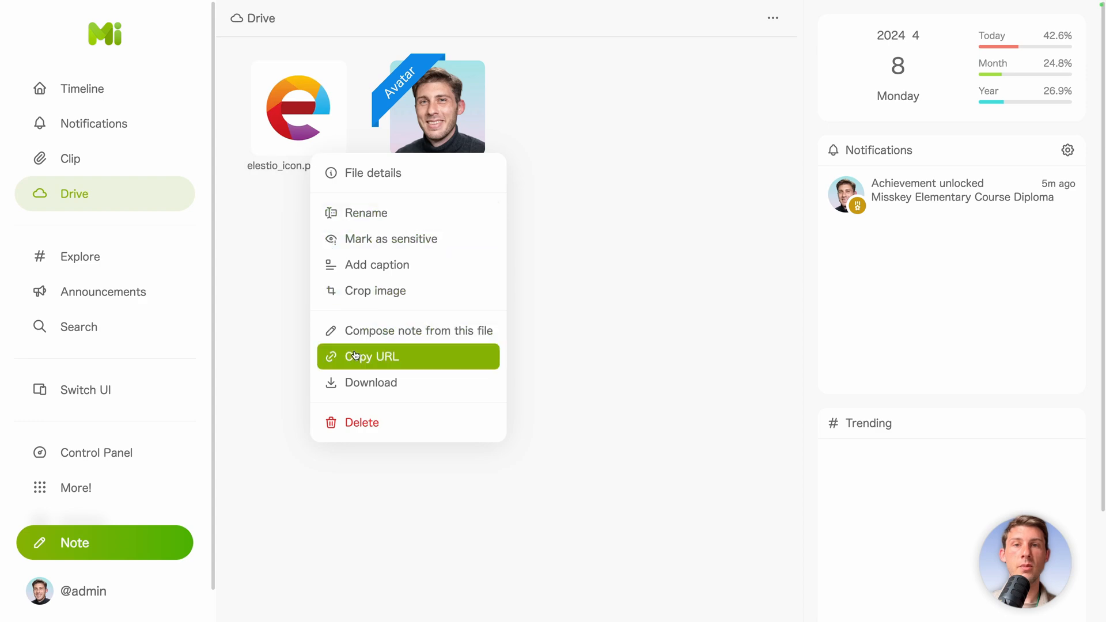
{"action": "left_click", "coordinate": [97, 452]}
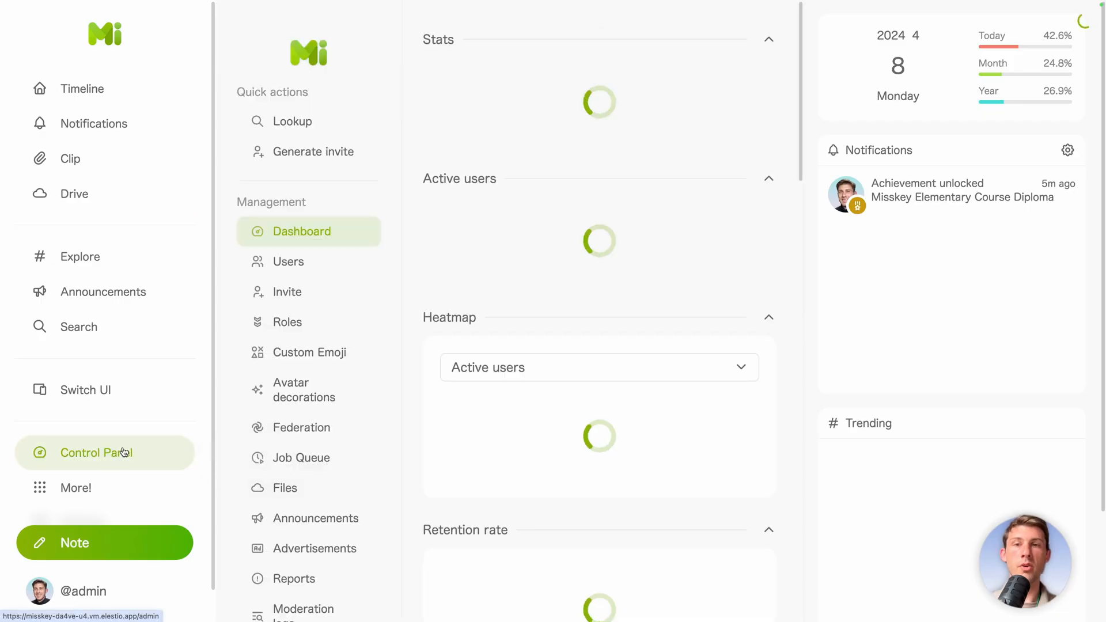
- In Branding, save the Elestio image link as the Icon URL, leaving the 192px app icon empty
{"action": "scroll", "scroll_direction": "down", "scroll_amount": 3}
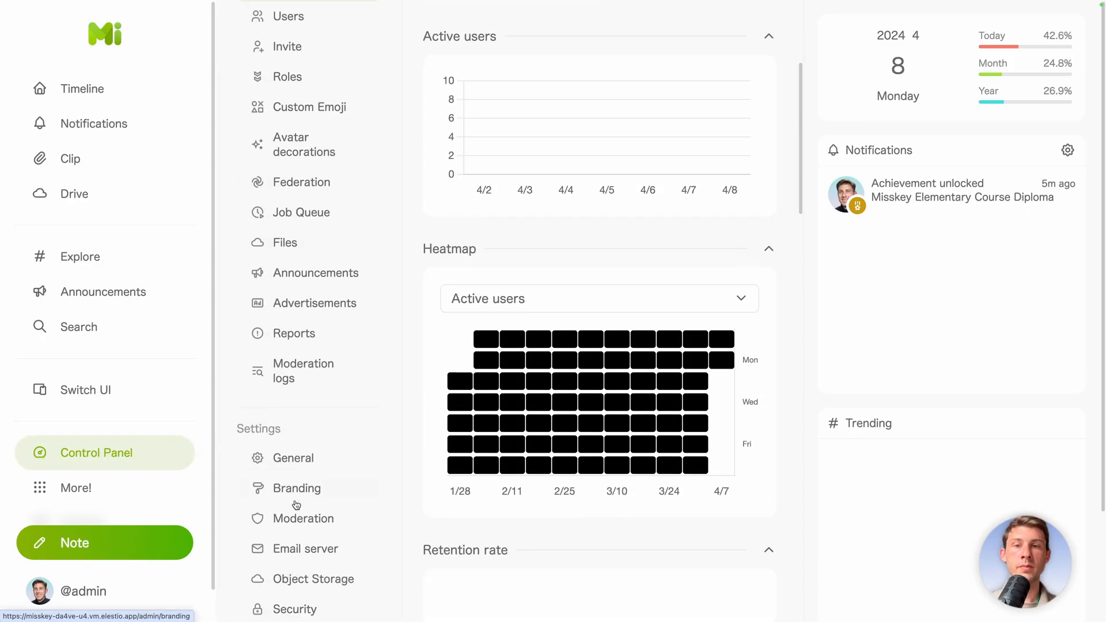
{"action": "left_click", "coordinate": [296, 487]}
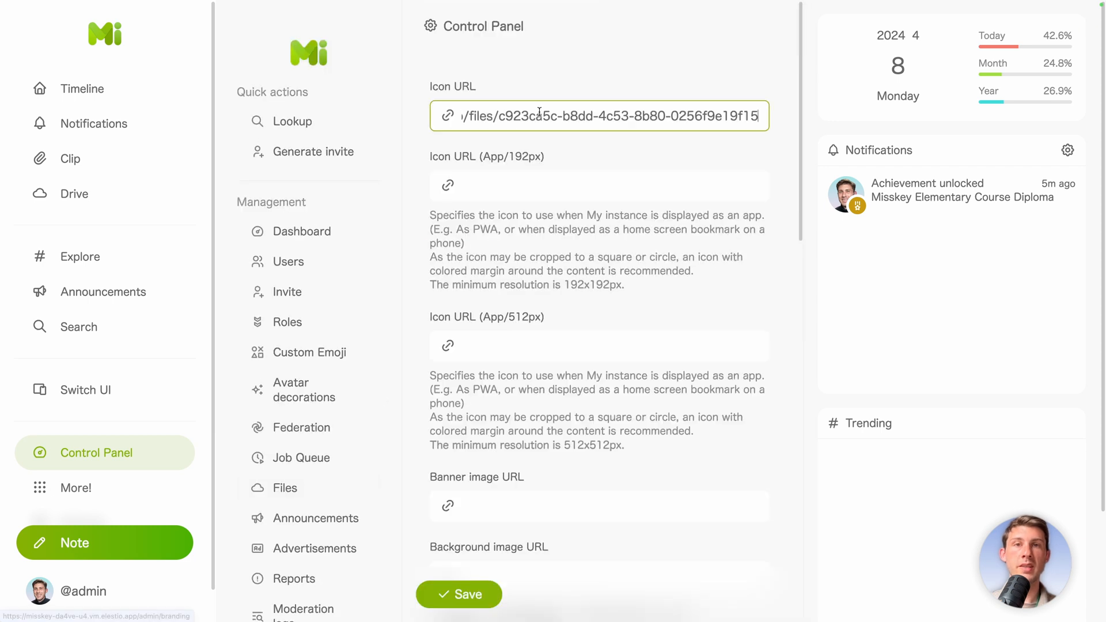
{"action": "left_click", "coordinate": [459, 594]}
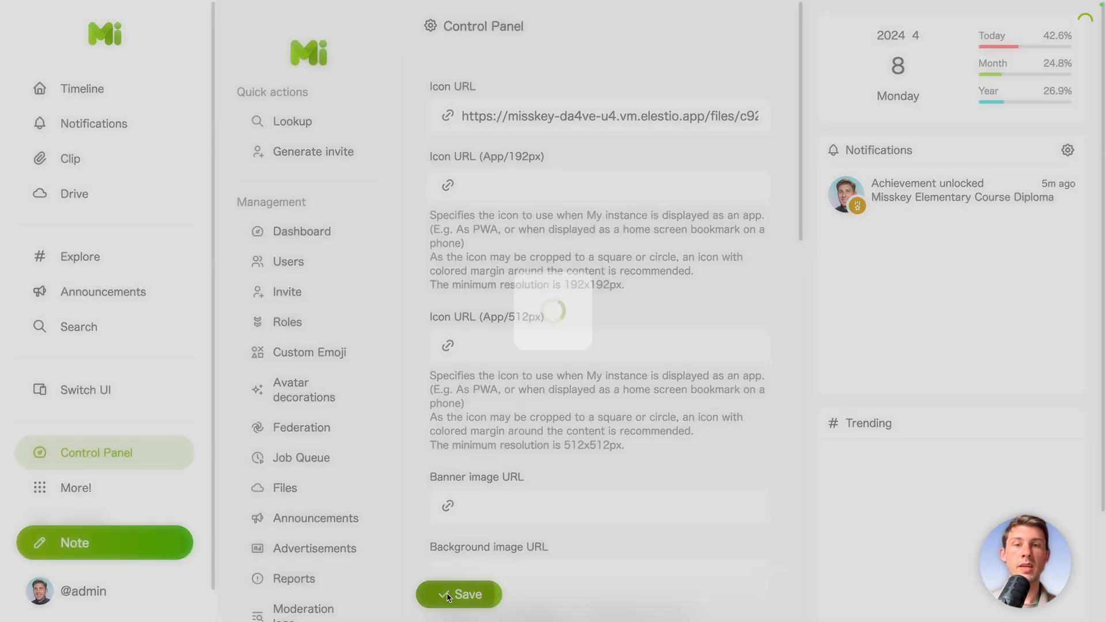
{"action": "left_click", "coordinate": [459, 595]}
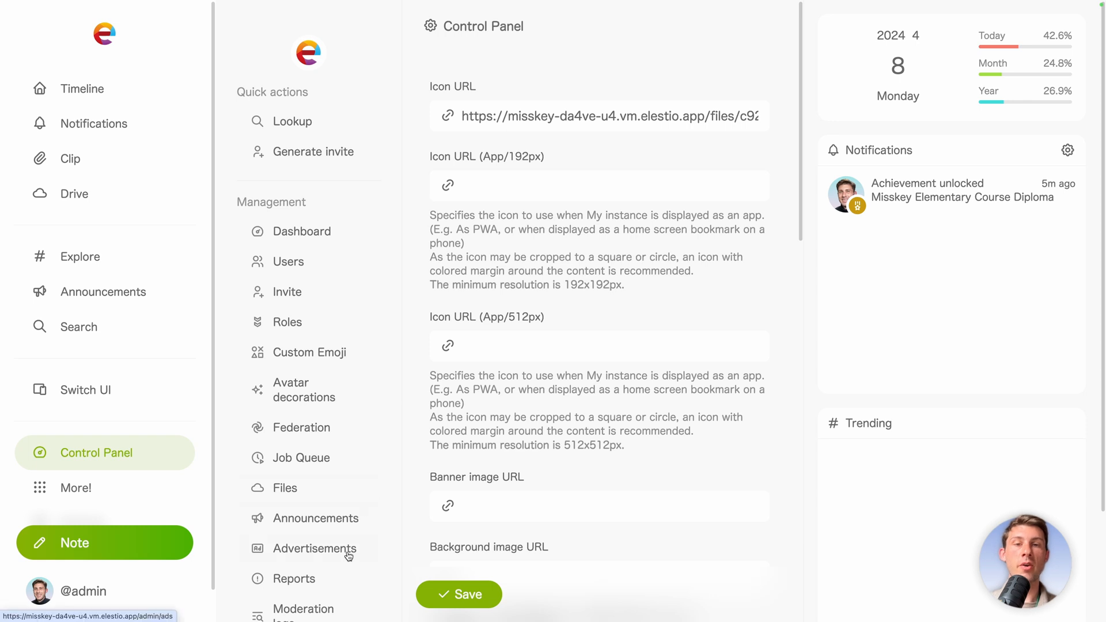
{"action": "left_click", "coordinate": [598, 115]}
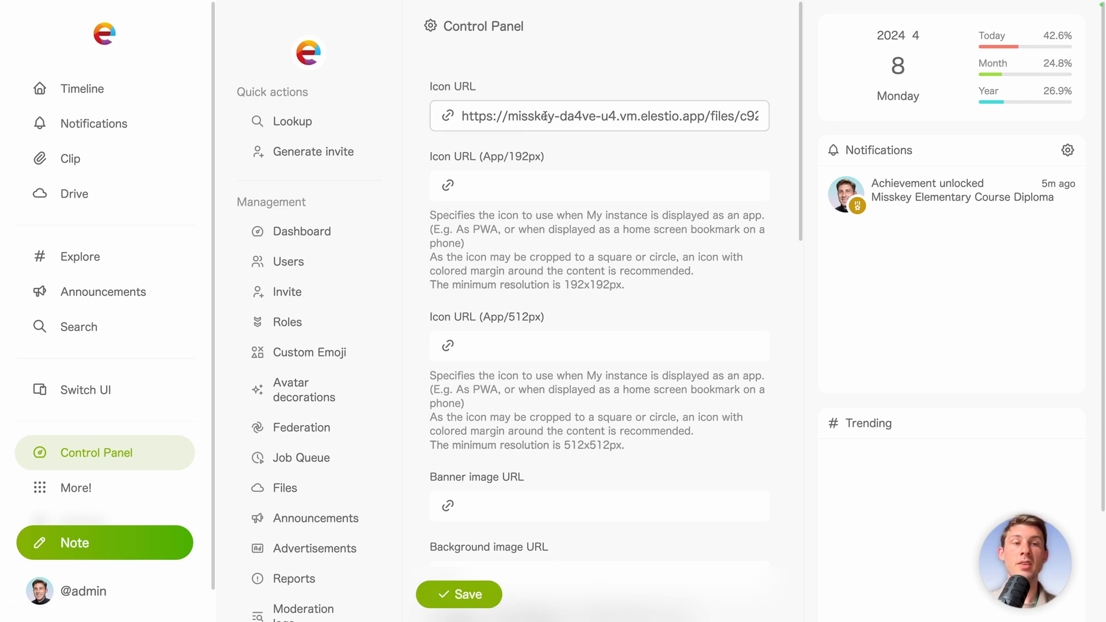
{"action": "left_click", "coordinate": [598, 184]}
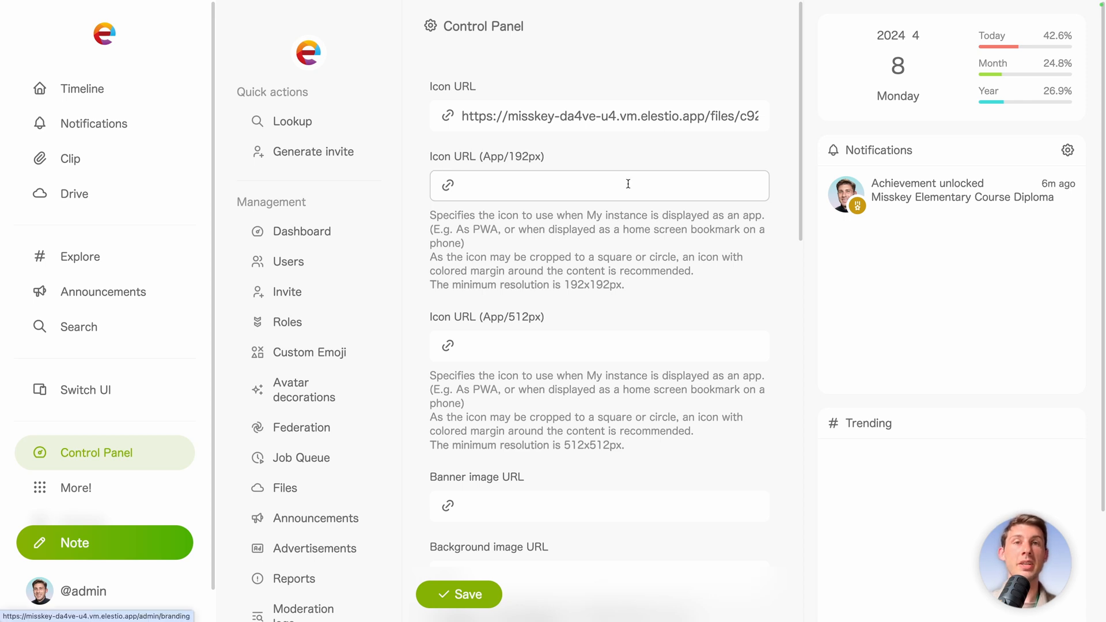
- Reach the instance Relays settings and begin adding a relay, prompting for an inbox URL
{"action": "scroll", "scroll_direction": "down", "scroll_amount": 3}
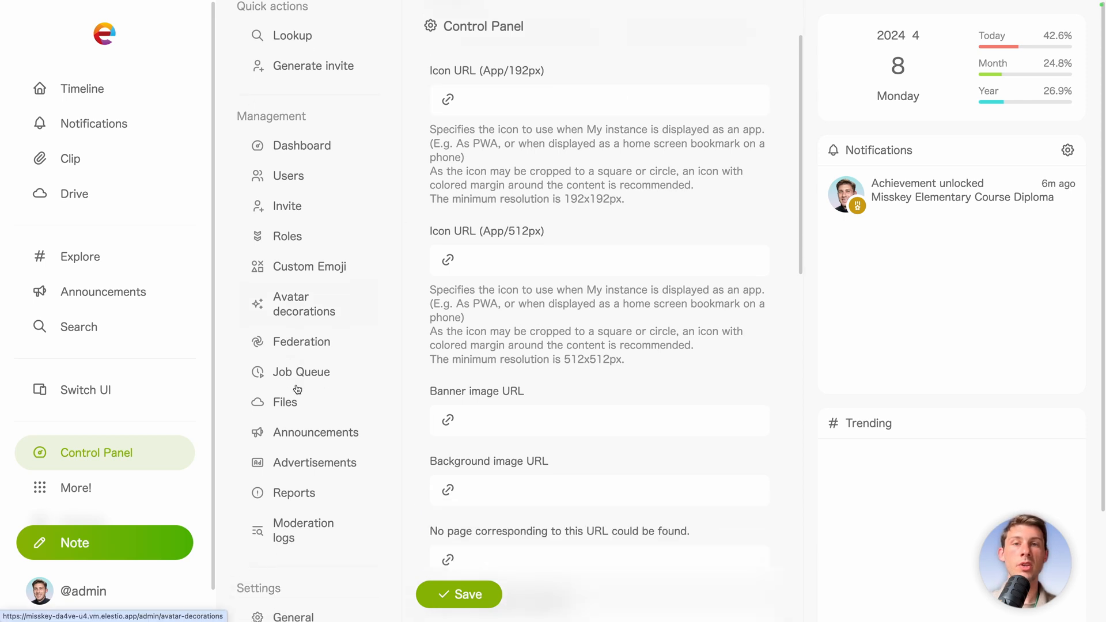
{"action": "scroll", "scroll_direction": "down", "scroll_amount": 3}
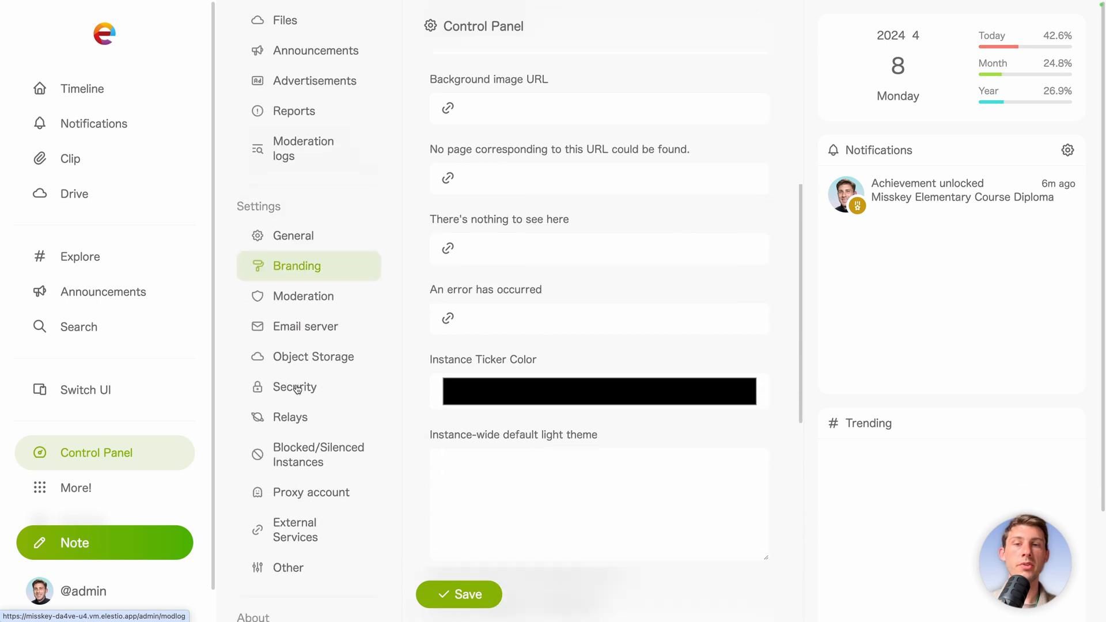
{"action": "left_click", "coordinate": [289, 417]}
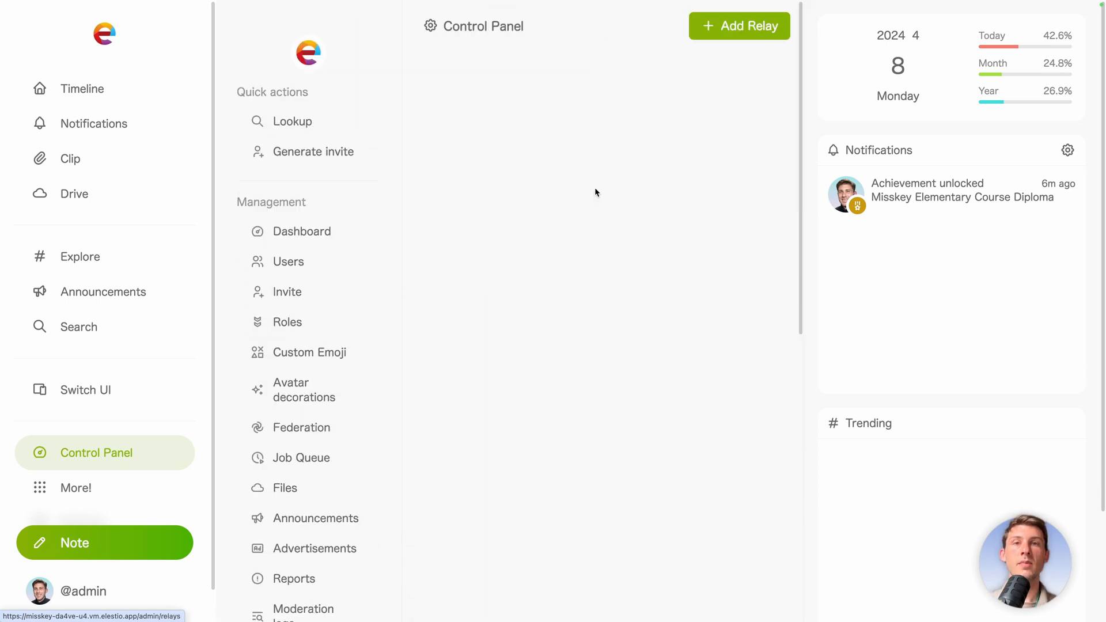
{"action": "left_click", "coordinate": [740, 26]}
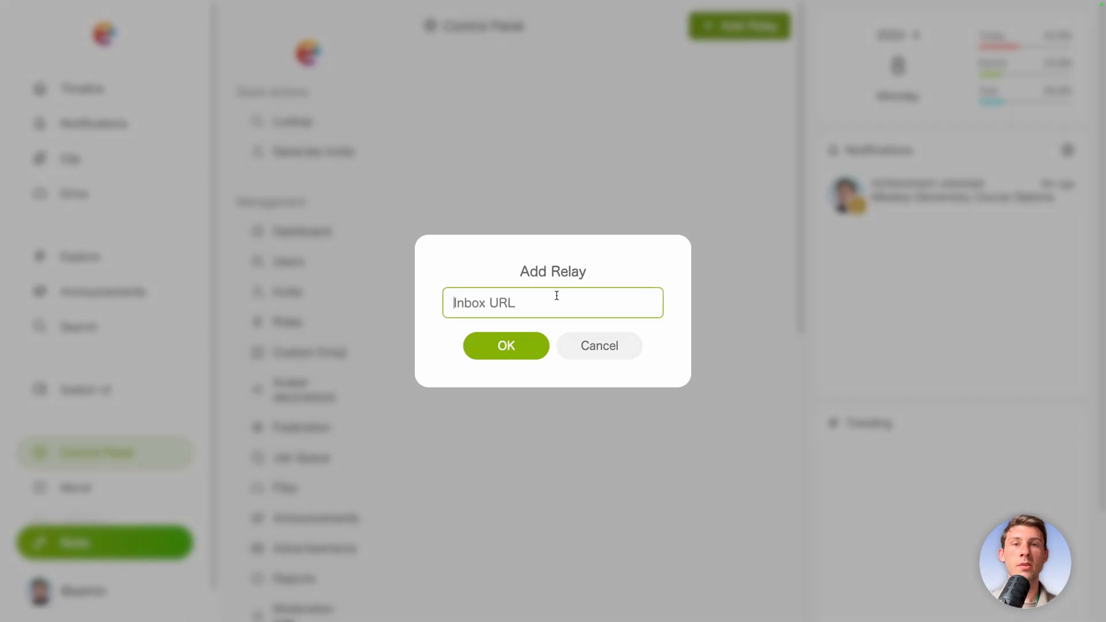
{"action": "mouse_move", "coordinate": [543, 263]}
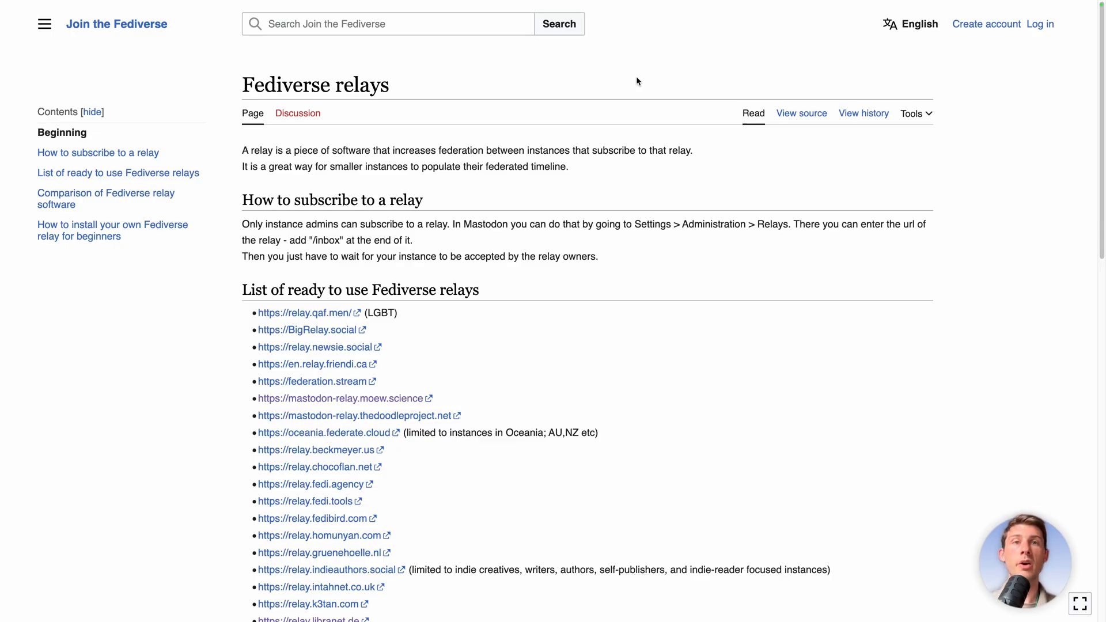
{"action": "mouse_move", "coordinate": [304, 201]}
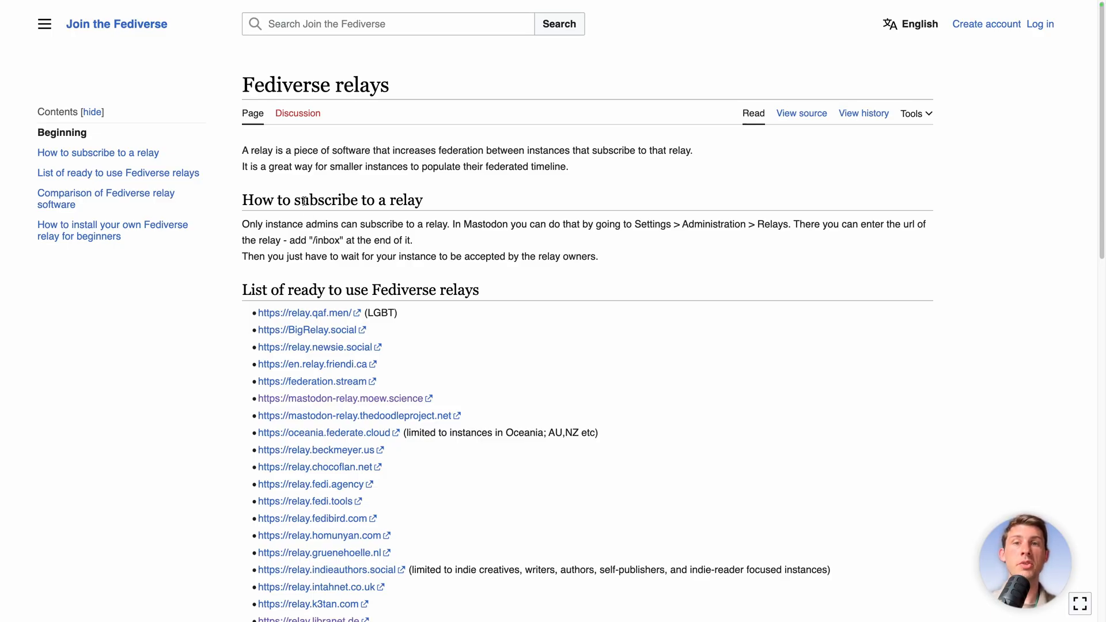
{"action": "scroll", "scroll_direction": "down", "scroll_amount": 3}
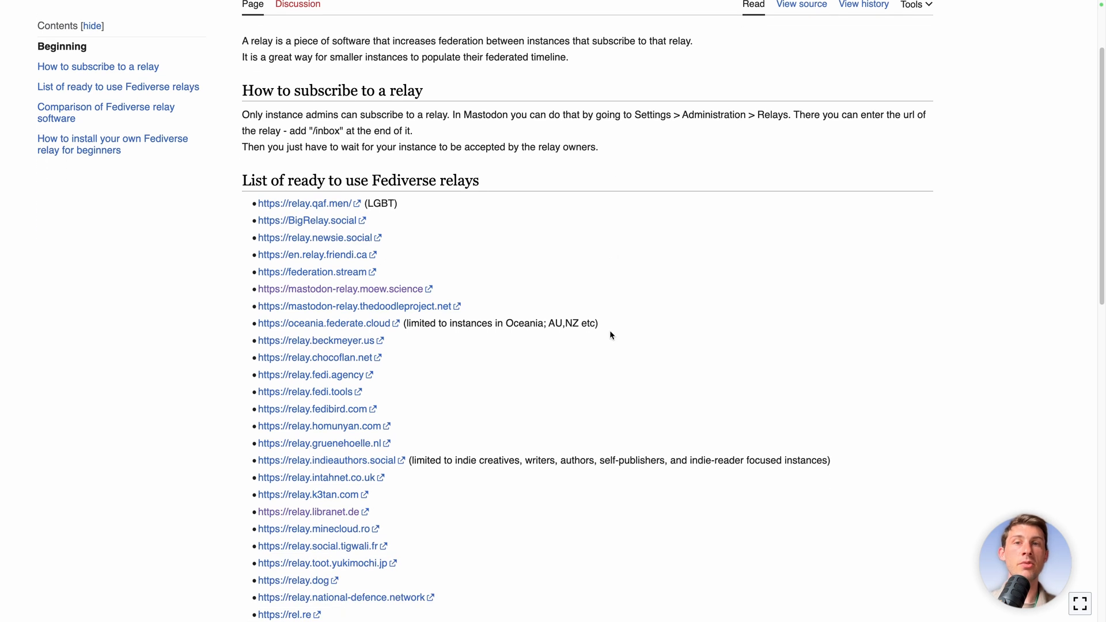
{"action": "scroll", "scroll_direction": "down", "scroll_amount": 3}
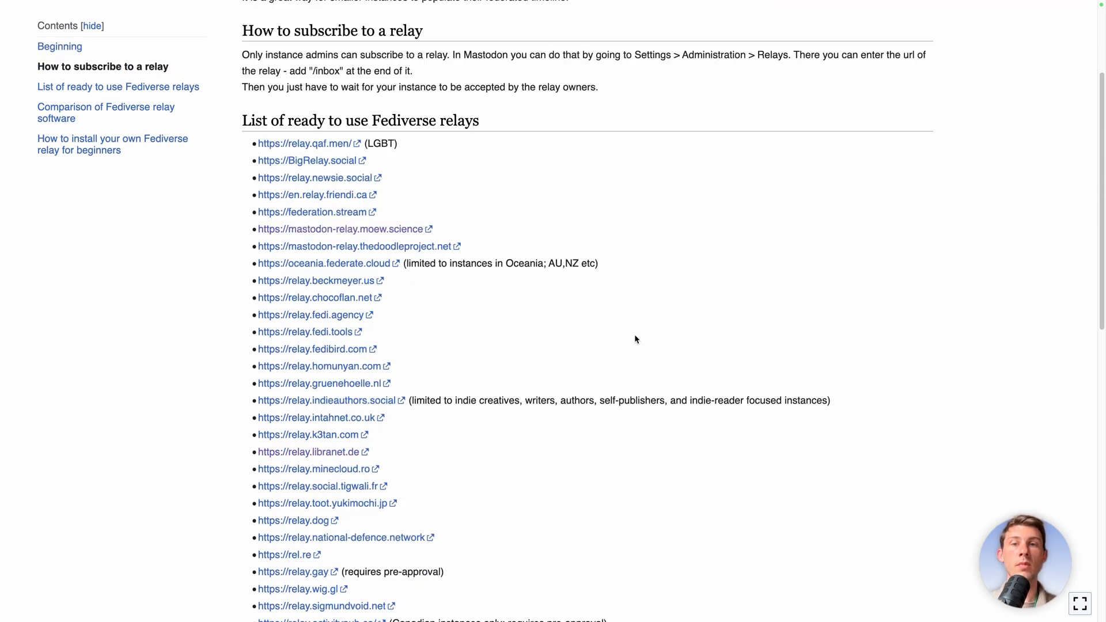
{"action": "mouse_move", "coordinate": [308, 452]}
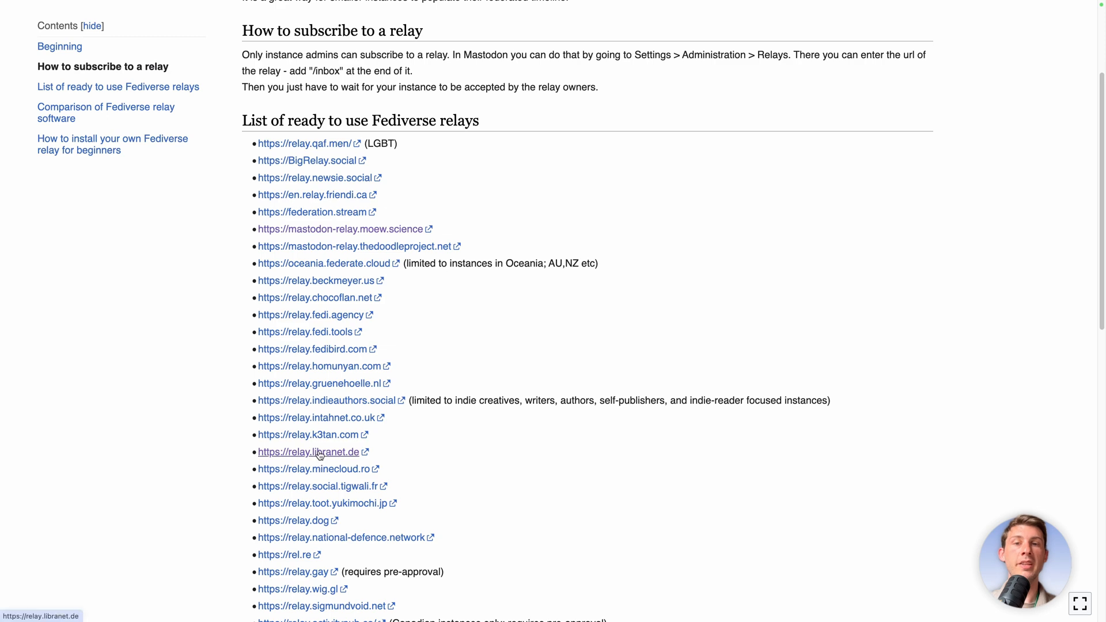
{"action": "left_click", "coordinate": [309, 451]}
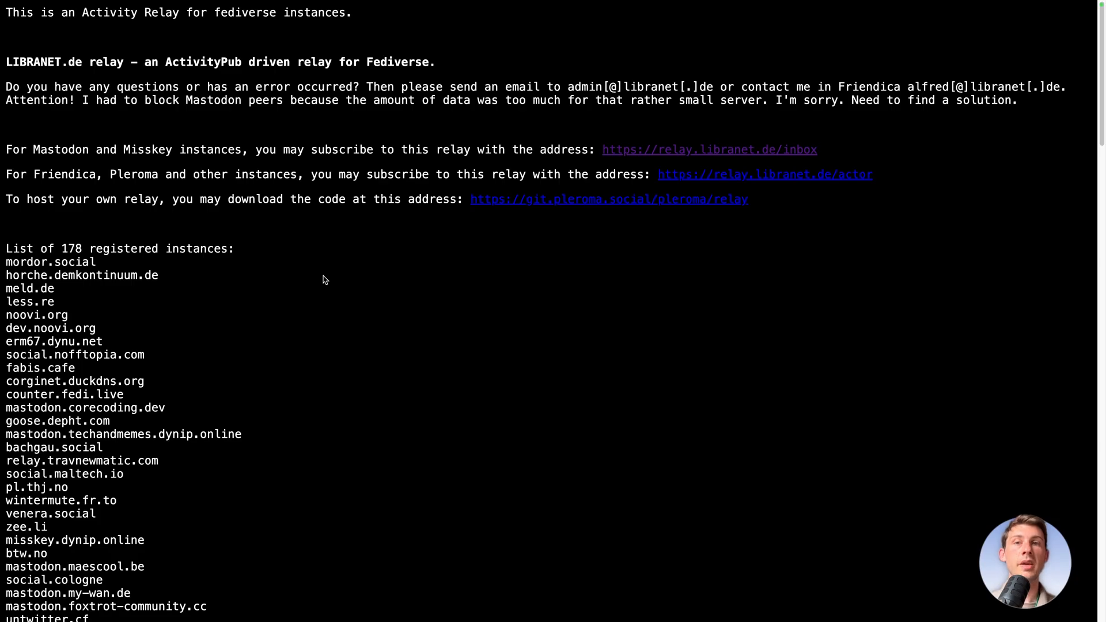
- Browse the LIBRANET.de relay page's registered instances and return to its Misskey inbox address
{"action": "scroll", "scroll_direction": "down", "scroll_amount": 3}
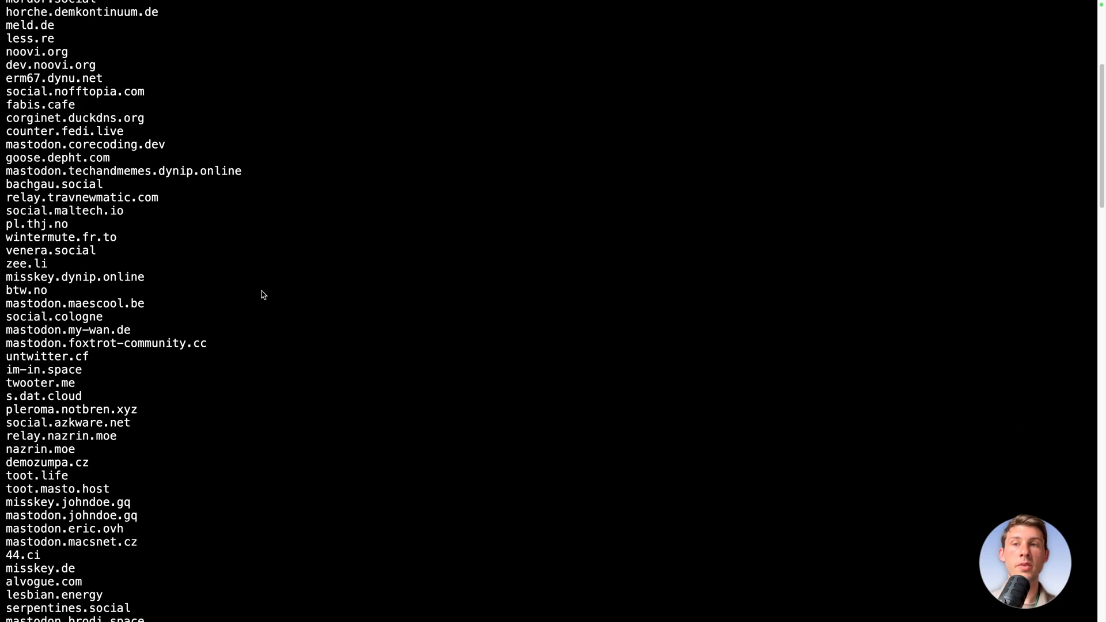
{"action": "scroll", "scroll_direction": "down", "scroll_amount": 3}
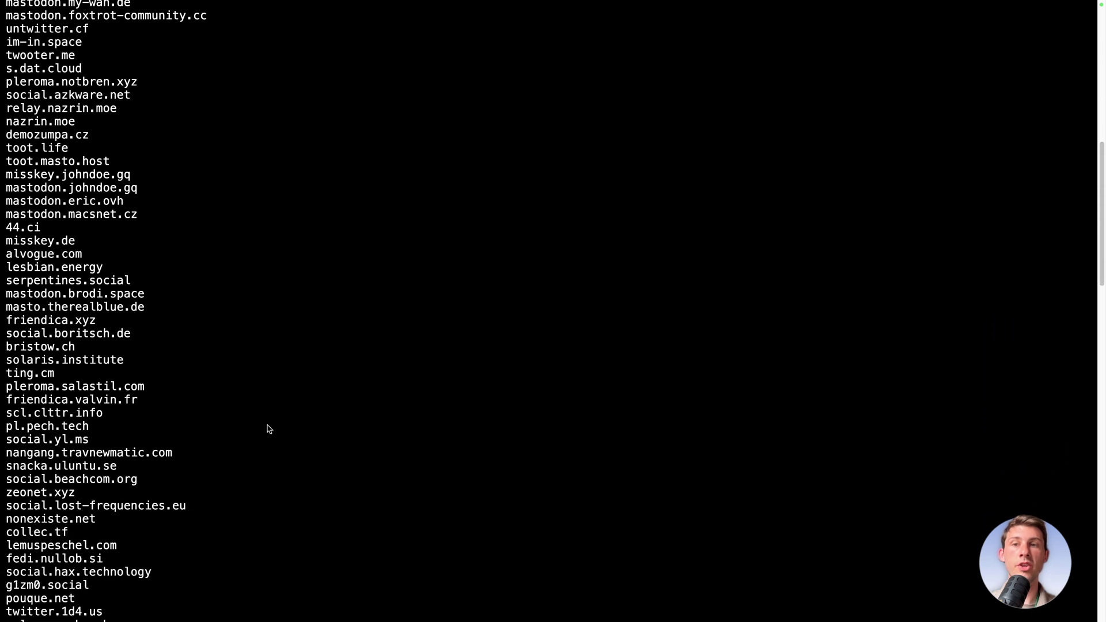
{"action": "scroll", "scroll_direction": "down", "scroll_amount": 3}
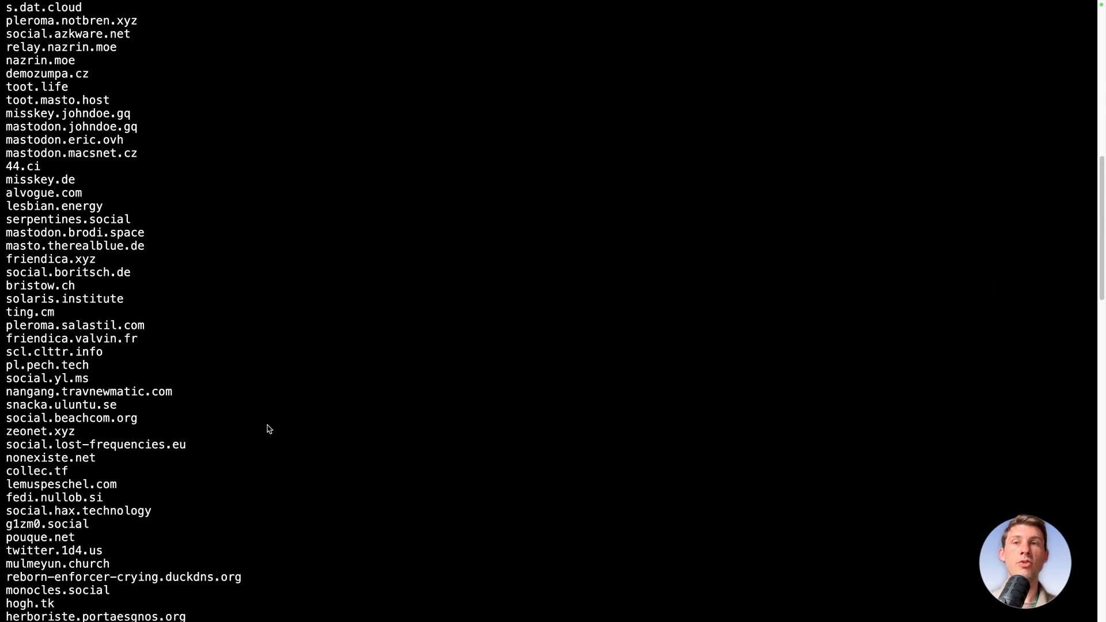
{"action": "scroll", "scroll_direction": "up", "scroll_amount": 3}
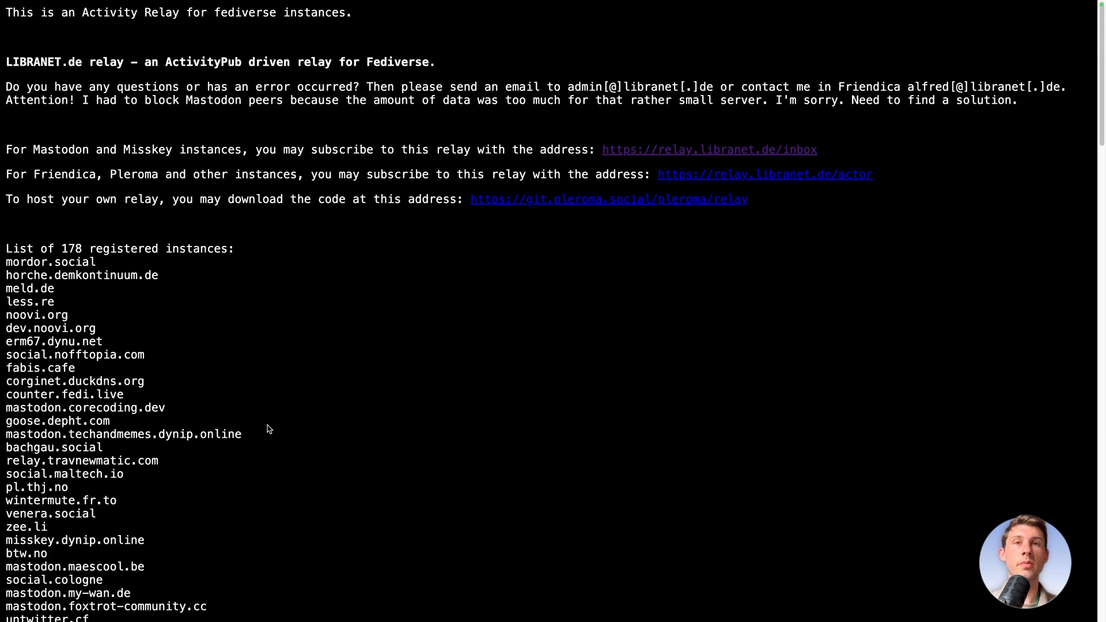
{"action": "mouse_move", "coordinate": [713, 322]}
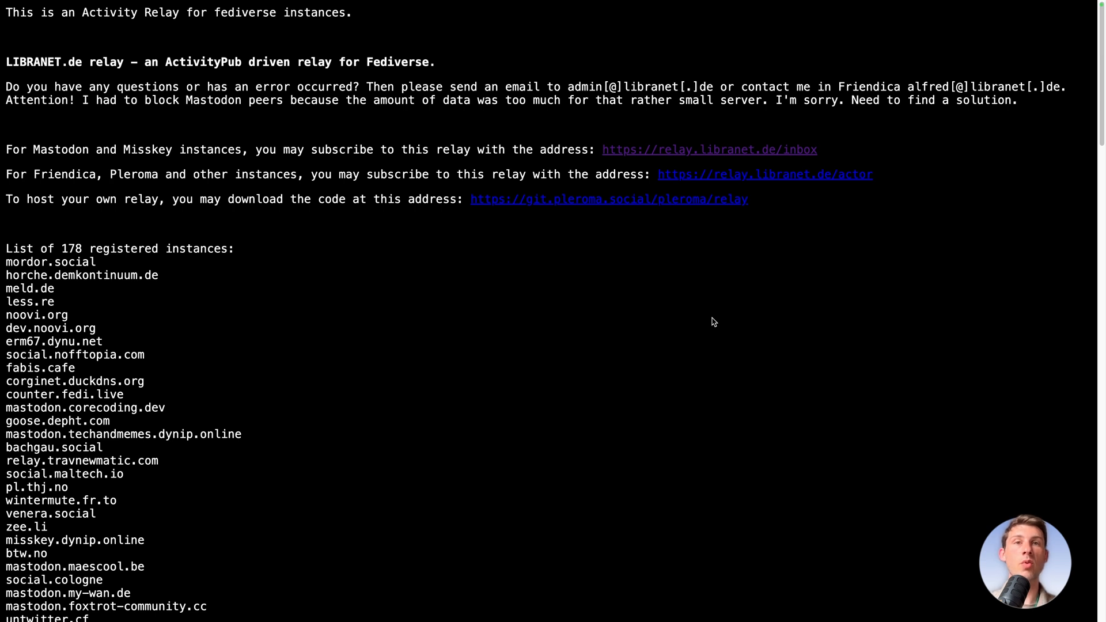
{"action": "mouse_move", "coordinate": [860, 153]}
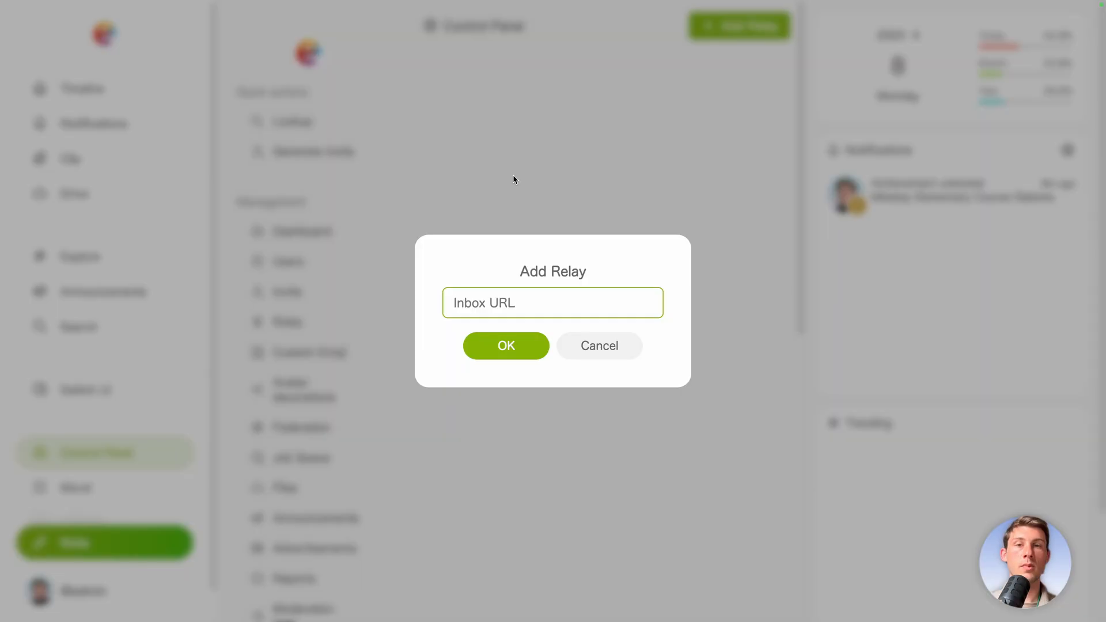
{"action": "type", "text": "https://relay.libranet.de/inbox"}
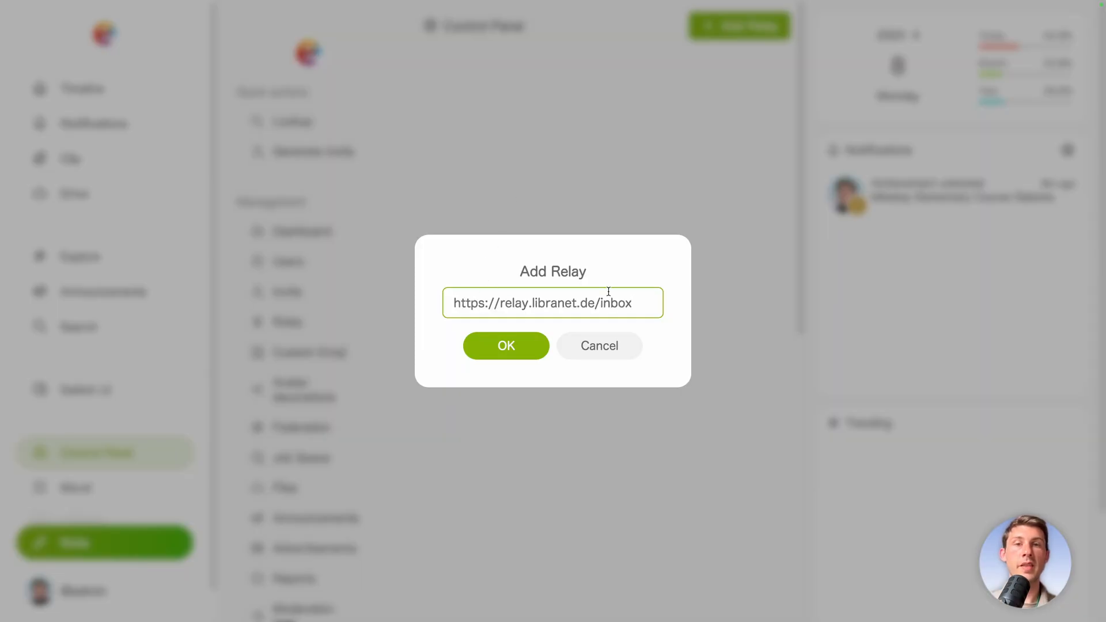
{"action": "left_click", "coordinate": [506, 346]}
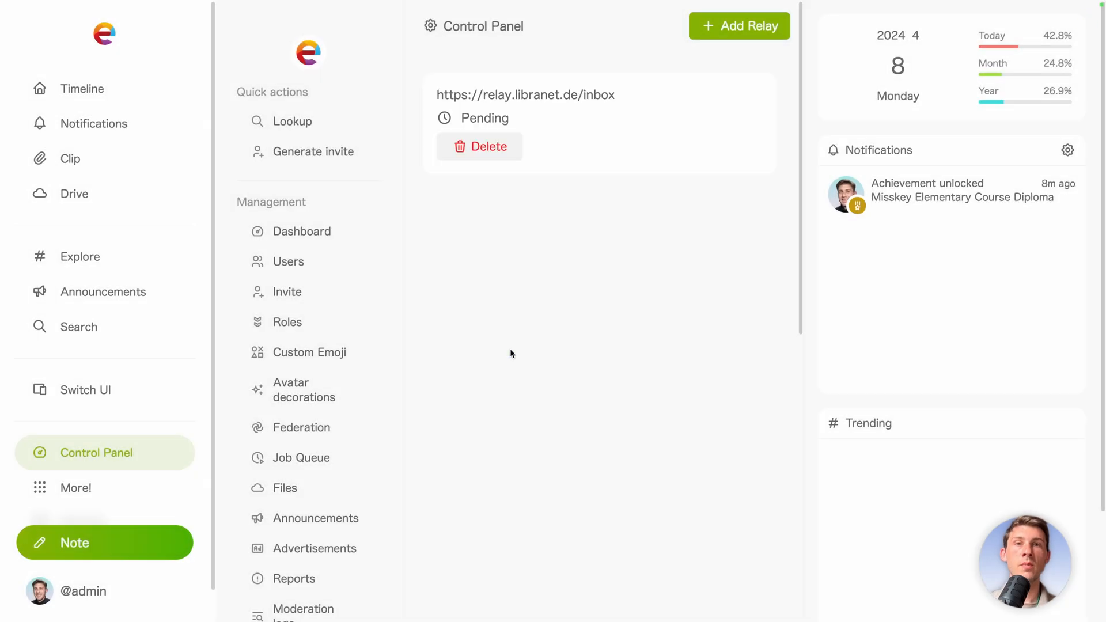
{"action": "mouse_move", "coordinate": [605, 63]}
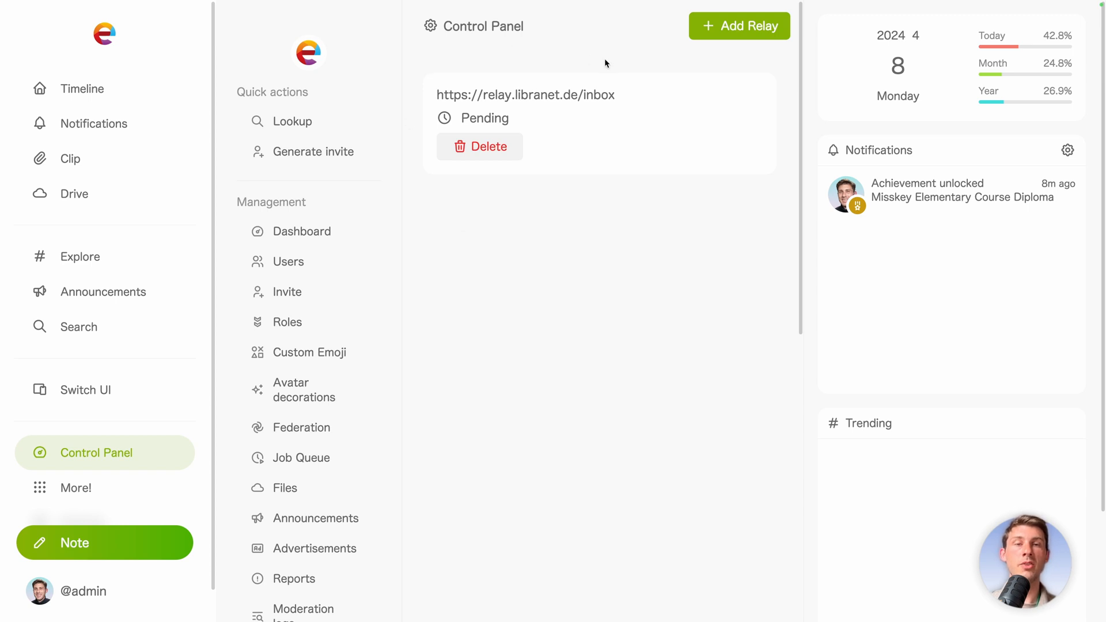
{"action": "mouse_move", "coordinate": [671, 239]}
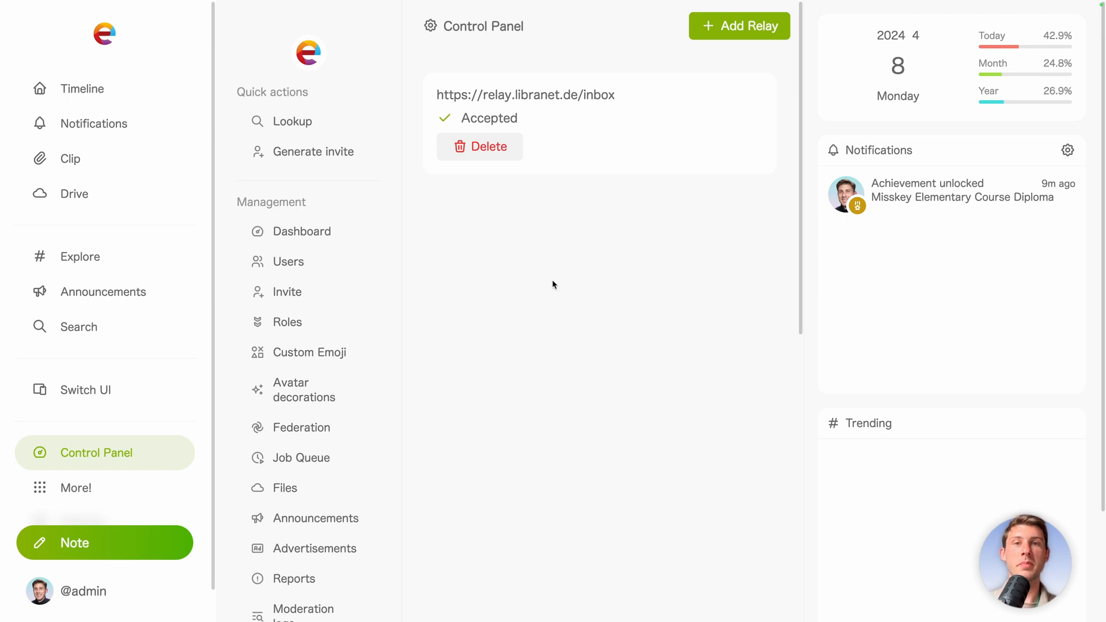
{"action": "mouse_move", "coordinate": [540, 257]}
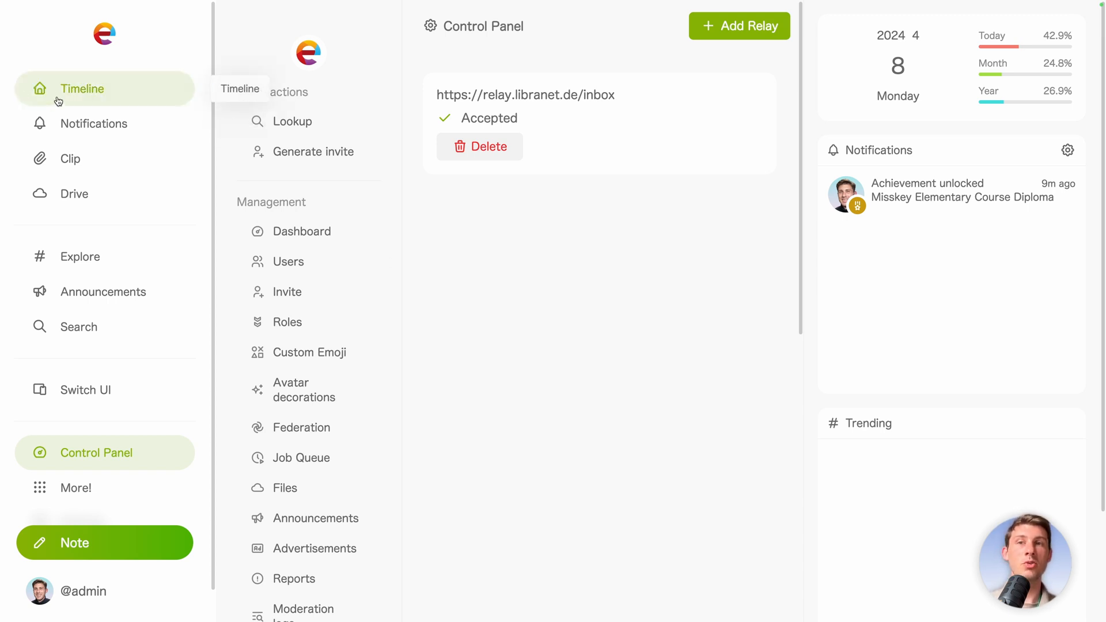
- Show the Global timeline with notes from connected servers like venera.social
{"action": "left_click", "coordinate": [82, 89]}
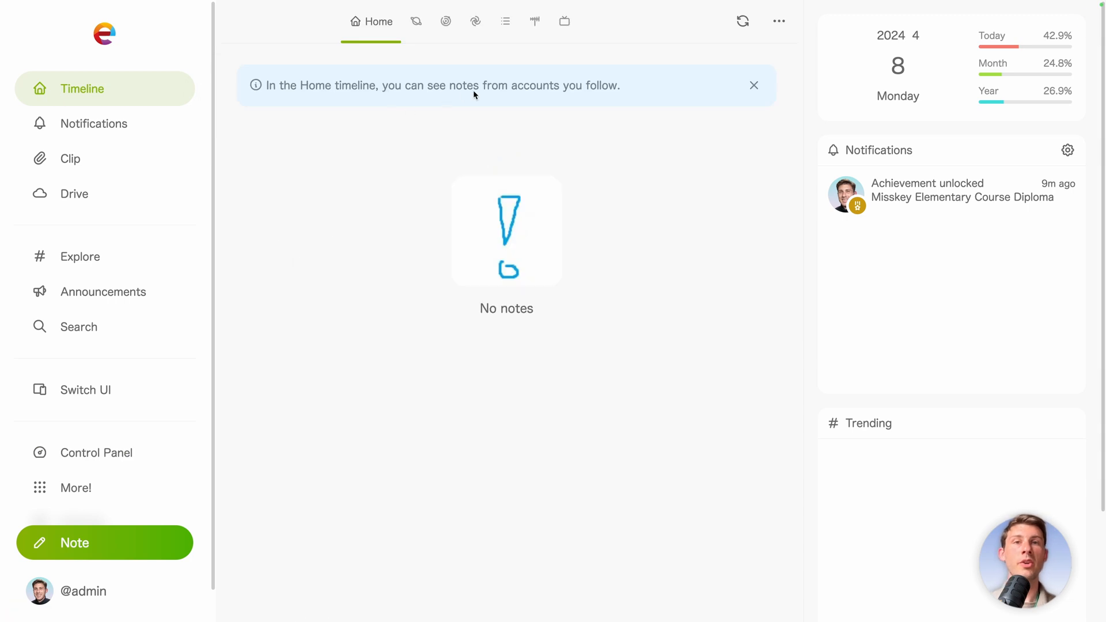
{"action": "mouse_move", "coordinate": [577, 106]}
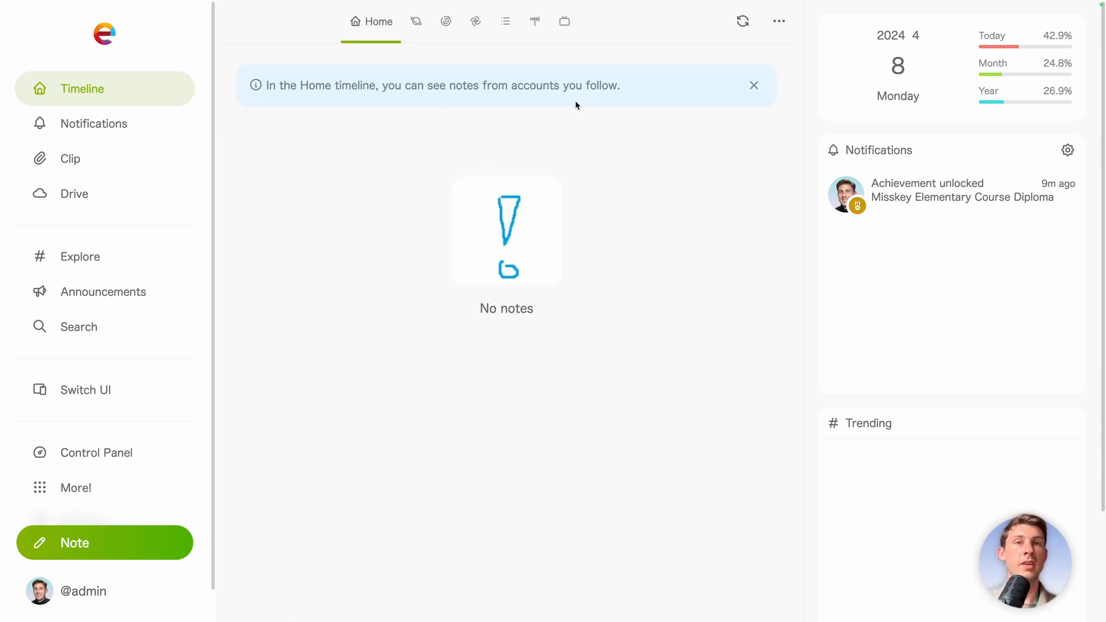
{"action": "left_click", "coordinate": [460, 21]}
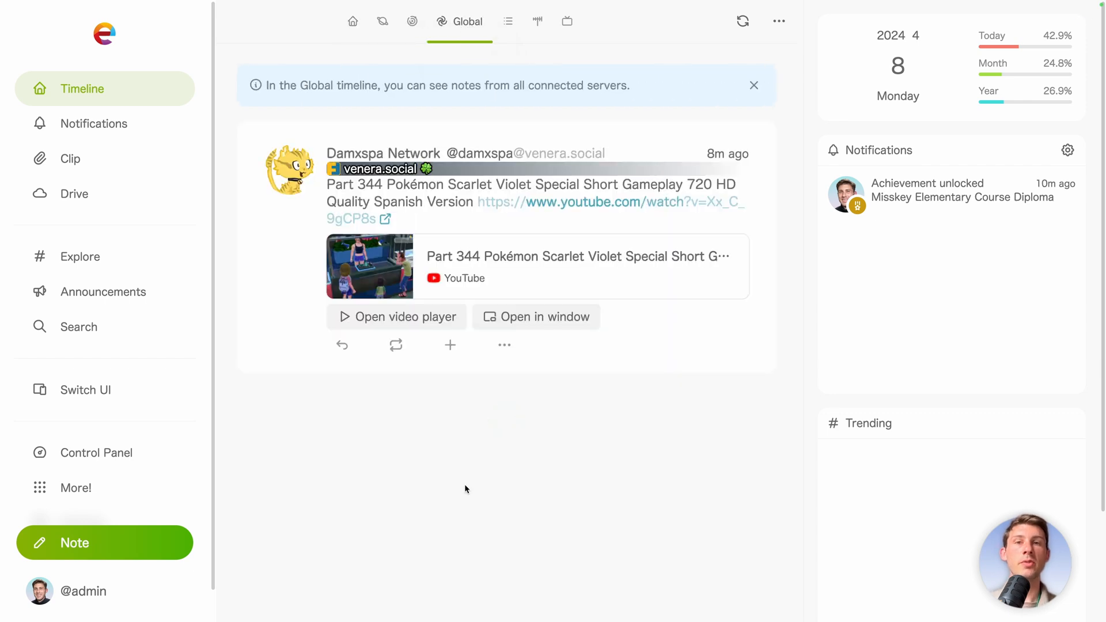
{"action": "mouse_move", "coordinate": [323, 136]}
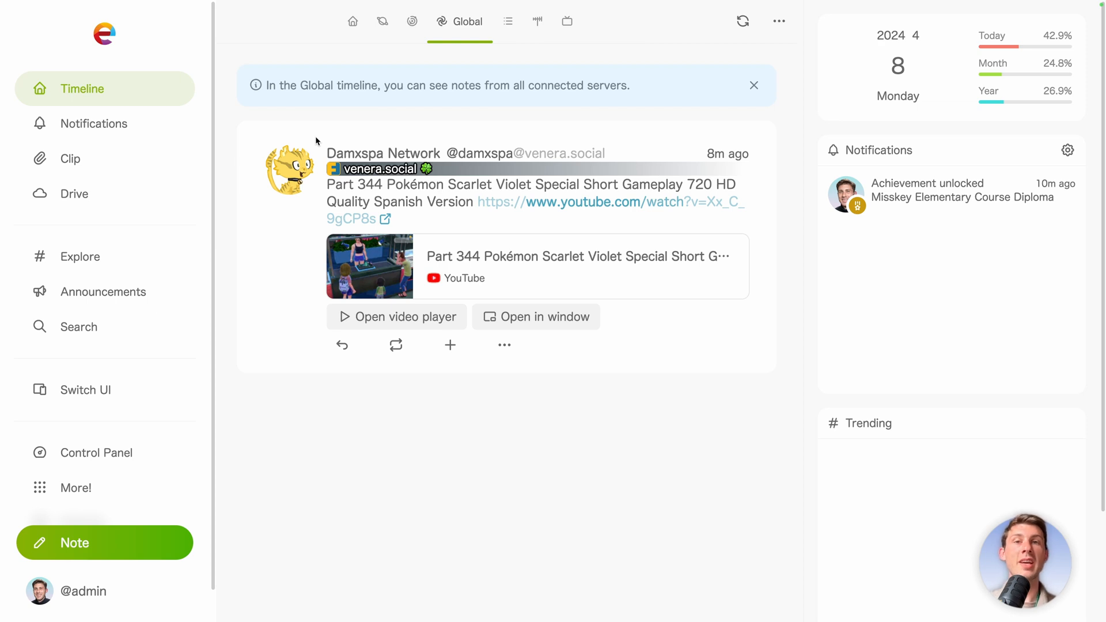
{"action": "mouse_move", "coordinate": [536, 126]}
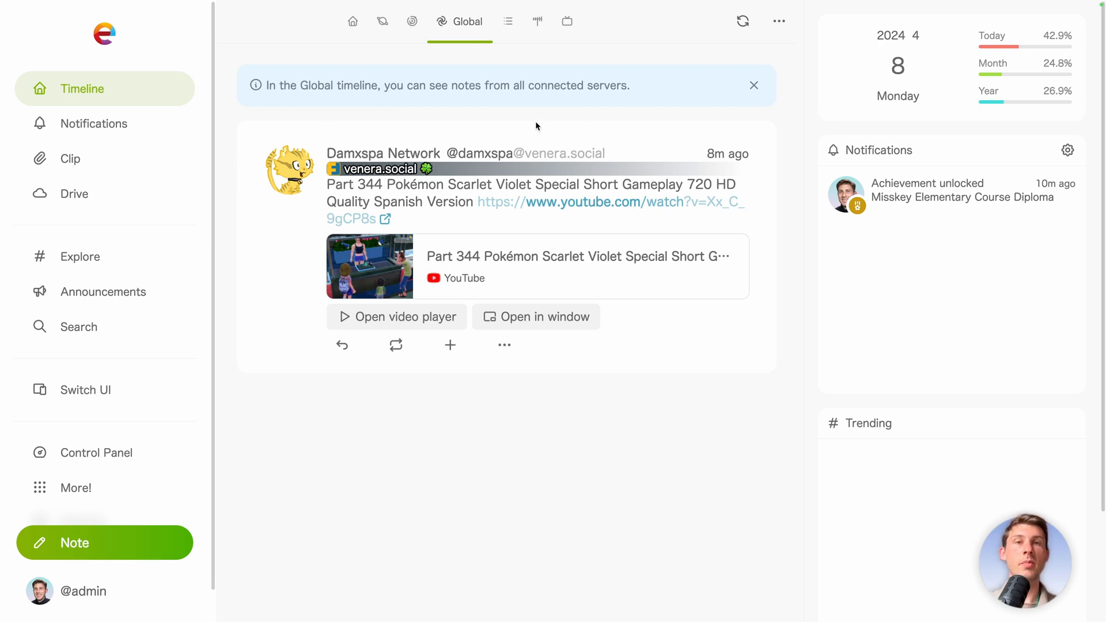
{"action": "mouse_move", "coordinate": [523, 147]}
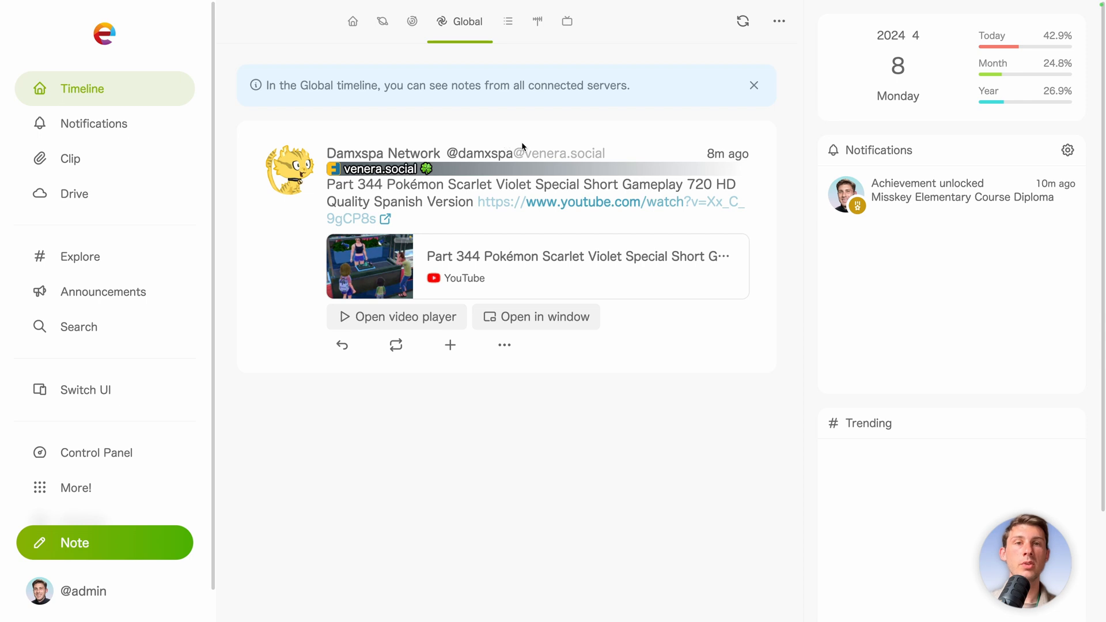
{"action": "mouse_move", "coordinate": [369, 124]}
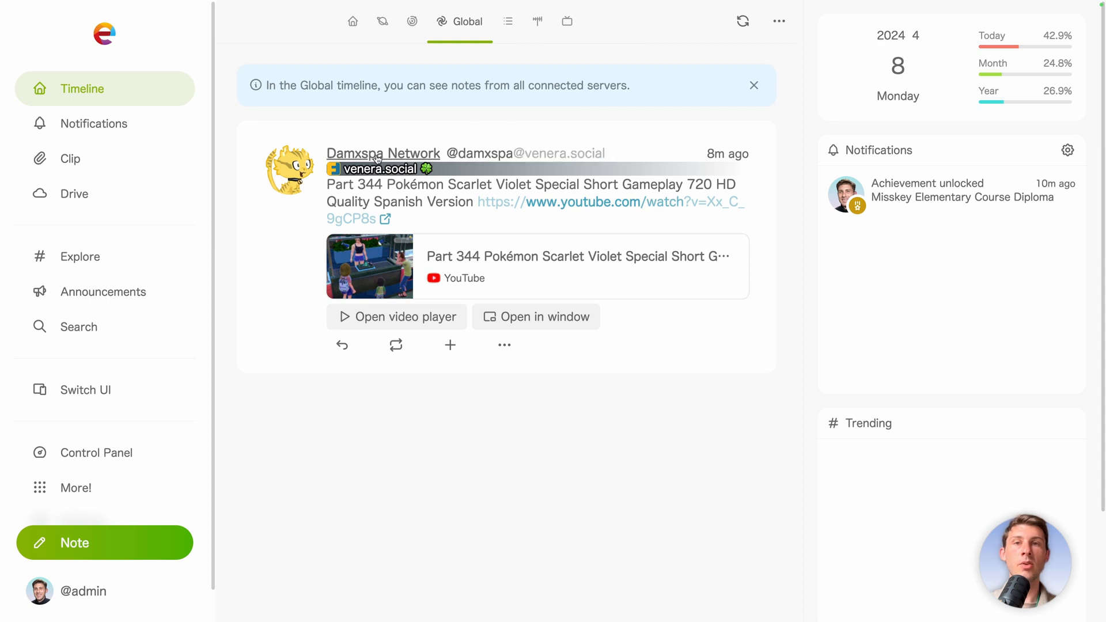
- Send a follow request to Damxspa Network on venera.social from its profile
{"action": "left_click", "coordinate": [383, 153]}
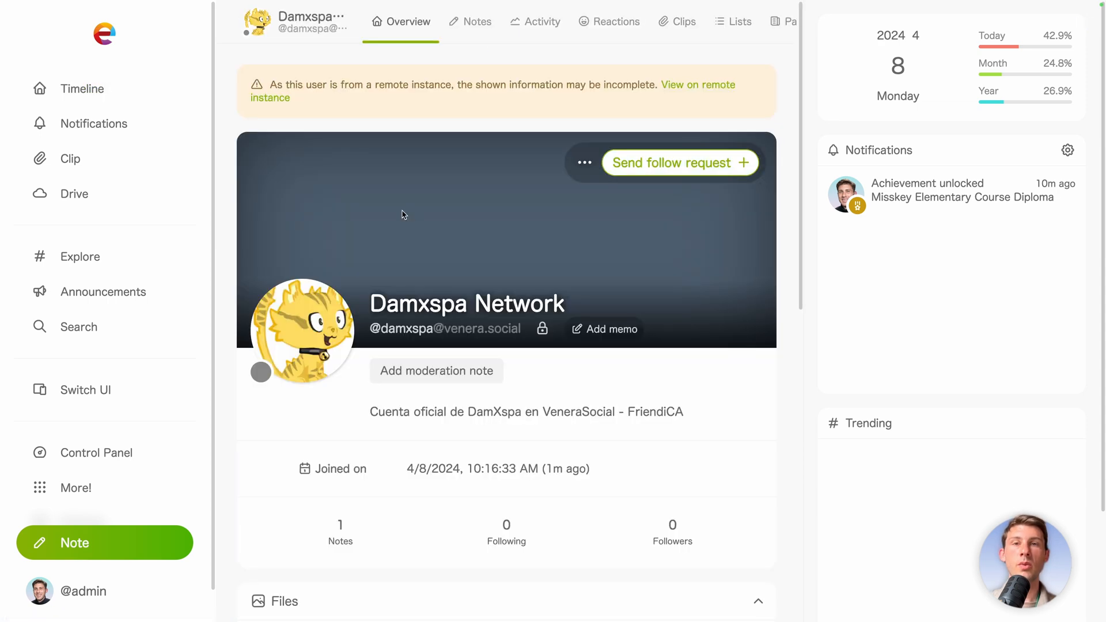
{"action": "scroll", "scroll_direction": "down", "scroll_amount": 3}
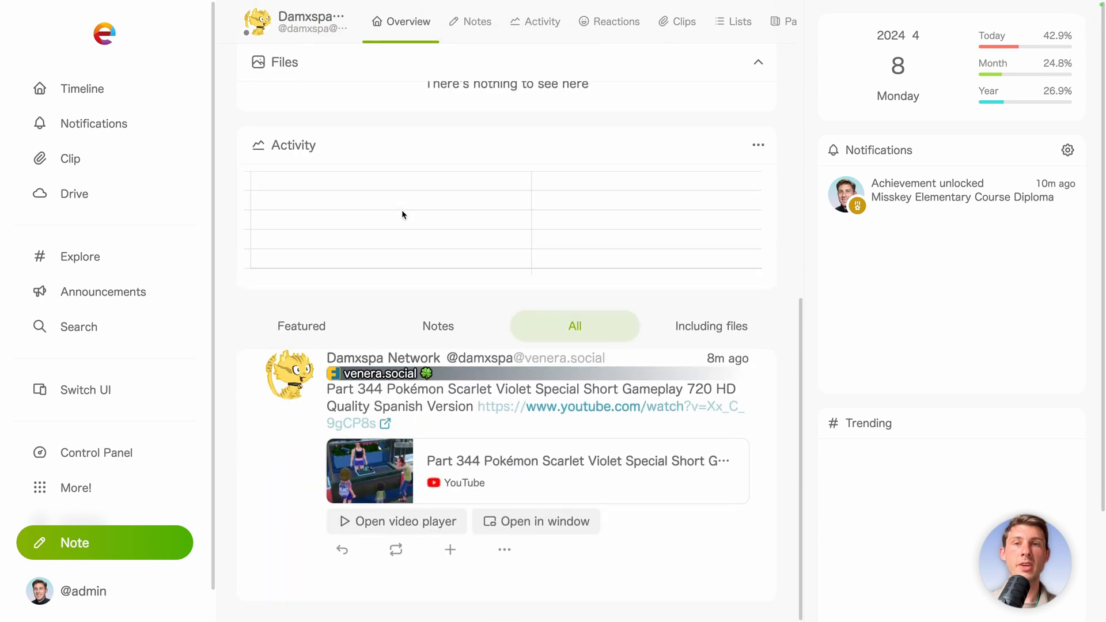
{"action": "scroll", "scroll_direction": "up", "scroll_amount": 3}
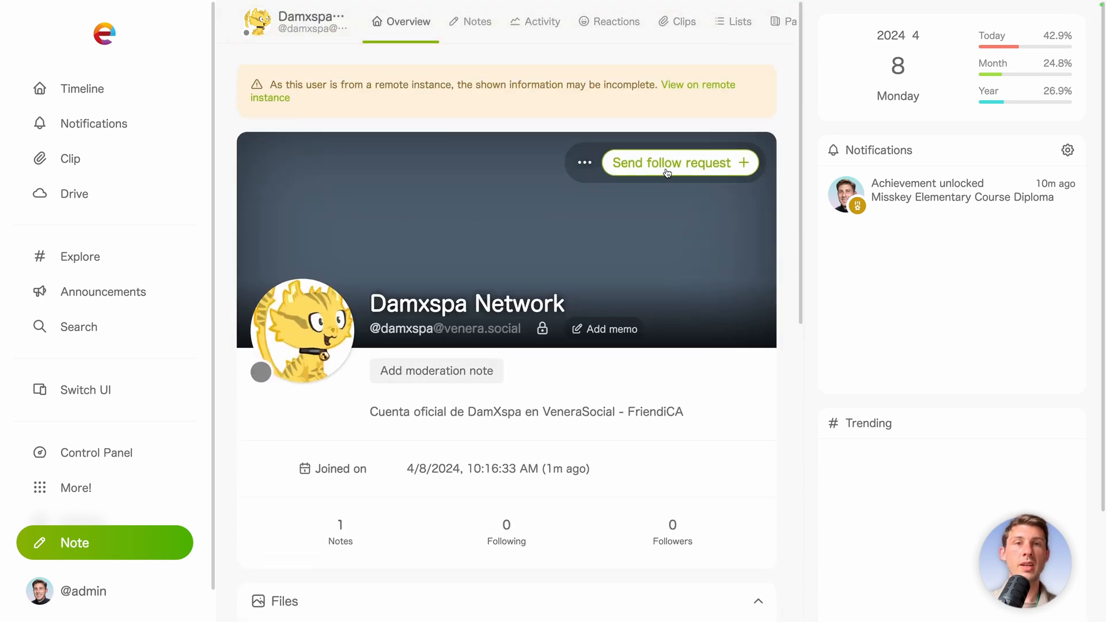
{"action": "left_click", "coordinate": [681, 163]}
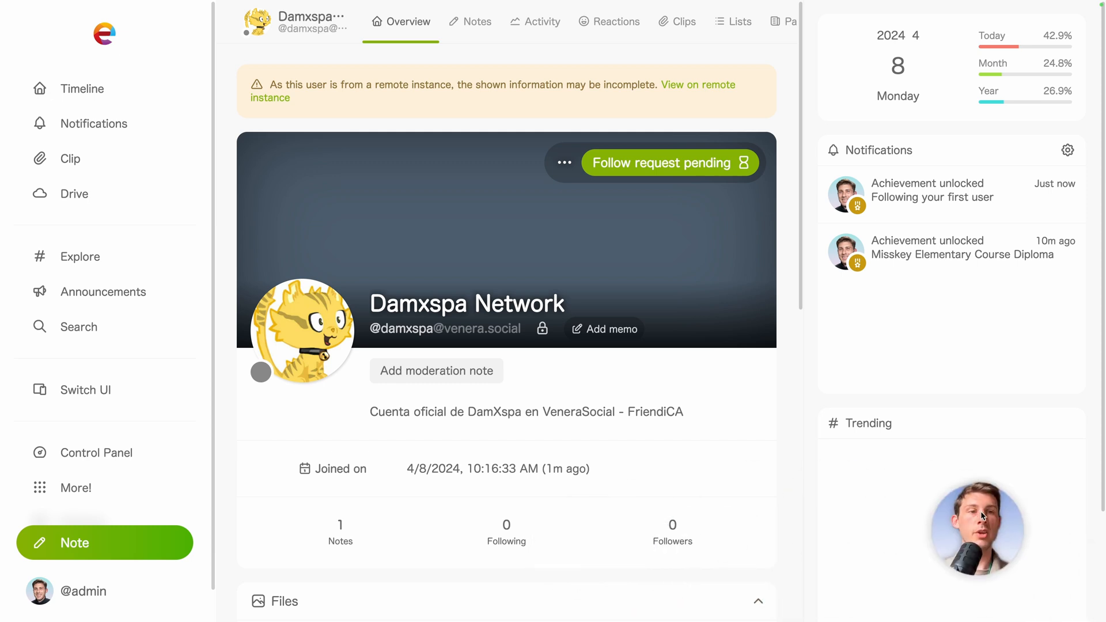
{"action": "mouse_move", "coordinate": [485, 97]}
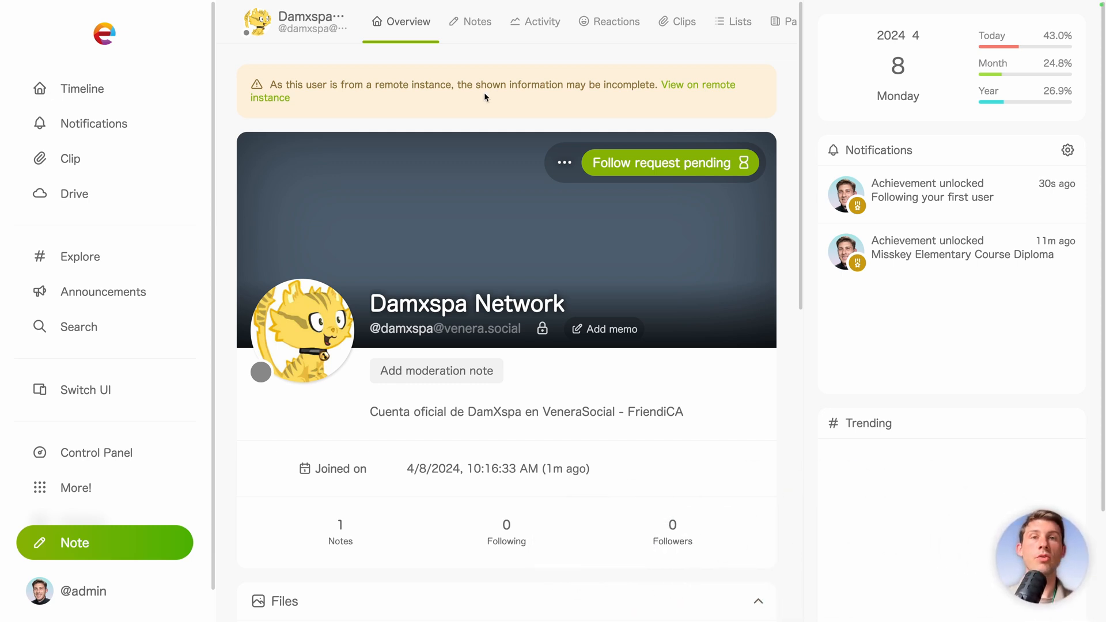
{"action": "scroll", "scroll_direction": "down", "scroll_amount": 3}
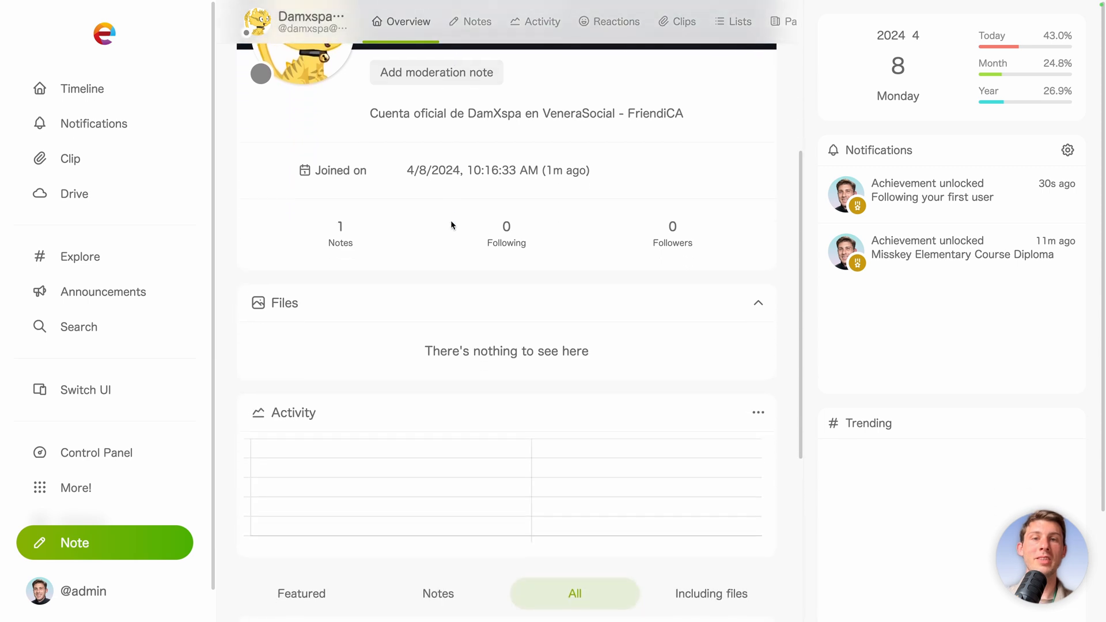
{"action": "scroll", "scroll_direction": "up", "scroll_amount": 3}
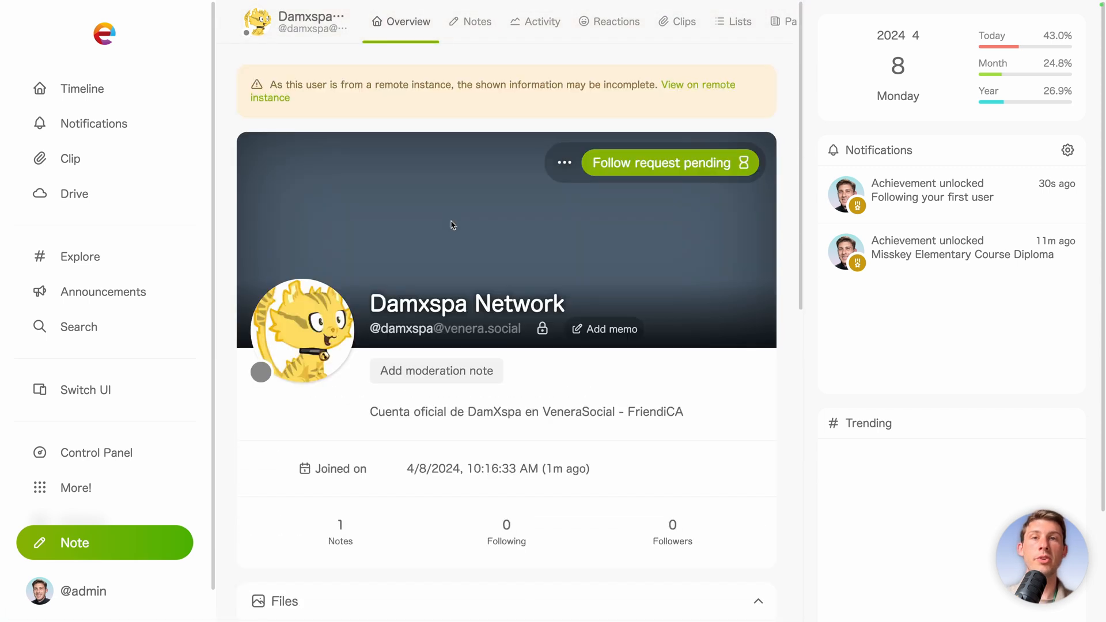
{"action": "mouse_move", "coordinate": [445, 150]}
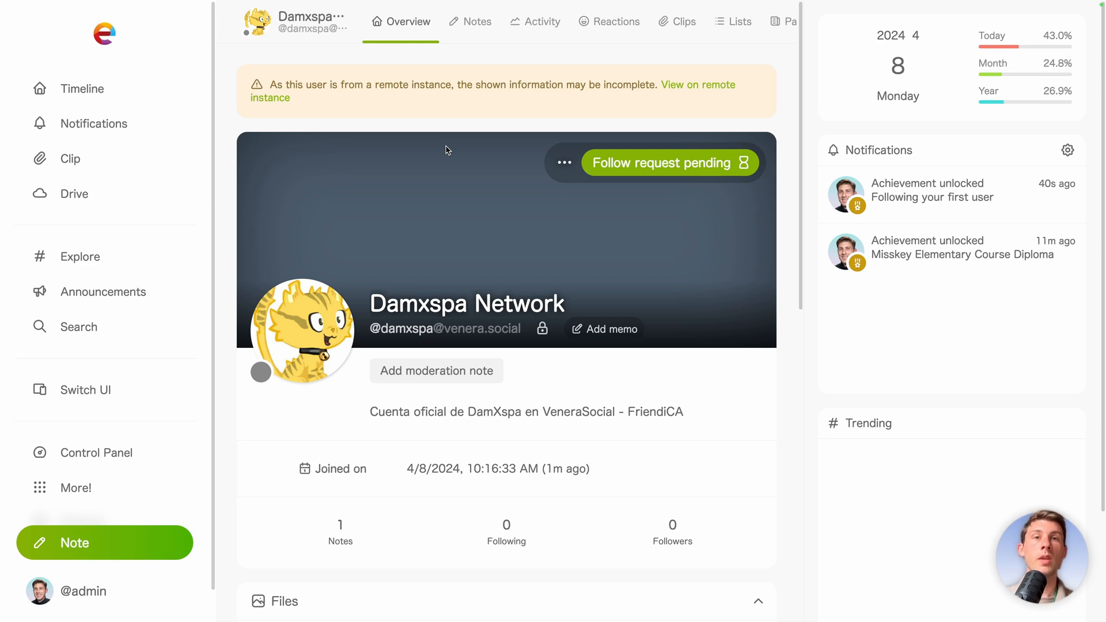
- Start a new antenna from the timeline's Antennas menu, reaching the blank creation form
{"action": "left_click", "coordinate": [81, 89]}
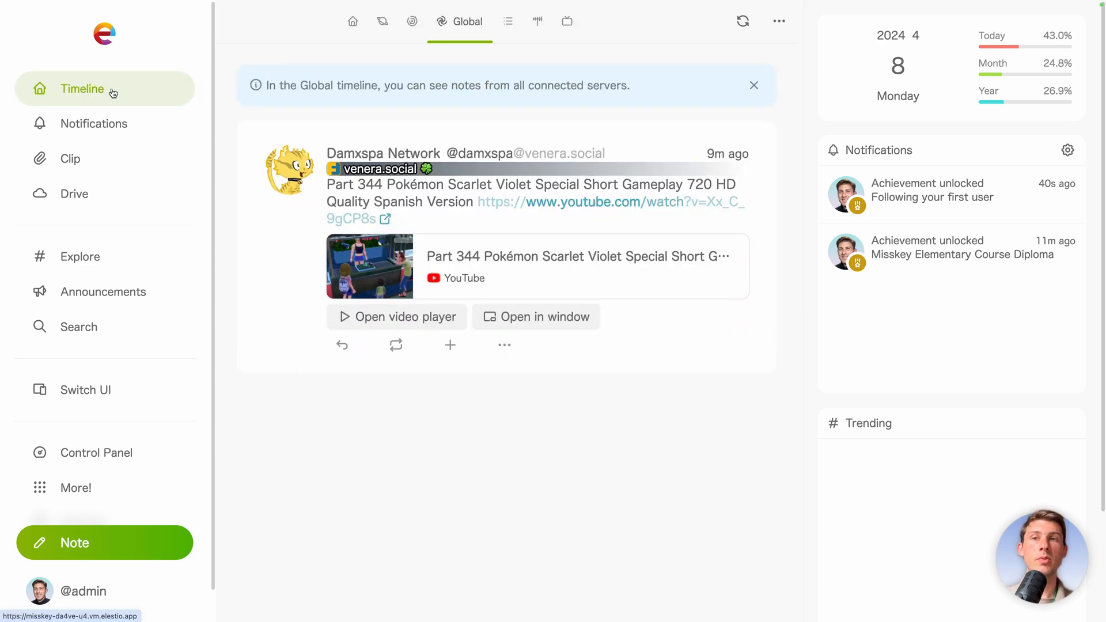
{"action": "mouse_move", "coordinate": [538, 21]}
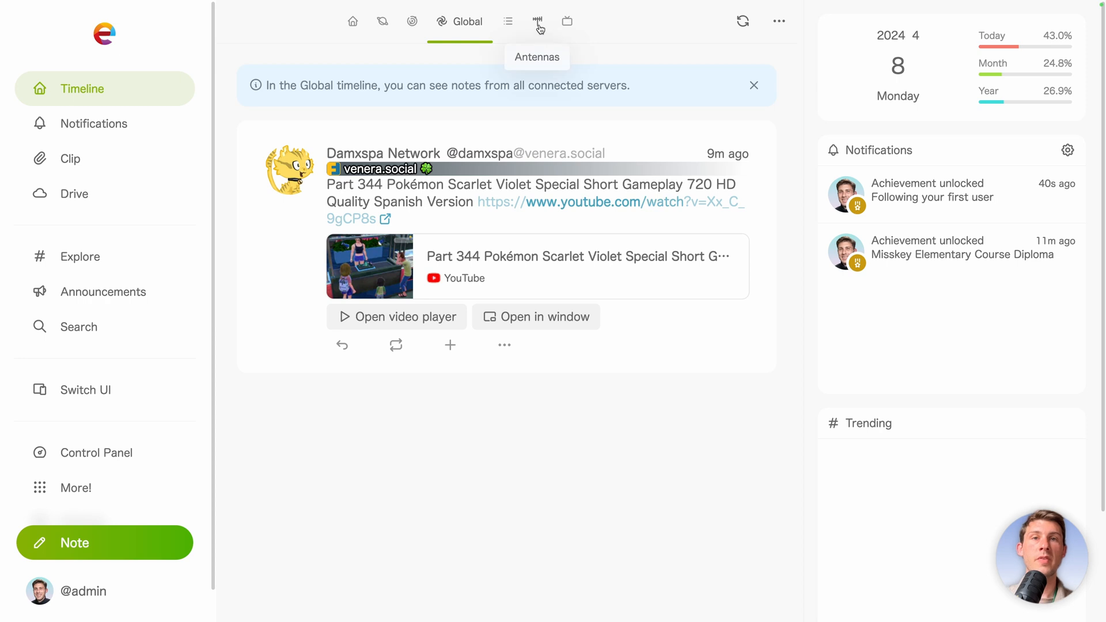
{"action": "left_click", "coordinate": [538, 21]}
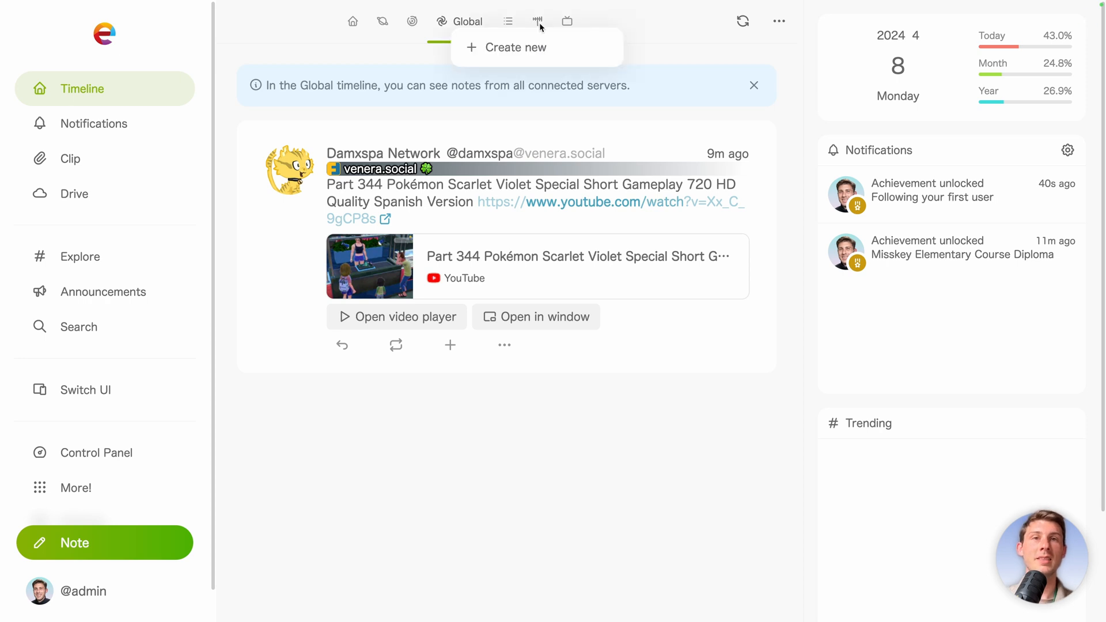
{"action": "left_click", "coordinate": [538, 21]}
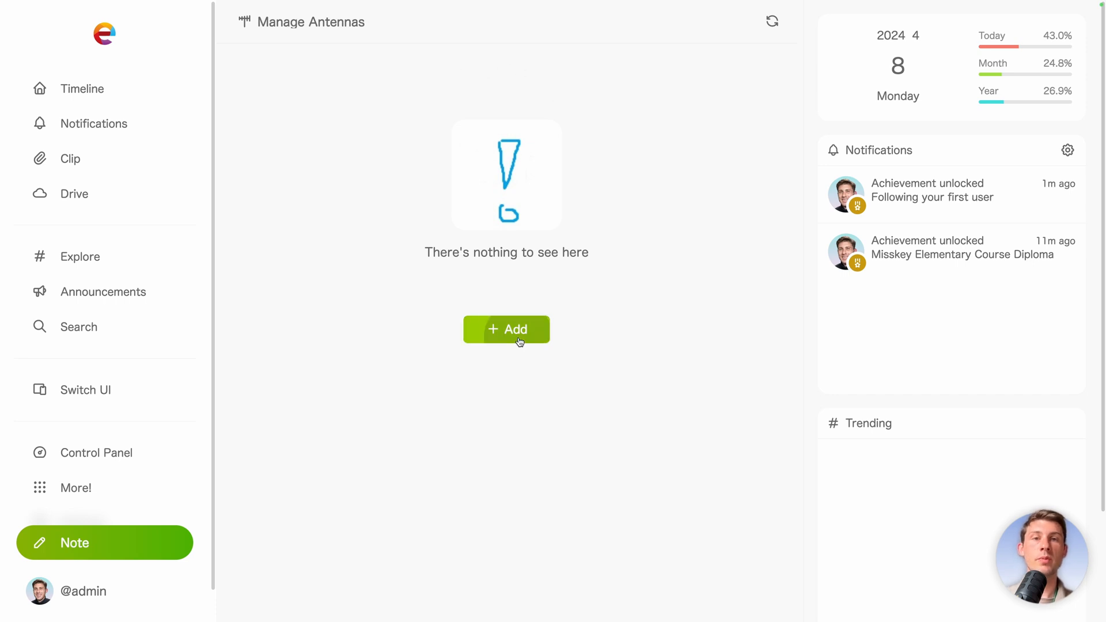
{"action": "left_click", "coordinate": [506, 329]}
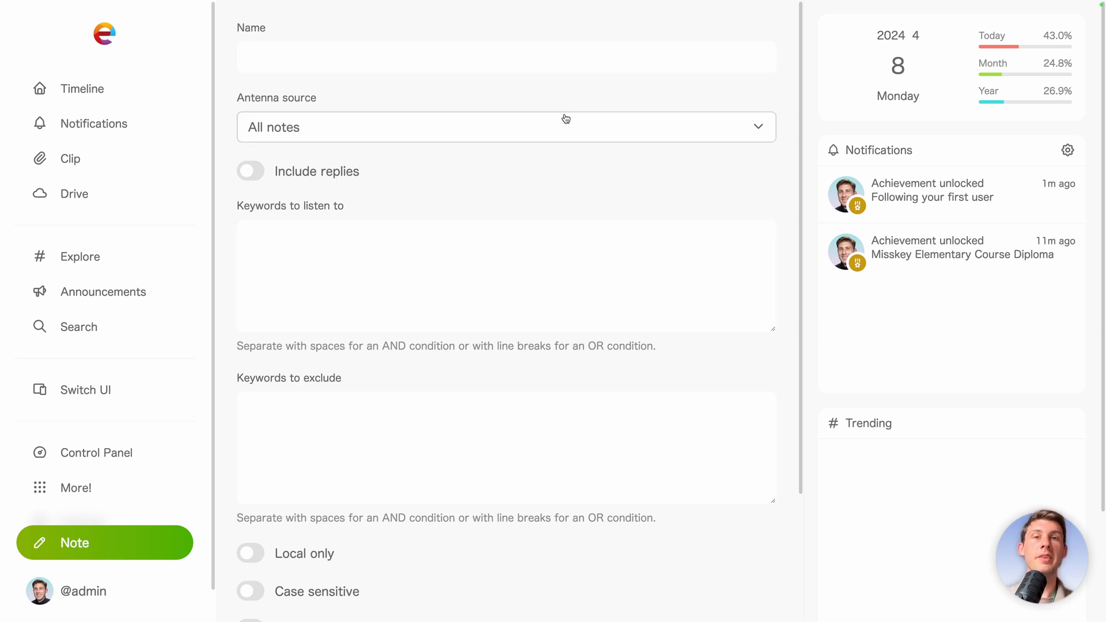
- Name the antenna Misskey, keep only the keyword Misskey (dropping 'instances'), and save it
{"action": "type", "text": "Mis"}
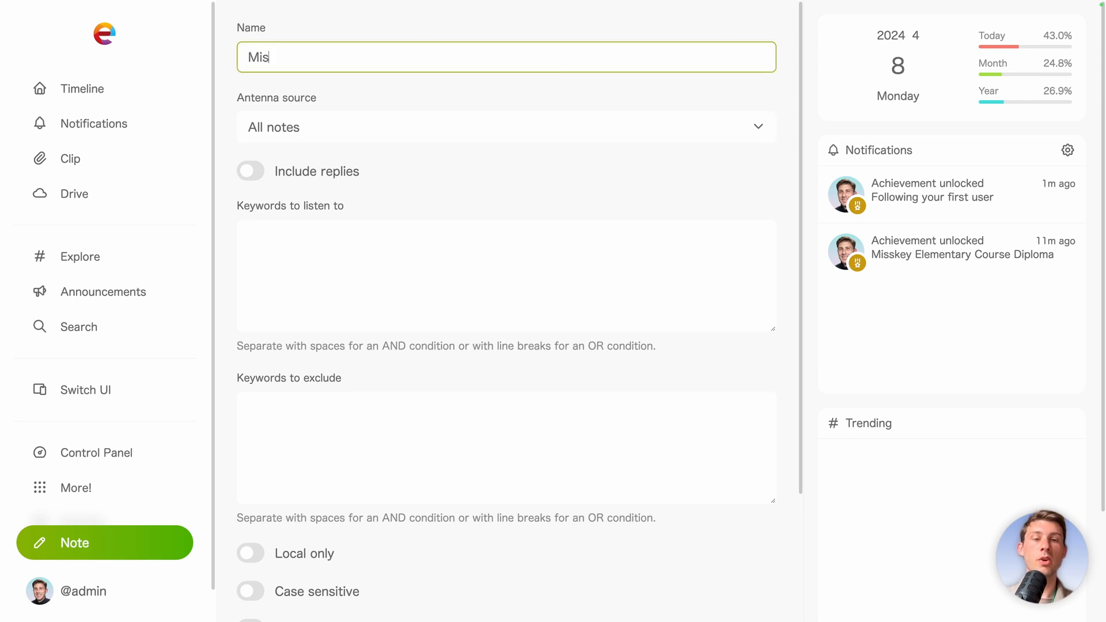
{"action": "type", "text": "skey"}
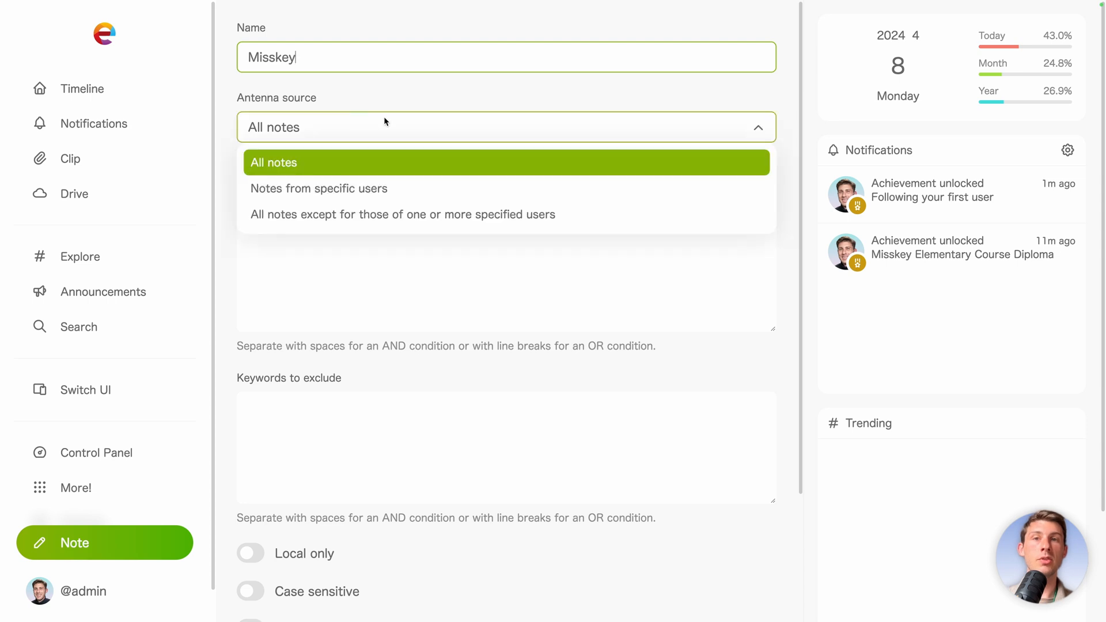
{"action": "mouse_move", "coordinate": [558, 137]}
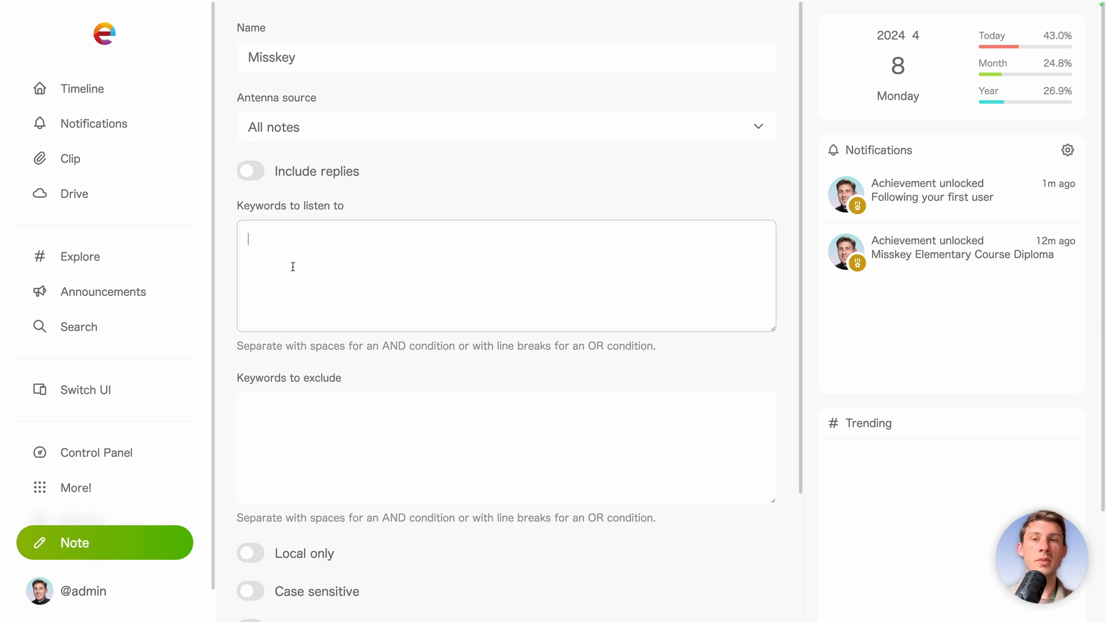
{"action": "type", "text": "Misskey instances"}
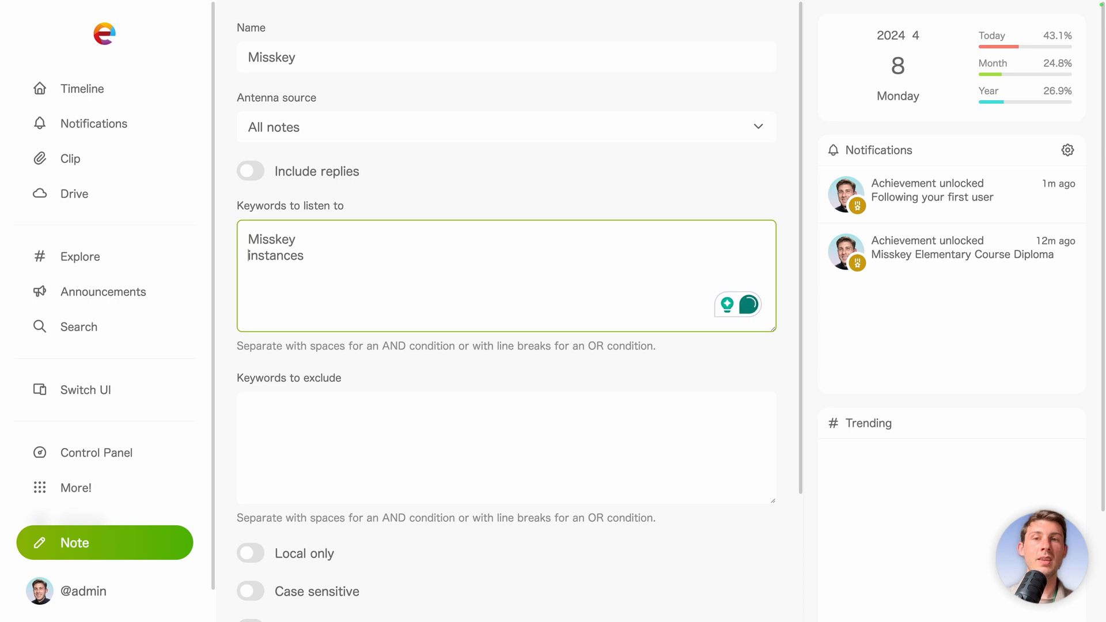
{"action": "double_click", "coordinate": [276, 256]}
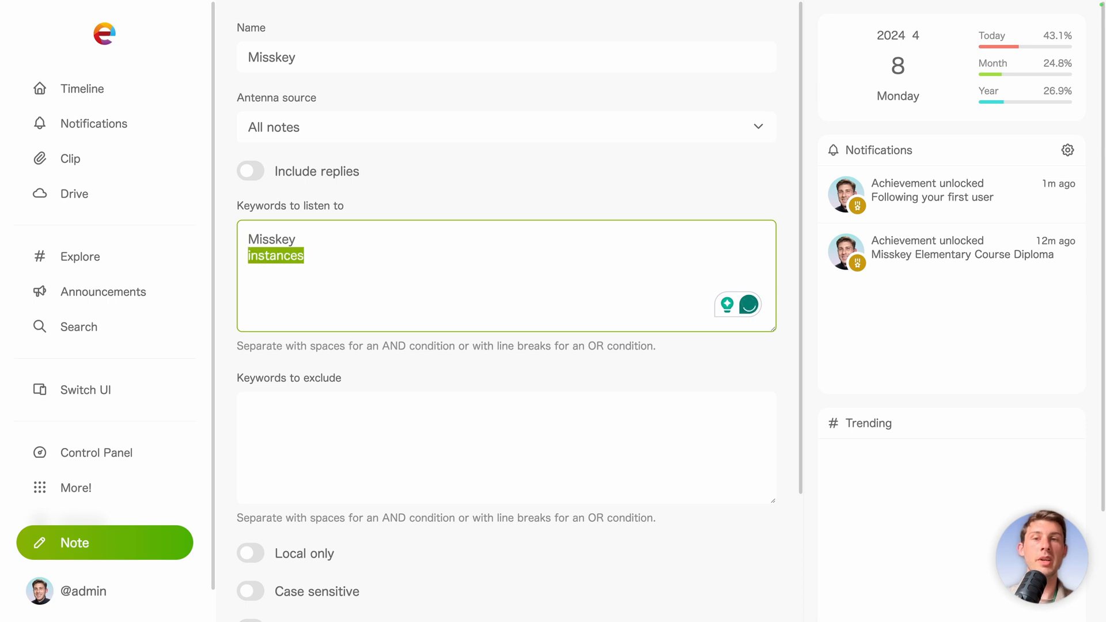
{"action": "key", "text": "Backspace"}
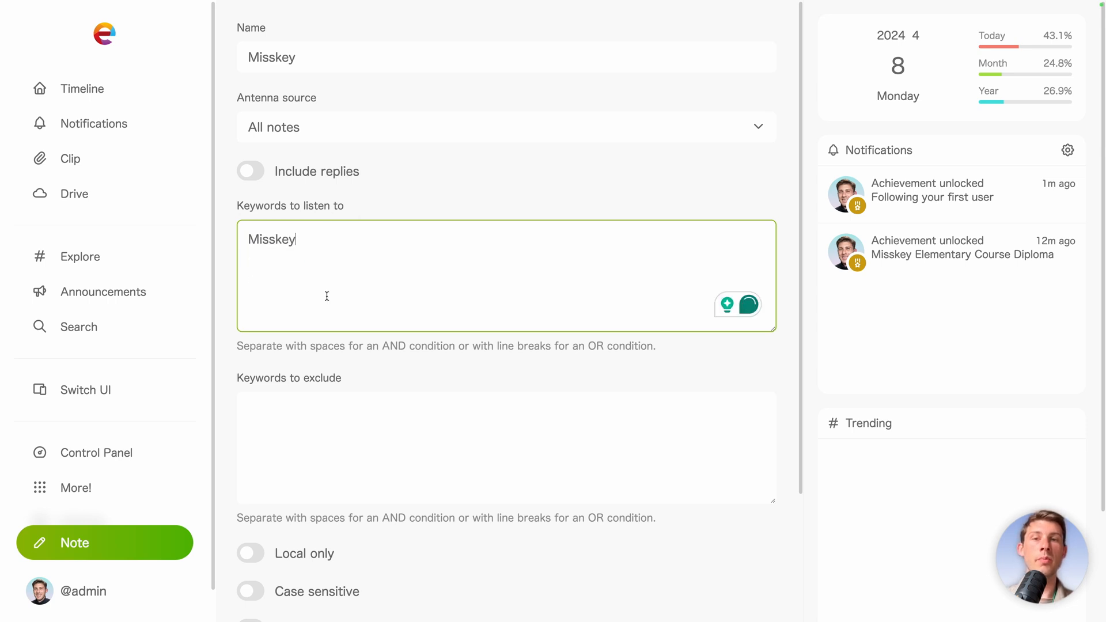
{"action": "scroll", "scroll_direction": "down", "scroll_amount": 3}
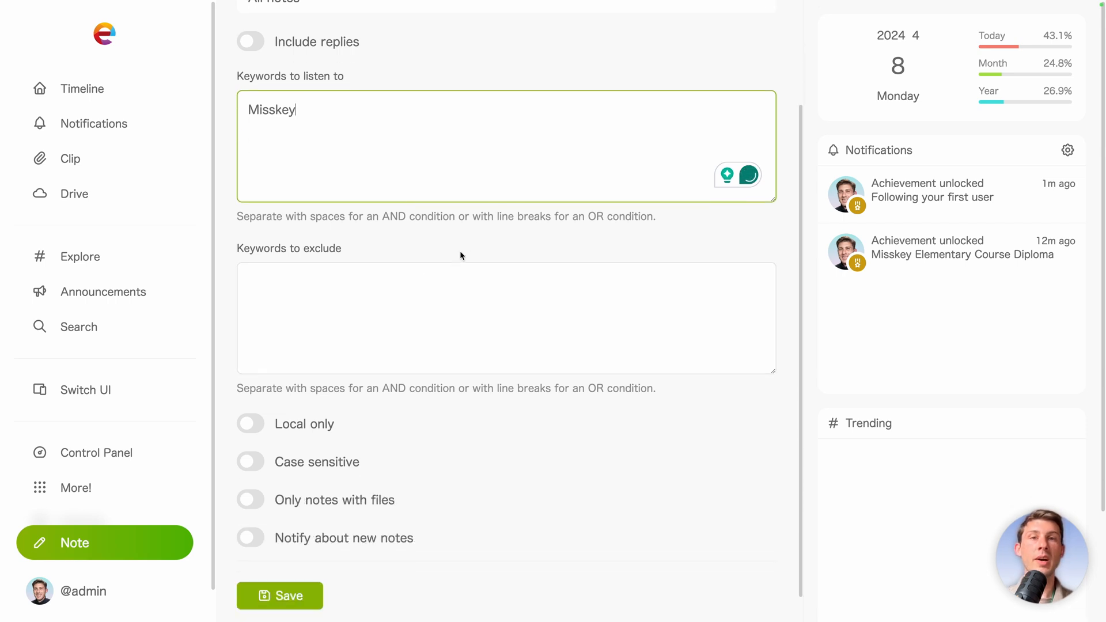
{"action": "mouse_move", "coordinate": [501, 425]}
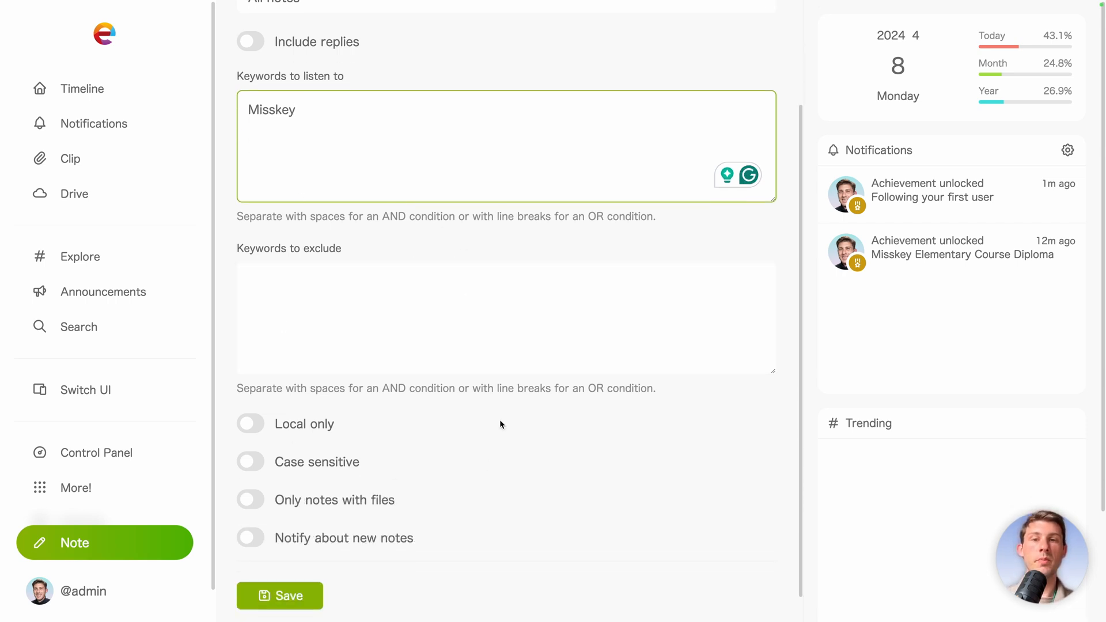
{"action": "scroll", "scroll_direction": "down", "scroll_amount": 3}
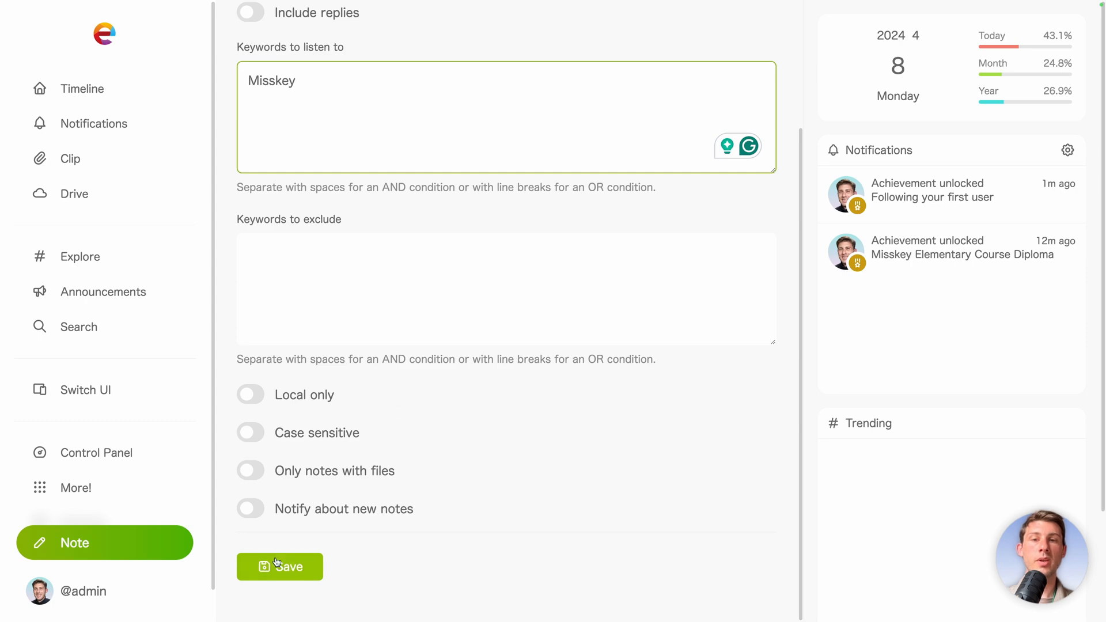
{"action": "left_click", "coordinate": [279, 567]}
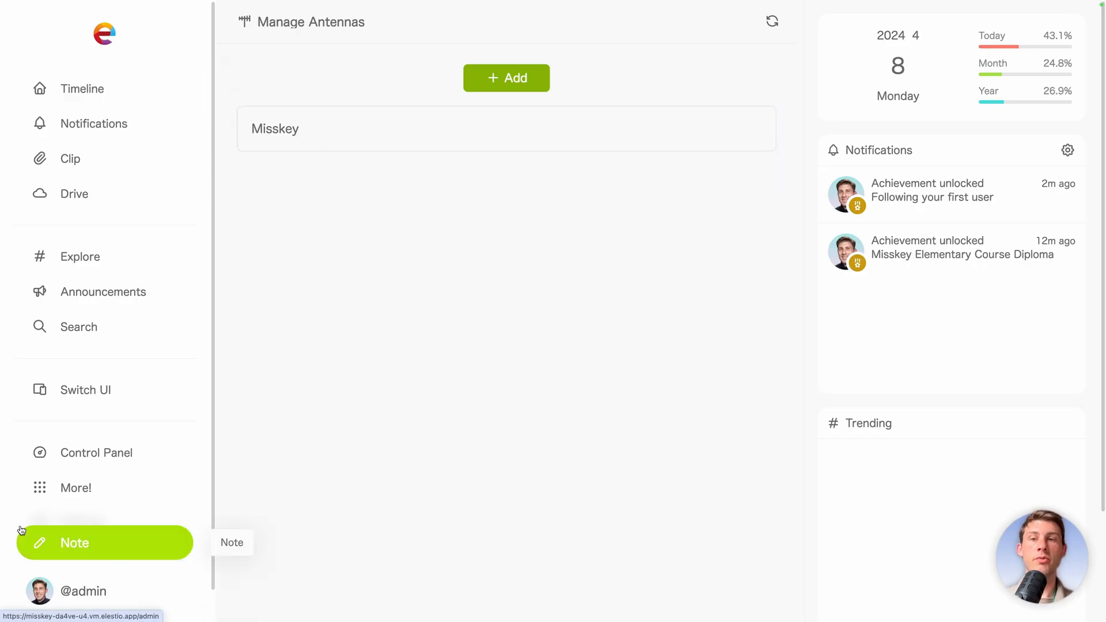
{"action": "left_click", "coordinate": [75, 543]}
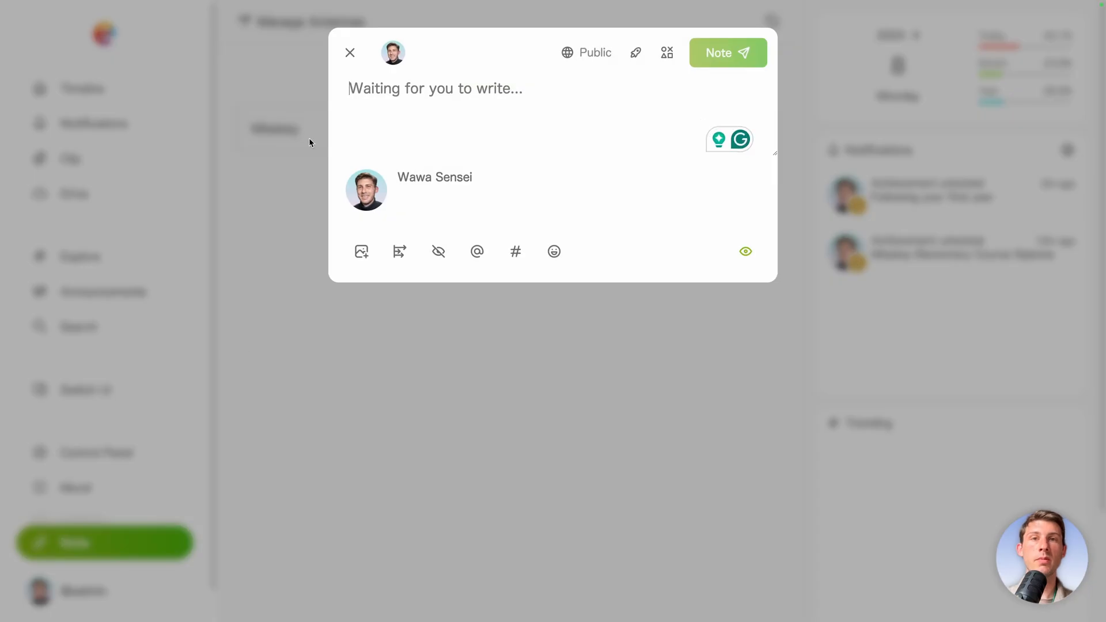
{"action": "type", "text": "Are you havi"}
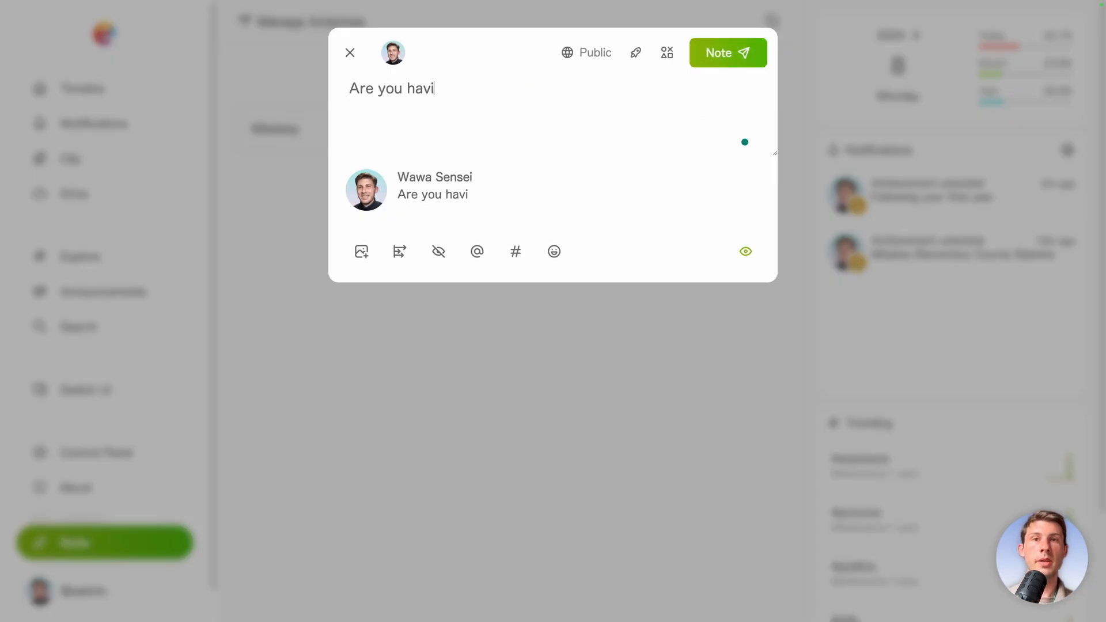
{"action": "type", "text": "ng a great time on"}
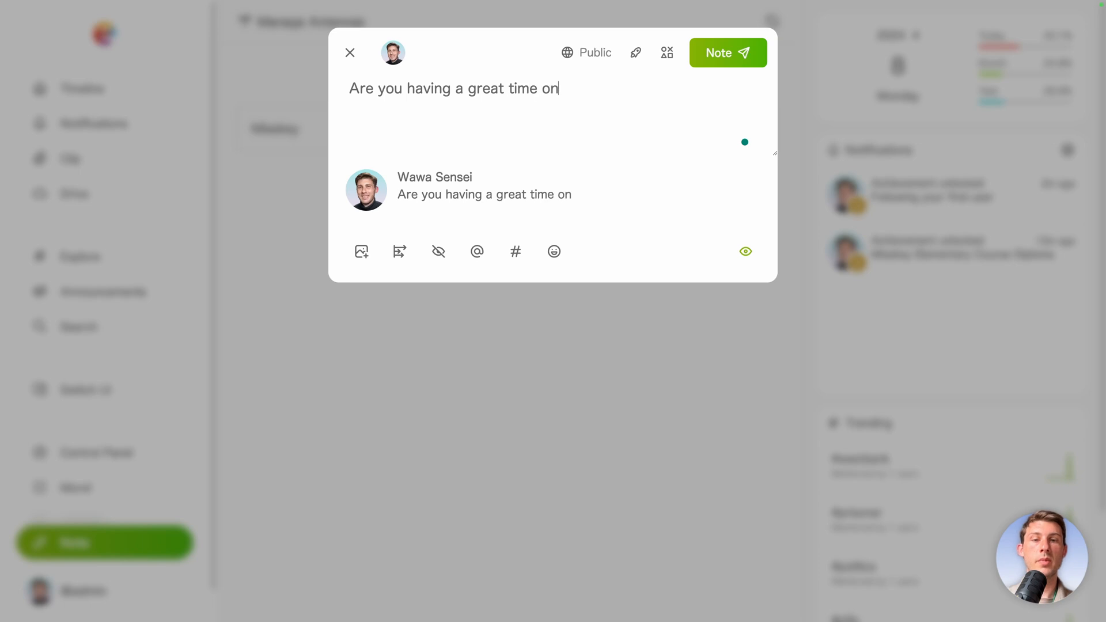
{"action": "type", "text": "Misskey Pla"}
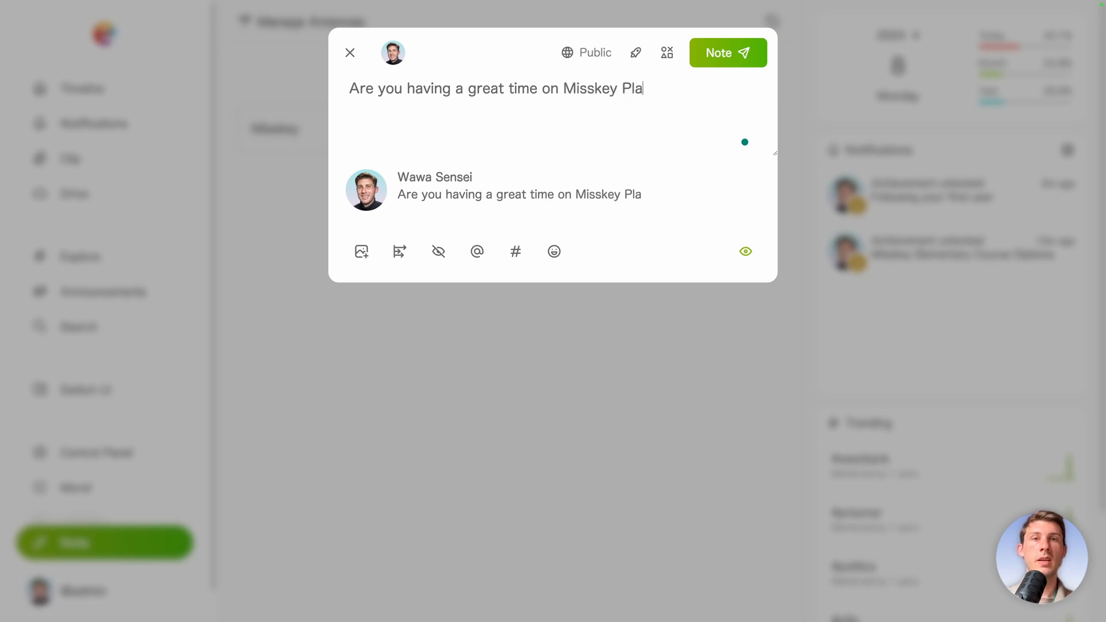
{"action": "type", "text": "tform overview"}
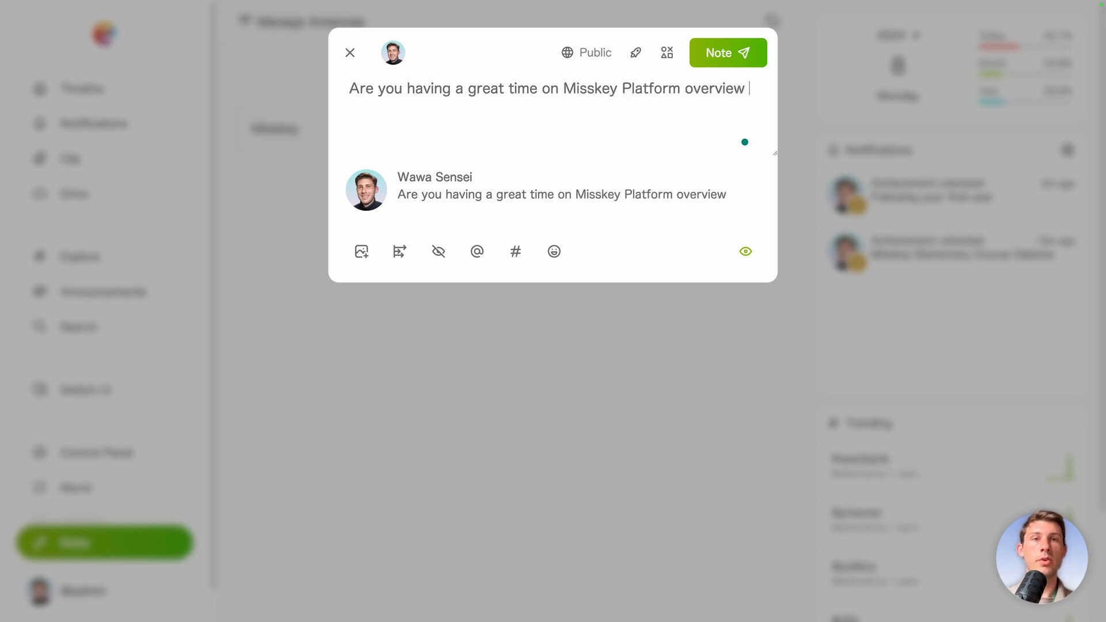
{"action": "type", "text": "with @wa"}
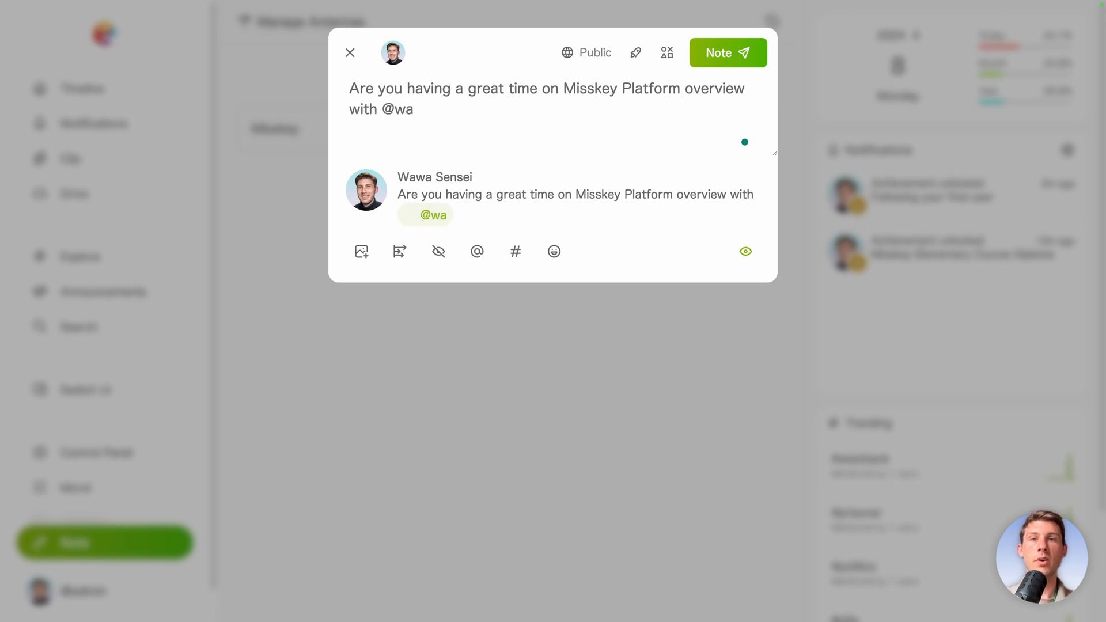
{"action": "type", "text": "wa"}
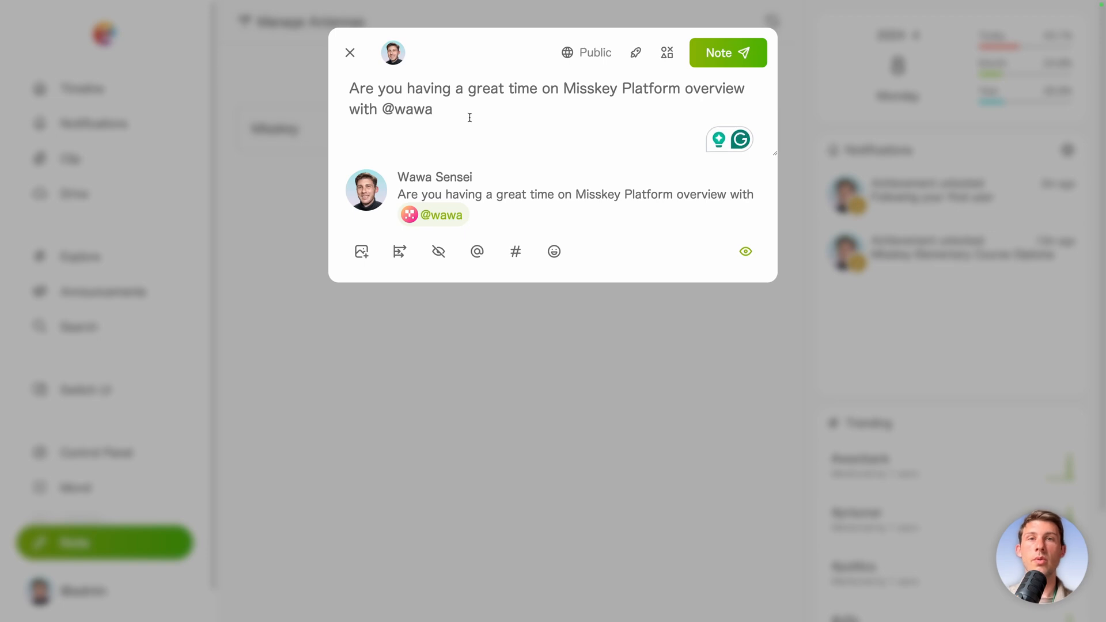
{"action": "mouse_move", "coordinate": [576, 137]}
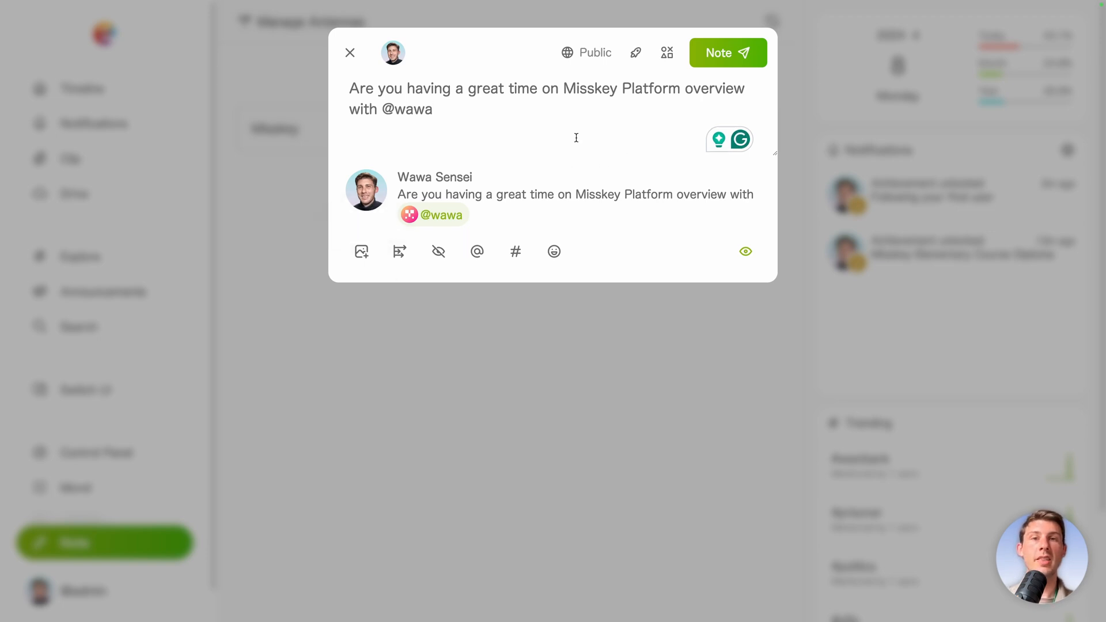
{"action": "left_click", "coordinate": [515, 251]}
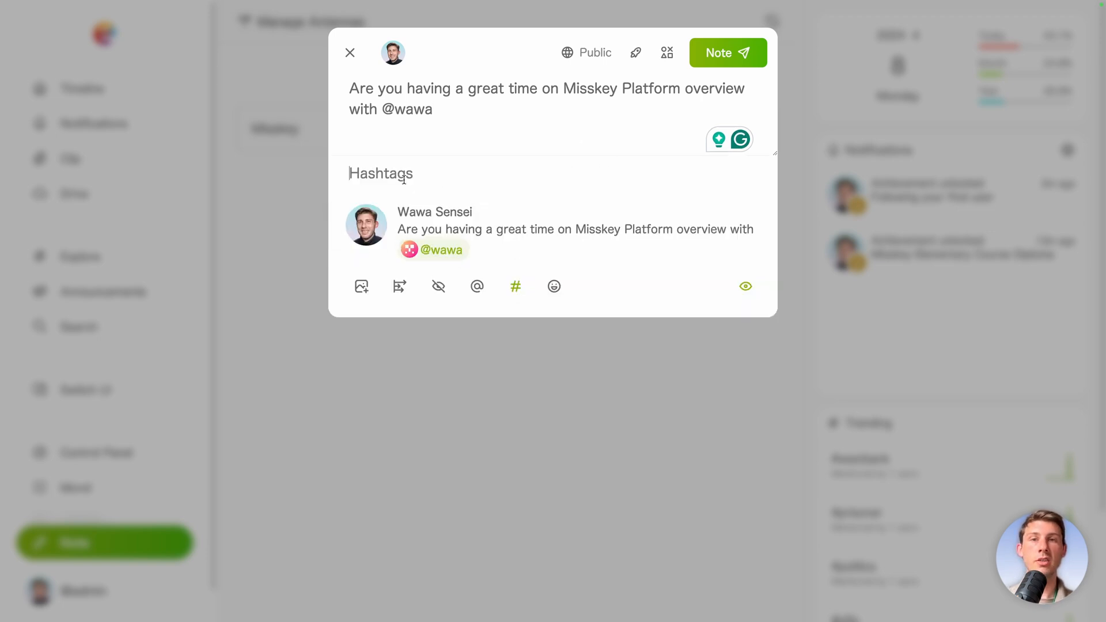
- Tag the note misskey and attach a poll with choices Yes and No
{"action": "type", "text": "misskey"}
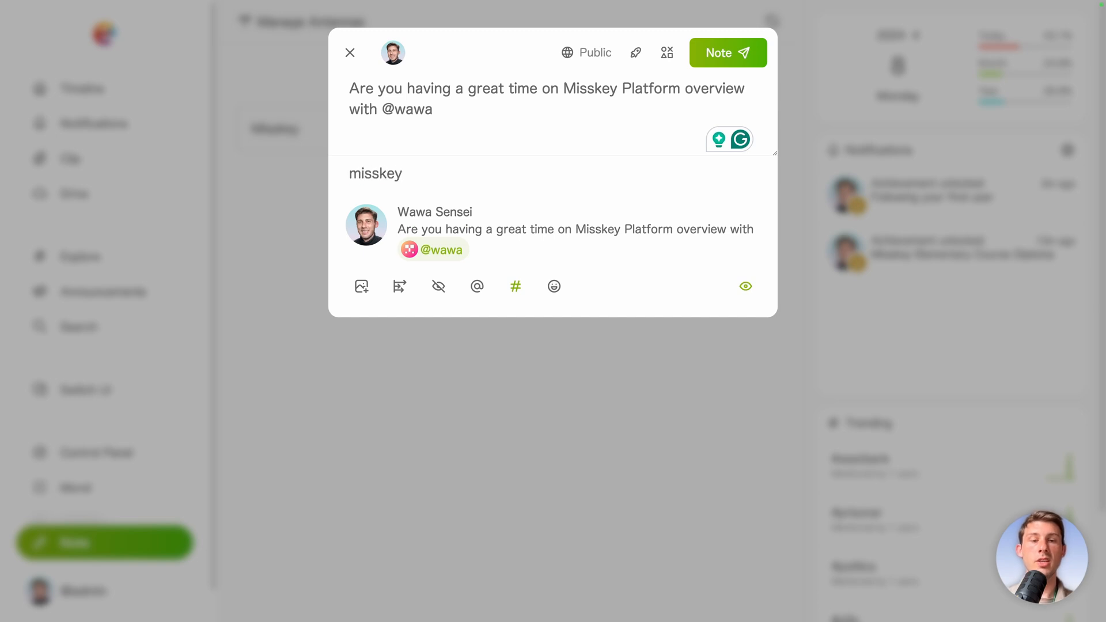
{"action": "left_click", "coordinate": [400, 287]}
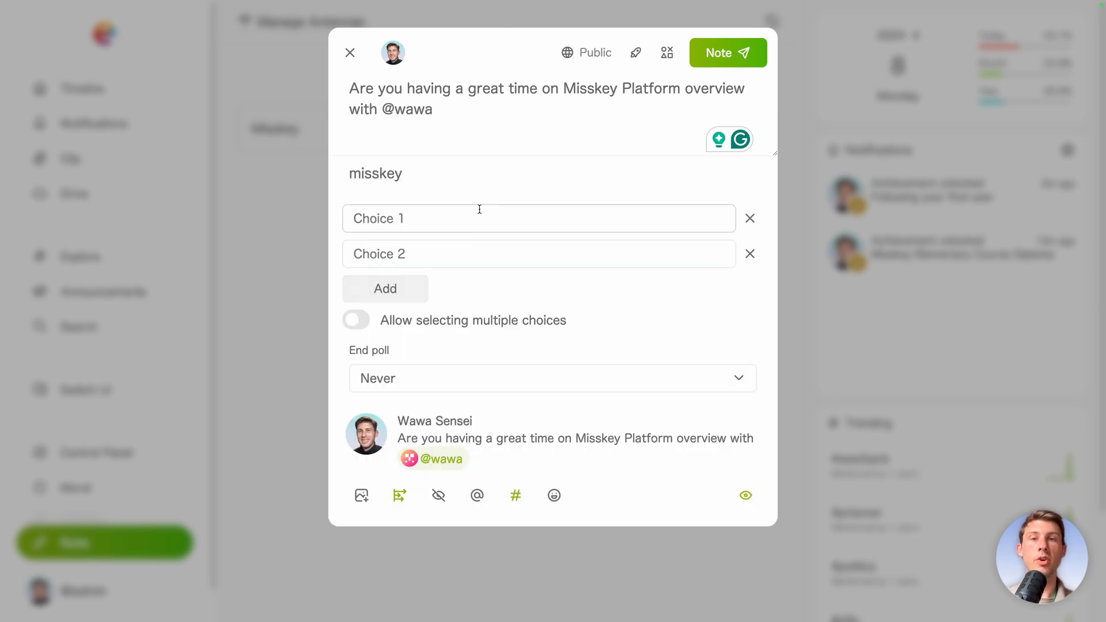
{"action": "type", "text": "Yes"}
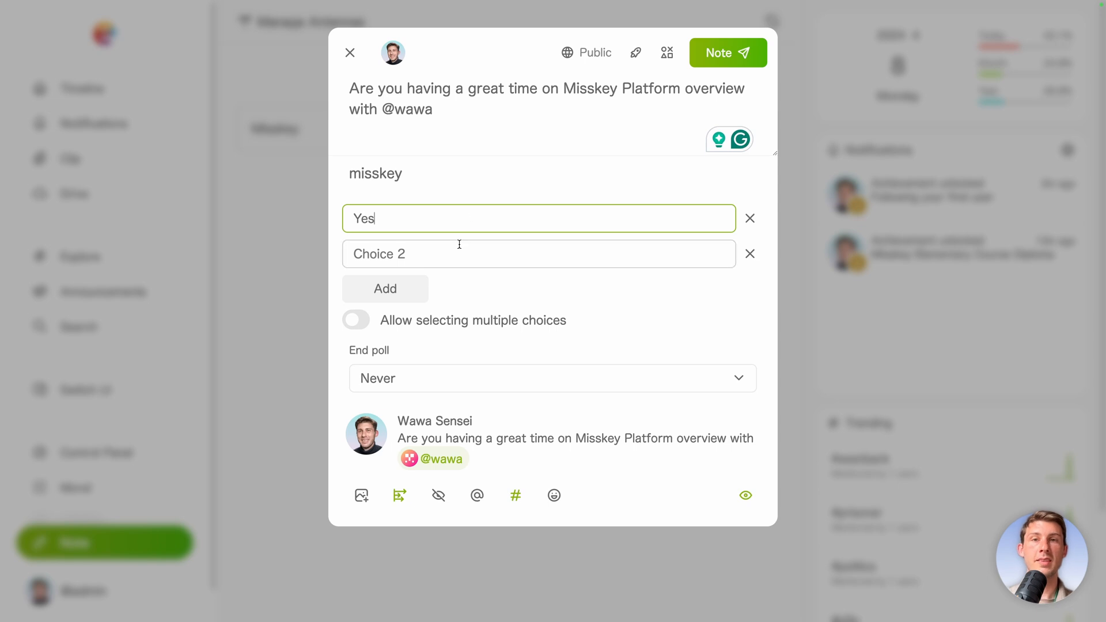
{"action": "type", "text": "No"}
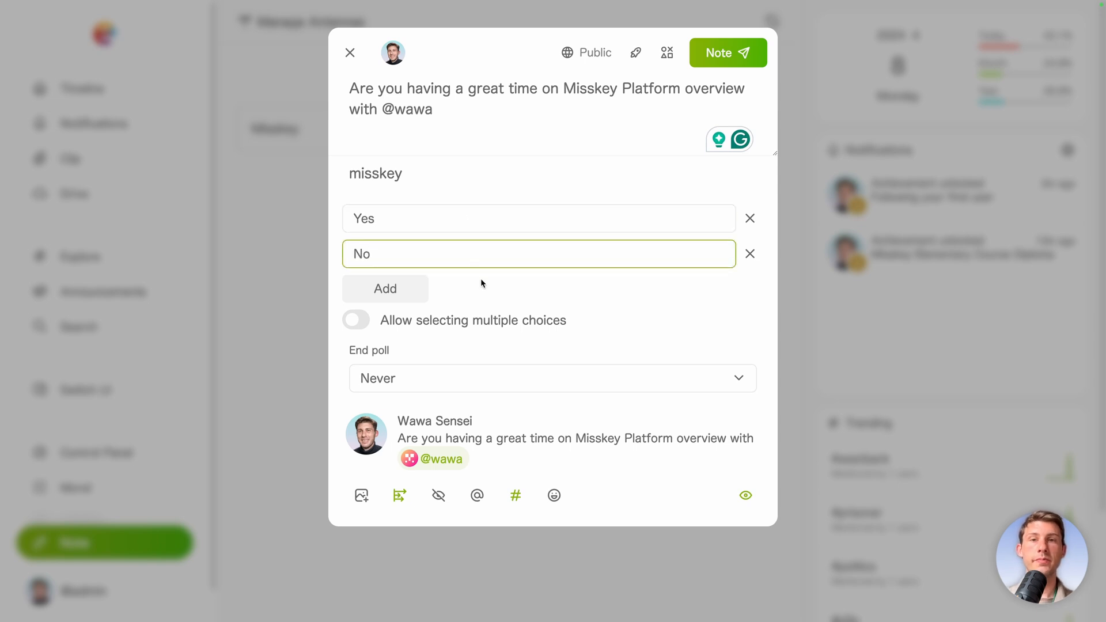
{"action": "mouse_move", "coordinate": [569, 328]}
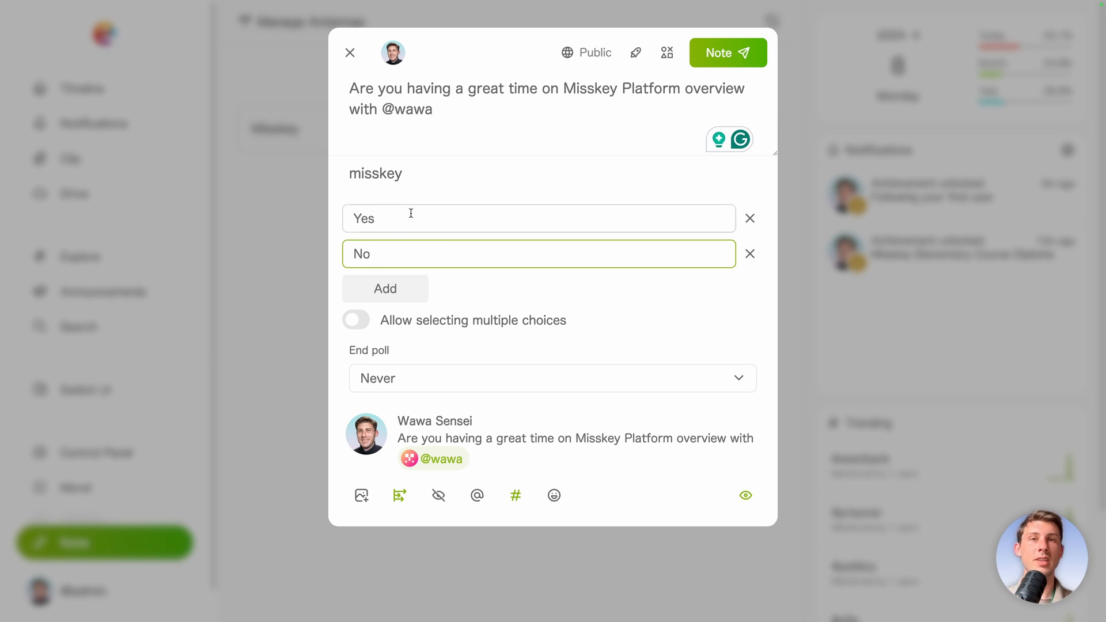
{"action": "mouse_move", "coordinate": [746, 496]}
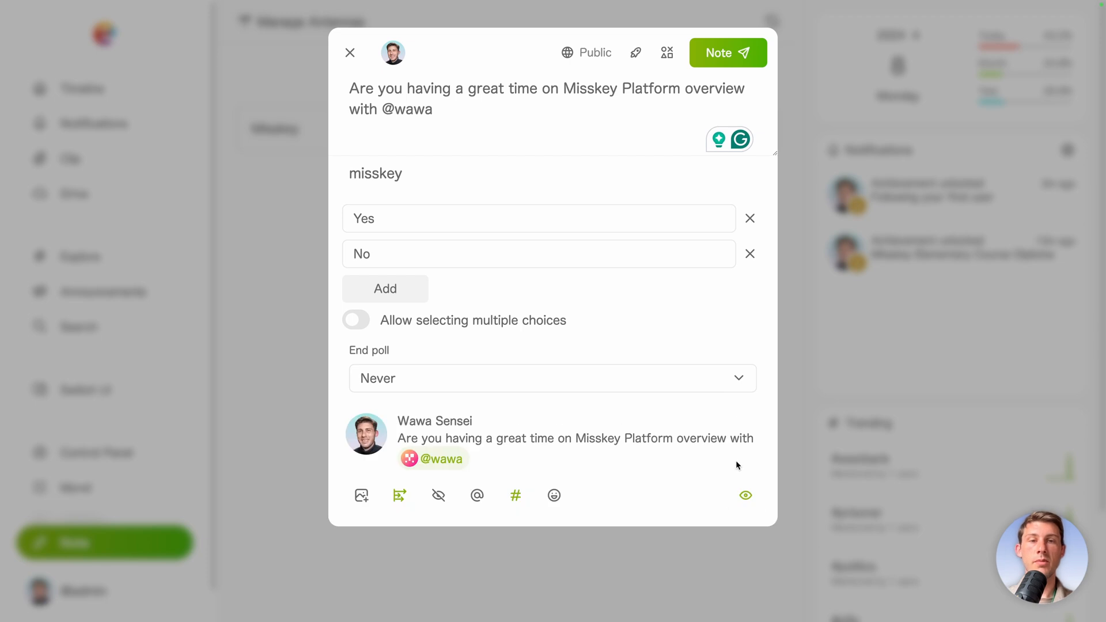
{"action": "mouse_move", "coordinate": [746, 425]}
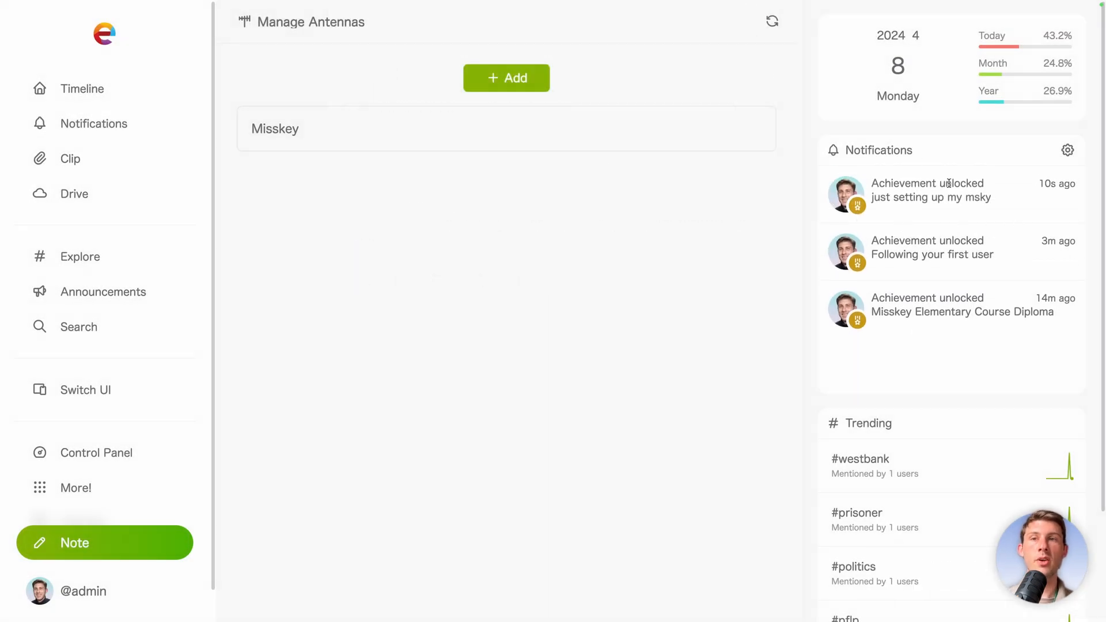
- View the posted poll in the Global timeline, then switch to the Misskey antenna feed
{"action": "left_click", "coordinate": [82, 89]}
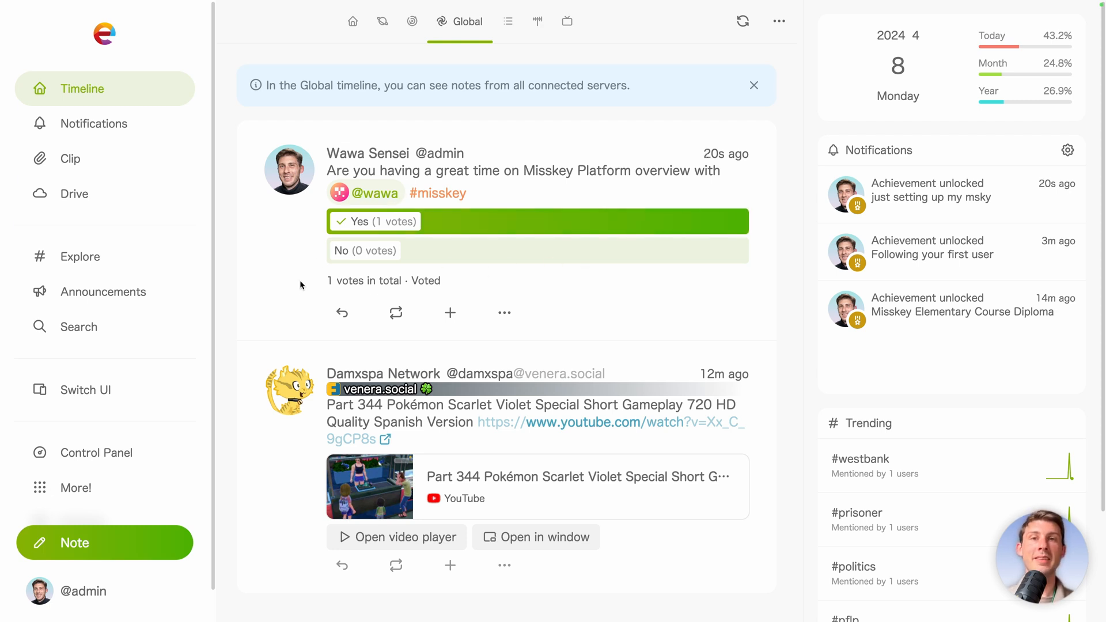
{"action": "left_click", "coordinate": [539, 21]}
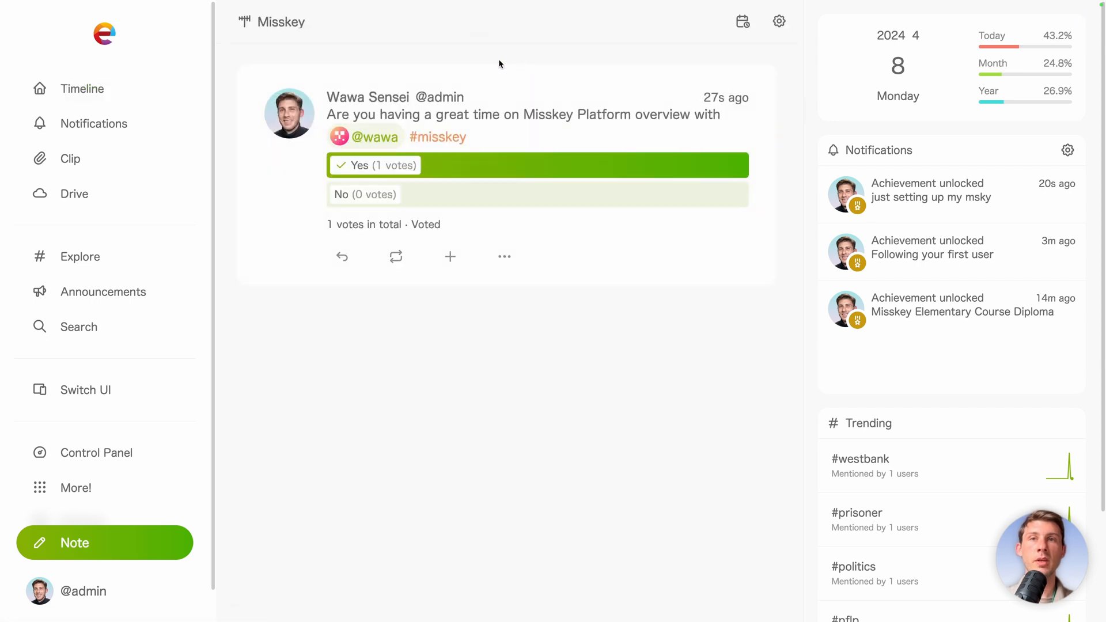
{"action": "mouse_move", "coordinate": [323, 37]}
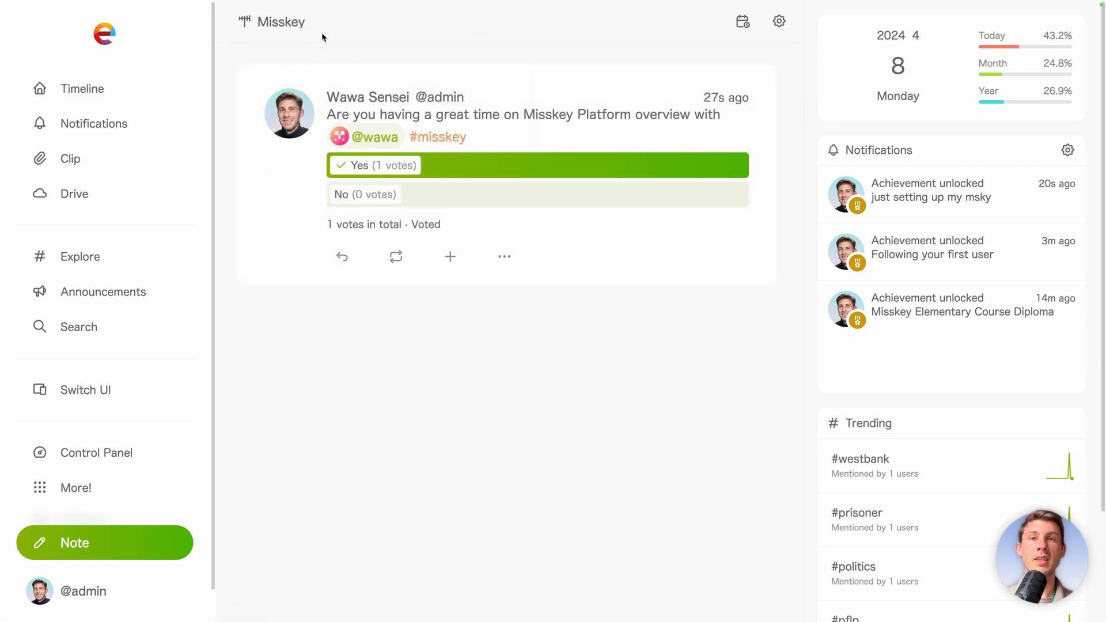
{"action": "mouse_move", "coordinate": [241, 134]}
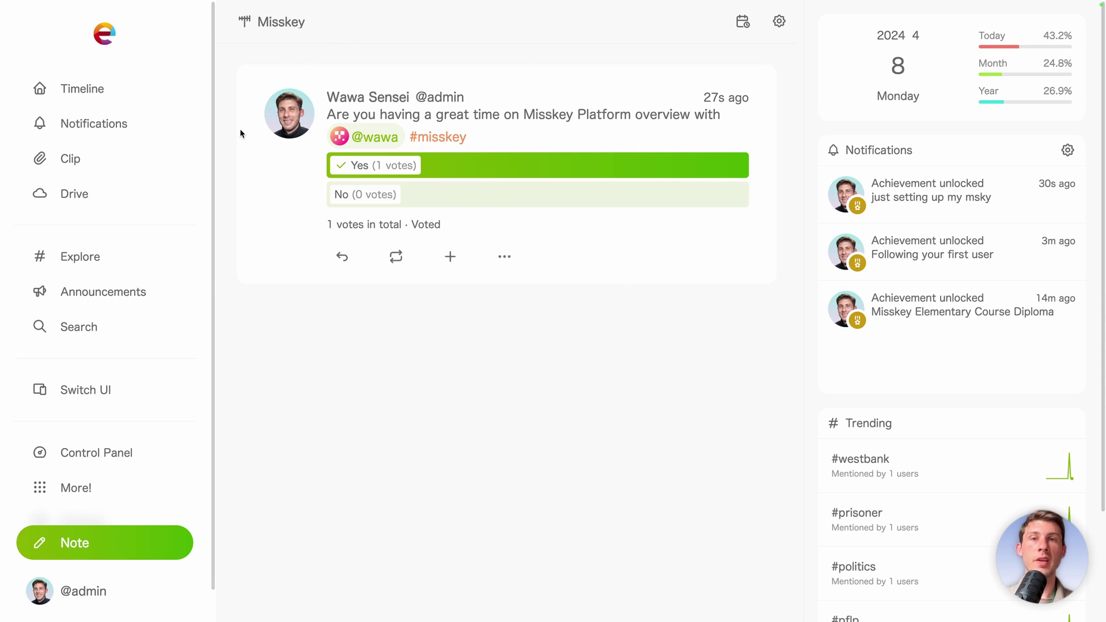
{"action": "mouse_move", "coordinate": [492, 77]}
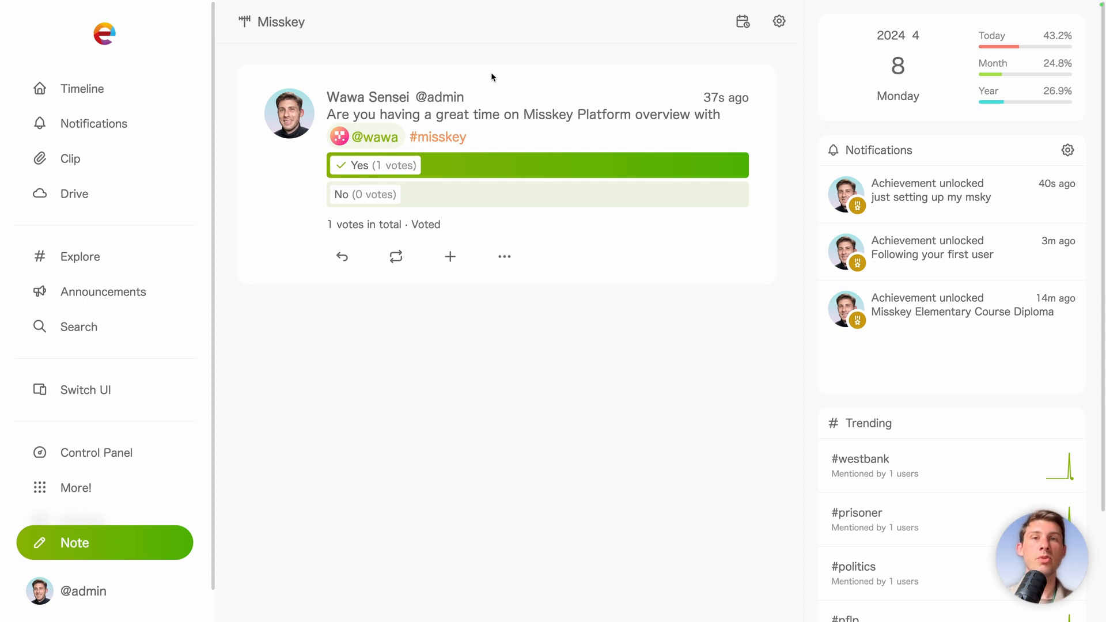
{"action": "mouse_move", "coordinate": [341, 401]}
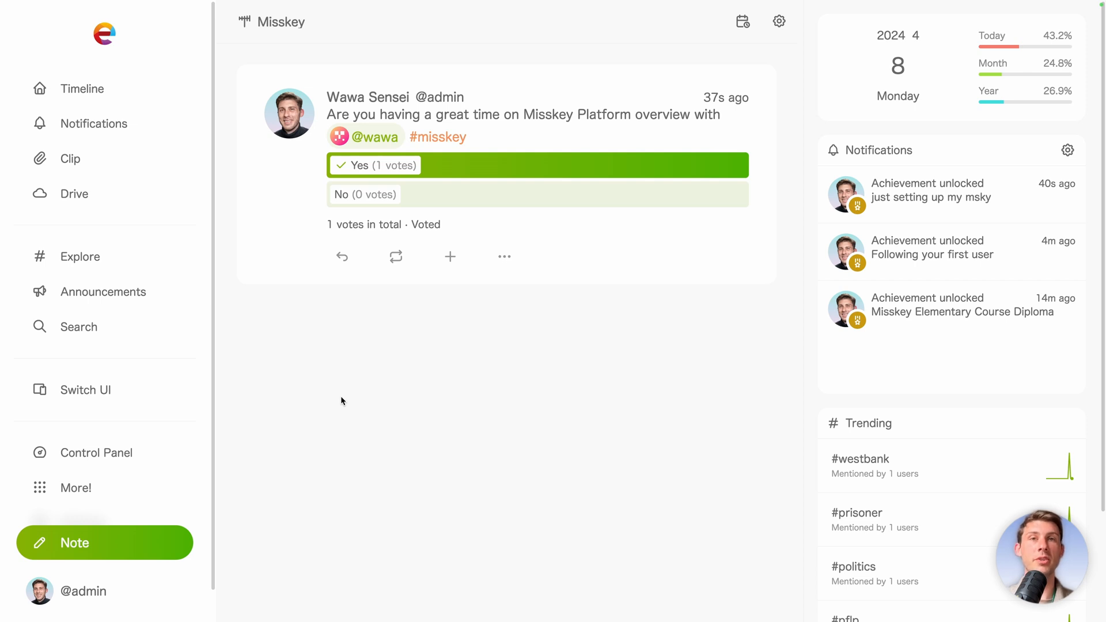
- Follow the MFM link to its documentation page on Misskey Hub
{"action": "left_click", "coordinate": [105, 543]}
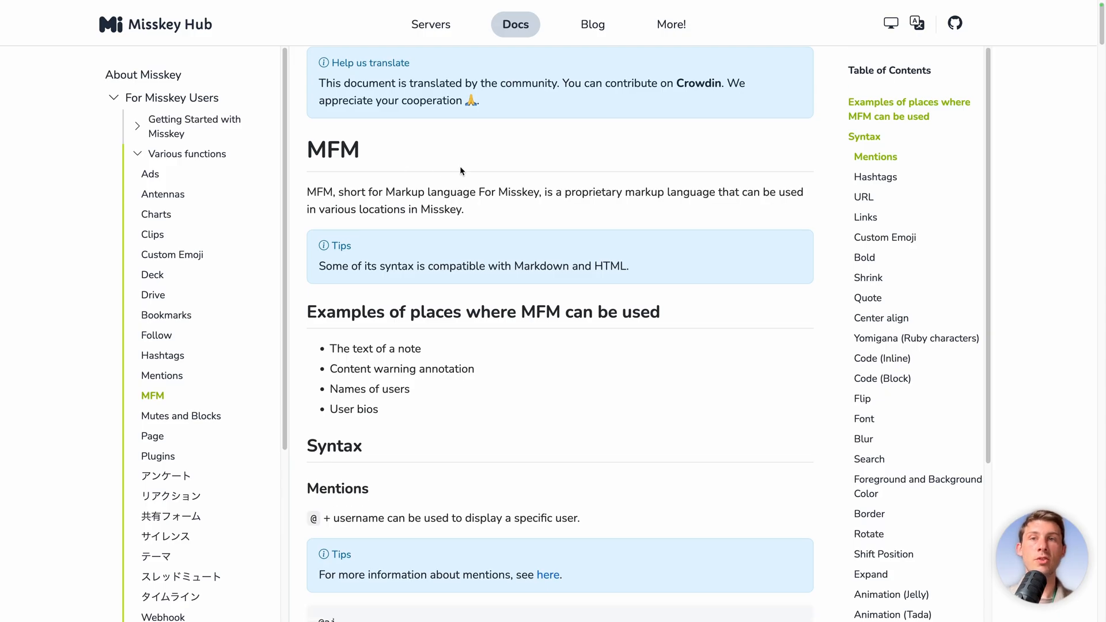
- Read through the MFM hashtag, URL, link and code syntax, then go to the Docs overview
{"action": "scroll", "scroll_direction": "down", "scroll_amount": 3}
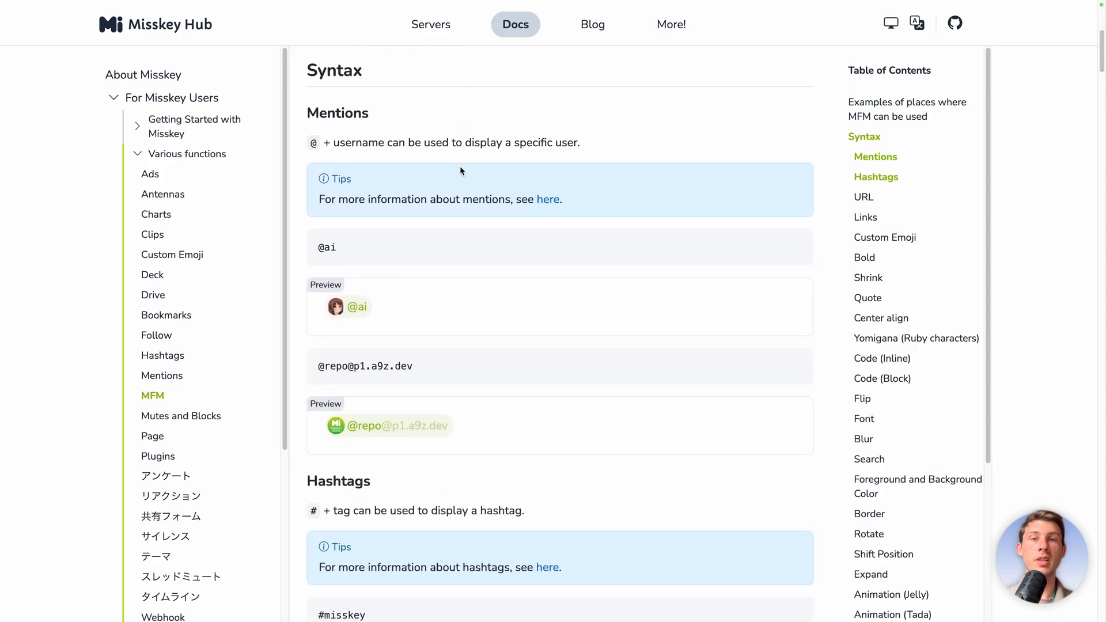
{"action": "scroll", "scroll_direction": "down", "scroll_amount": 3}
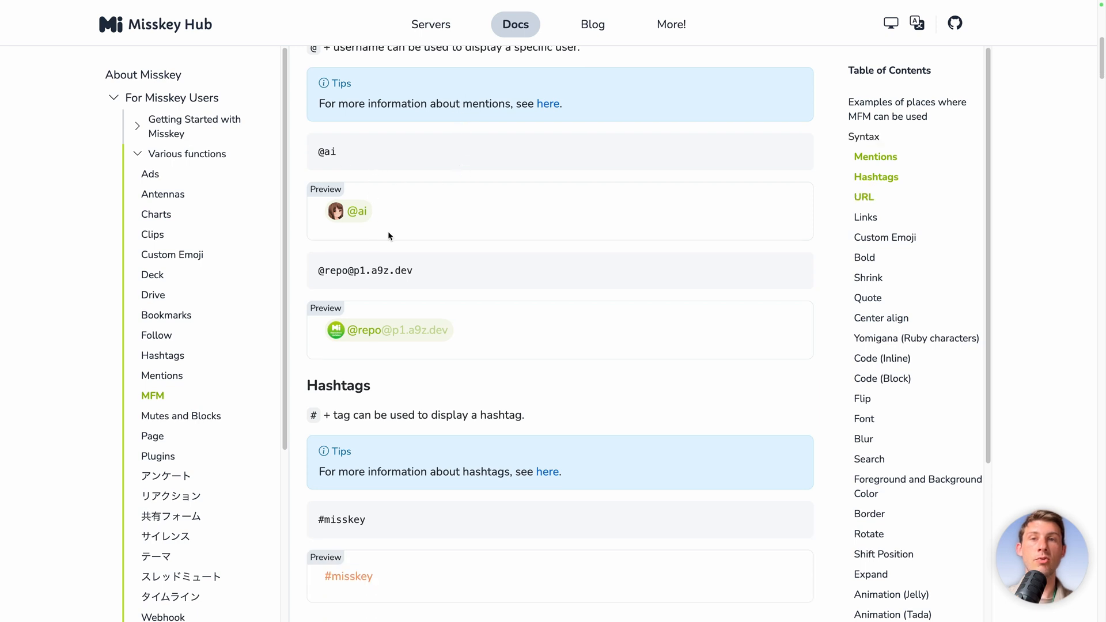
{"action": "mouse_move", "coordinate": [454, 247]}
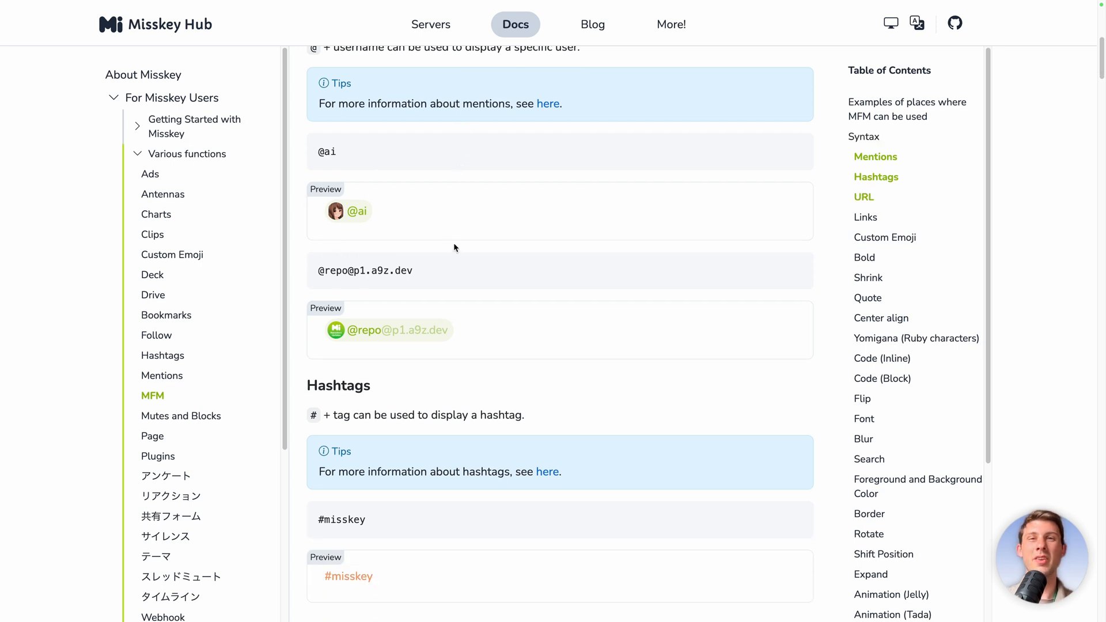
{"action": "scroll", "scroll_direction": "down", "scroll_amount": 3}
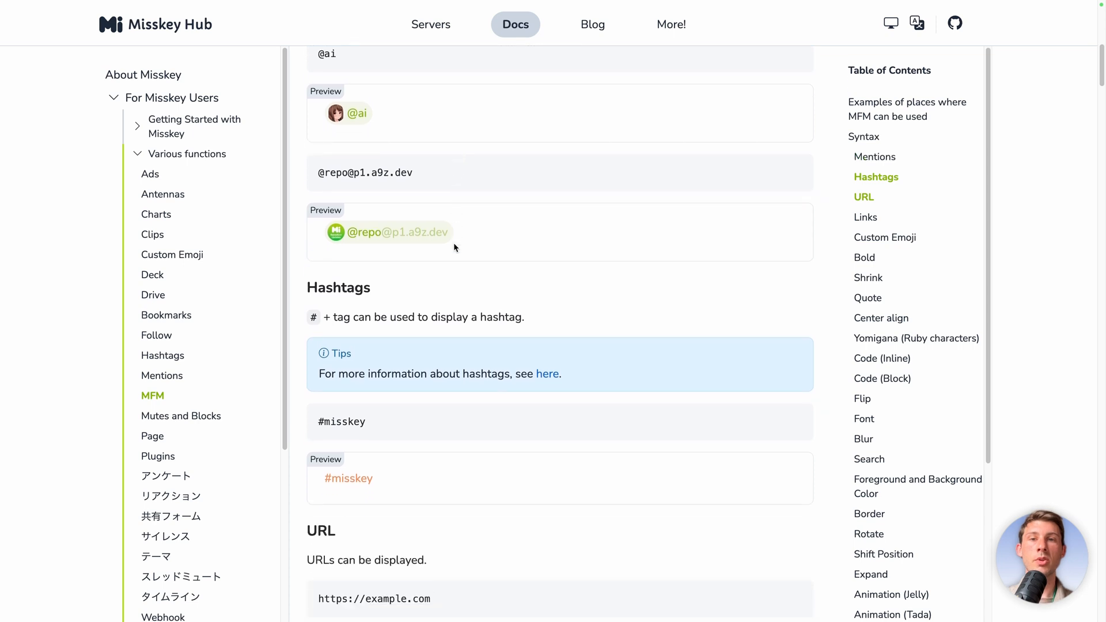
{"action": "mouse_move", "coordinate": [452, 163]}
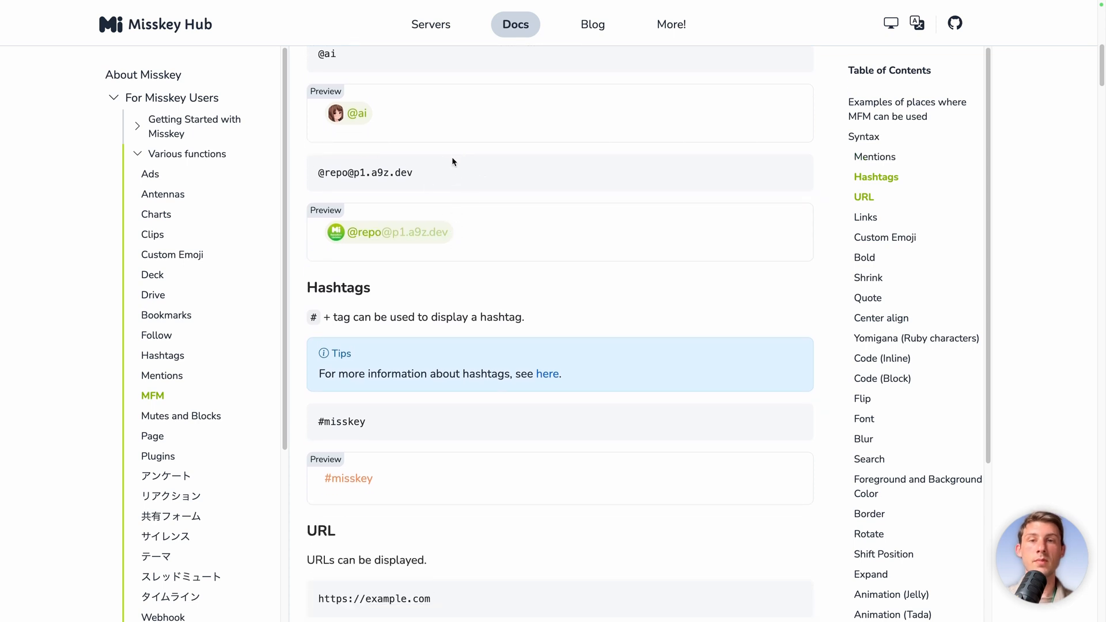
{"action": "scroll", "scroll_direction": "down", "scroll_amount": 3}
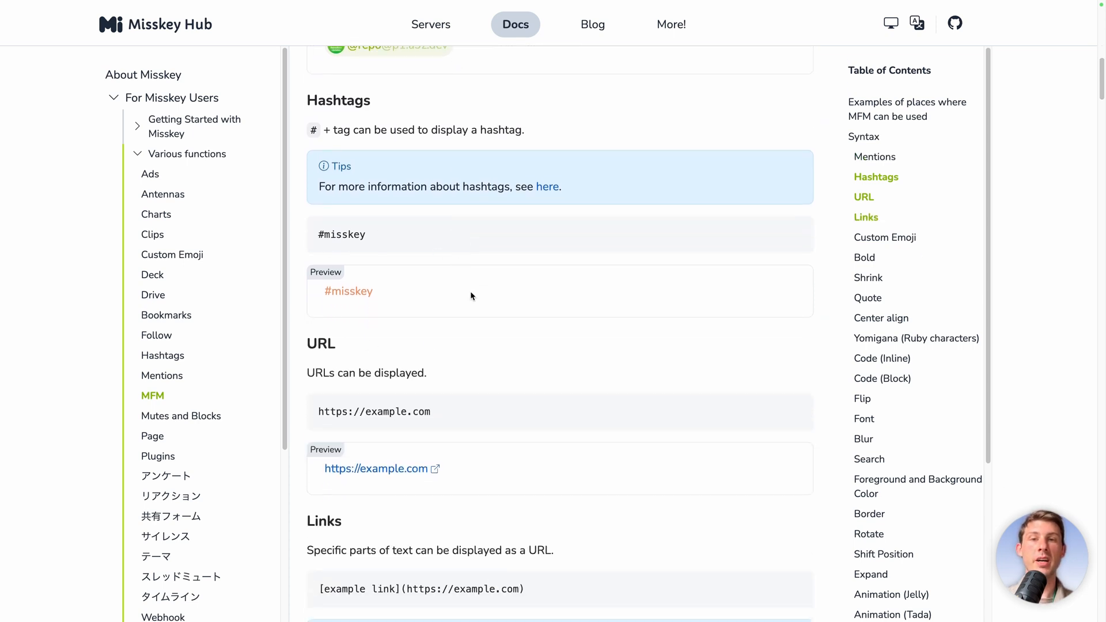
{"action": "scroll", "scroll_direction": "down", "scroll_amount": 3}
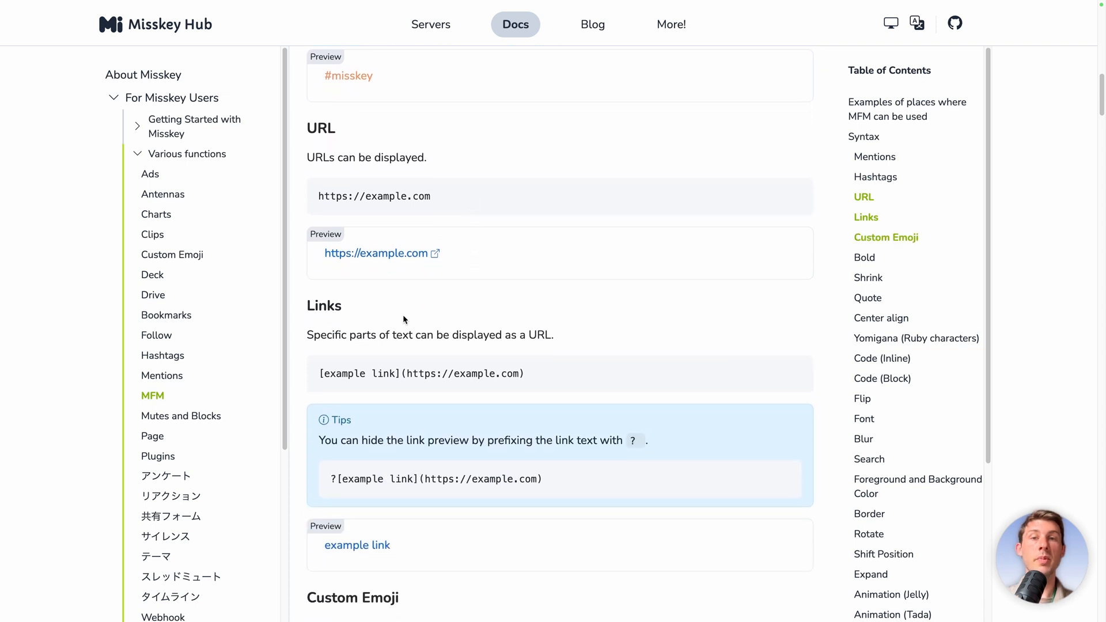
{"action": "mouse_move", "coordinate": [323, 376]}
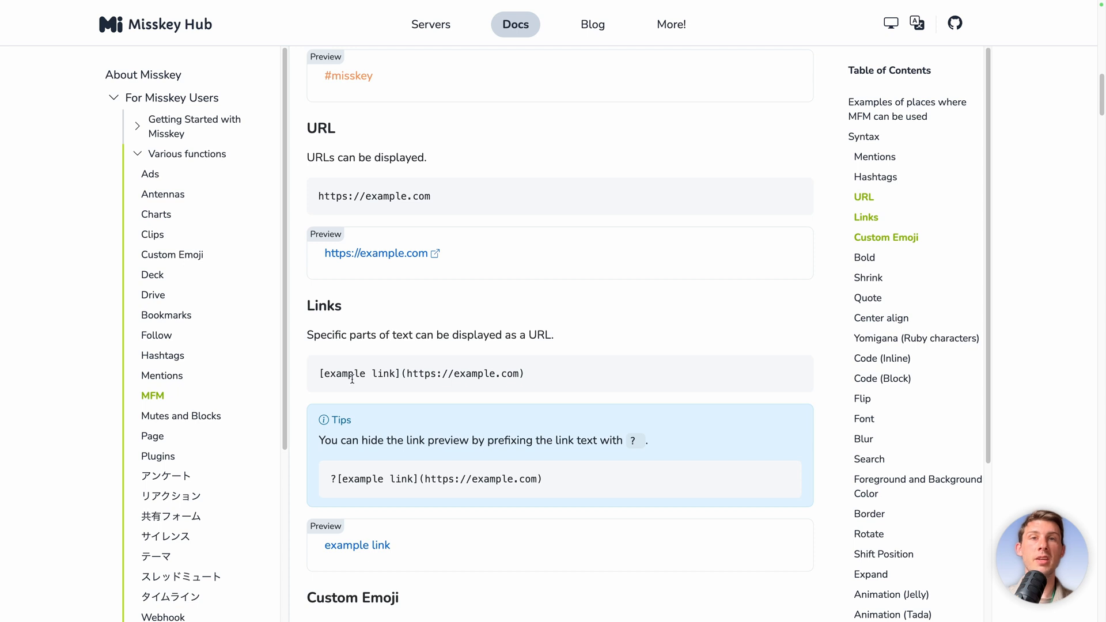
{"action": "scroll", "scroll_direction": "down", "scroll_amount": 3}
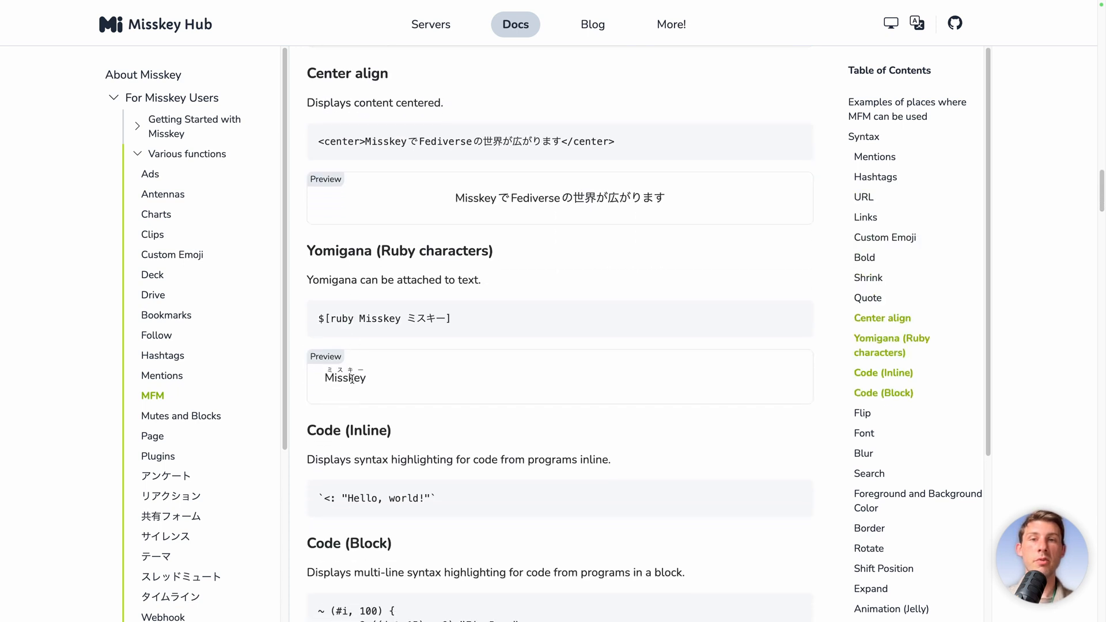
{"action": "left_click", "coordinate": [515, 24]}
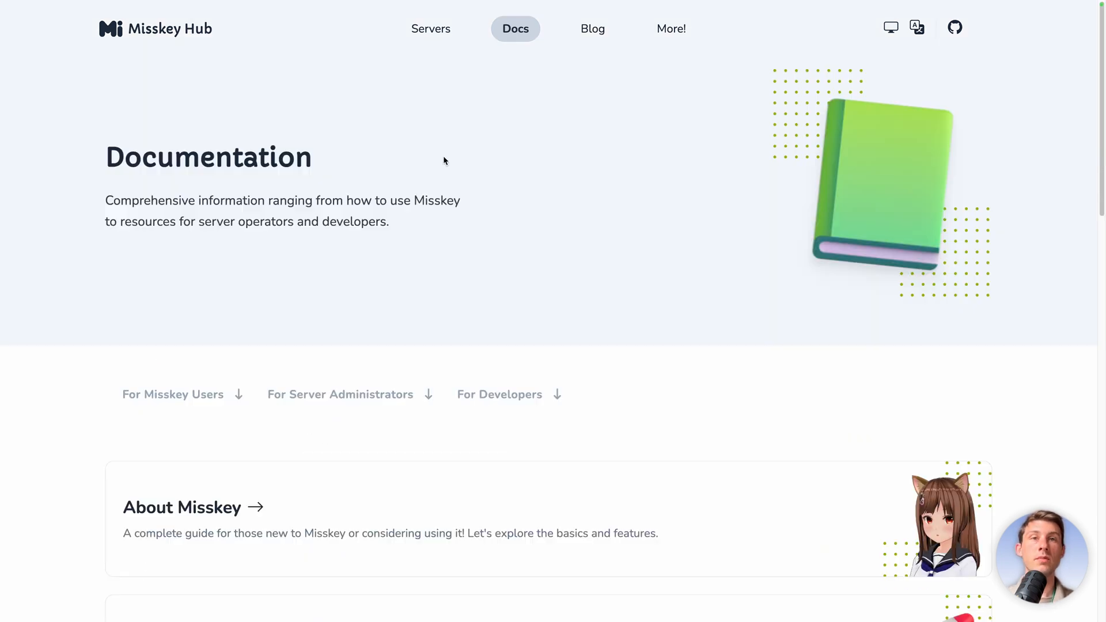
{"action": "mouse_move", "coordinate": [390, 172]}
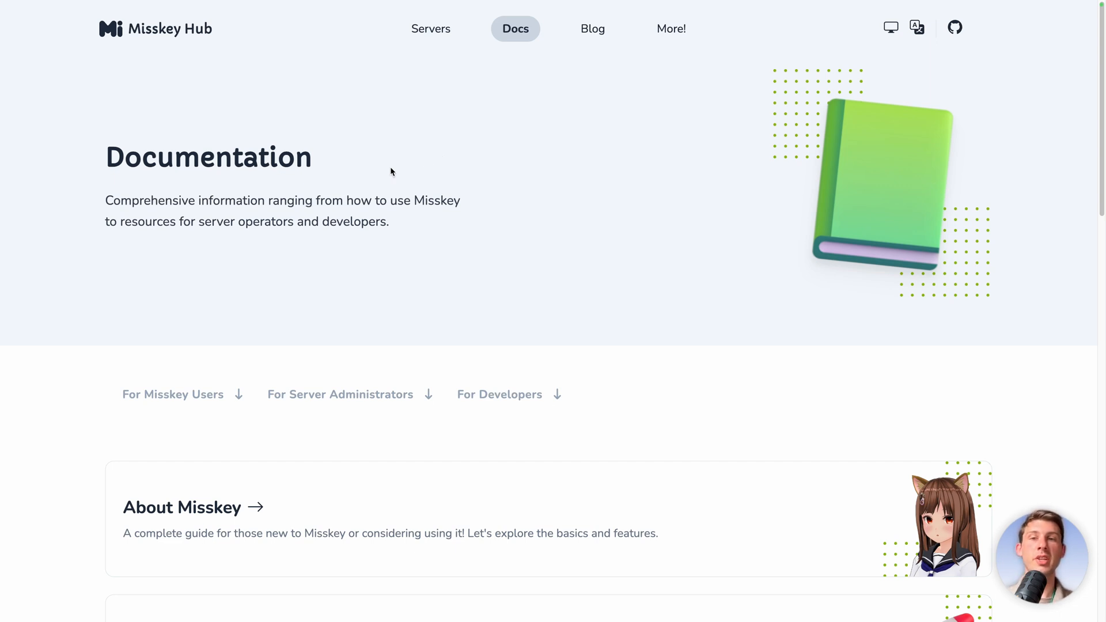
{"action": "scroll", "scroll_direction": "down", "scroll_amount": 3}
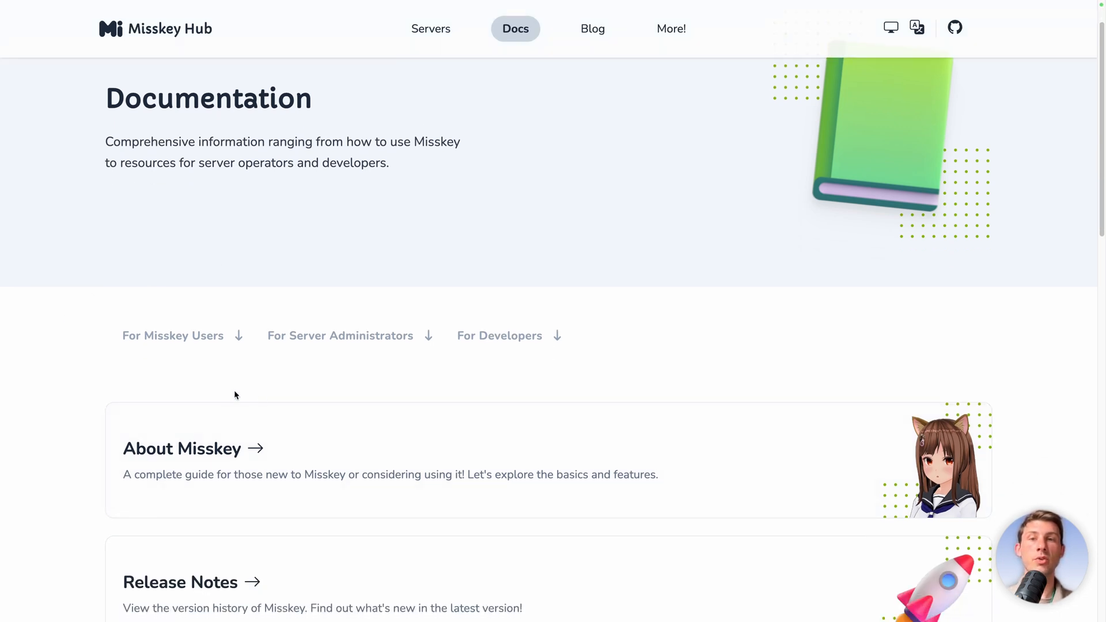
{"action": "mouse_move", "coordinate": [583, 389]}
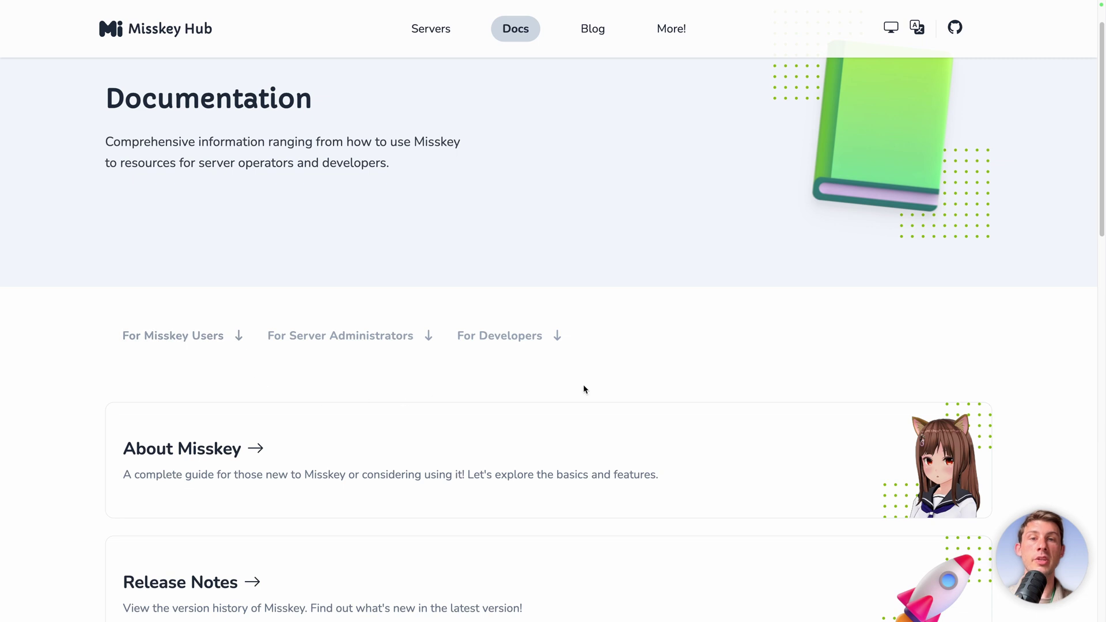
{"action": "mouse_move", "coordinate": [664, 360]}
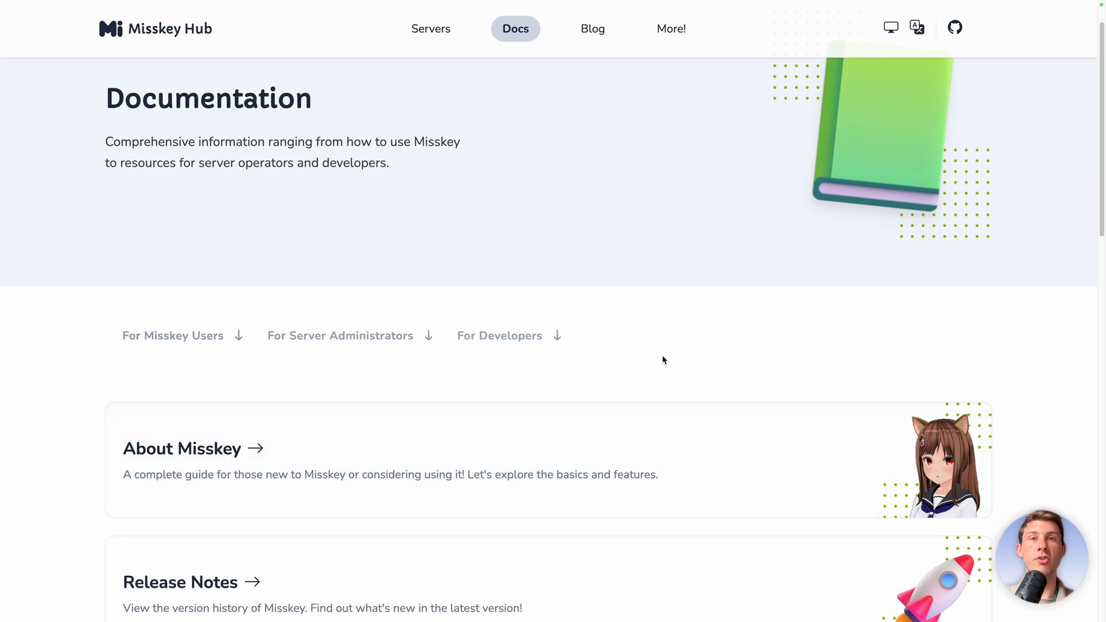
{"action": "mouse_move", "coordinate": [430, 391]}
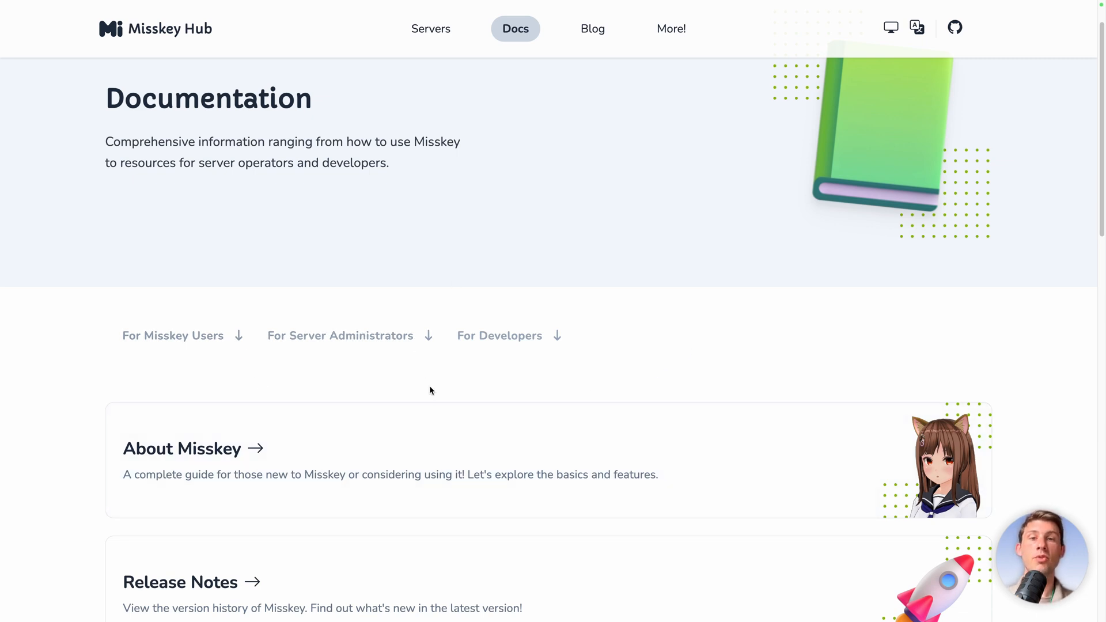
{"action": "scroll", "scroll_direction": "down", "scroll_amount": 3}
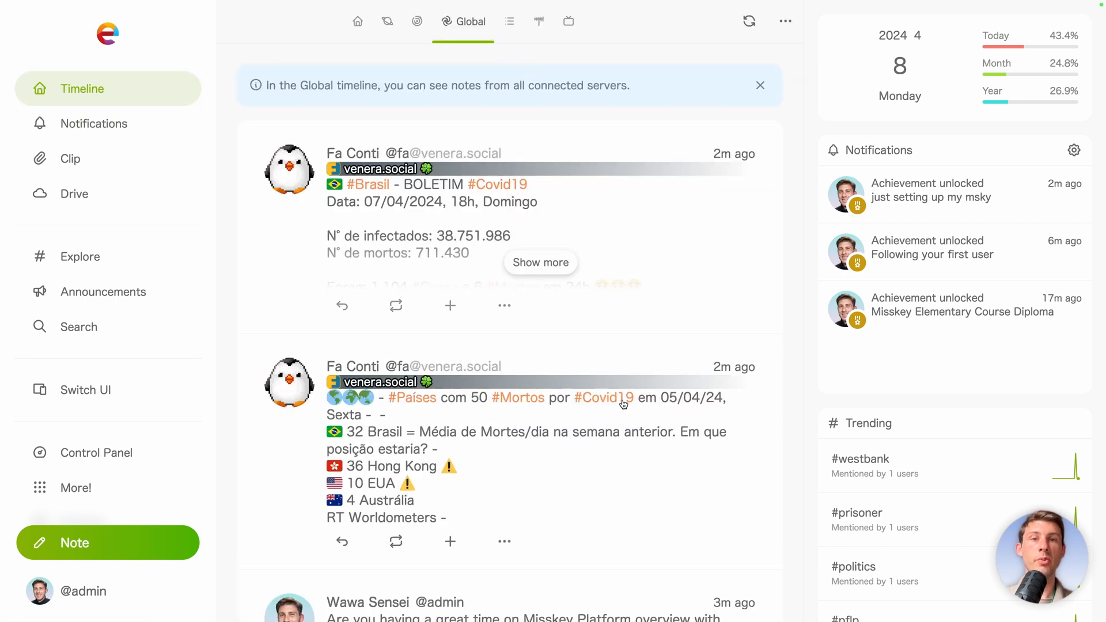
- Show the actions menu for the top venera.social Covid19 bulletin note
{"action": "scroll", "scroll_direction": "up", "scroll_amount": 3}
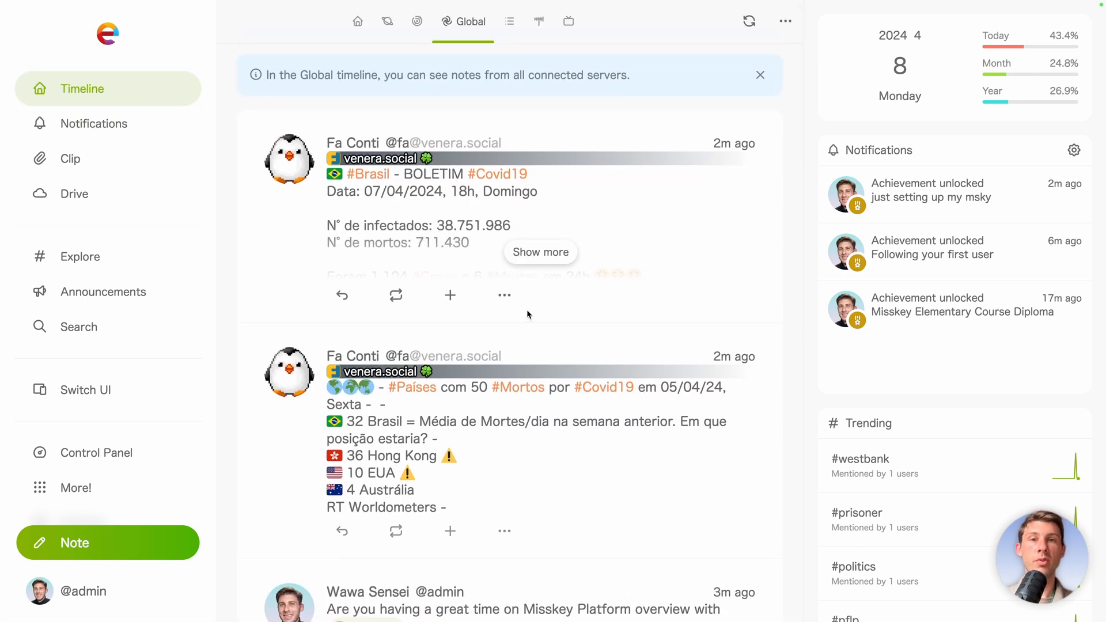
{"action": "left_click", "coordinate": [503, 295]}
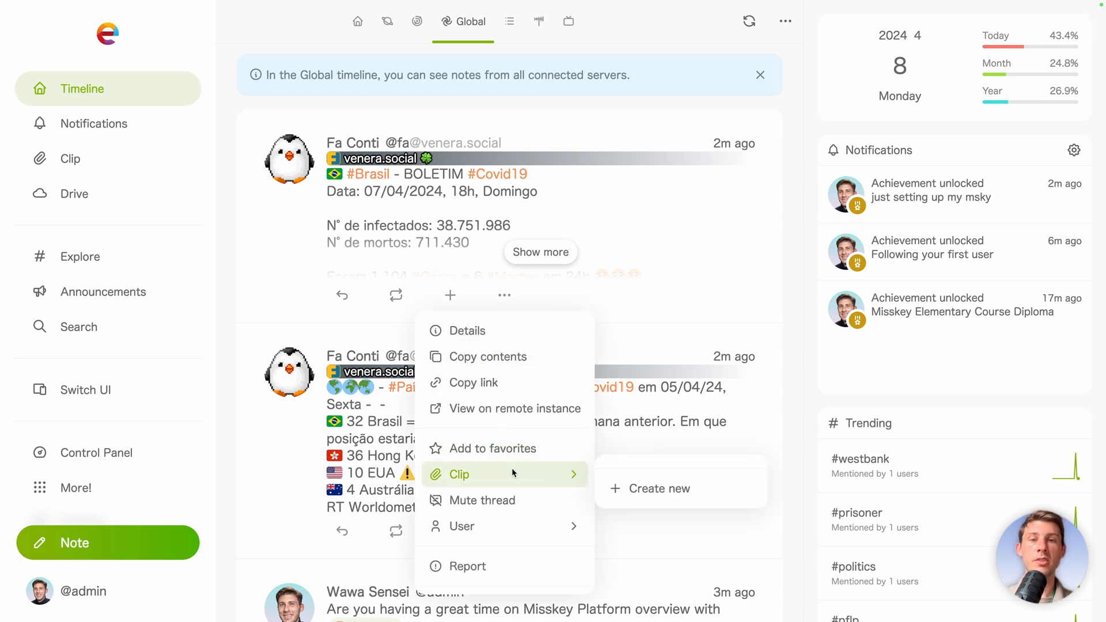
{"action": "mouse_move", "coordinate": [659, 489]}
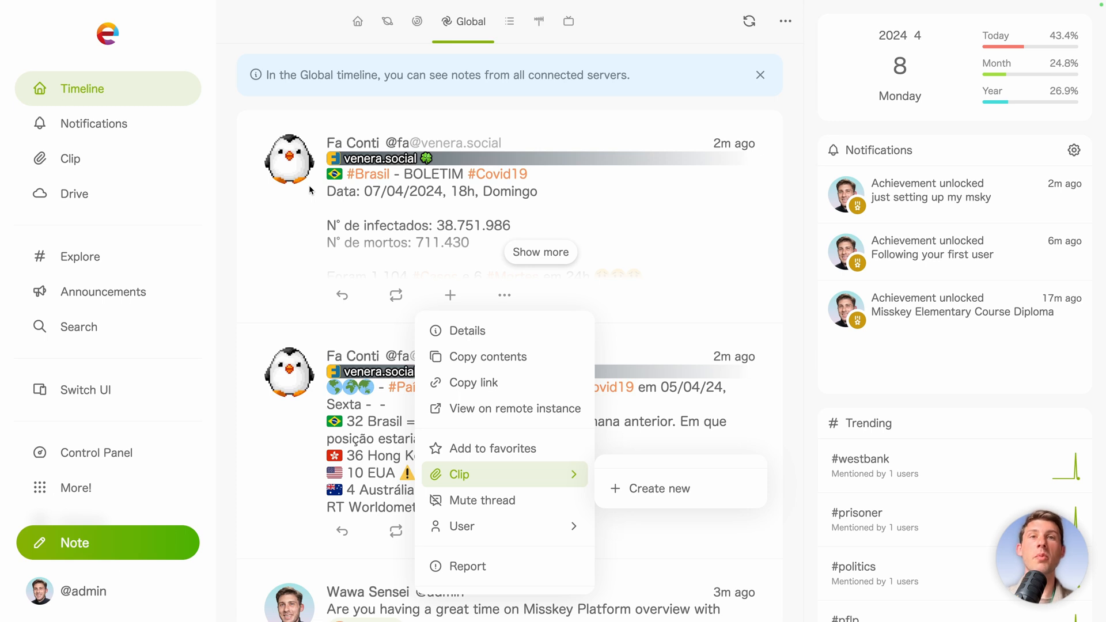
{"action": "mouse_move", "coordinate": [494, 448]}
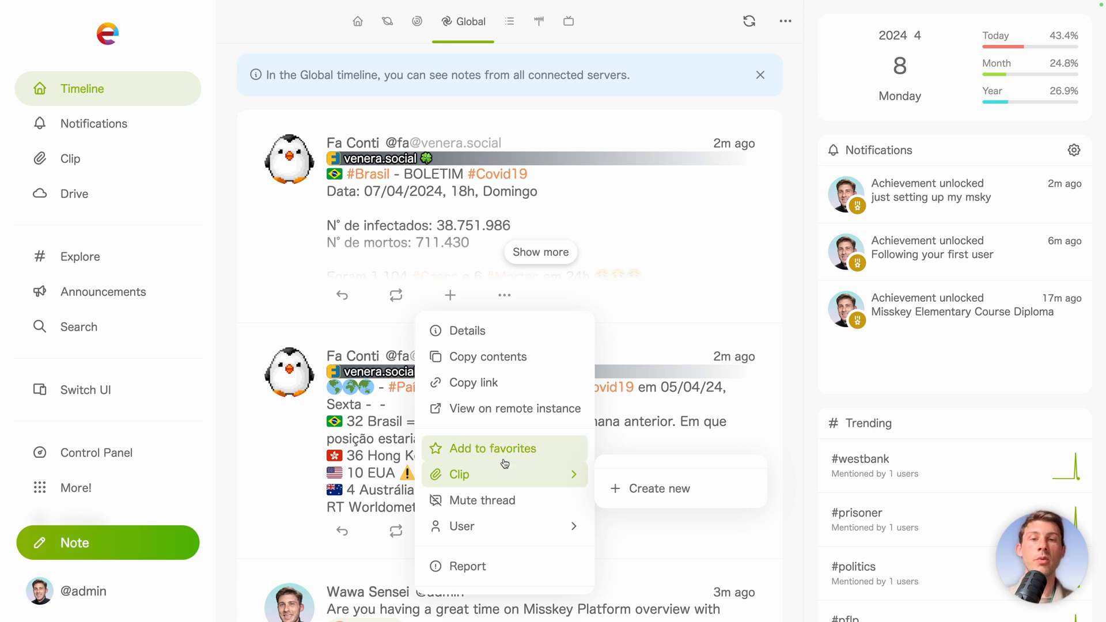
- Create a clip named 'Reading list' described as 'Notes I need to take notes from'
{"action": "left_click", "coordinate": [658, 488]}
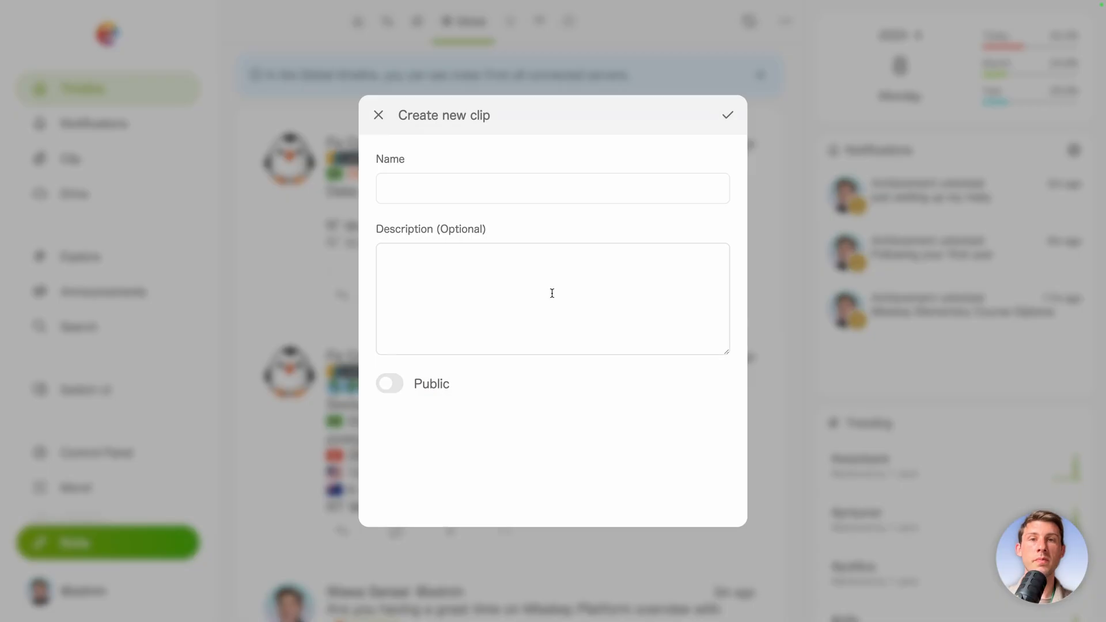
{"action": "type", "text": "R"}
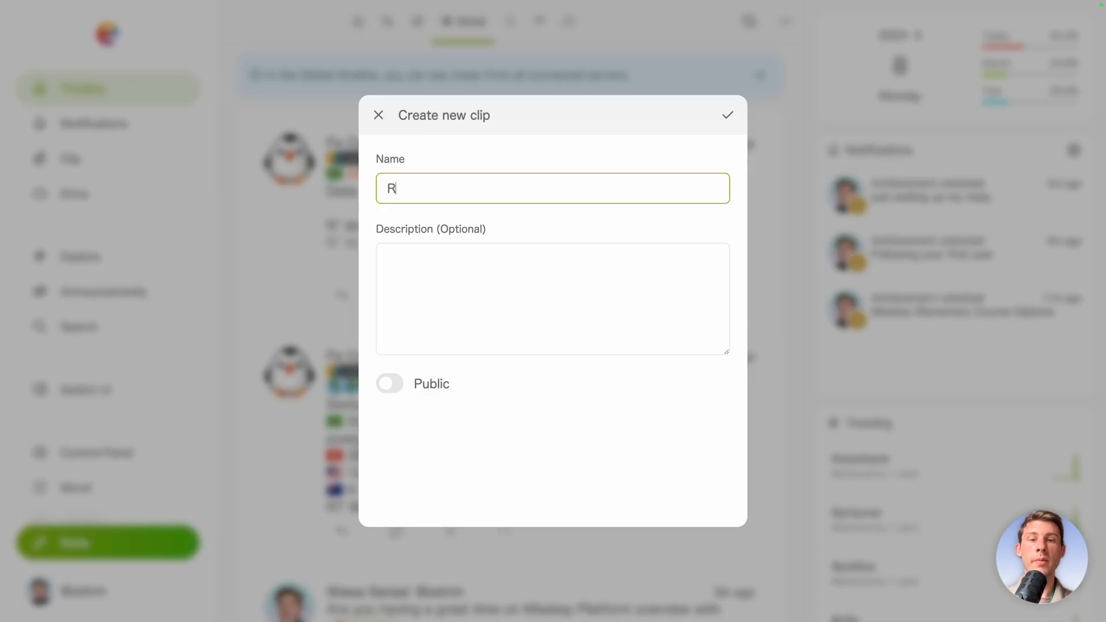
{"action": "type", "text": "eading list"}
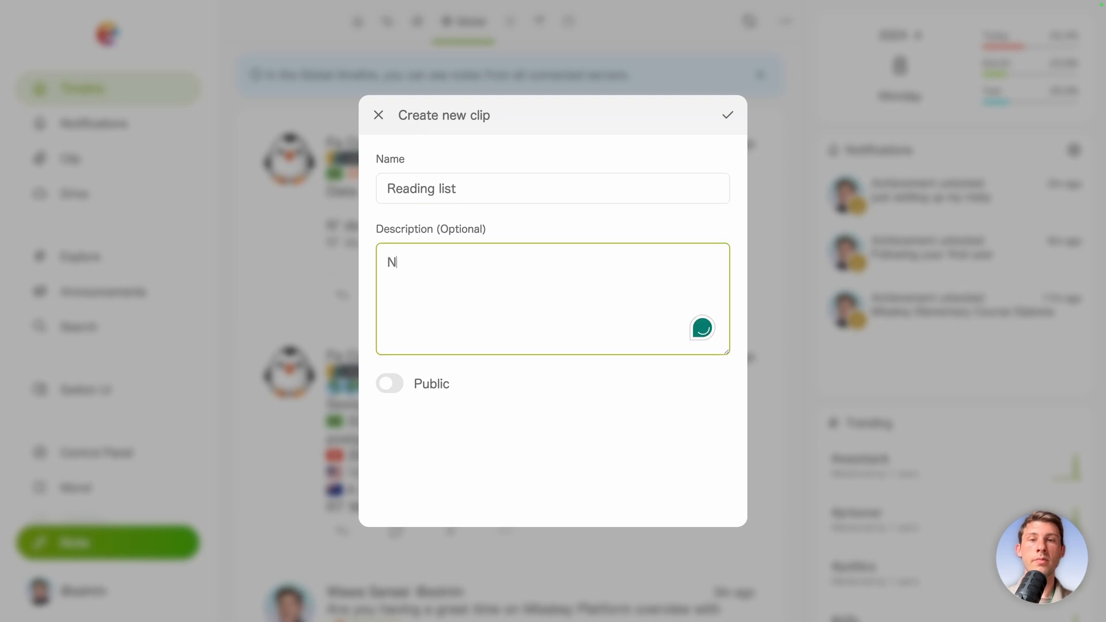
{"action": "type", "text": "otes I need"}
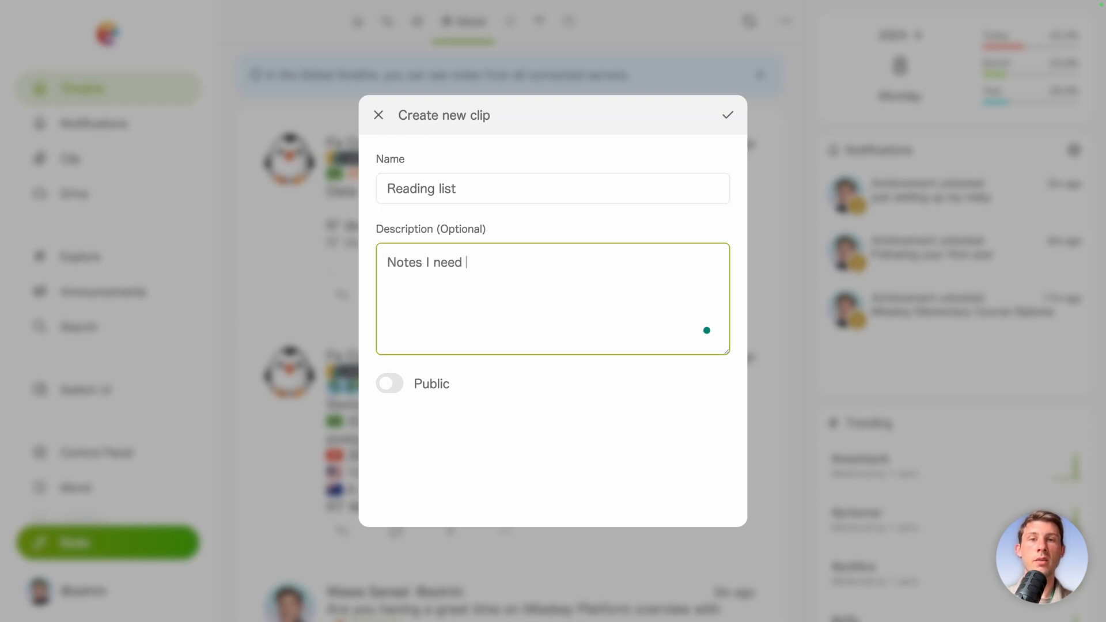
{"action": "type", "text": "to take"}
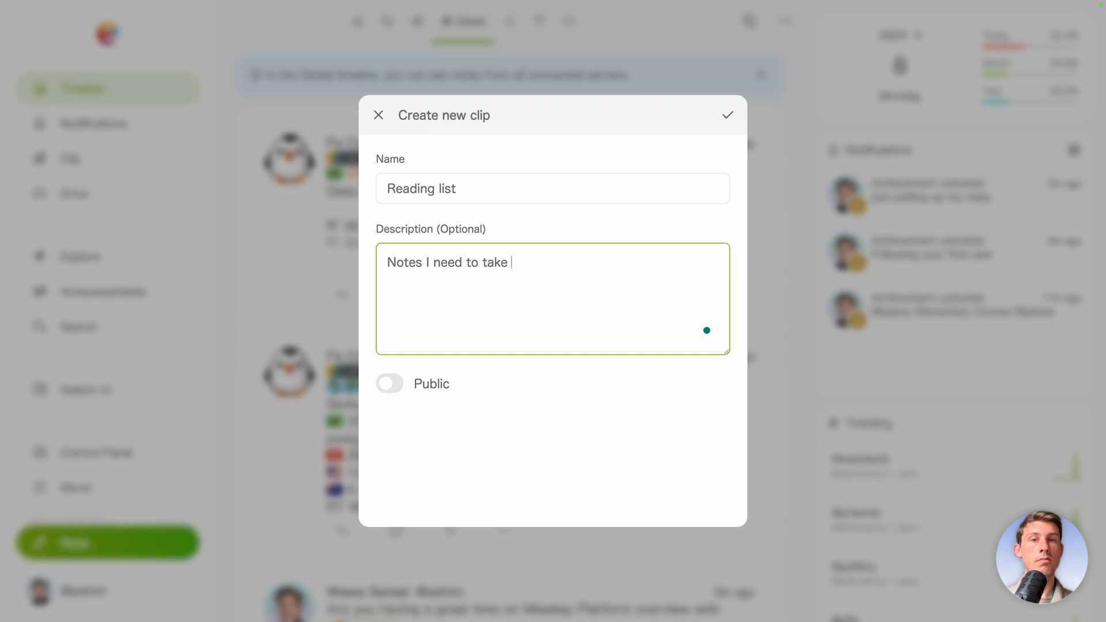
{"action": "type", "text": "notes from"}
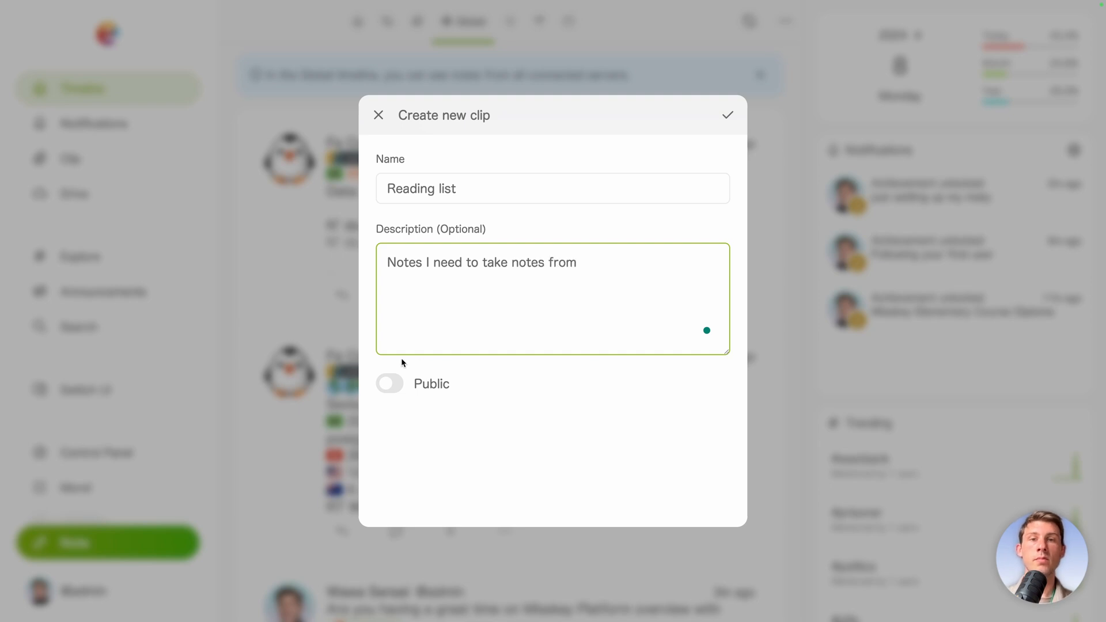
{"action": "left_click", "coordinate": [727, 115]}
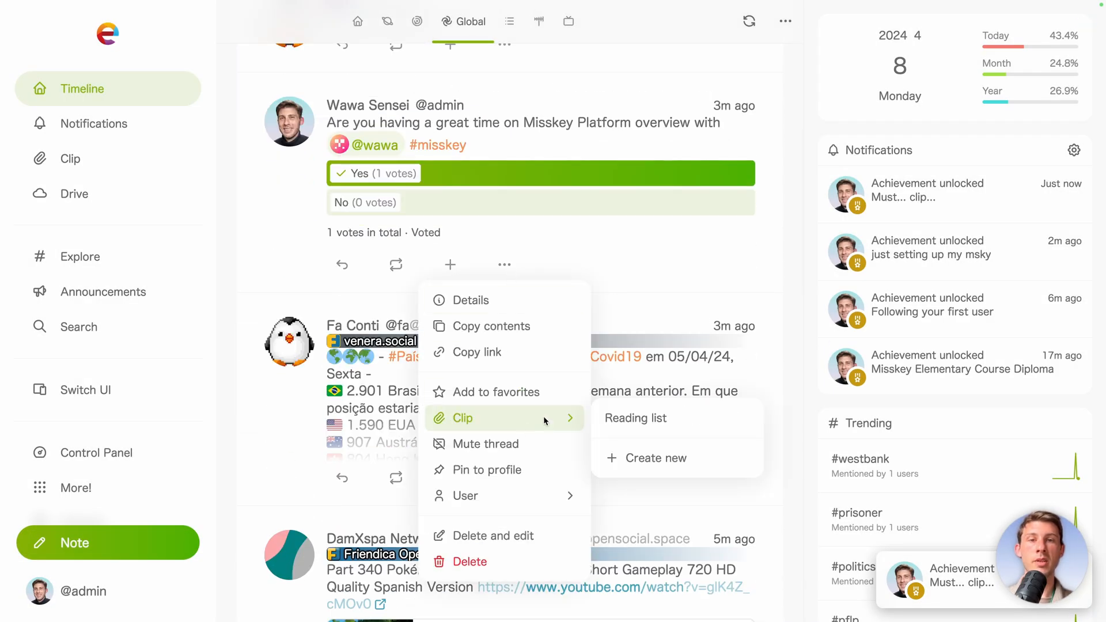
- Add the poll note to the Reading list clip and view the clip's collected notes
{"action": "left_click", "coordinate": [634, 417]}
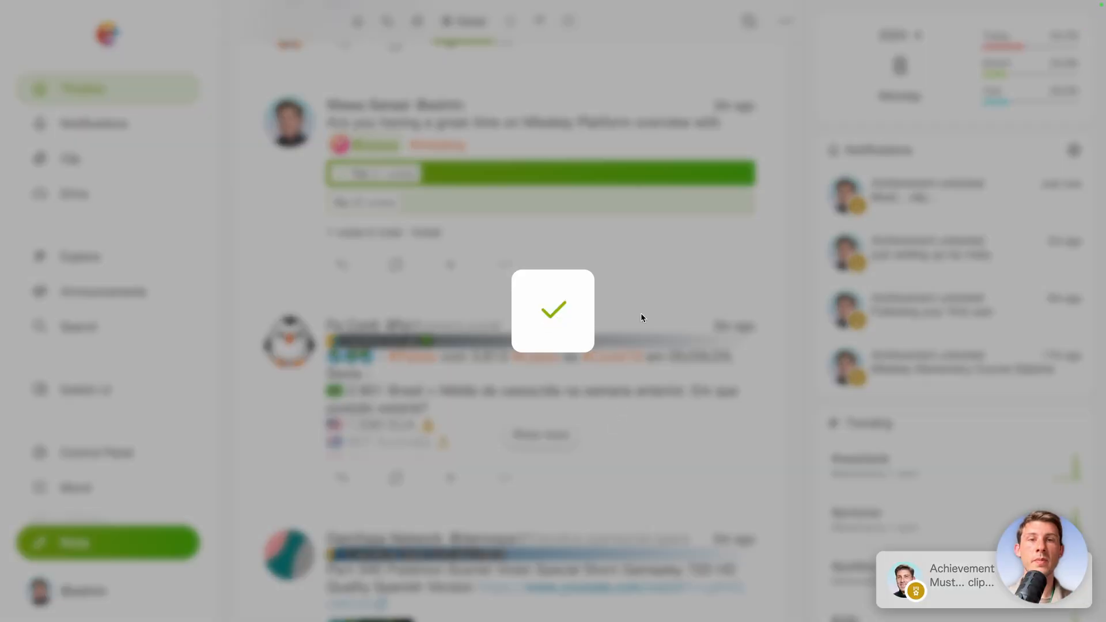
{"action": "left_click", "coordinate": [70, 158]}
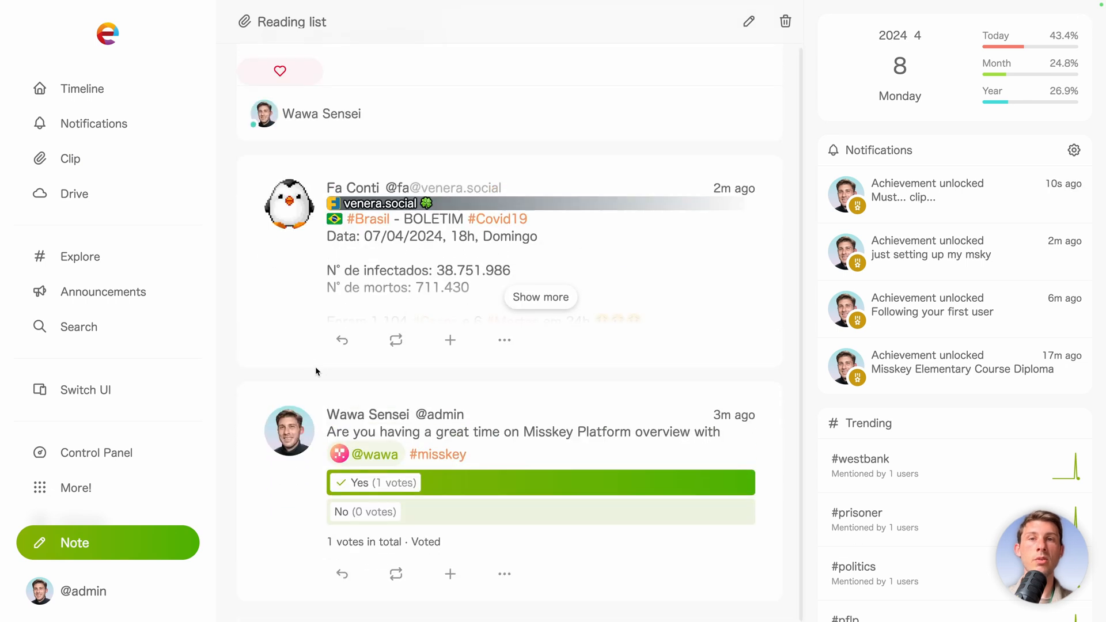
{"action": "mouse_move", "coordinate": [449, 341]}
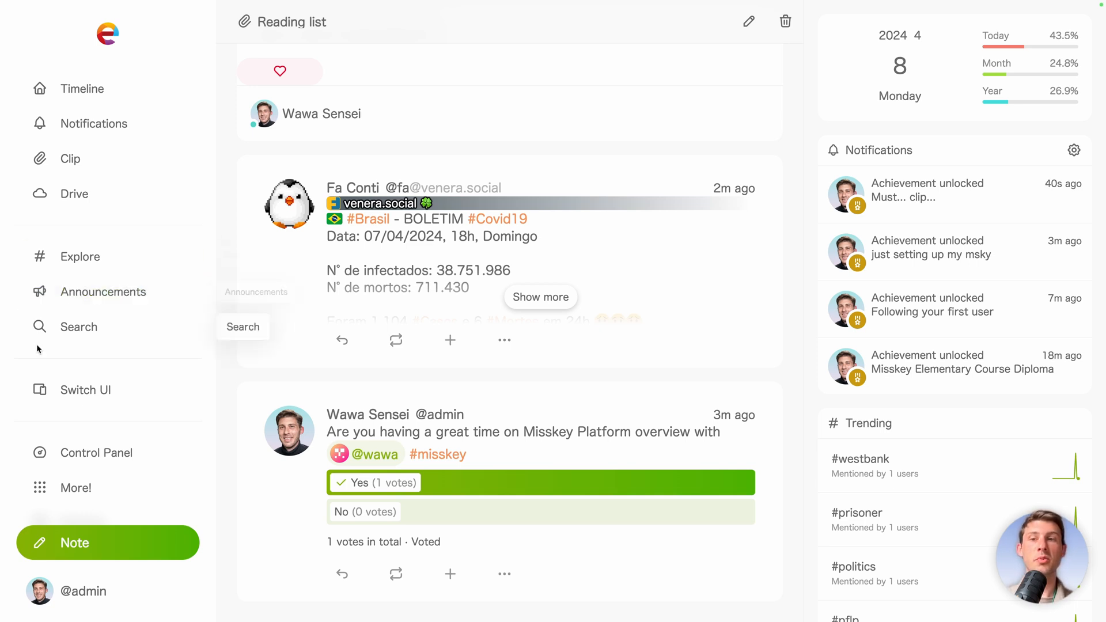
- Browse Misskey Games from the More! menu, peek at Reversi, and return to the Games page
{"action": "left_click", "coordinate": [76, 488]}
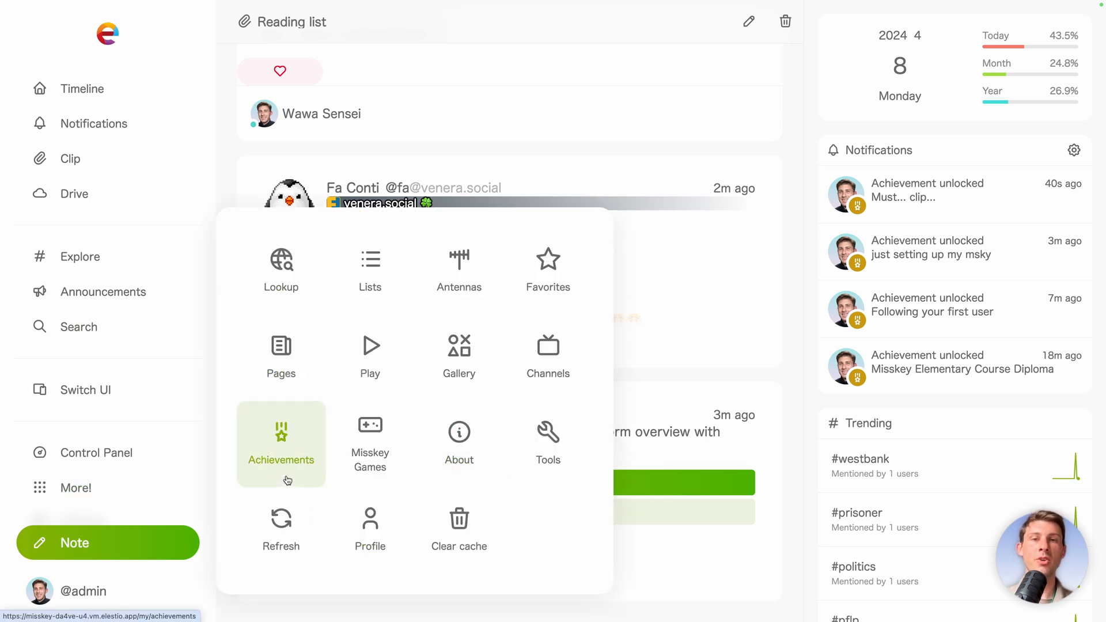
{"action": "left_click", "coordinate": [370, 434]}
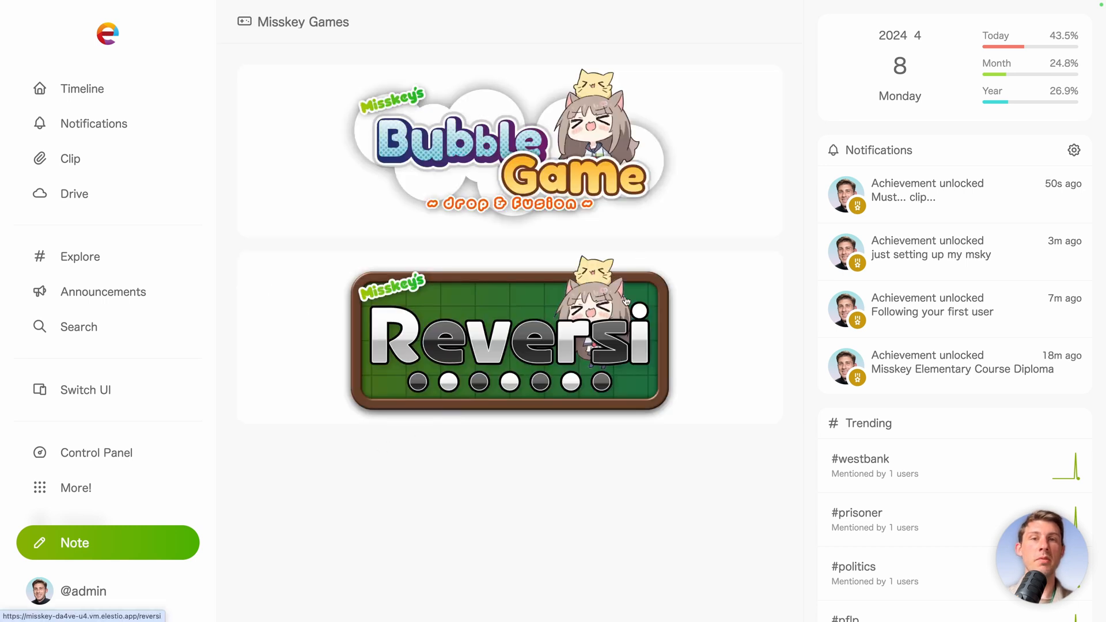
{"action": "left_click", "coordinate": [509, 336]}
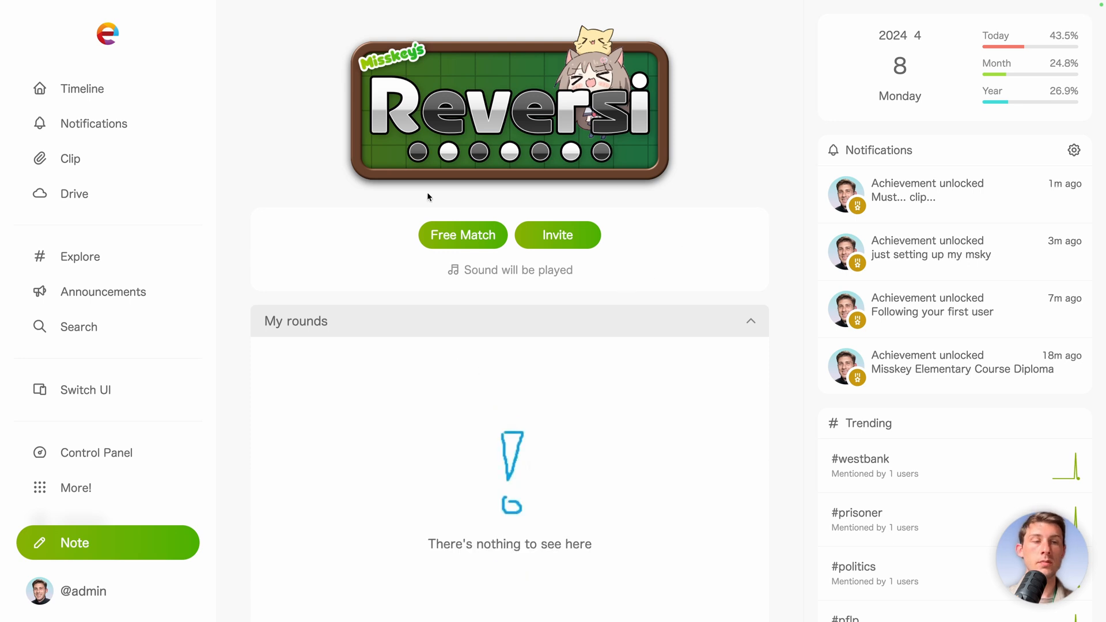
{"action": "left_click", "coordinate": [74, 488]}
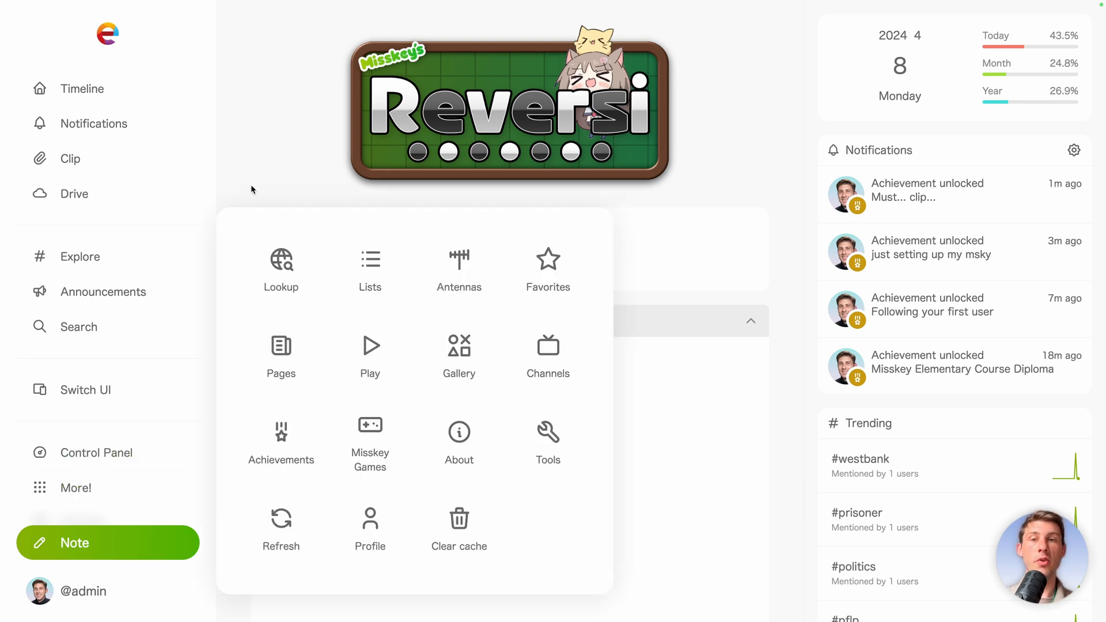
{"action": "left_click", "coordinate": [370, 445]}
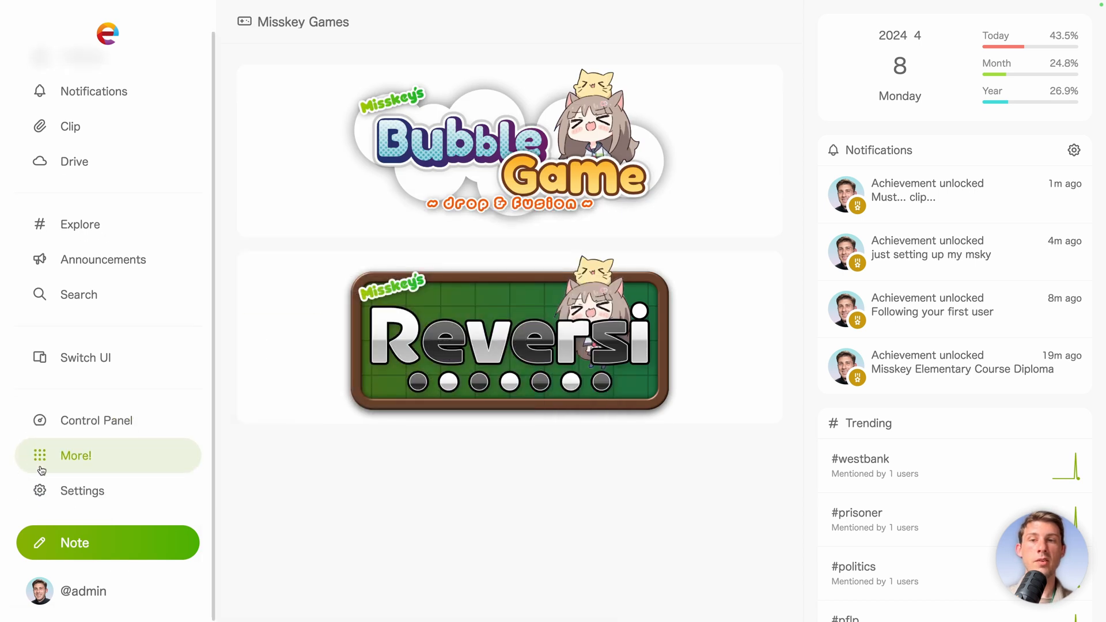
- Upload a new orange banner image to the profile and use it as-is without cropping
{"action": "left_click", "coordinate": [82, 491]}
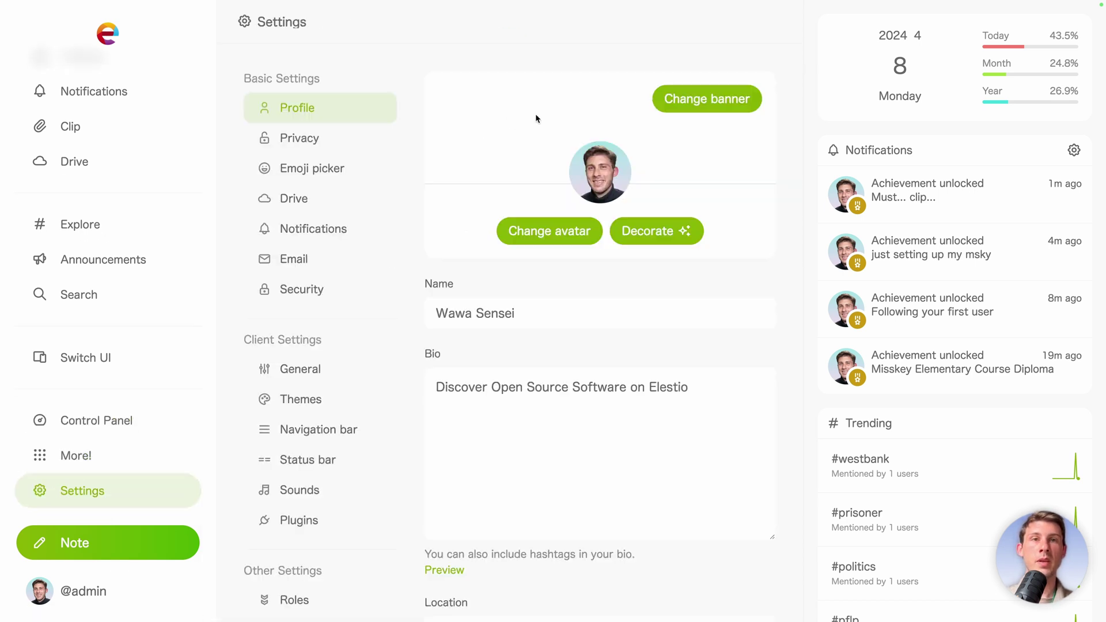
{"action": "left_click", "coordinate": [707, 100]}
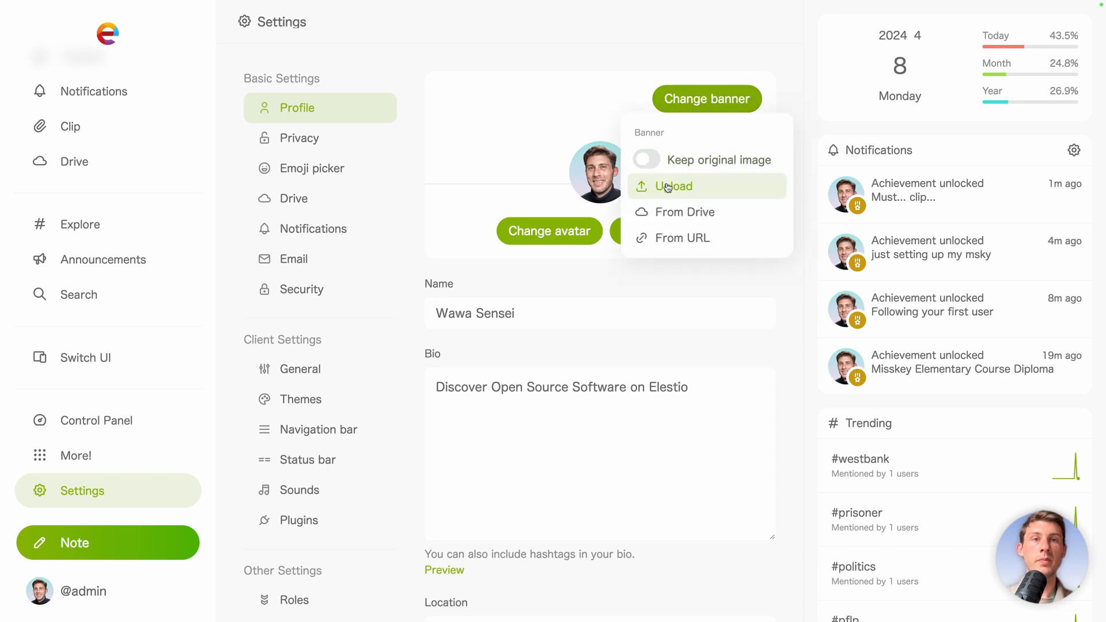
{"action": "left_click", "coordinate": [672, 185]}
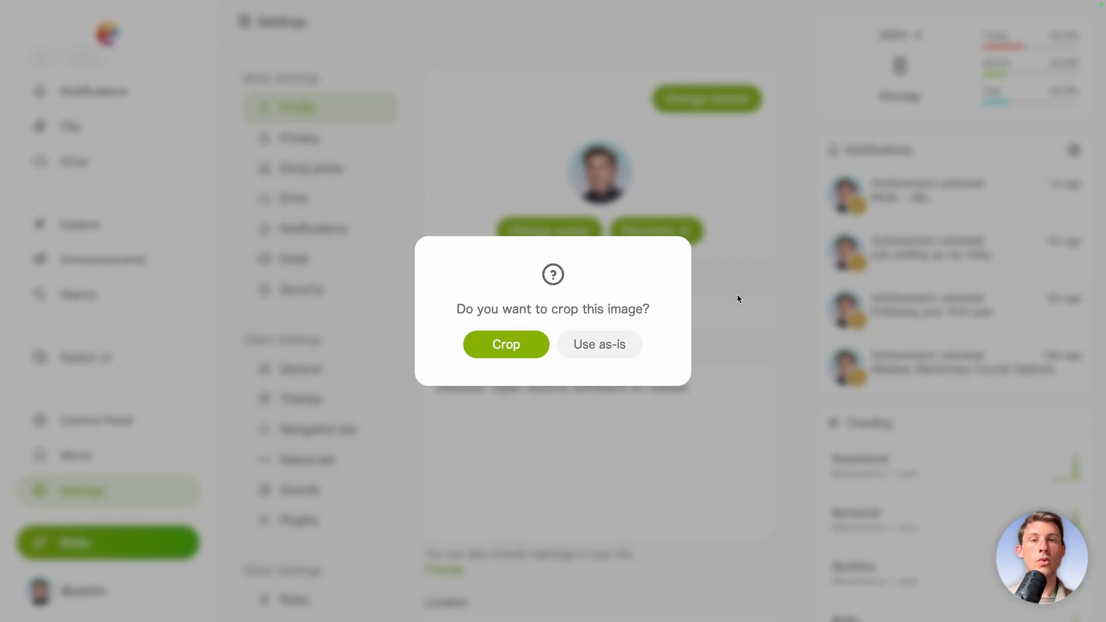
{"action": "left_click", "coordinate": [600, 345]}
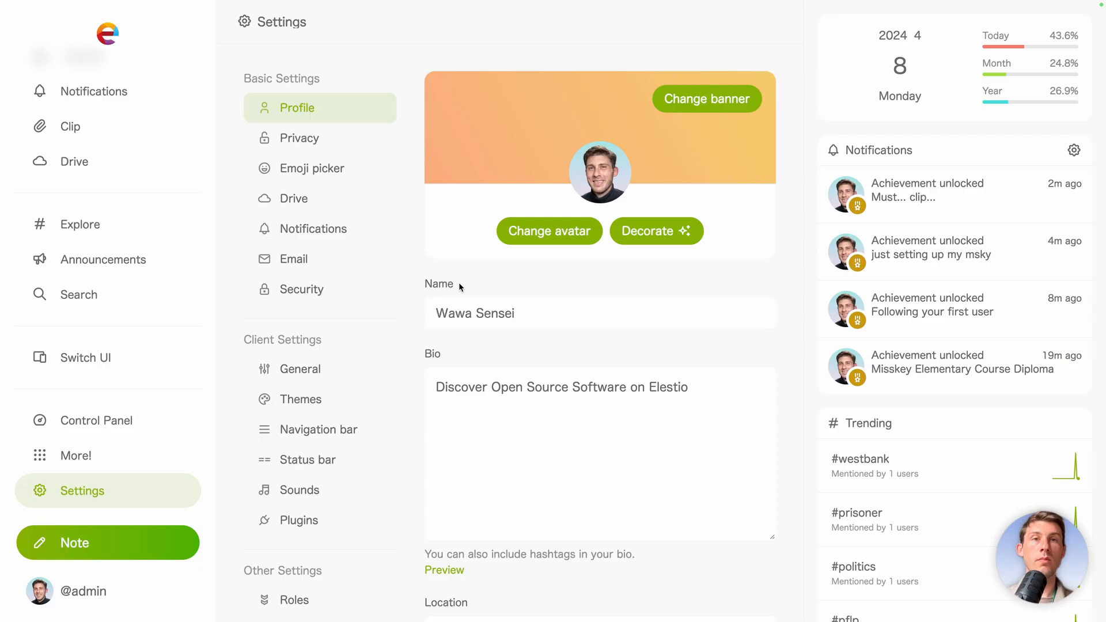
{"action": "scroll", "scroll_direction": "down", "scroll_amount": 3}
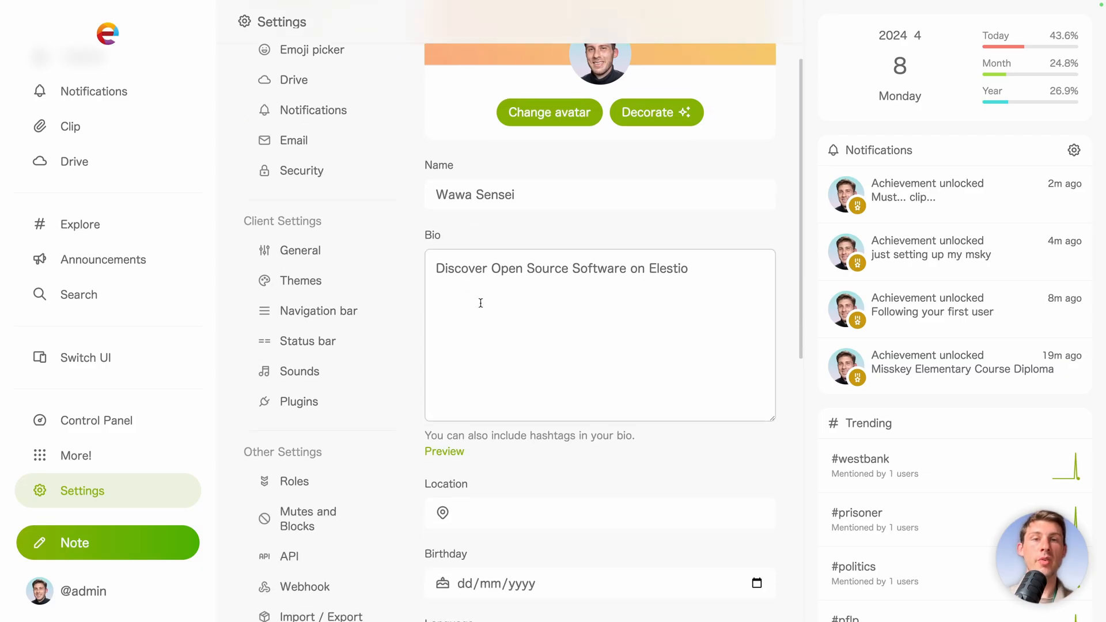
{"action": "scroll", "scroll_direction": "down", "scroll_amount": 3}
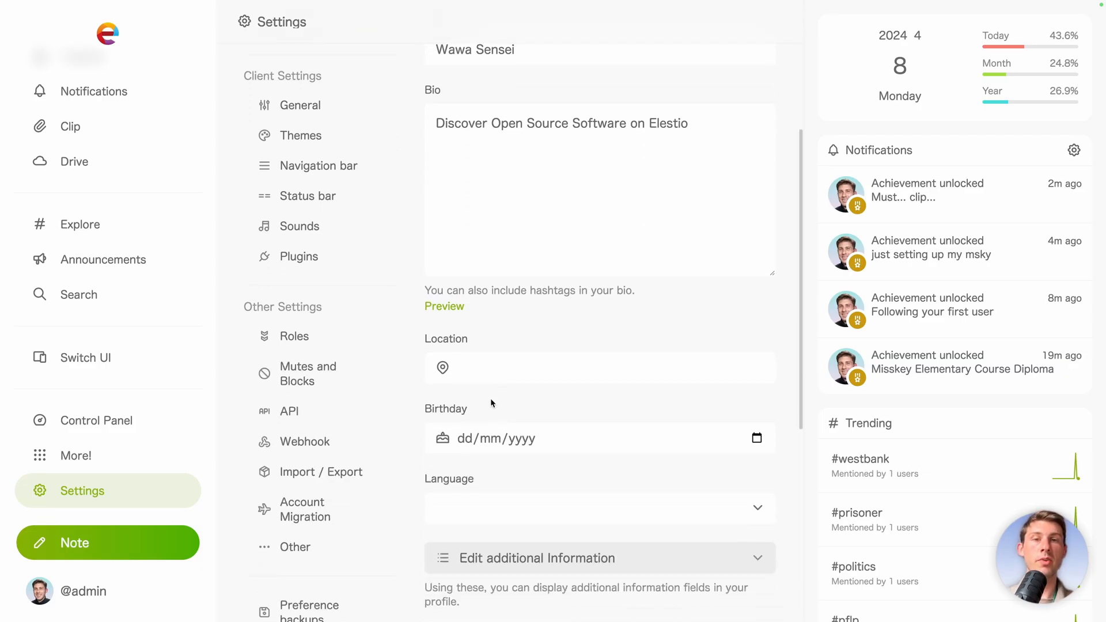
{"action": "scroll", "scroll_direction": "up", "scroll_amount": 3}
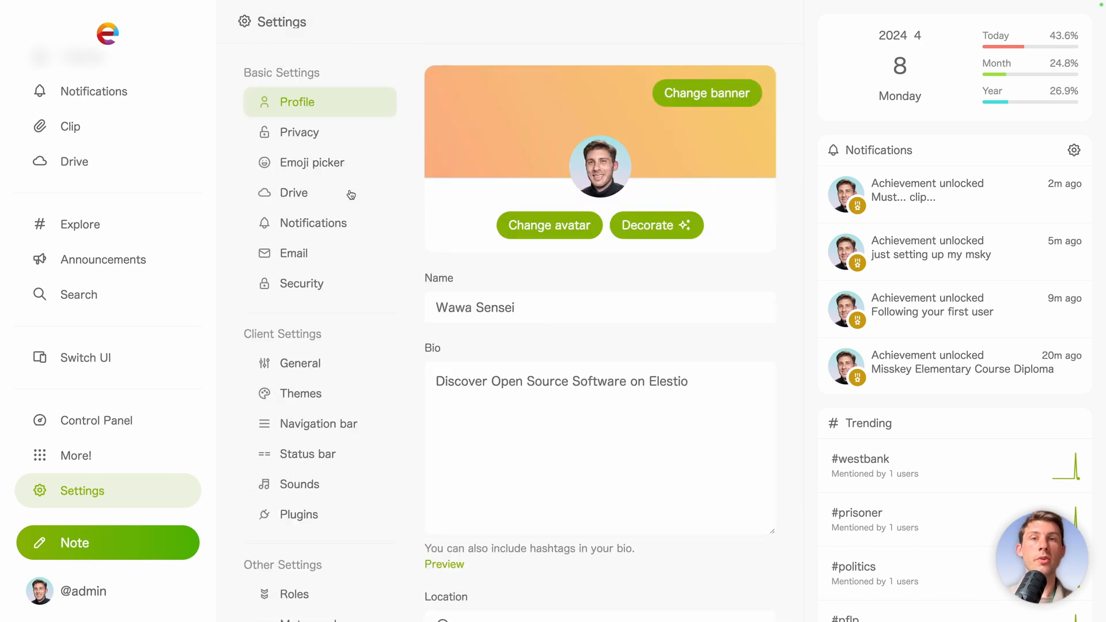
- After a glance at Privacy, pin the recently used party-face emoji to the profile reactions
{"action": "left_click", "coordinate": [288, 131]}
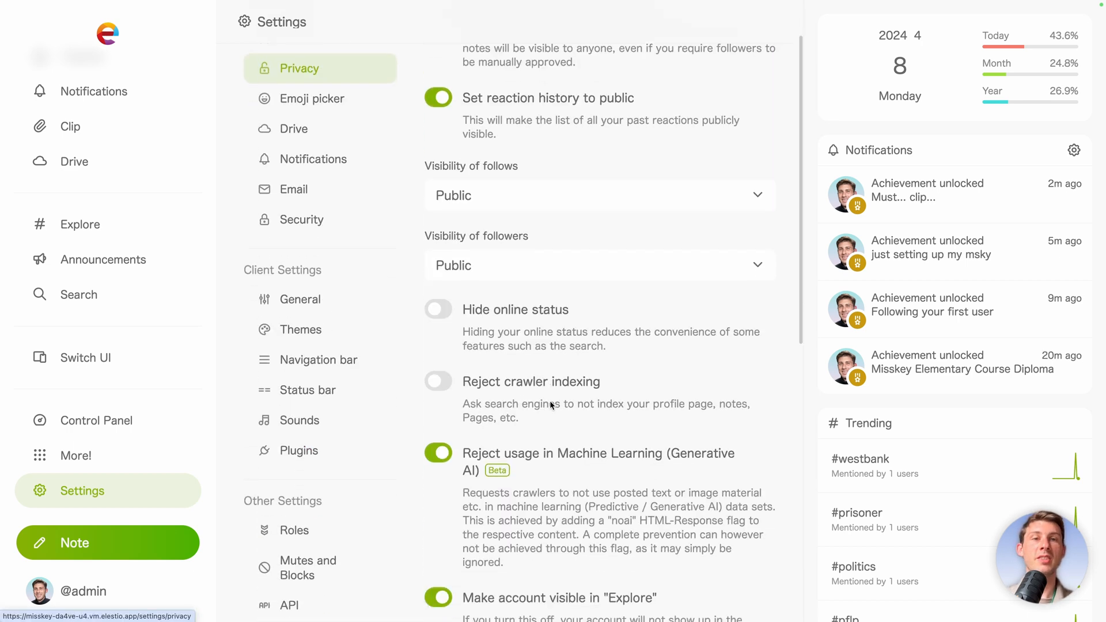
{"action": "scroll", "scroll_direction": "up", "scroll_amount": 3}
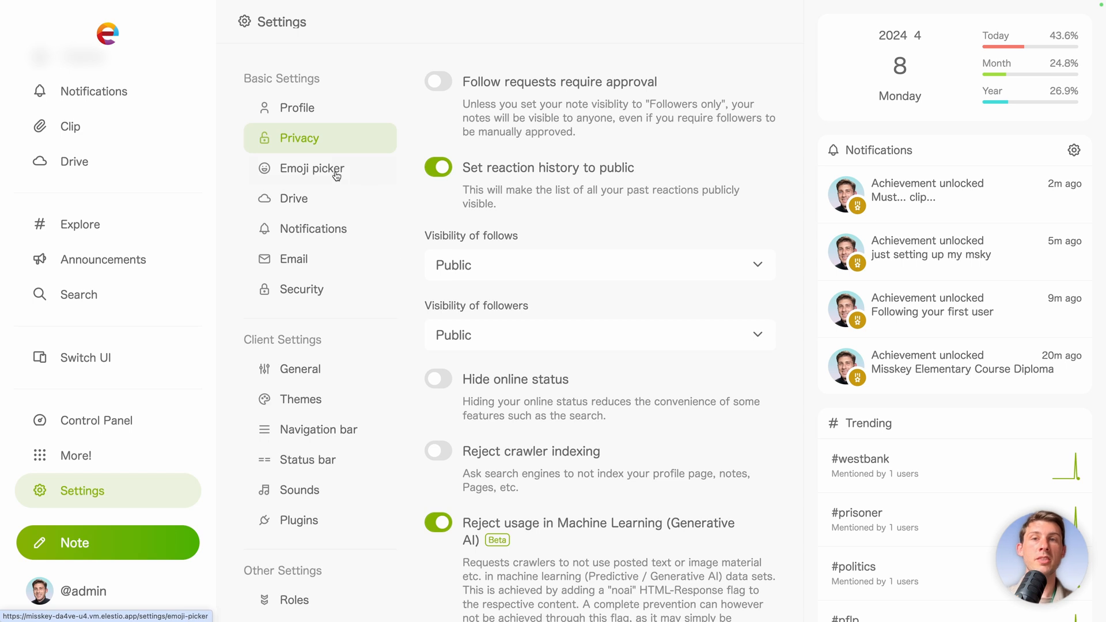
{"action": "left_click", "coordinate": [313, 168]}
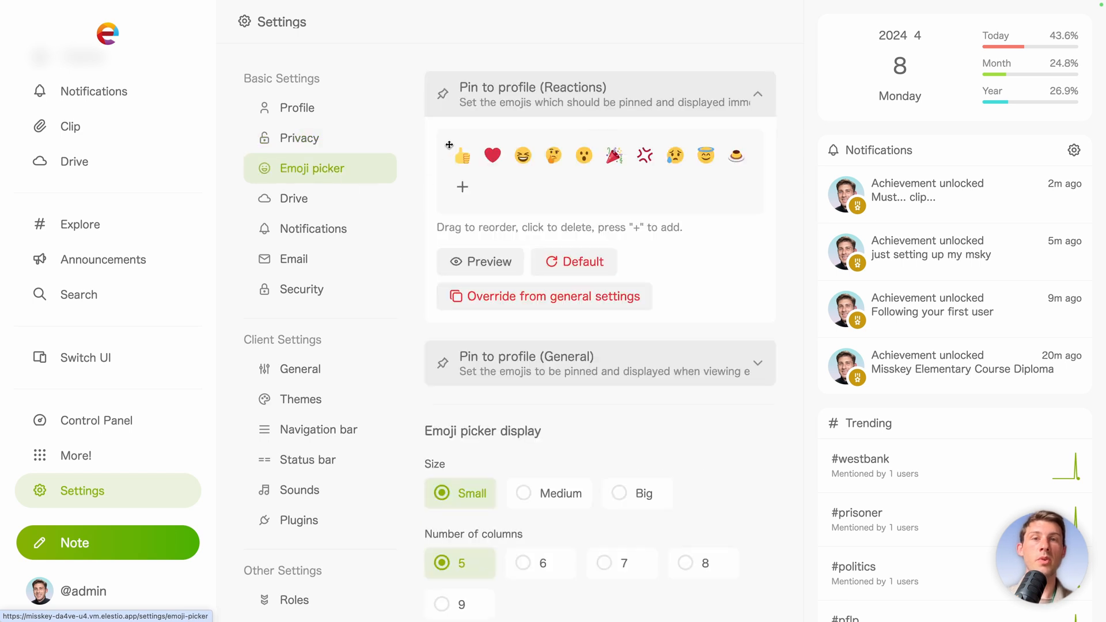
{"action": "left_click", "coordinate": [462, 187]}
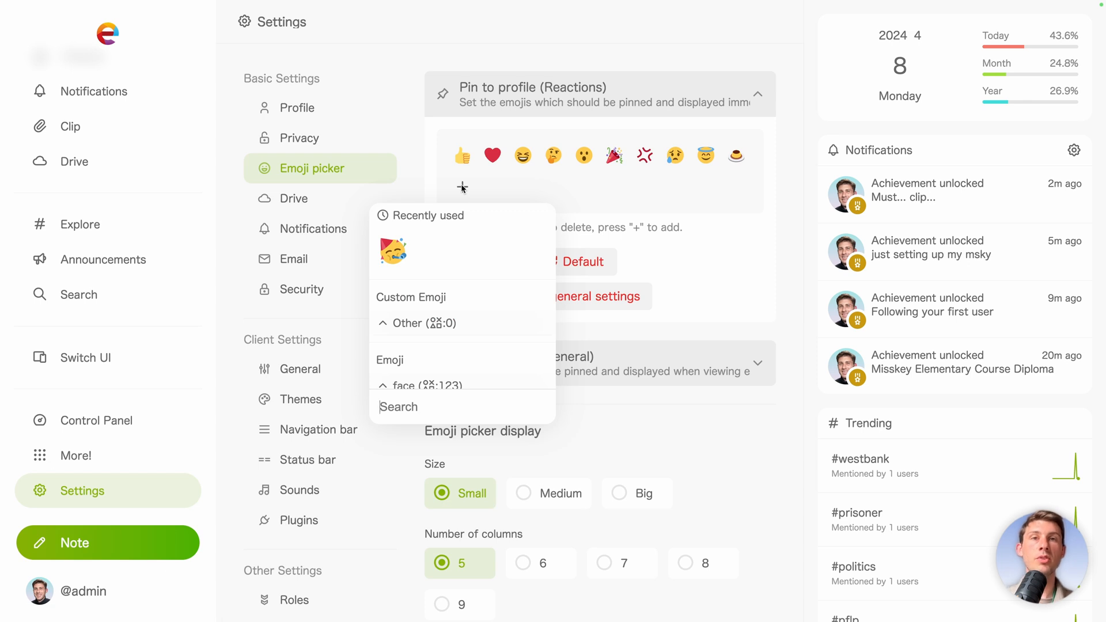
{"action": "left_click", "coordinate": [392, 252]}
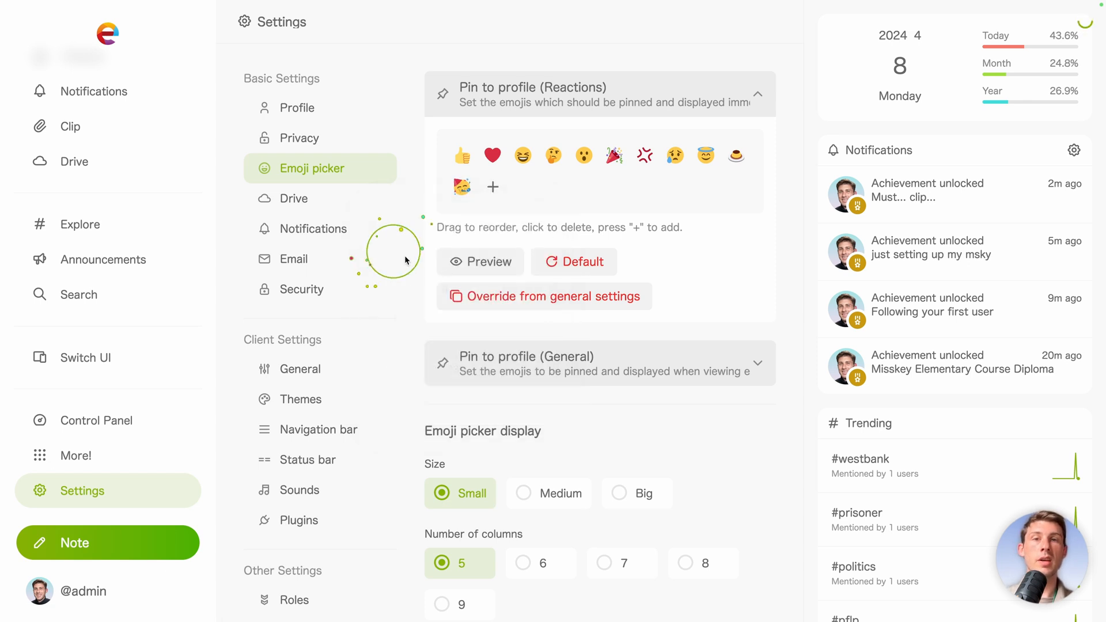
{"action": "mouse_move", "coordinate": [534, 215]}
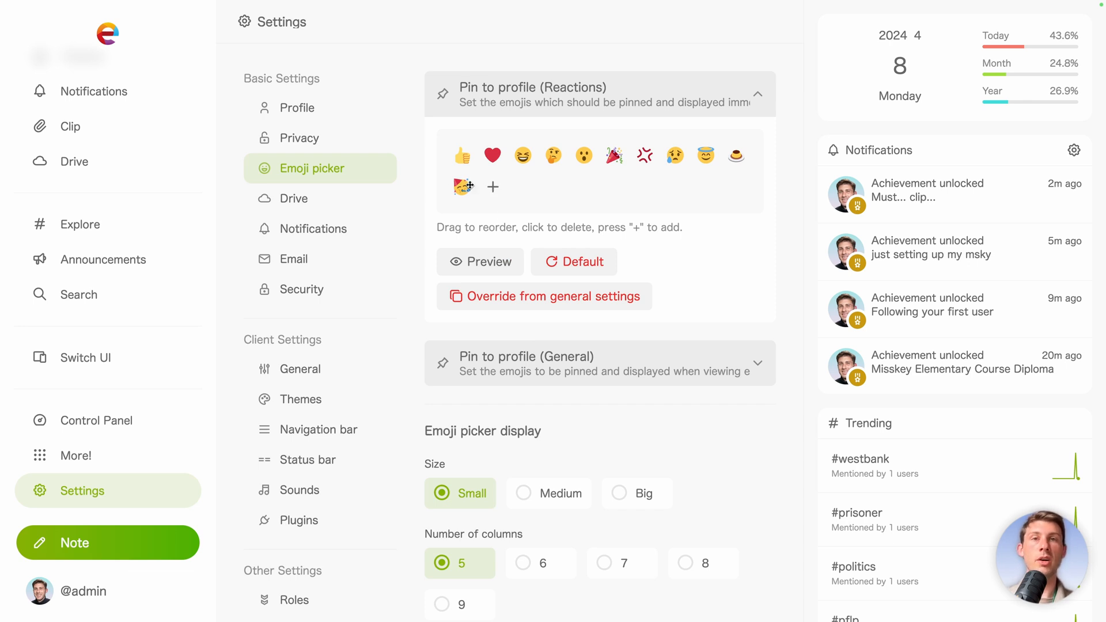
{"action": "mouse_move", "coordinate": [464, 187]}
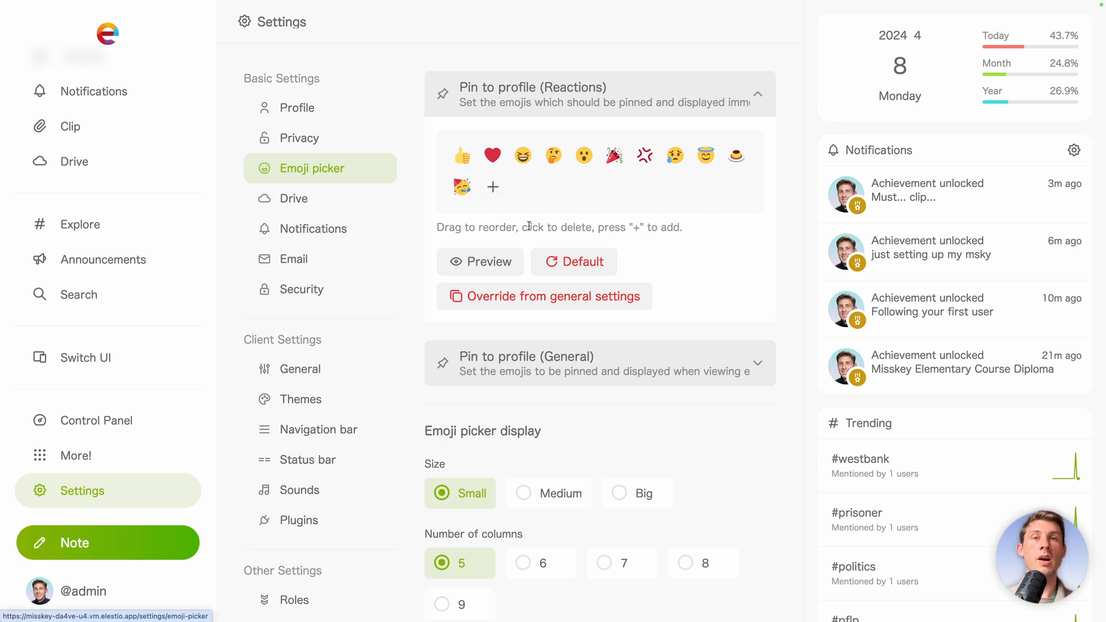
{"action": "mouse_move", "coordinate": [299, 400]}
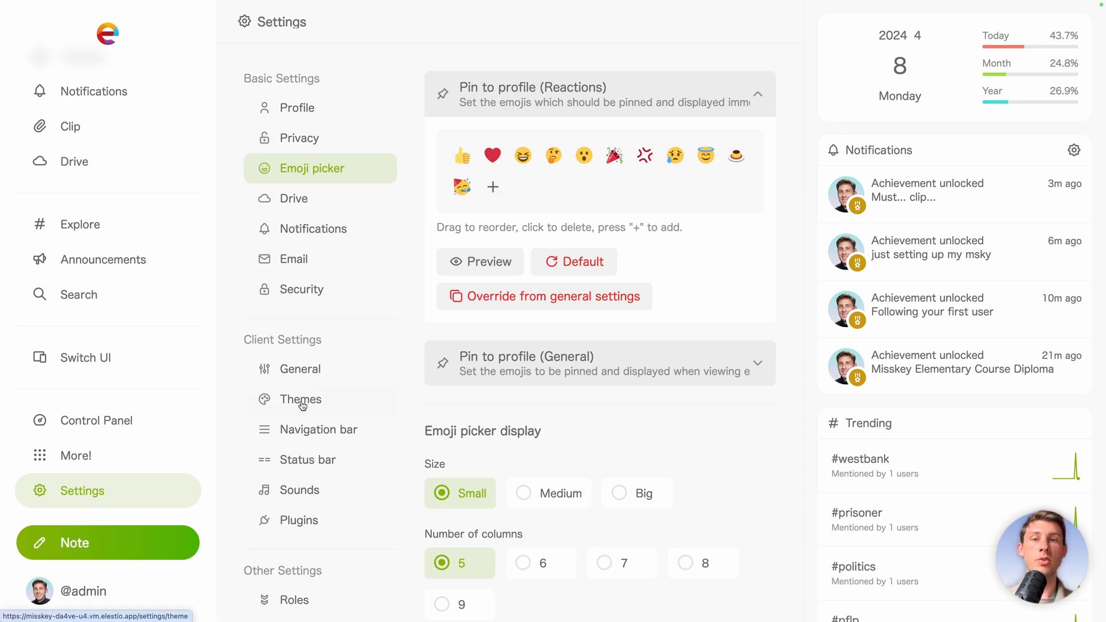
- Set Mi Persimmon Dark as the dark-mode theme, then return the interface to light mode
{"action": "left_click", "coordinate": [300, 398]}
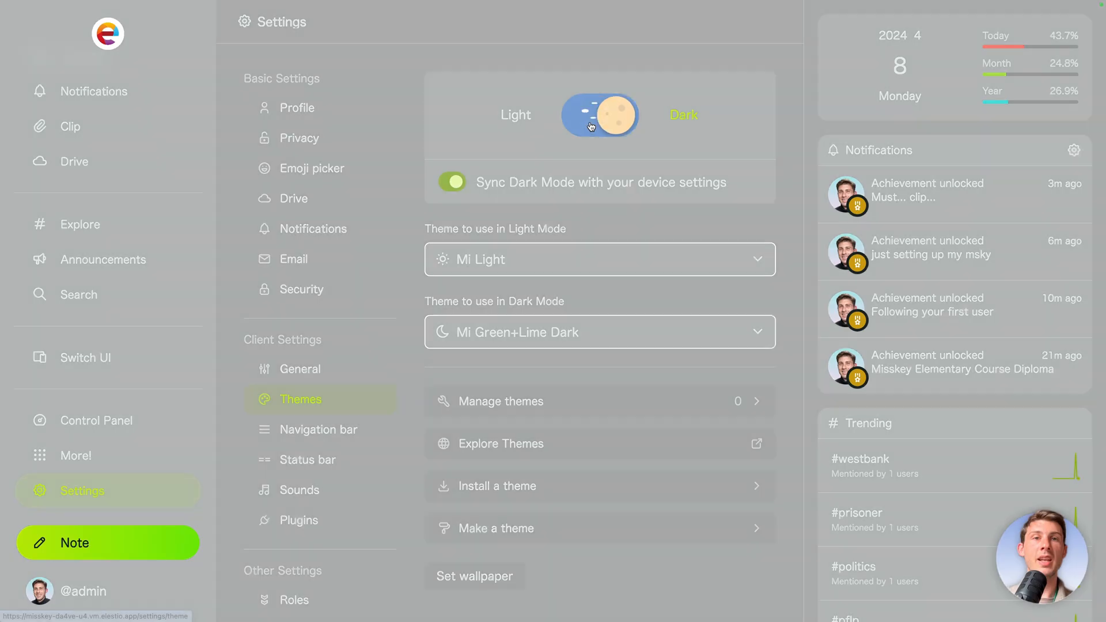
{"action": "left_click", "coordinate": [599, 114]}
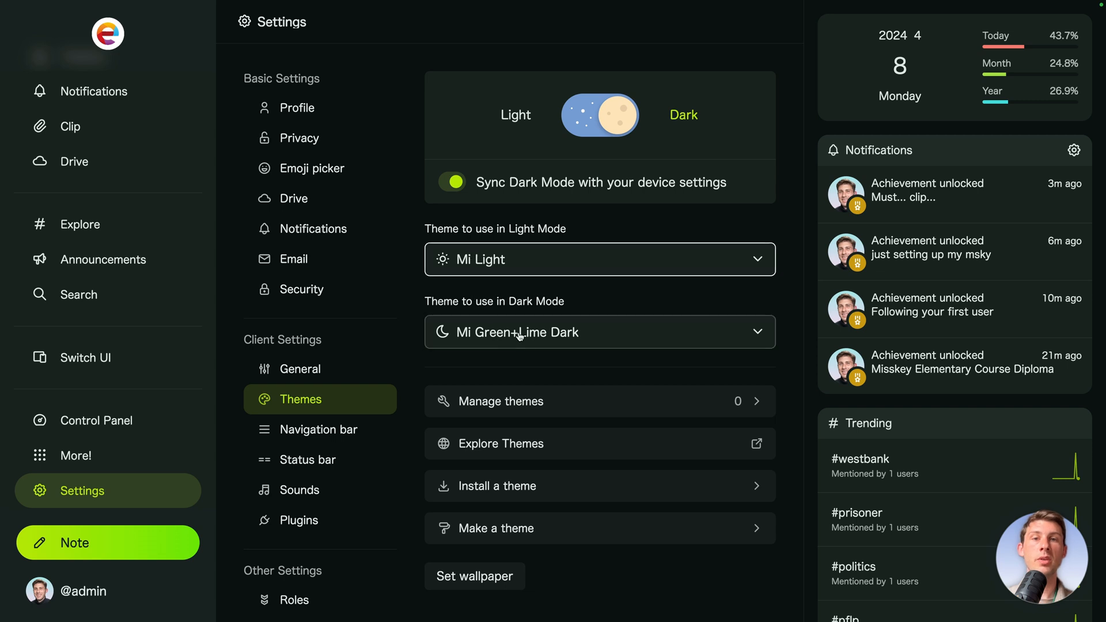
{"action": "left_click", "coordinate": [599, 332]}
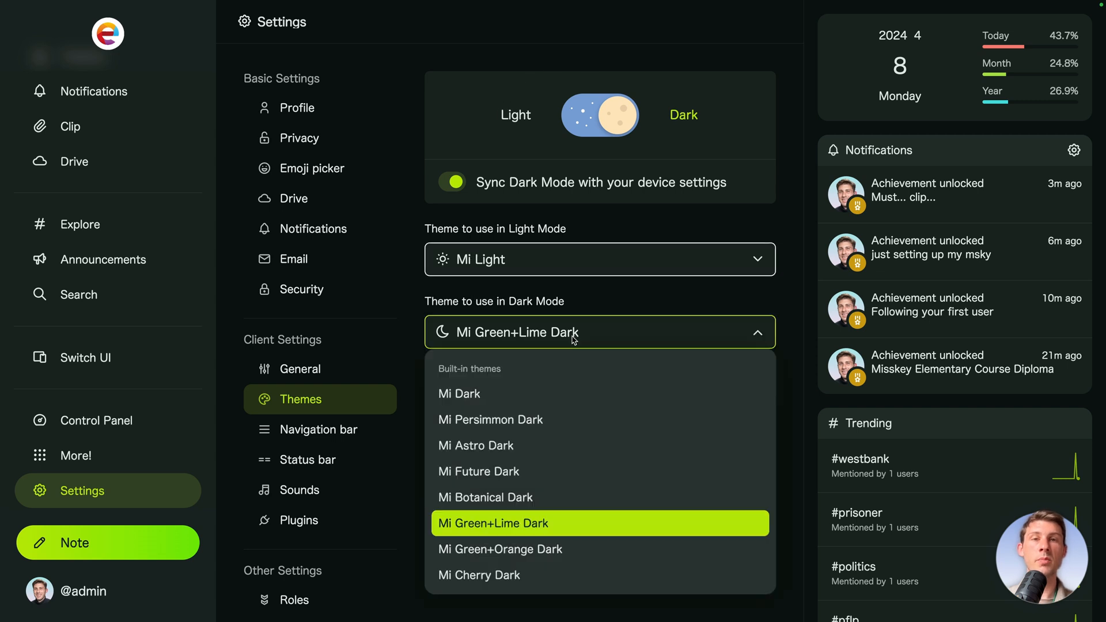
{"action": "left_click", "coordinate": [491, 419]}
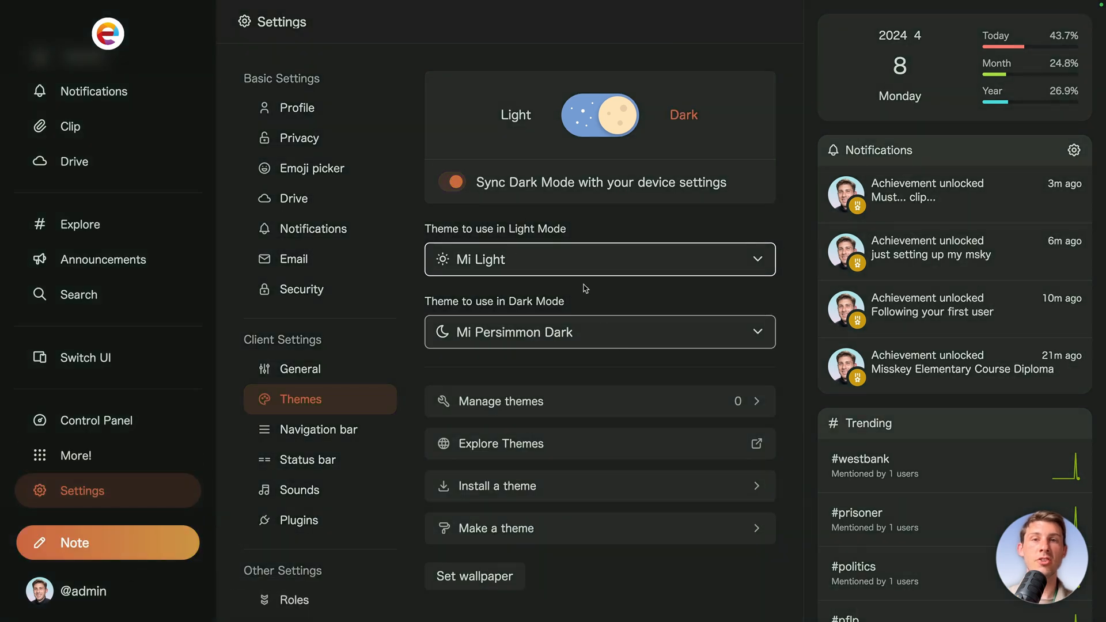
{"action": "left_click", "coordinate": [599, 115]}
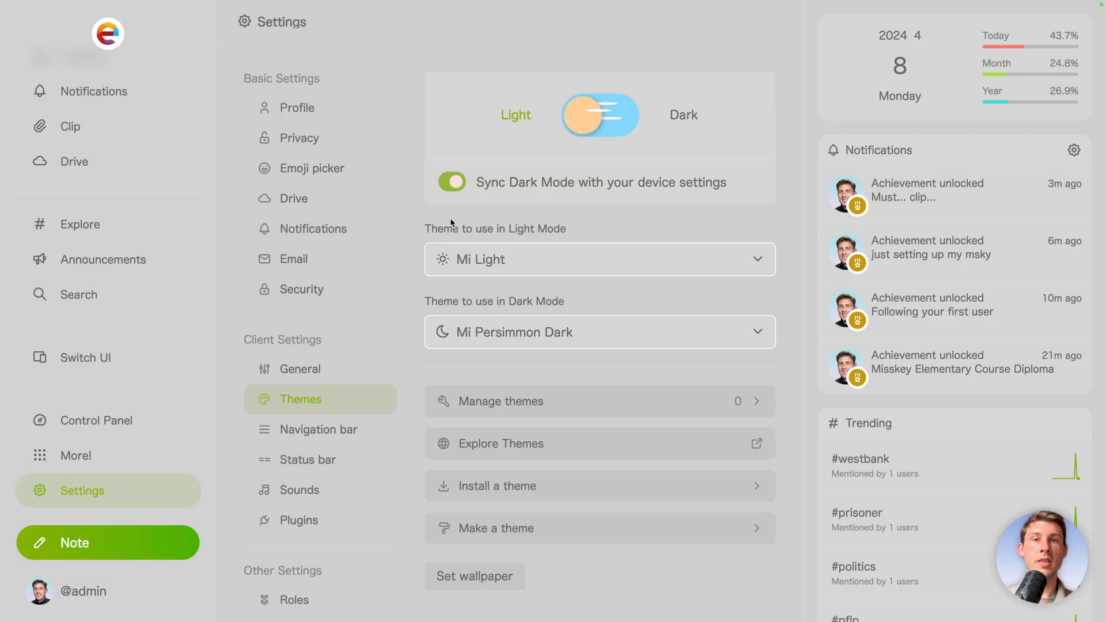